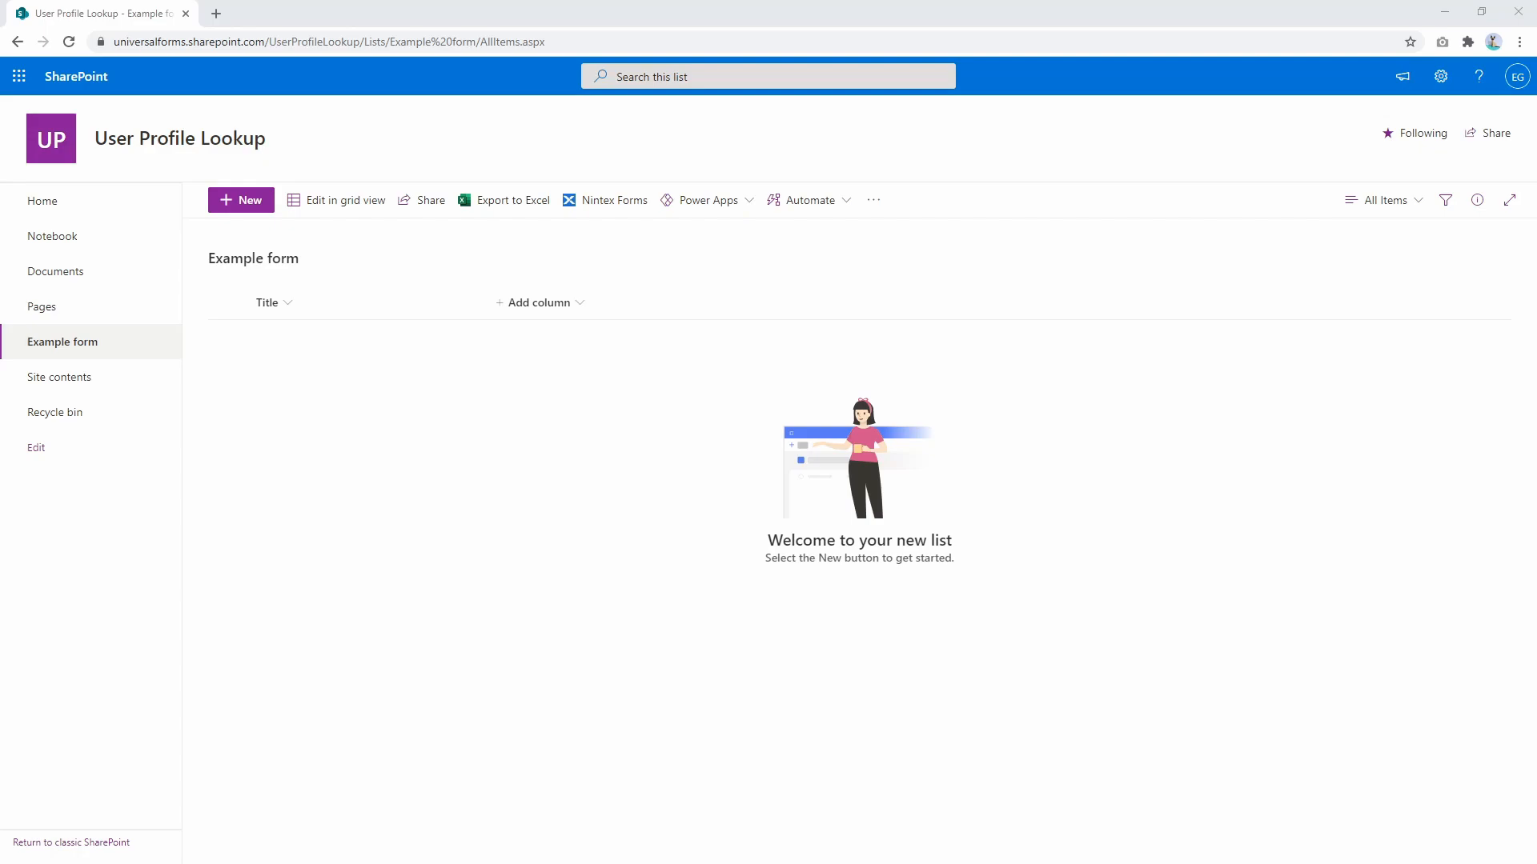
{"action": "mouse_move", "coordinate": [605, 200]}
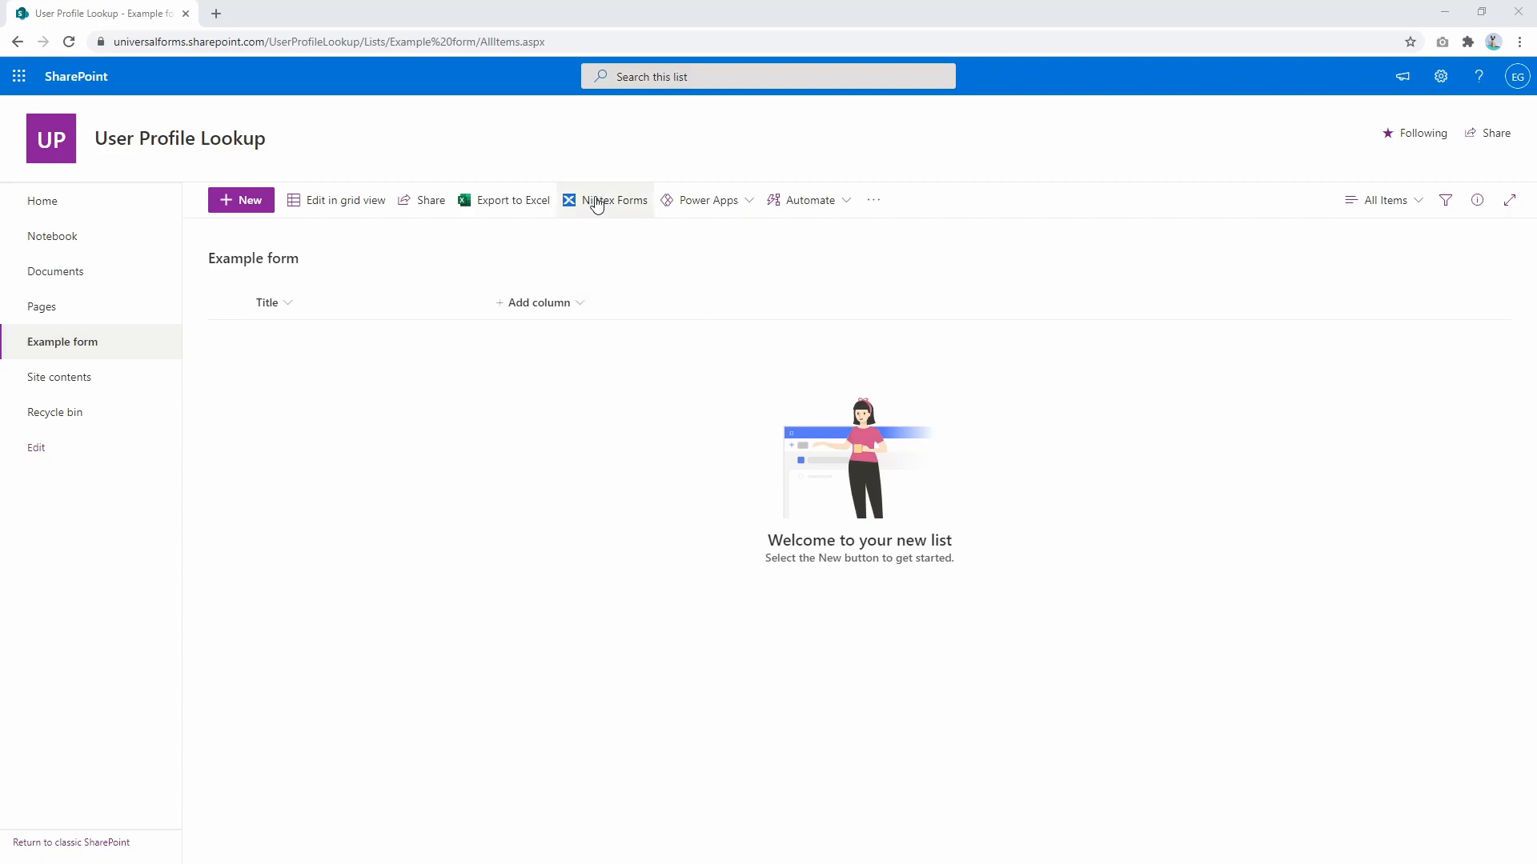
Launch the Nintex Forms designer for the Example form list.
{"action": "left_click", "coordinate": [613, 200]}
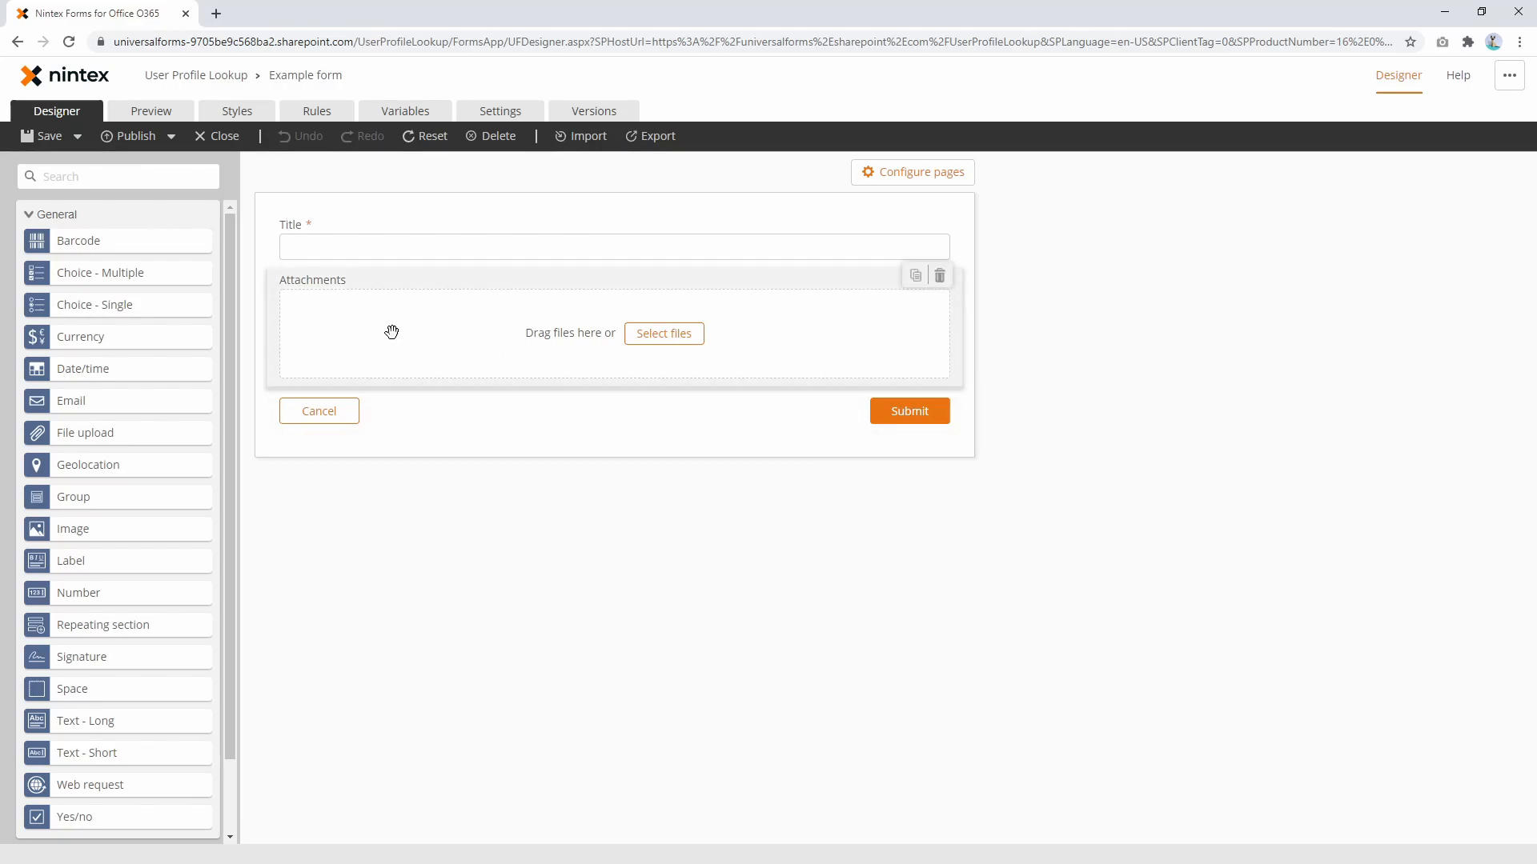
Remove Attachments and add a People picker titled 'Person lookup'.
{"action": "scroll", "scroll_direction": "down", "scroll_amount": 3}
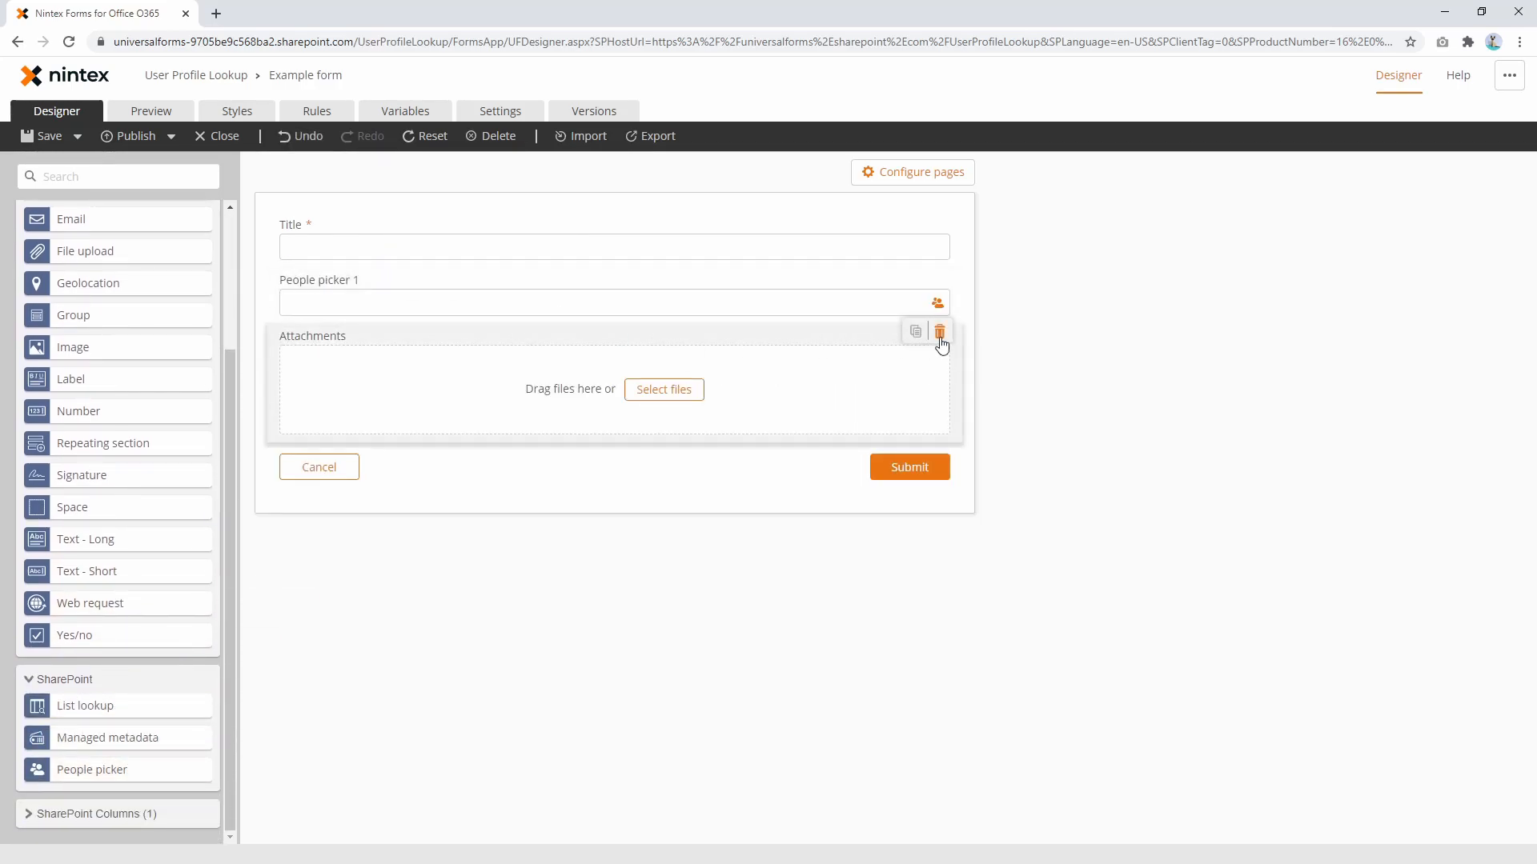
{"action": "left_click", "coordinate": [938, 329]}
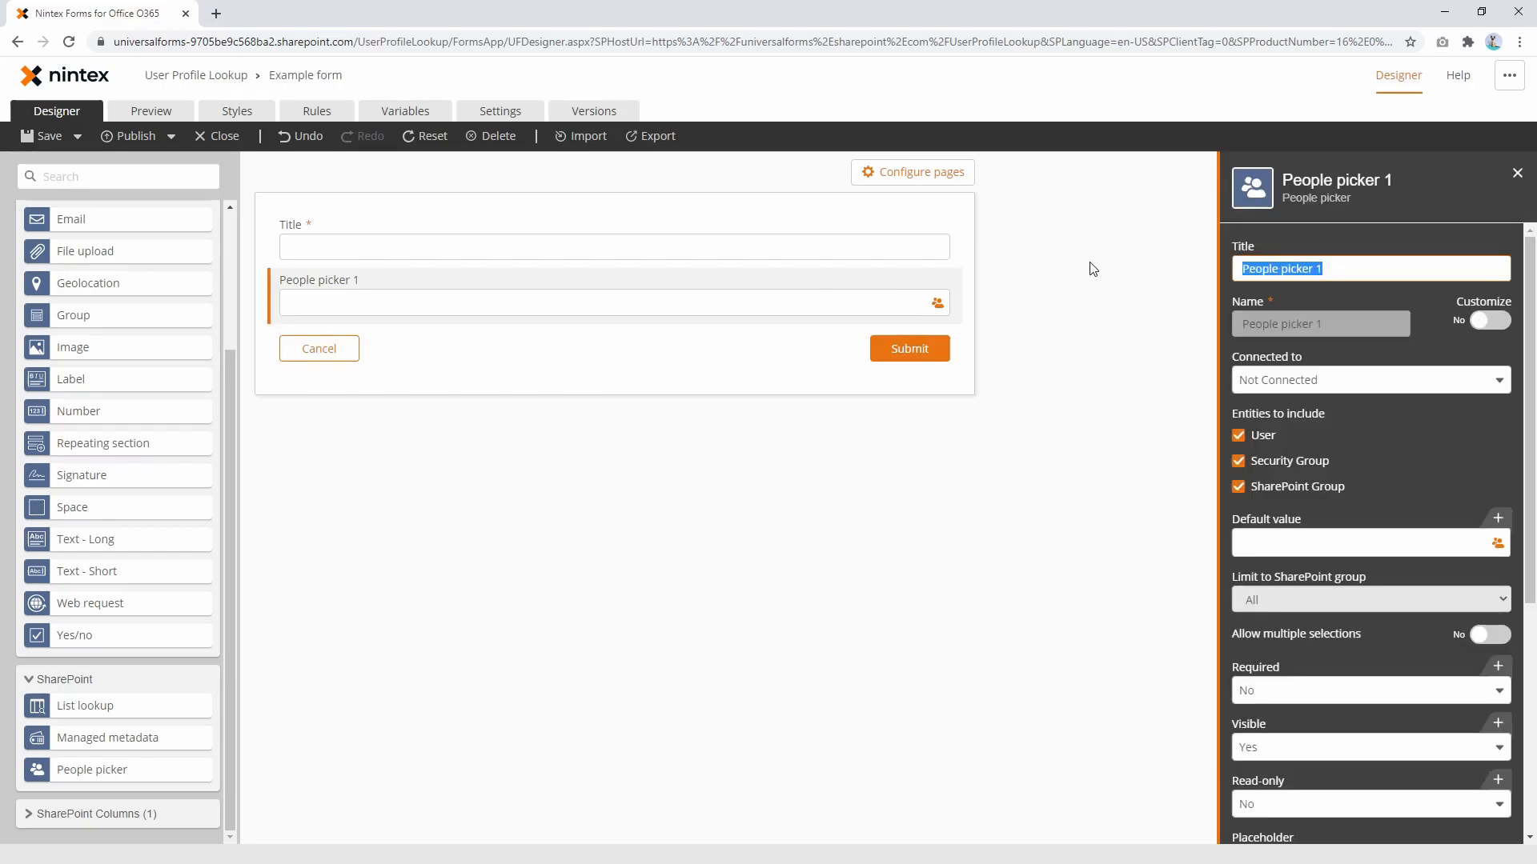
{"action": "type", "text": "Person lookup"}
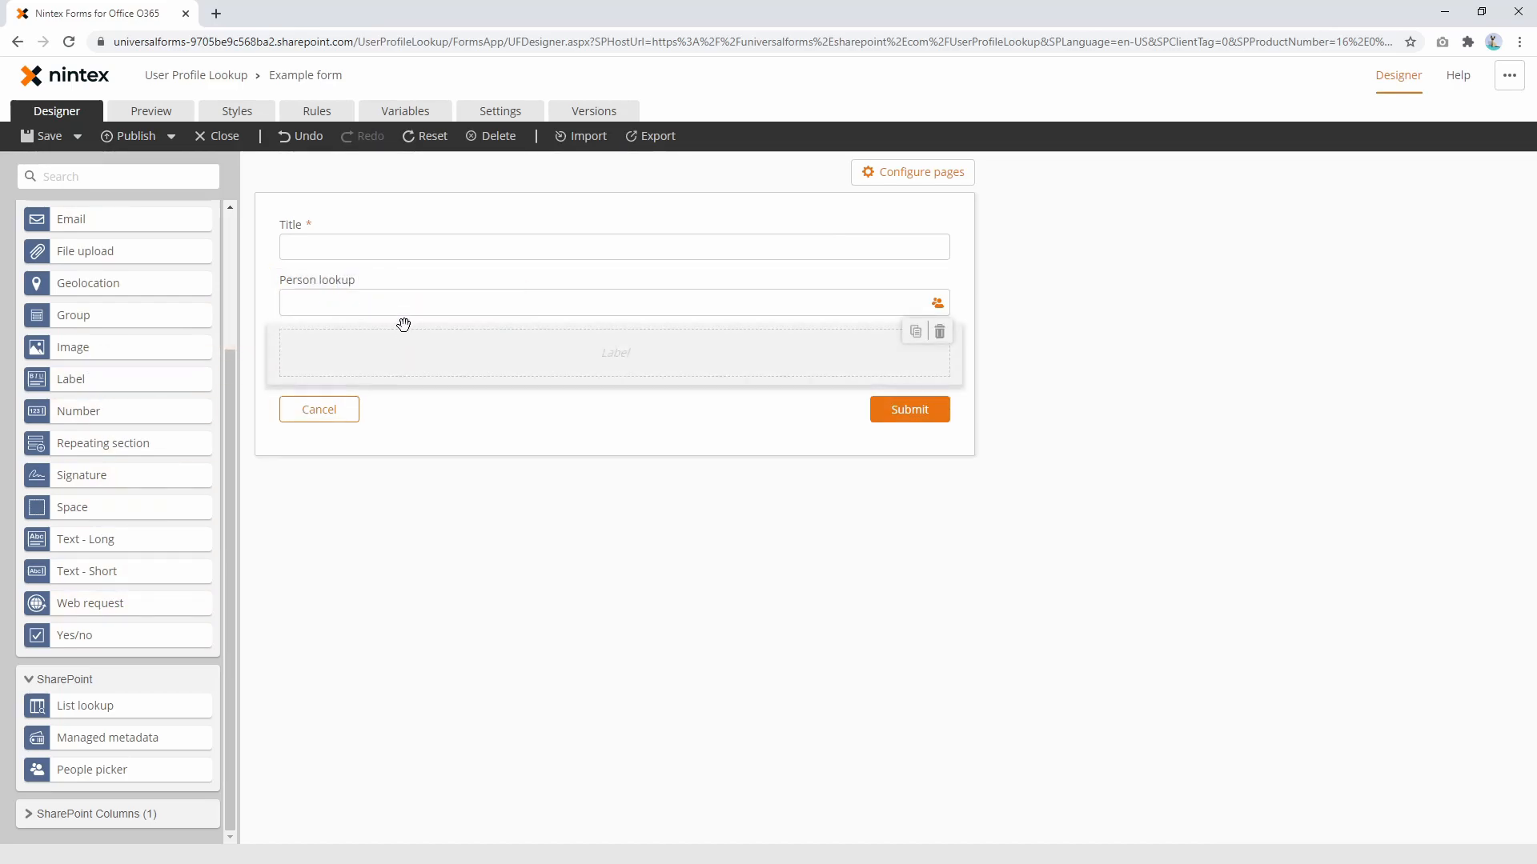
{"action": "mouse_move", "coordinate": [507, 370]}
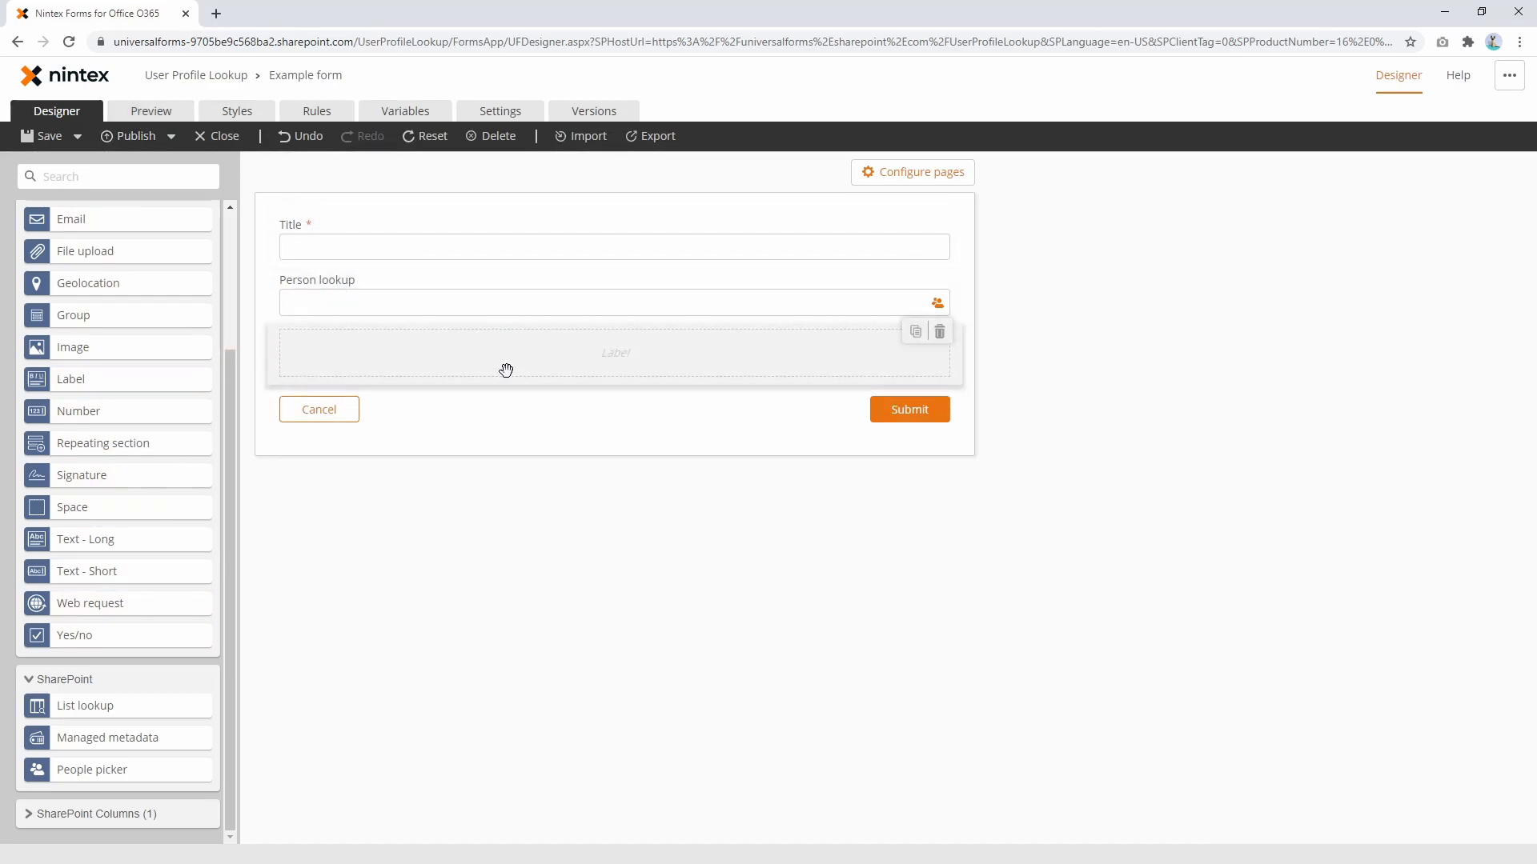
Add a label showing the Person lookup value and publish the form.
{"action": "left_click", "coordinate": [614, 352]}
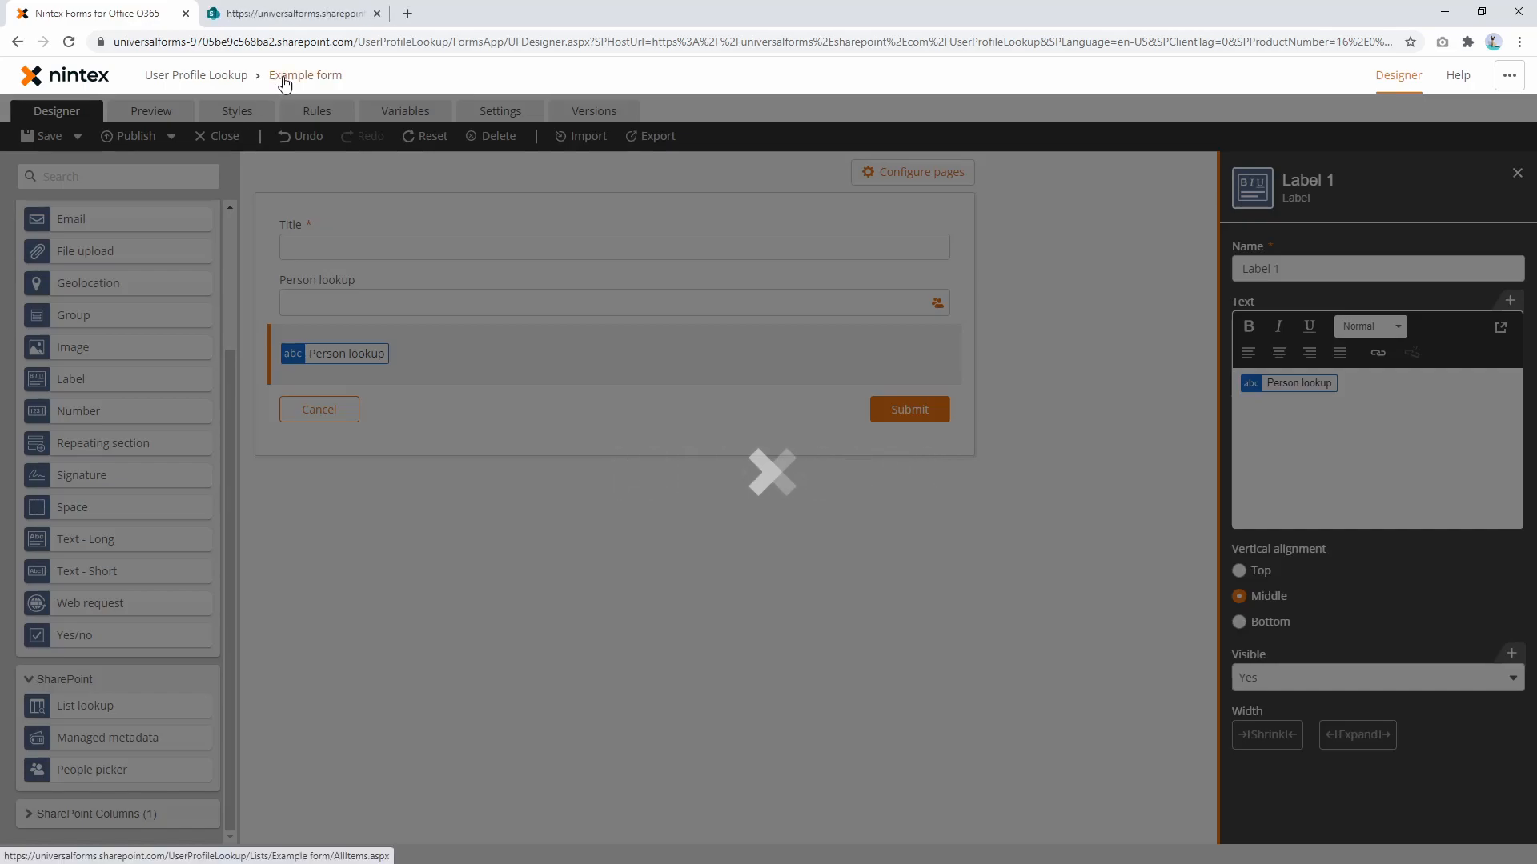
{"action": "left_click", "coordinate": [133, 136]}
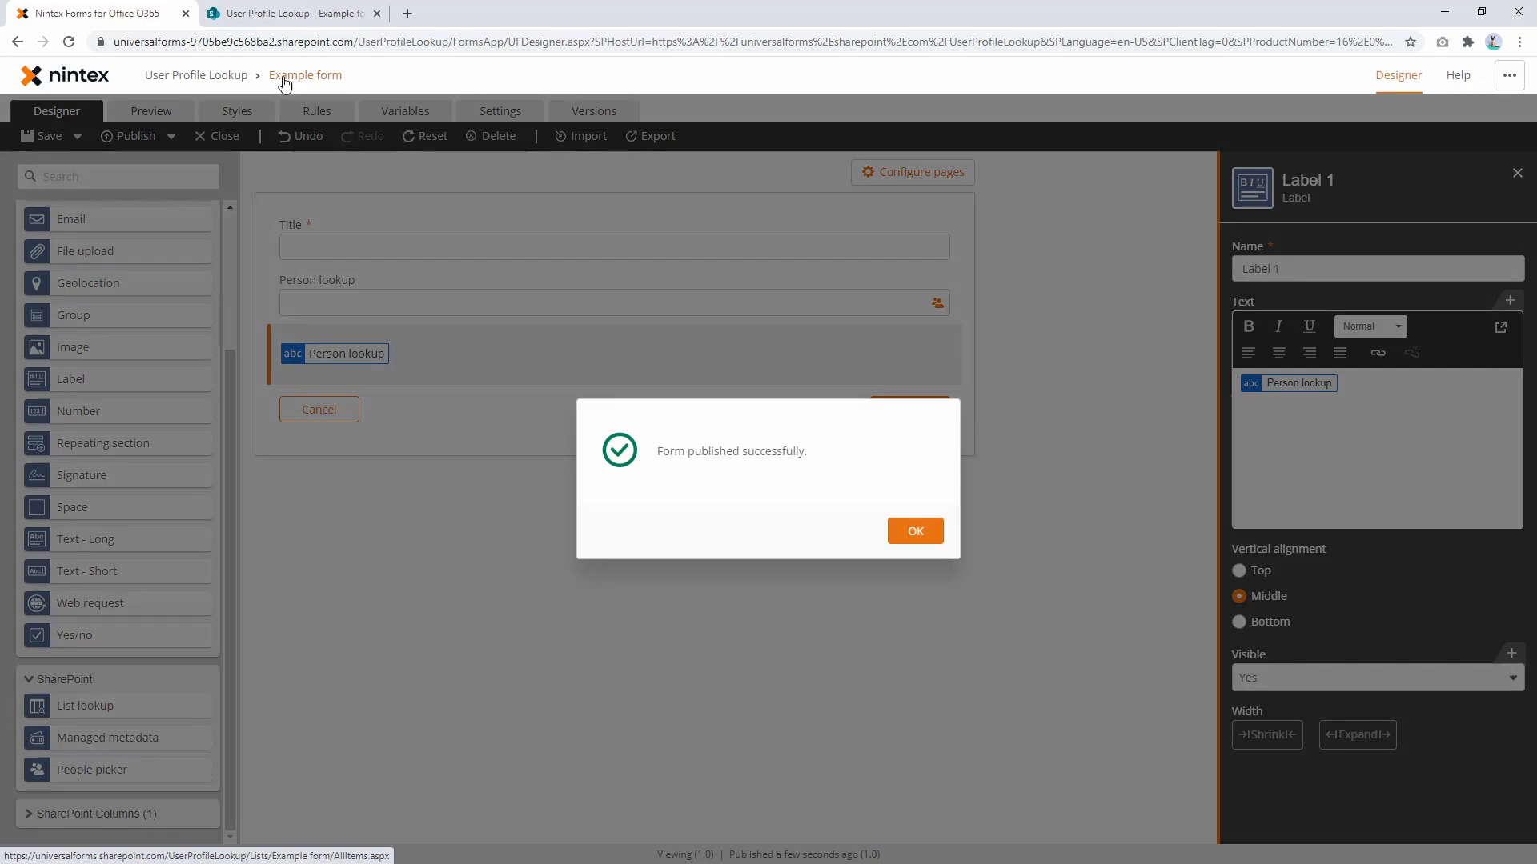
{"action": "left_click", "coordinate": [913, 530]}
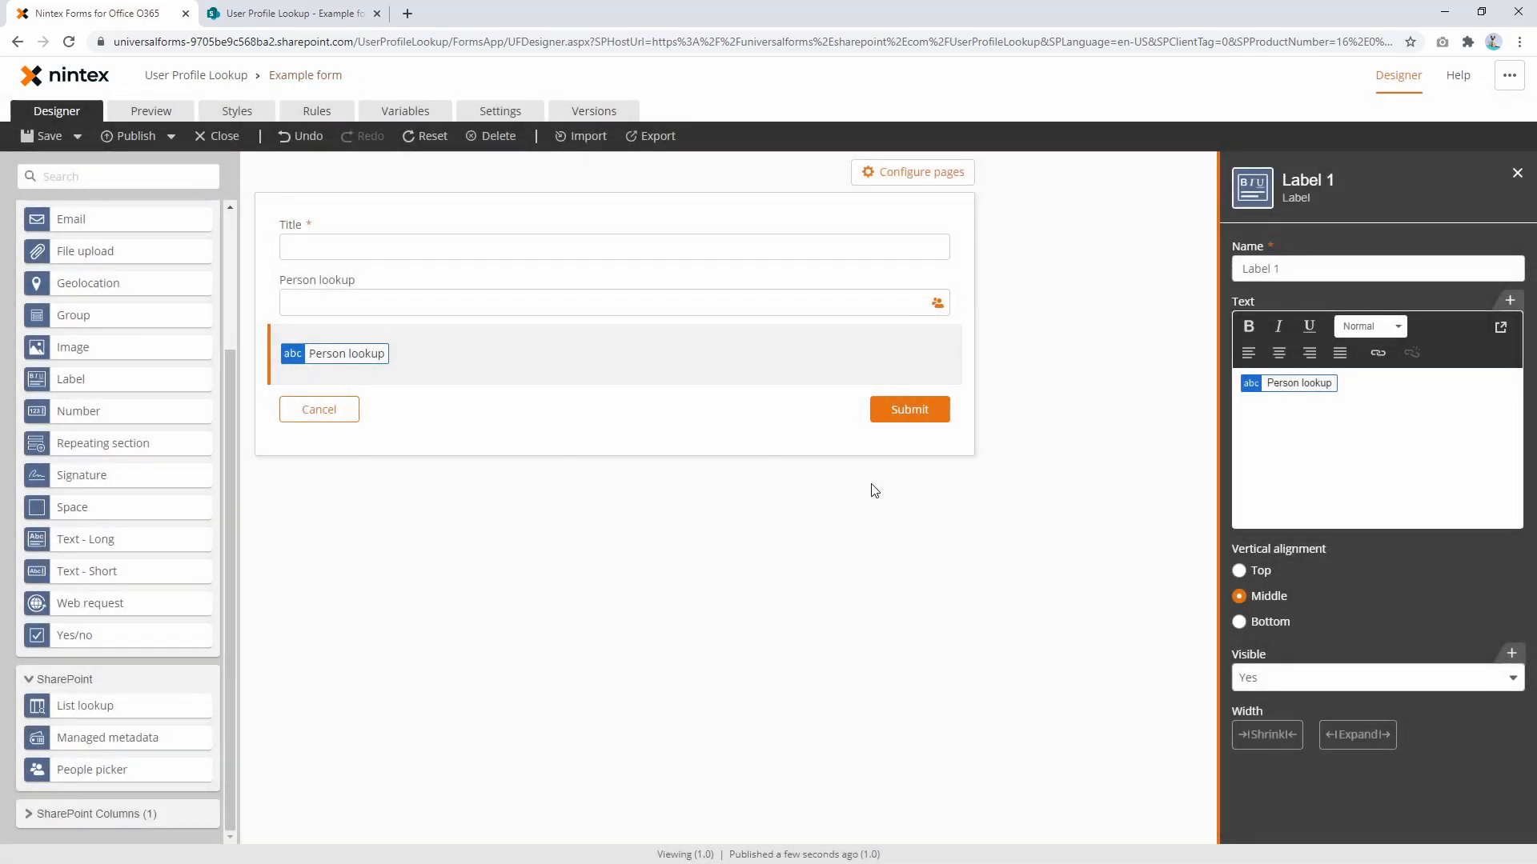
{"action": "mouse_move", "coordinate": [339, 20]}
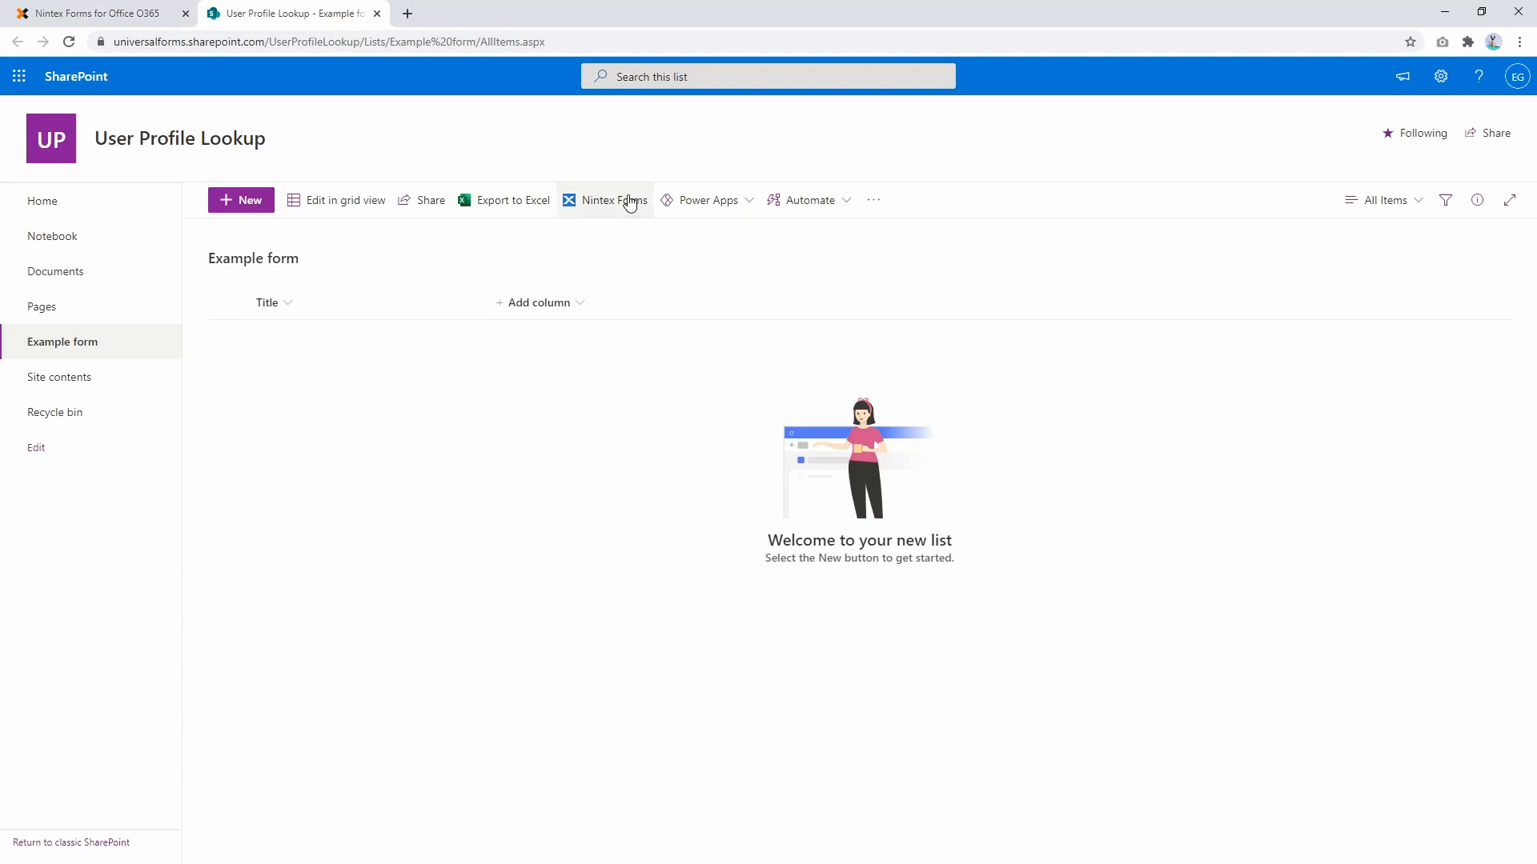
{"action": "mouse_move", "coordinate": [258, 222]}
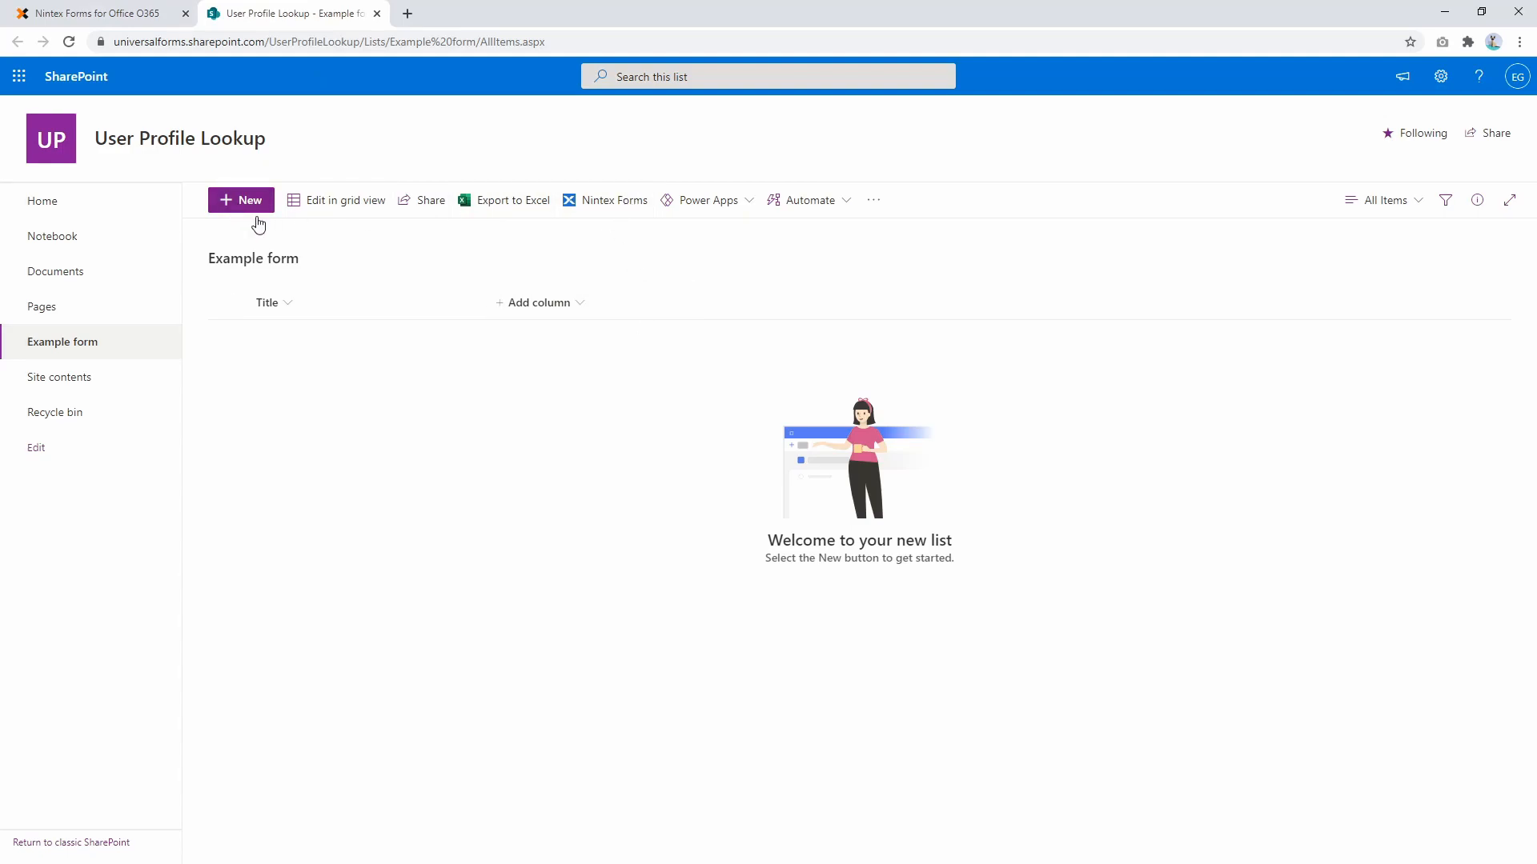
Create a new item, pick user 'euan' and inspect the raw claims string in the label.
{"action": "left_click", "coordinate": [242, 200]}
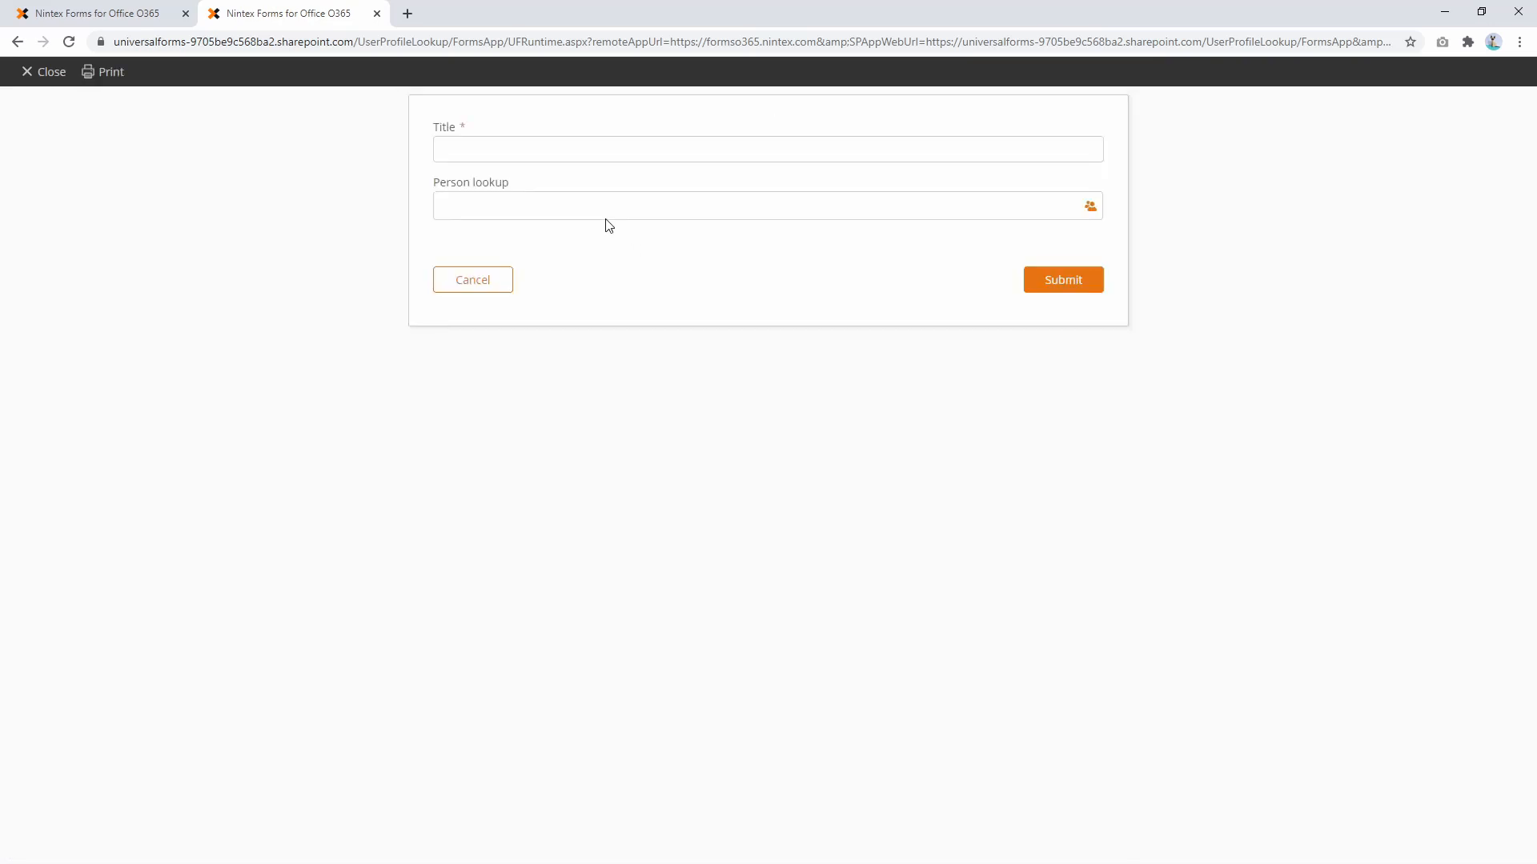
{"action": "type", "text": "euan"}
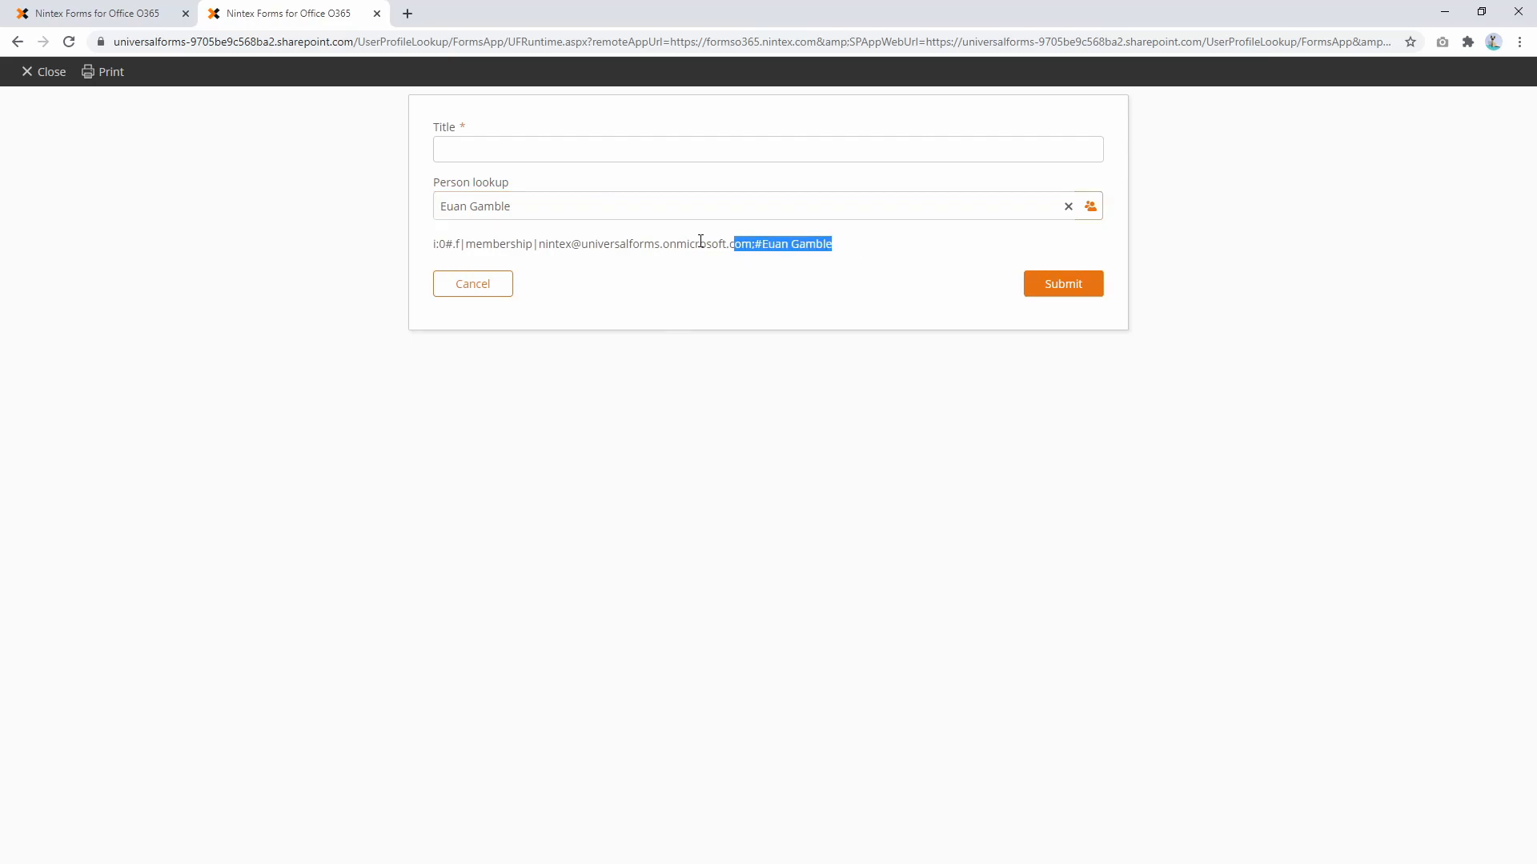
{"action": "left_click", "coordinate": [446, 244]}
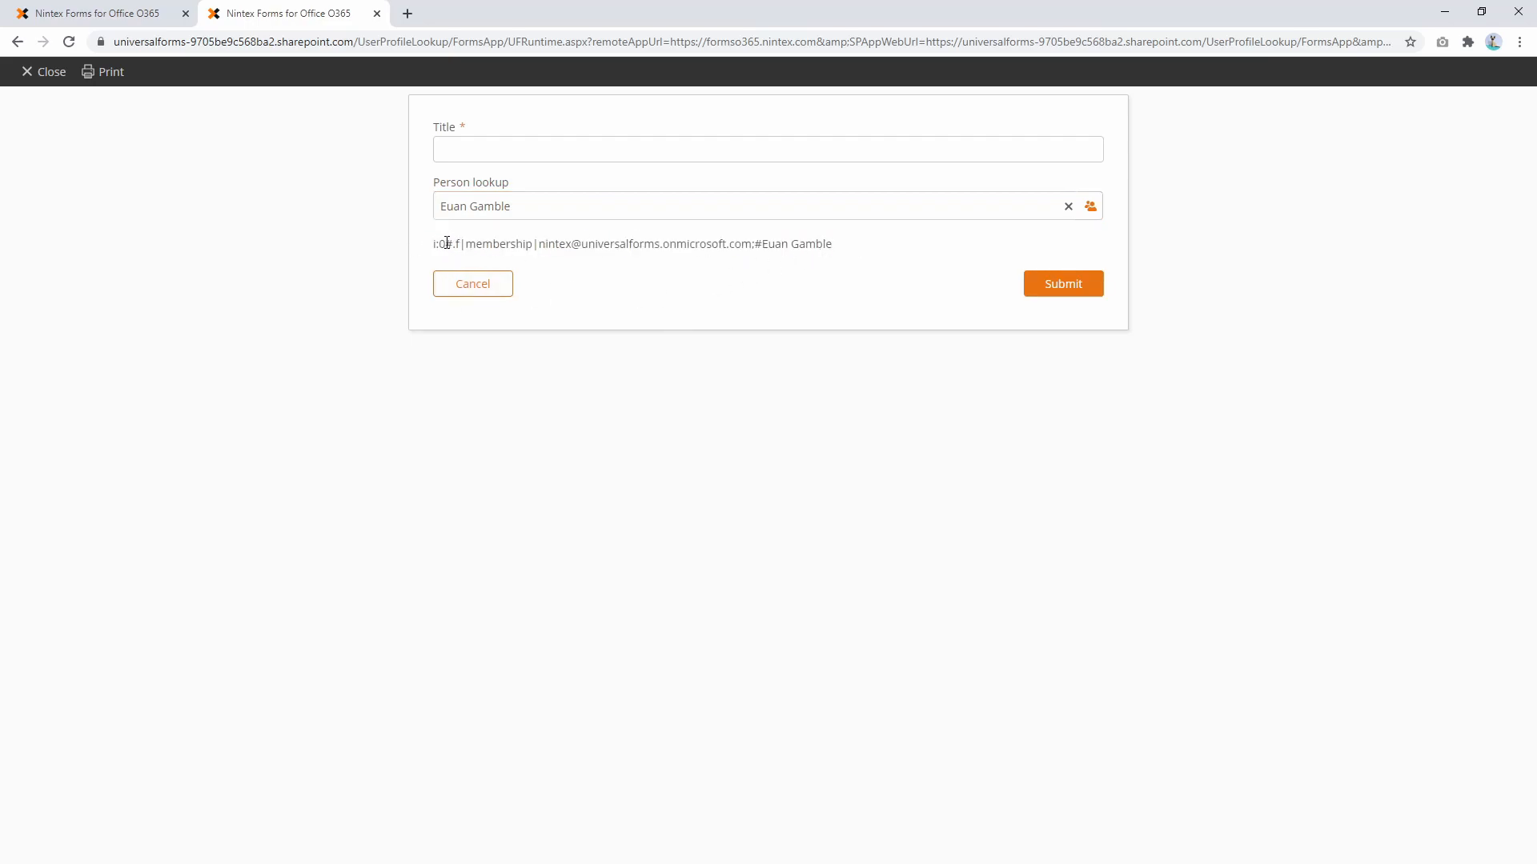
{"action": "double_click", "coordinate": [797, 244]}
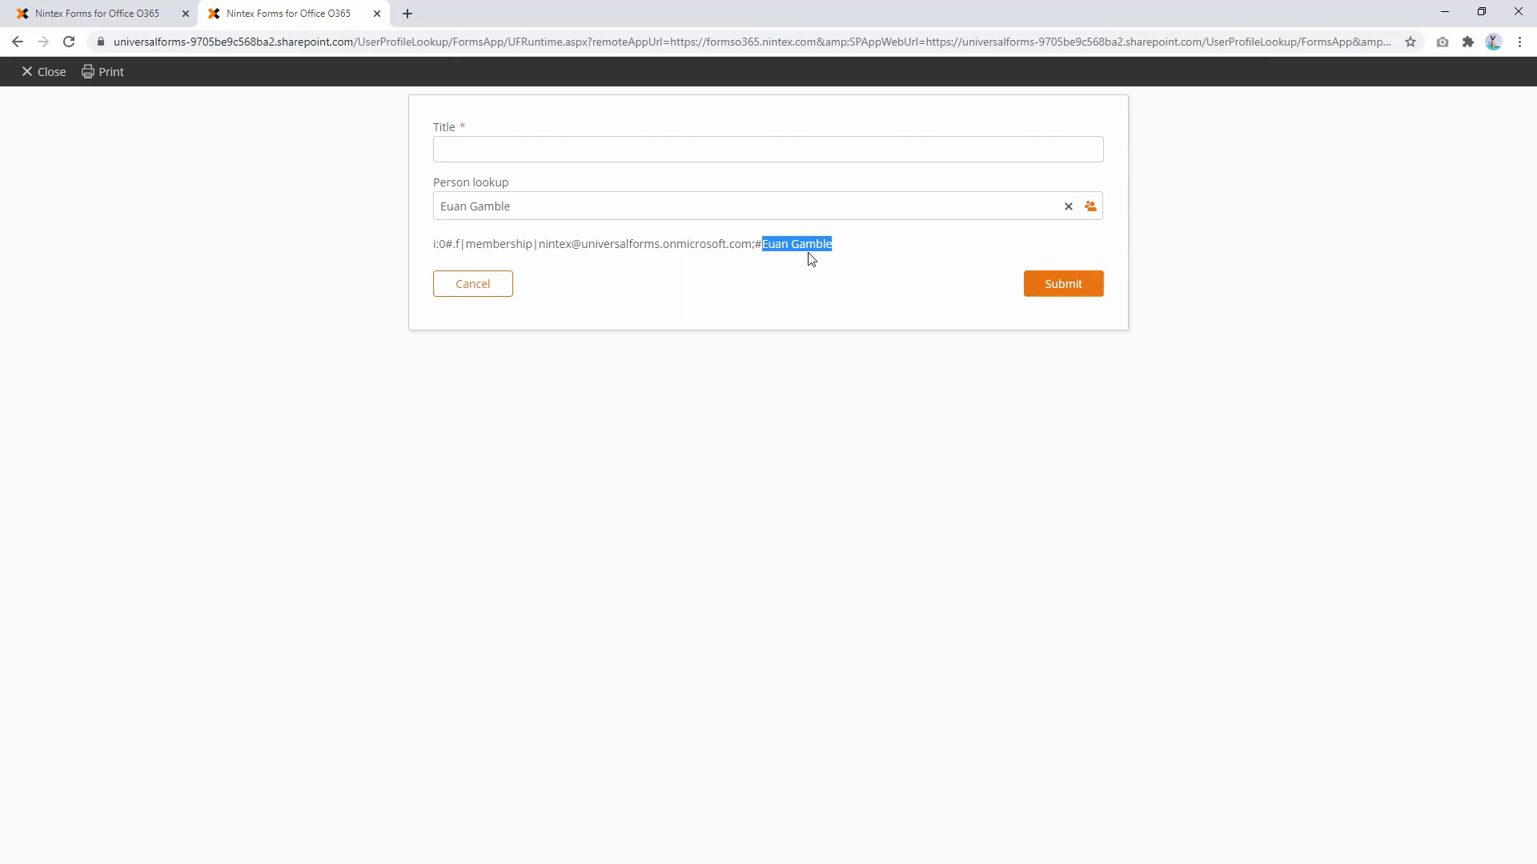
{"action": "mouse_move", "coordinate": [97, 13]}
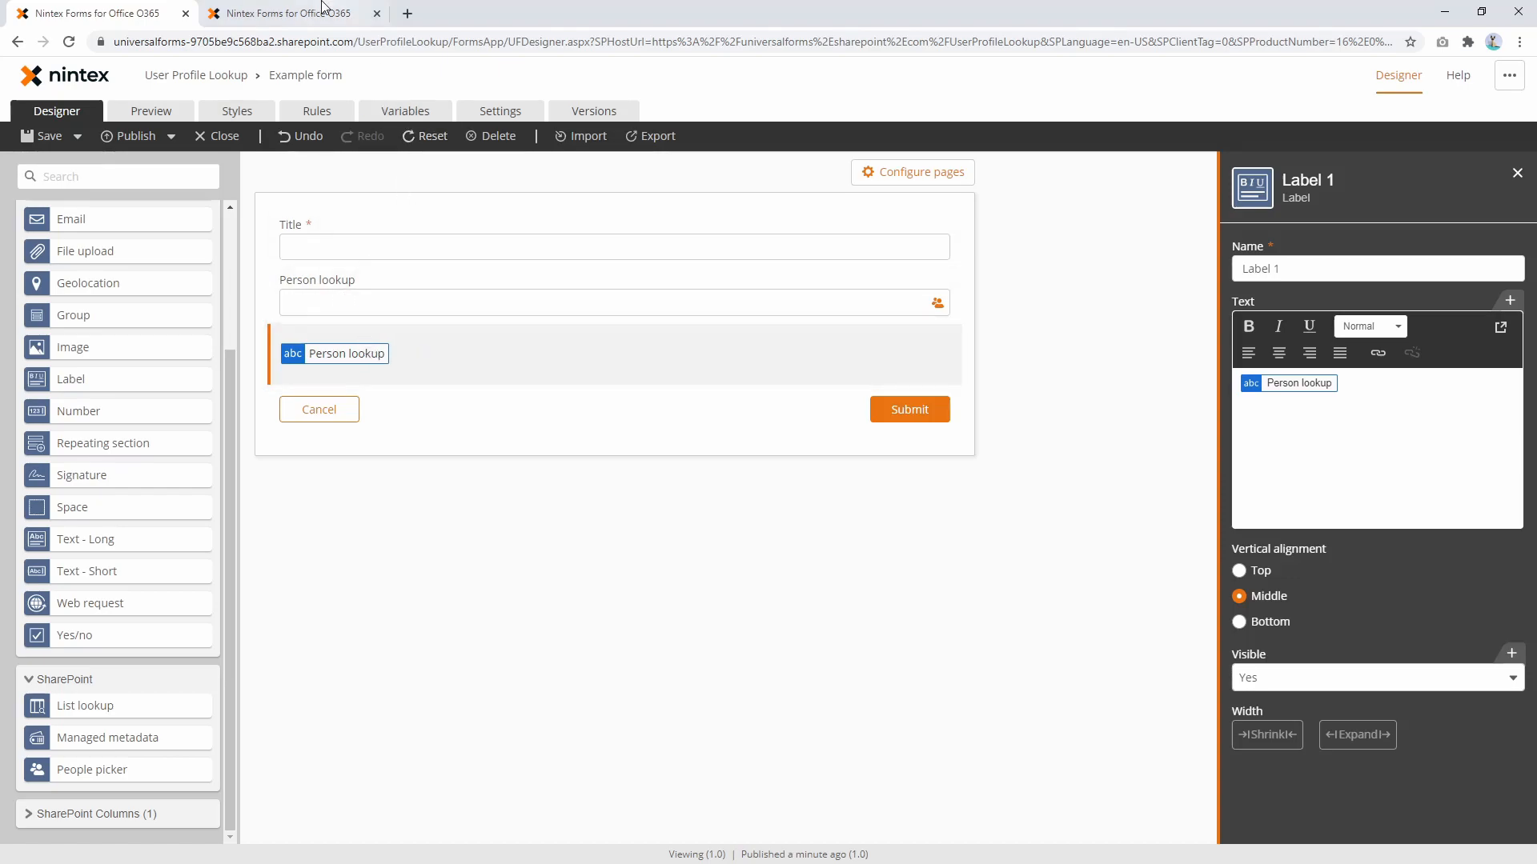
Leave the unsaved test form and navigate via the admin center to SharePoint admin.
{"action": "left_click", "coordinate": [150, 111]}
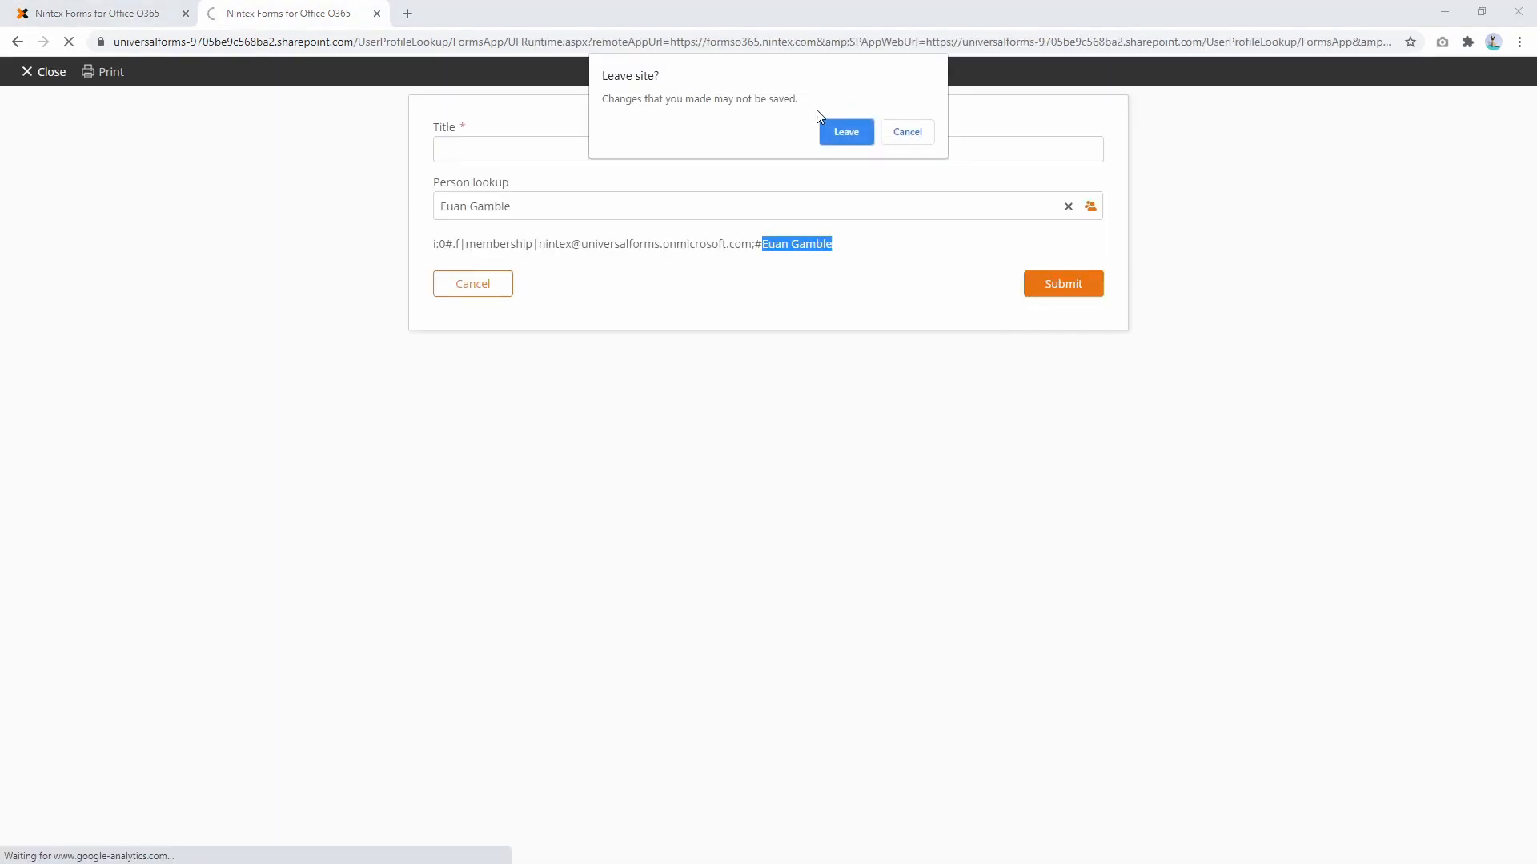
{"action": "left_click", "coordinate": [844, 131]}
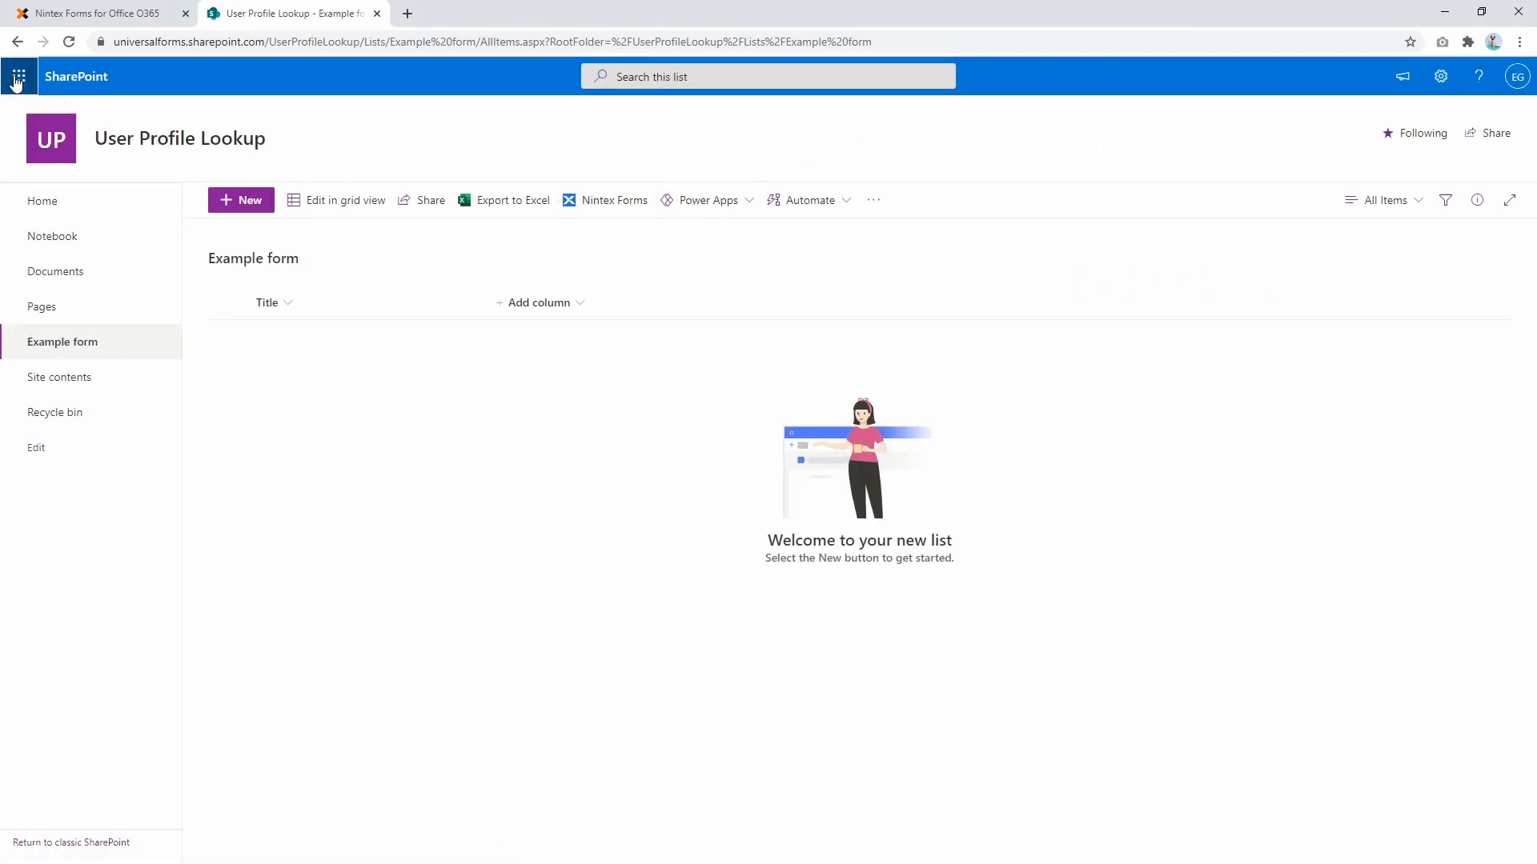
{"action": "left_click", "coordinate": [17, 77]}
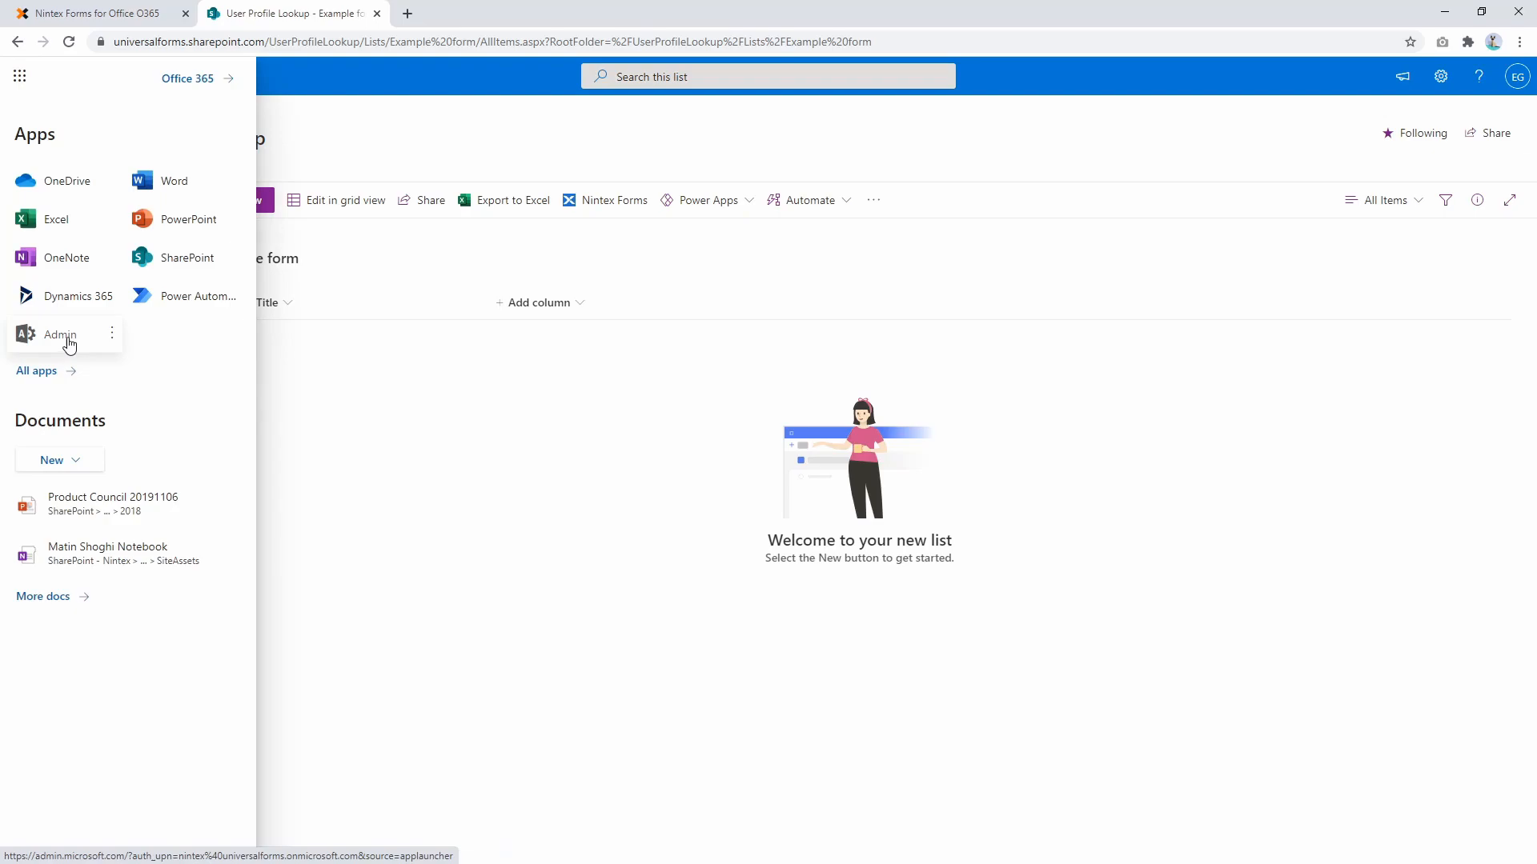
{"action": "mouse_move", "coordinate": [63, 351]}
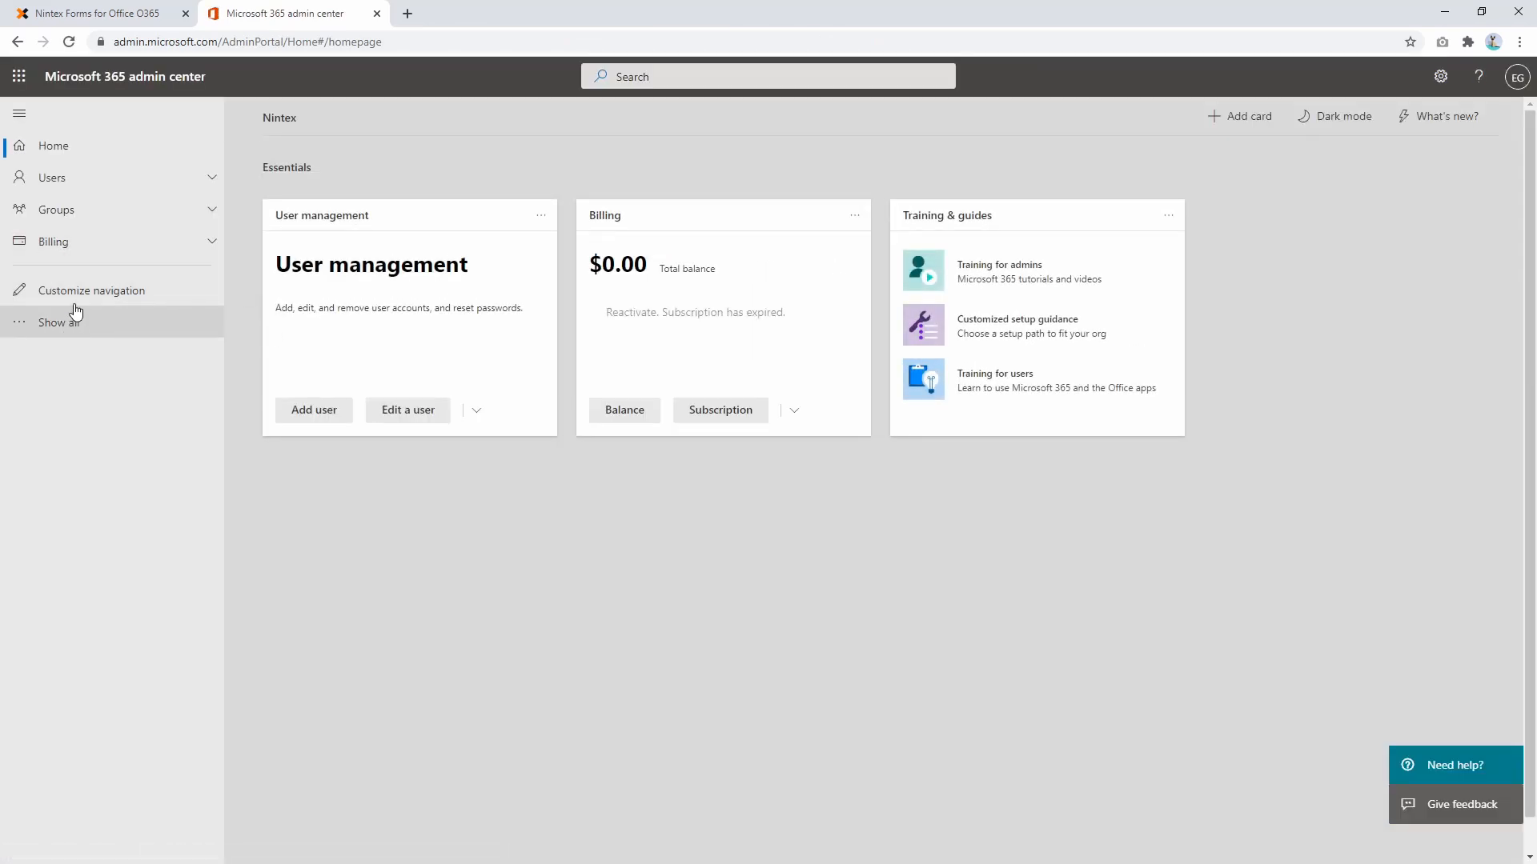
{"action": "left_click", "coordinate": [59, 322]}
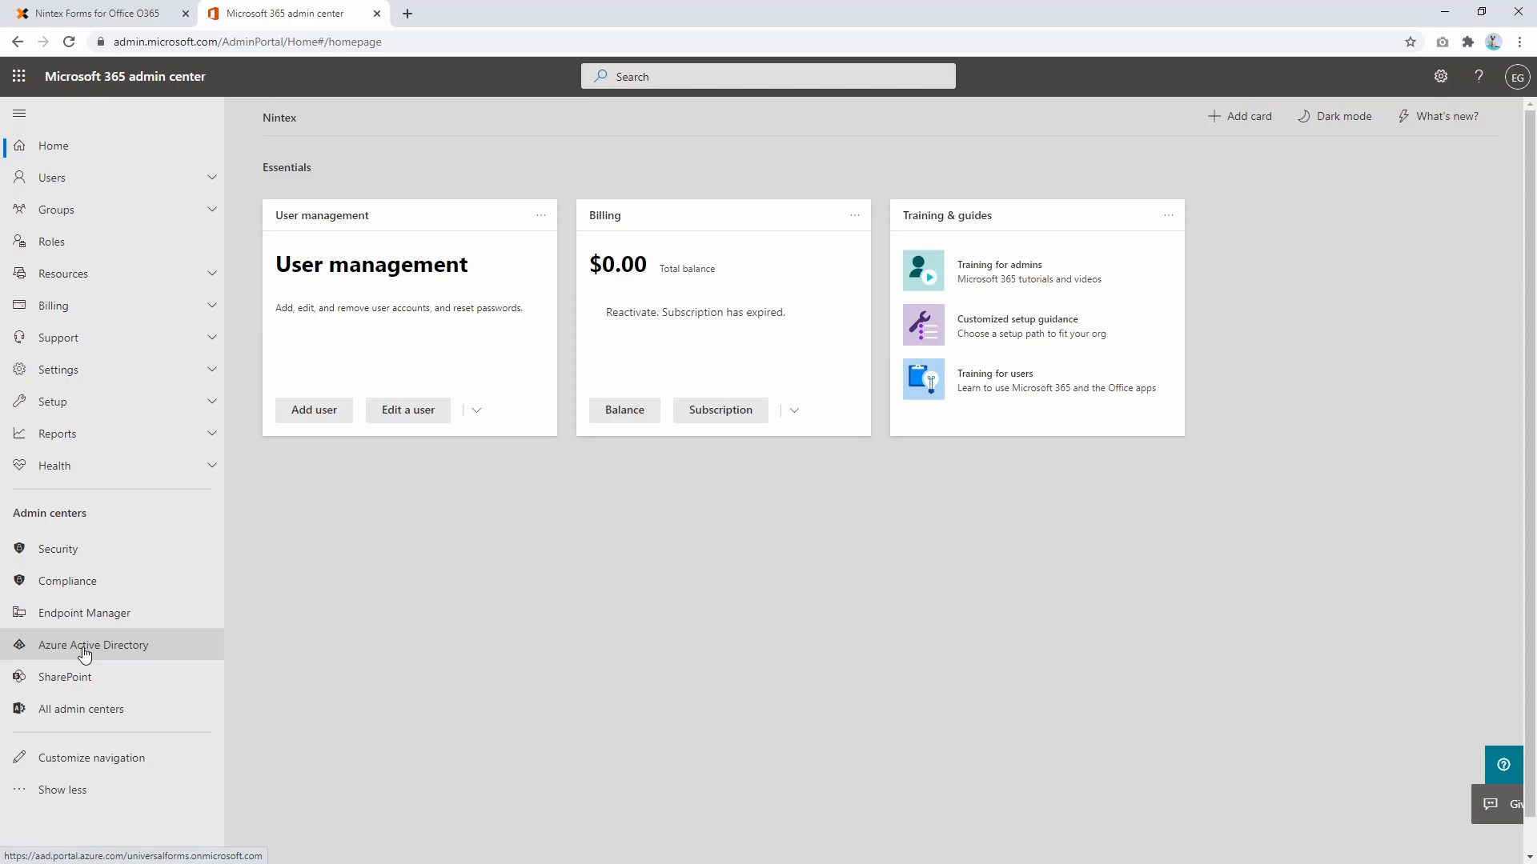
{"action": "left_click", "coordinate": [67, 677]}
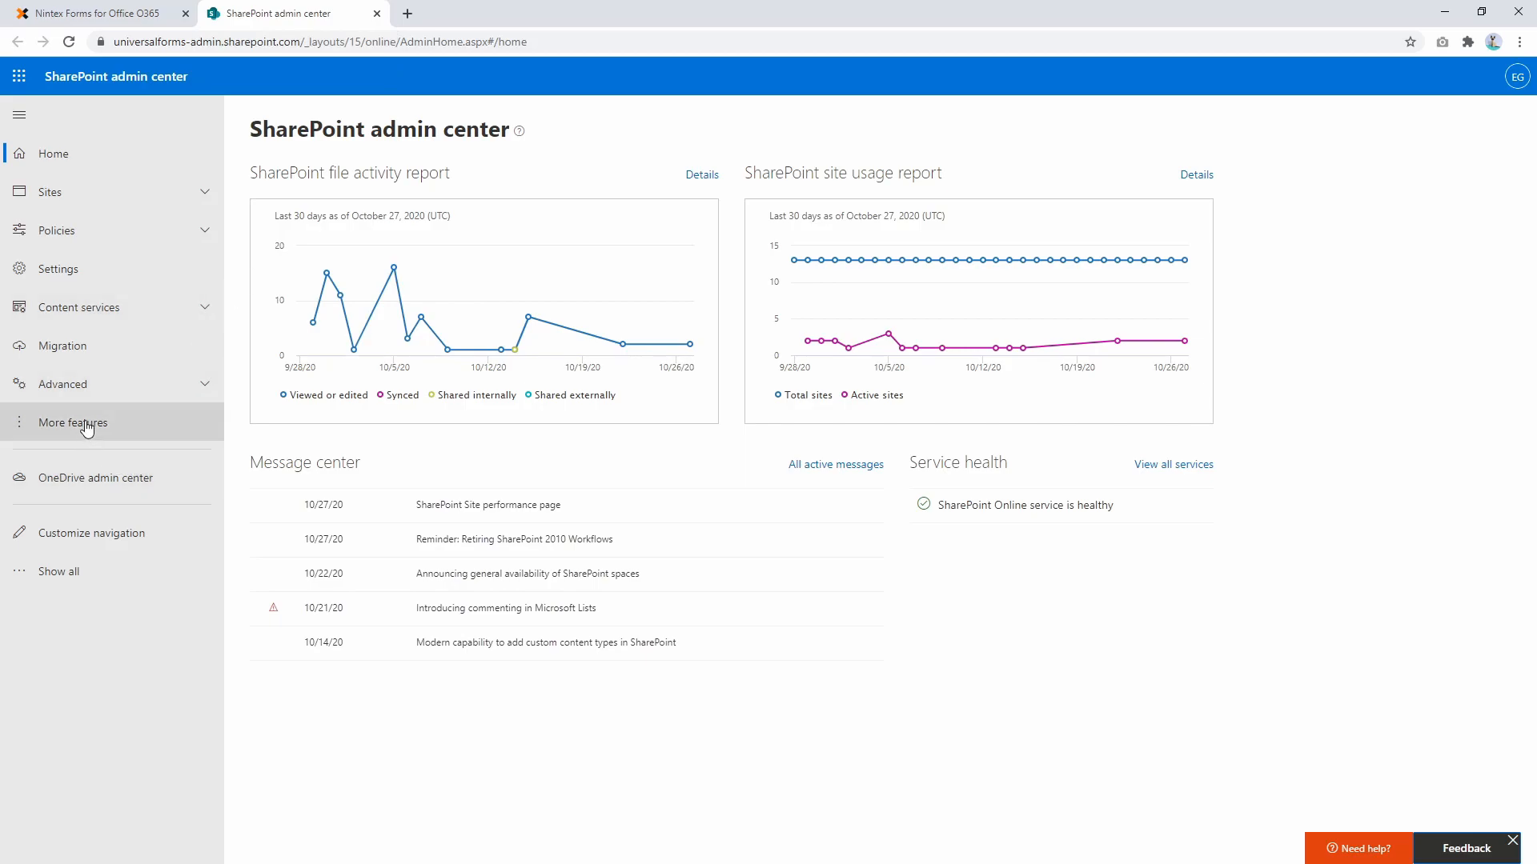
Reach the Manage User Profiles page through classic More features.
{"action": "left_click", "coordinate": [72, 421]}
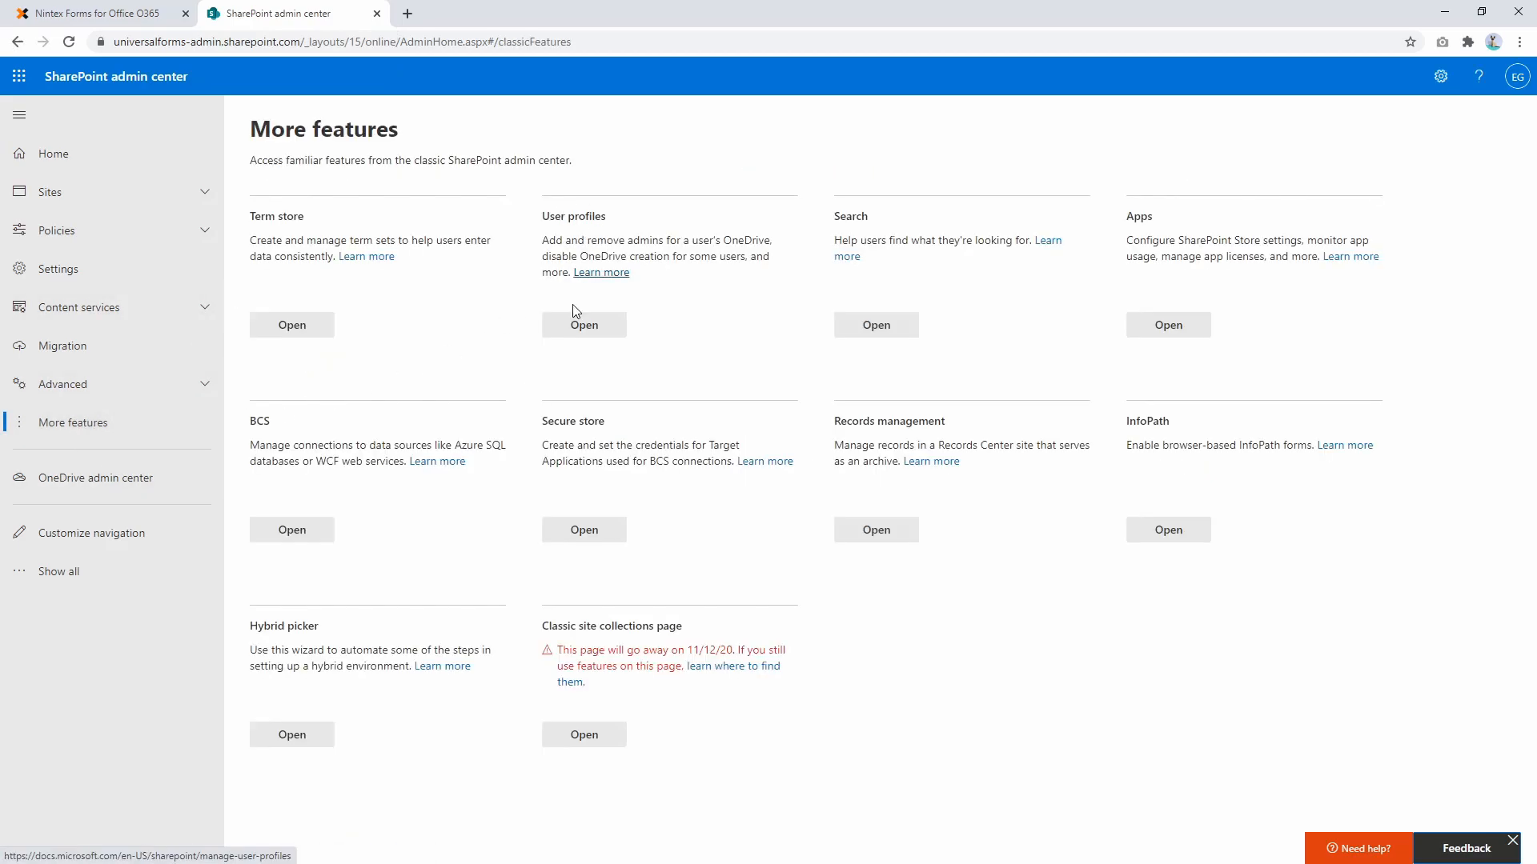
{"action": "left_click", "coordinate": [582, 325]}
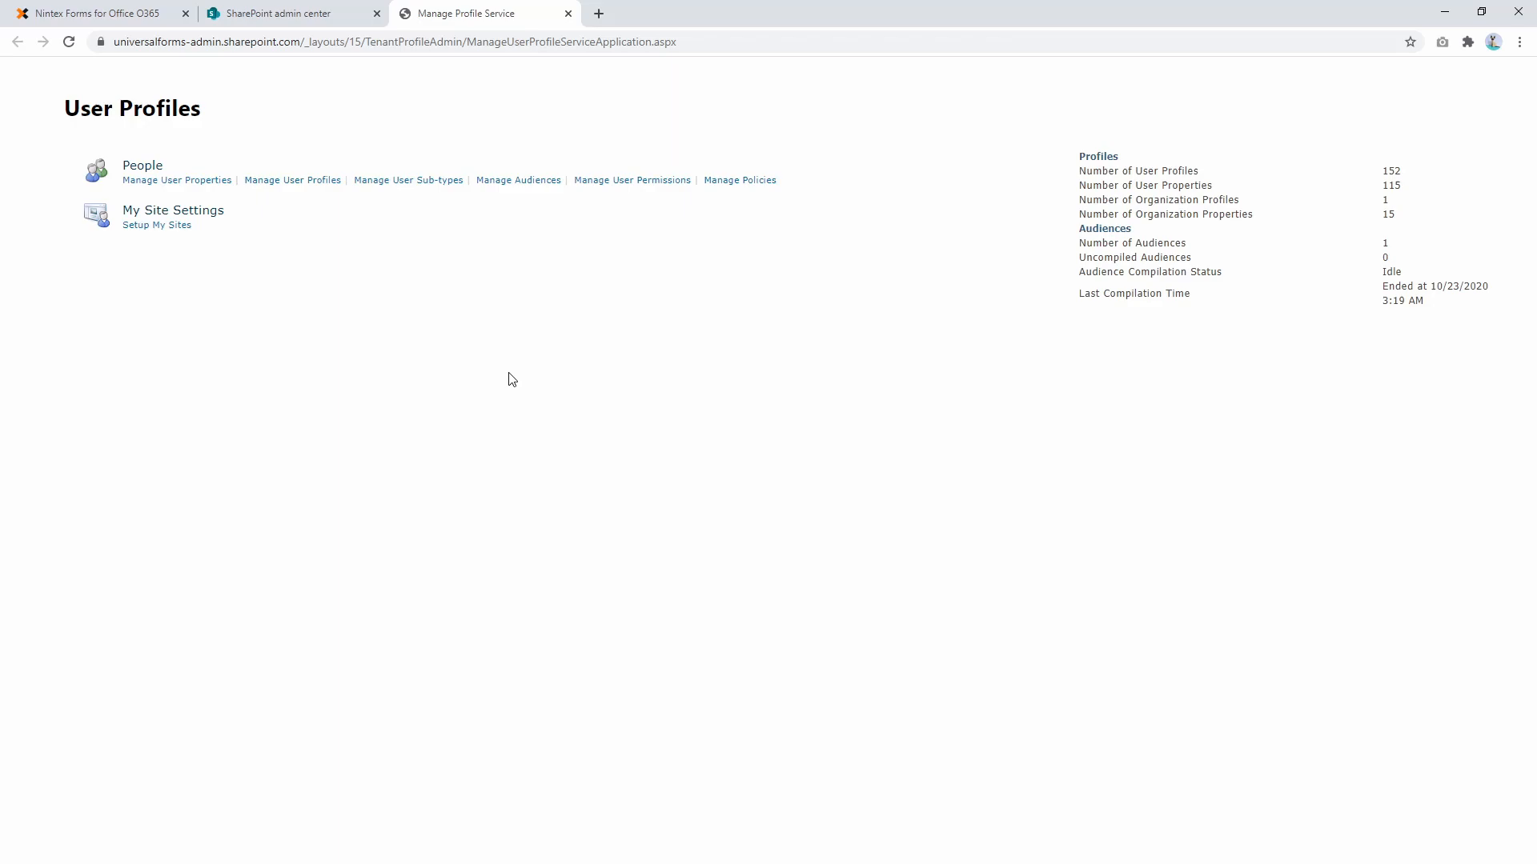
{"action": "mouse_move", "coordinate": [176, 181]}
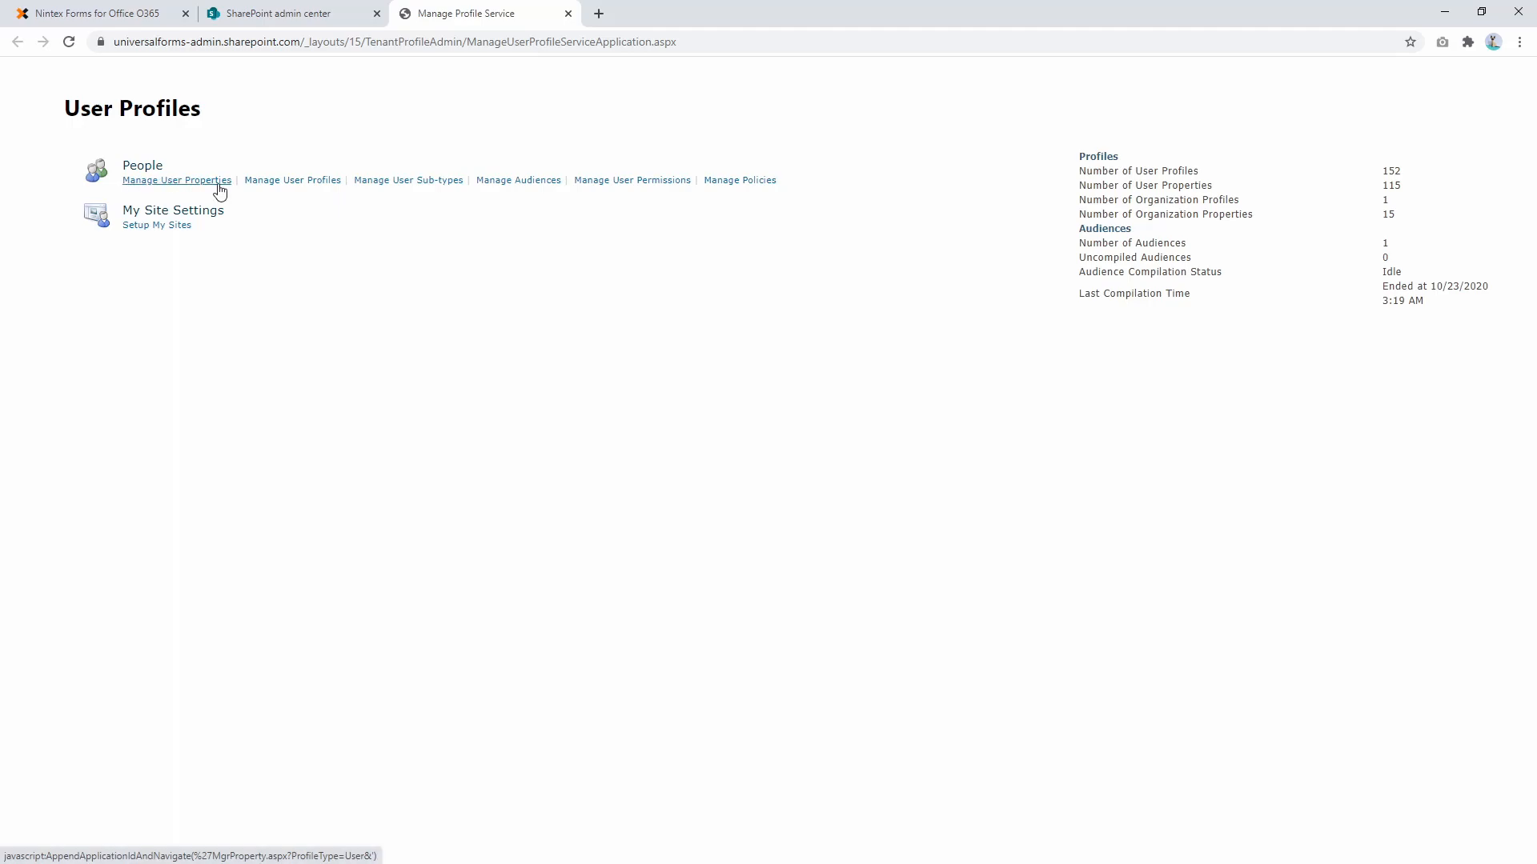
{"action": "mouse_move", "coordinate": [291, 180]}
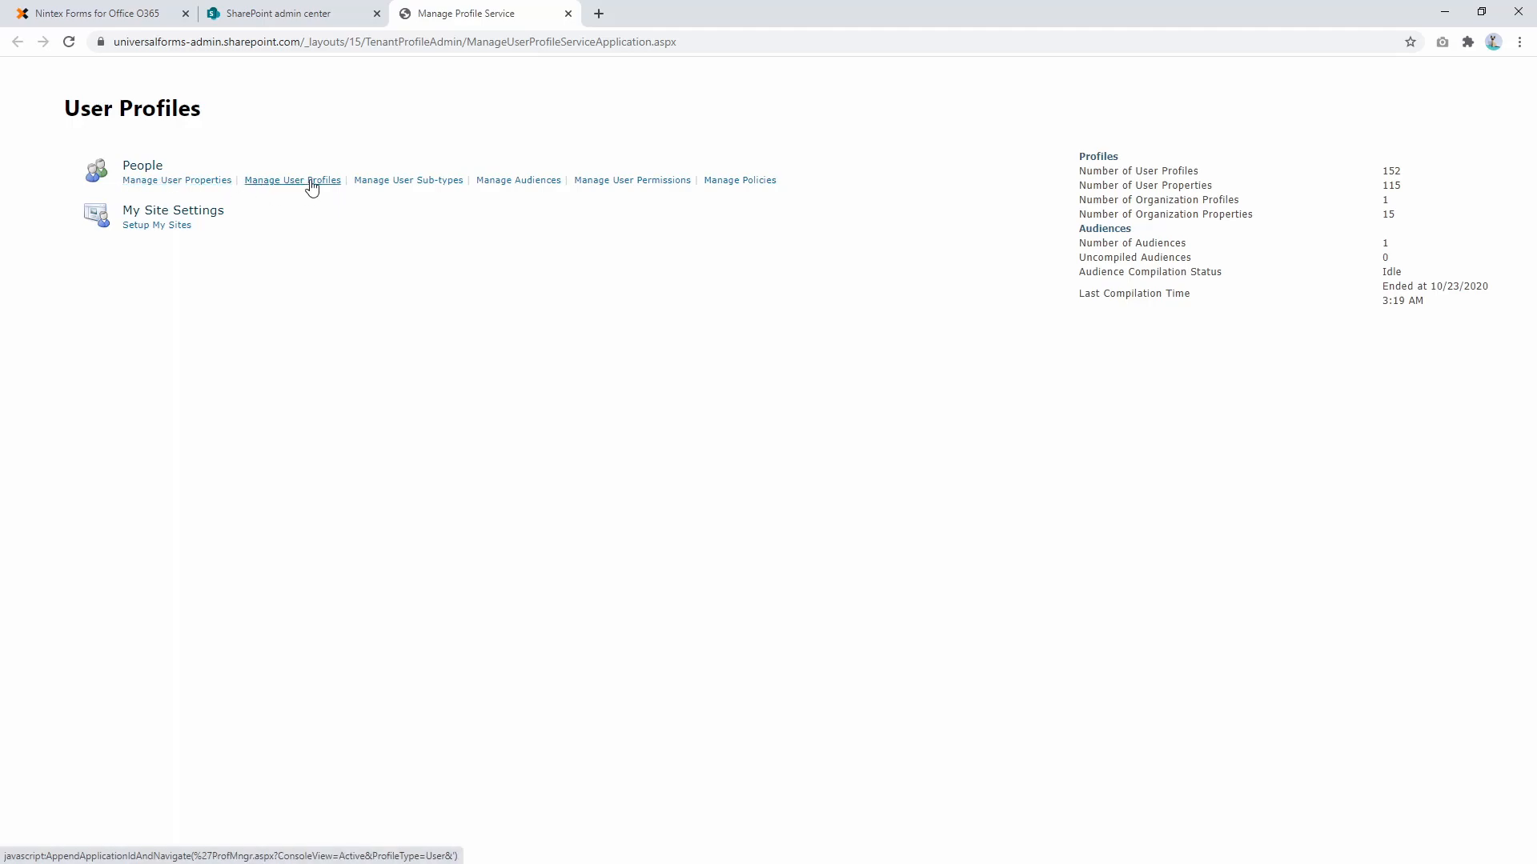
{"action": "left_click", "coordinate": [291, 181]}
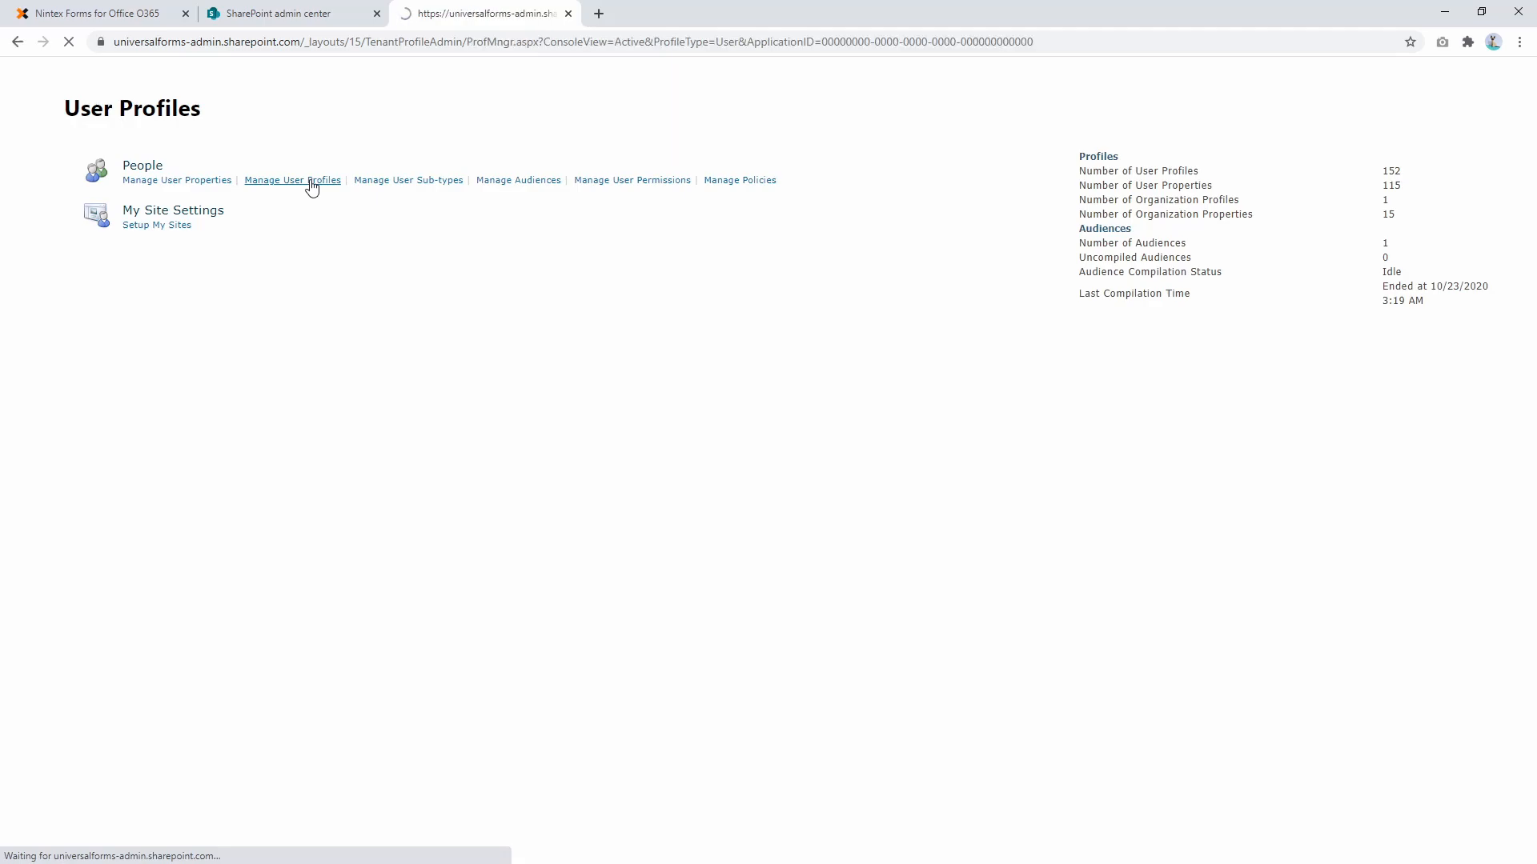
Search profiles for 'euan' and open the matching profile for editing.
{"action": "left_click", "coordinate": [291, 181]}
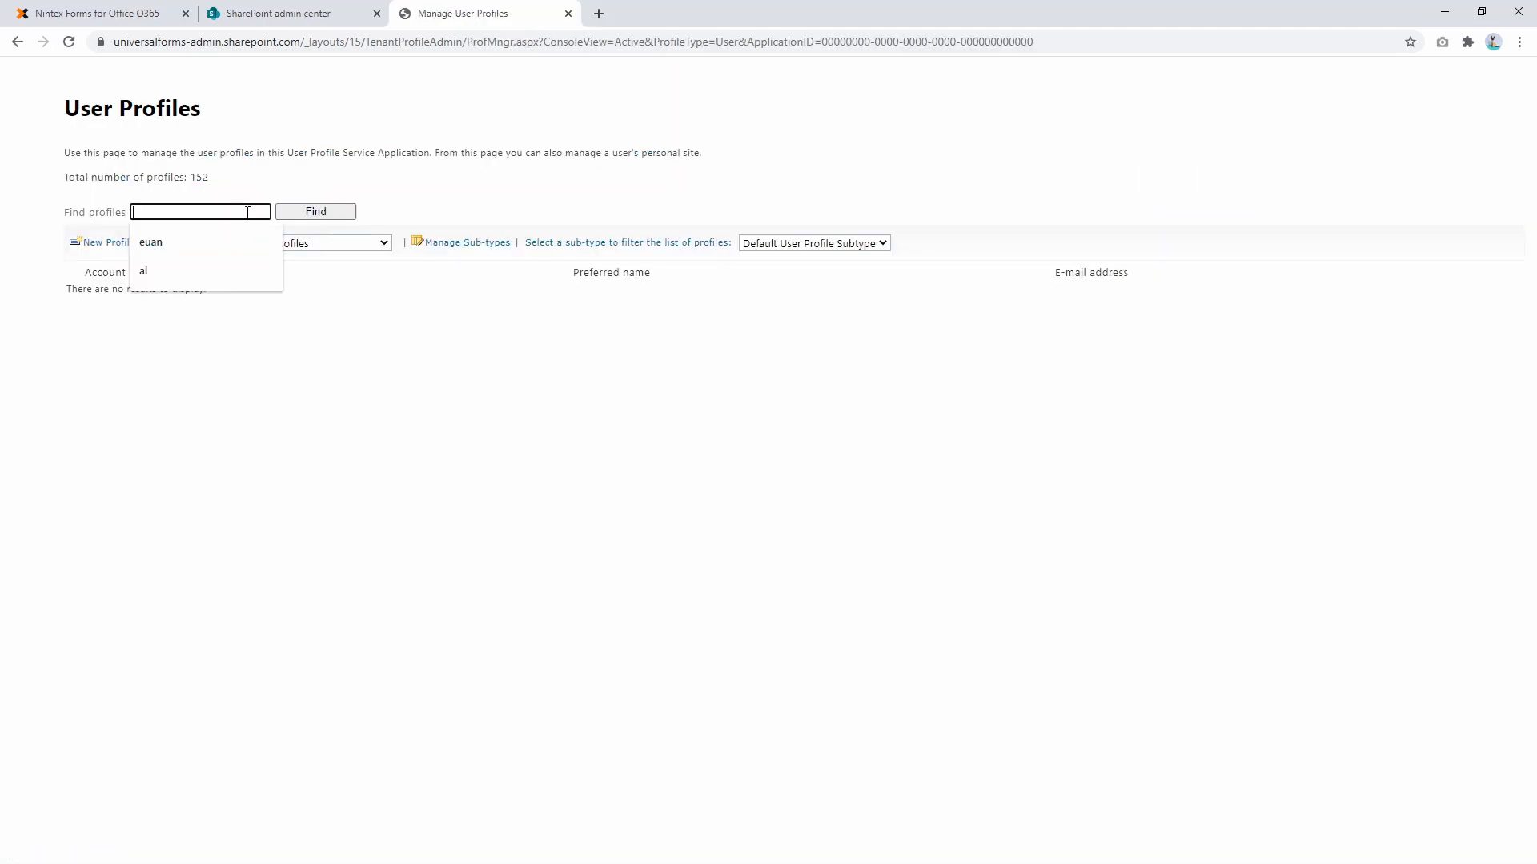
{"action": "left_click", "coordinate": [150, 242]}
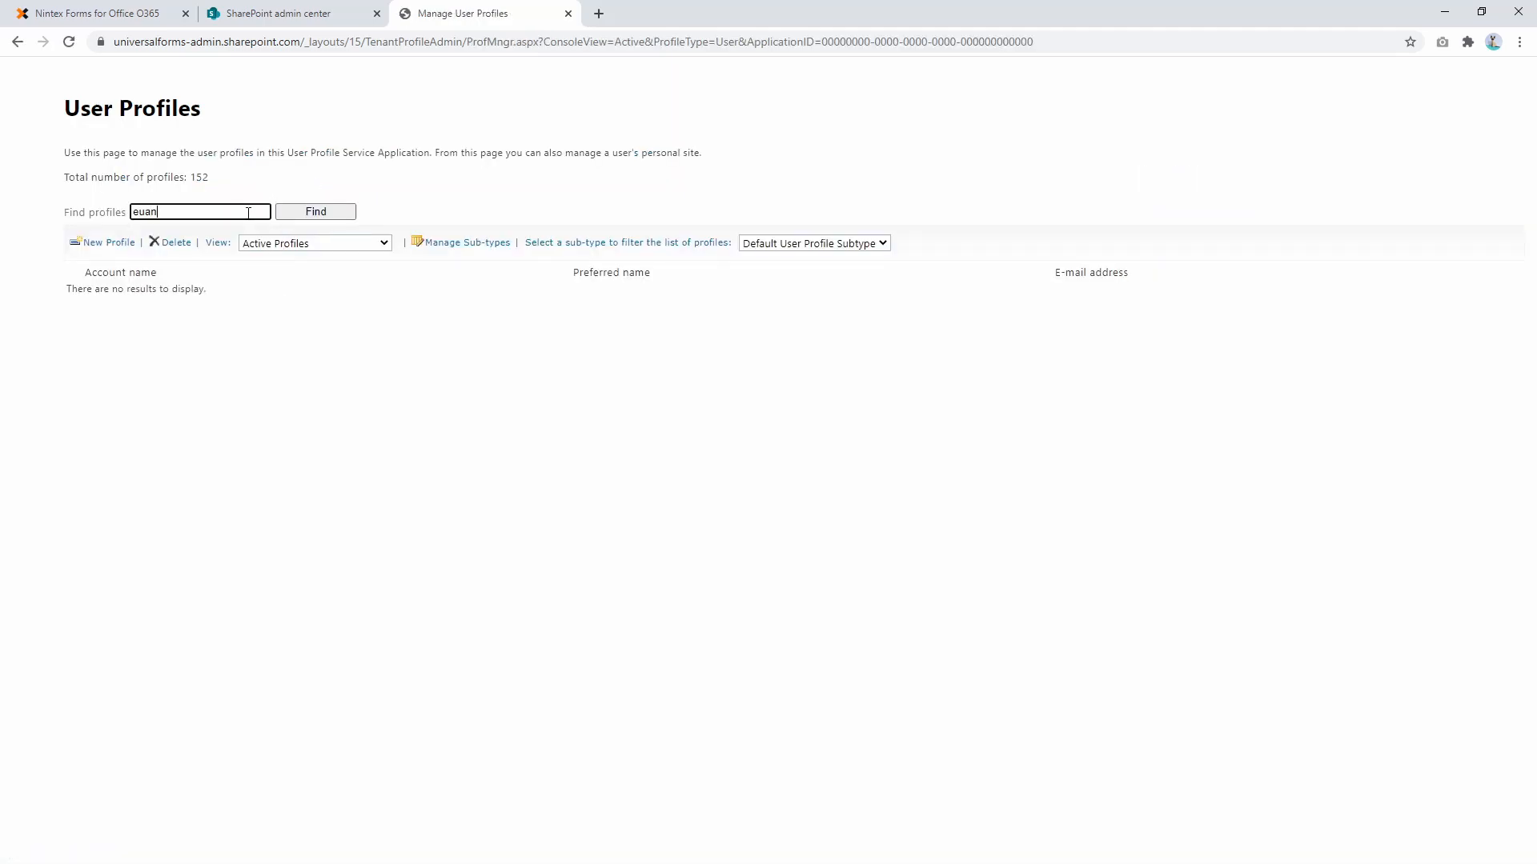
{"action": "left_click", "coordinate": [315, 211]}
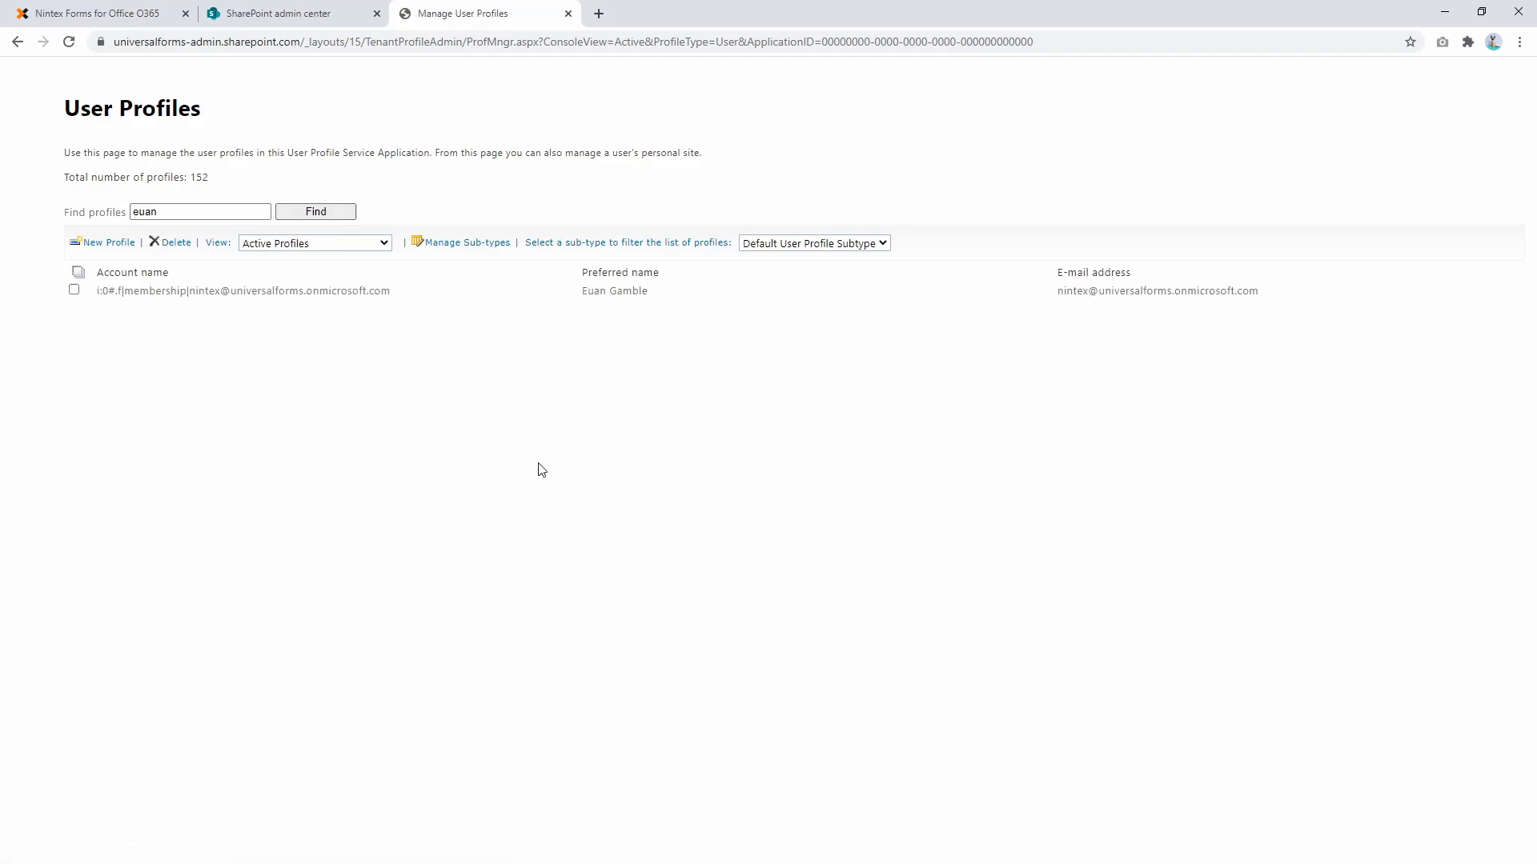
{"action": "left_click", "coordinate": [560, 289]}
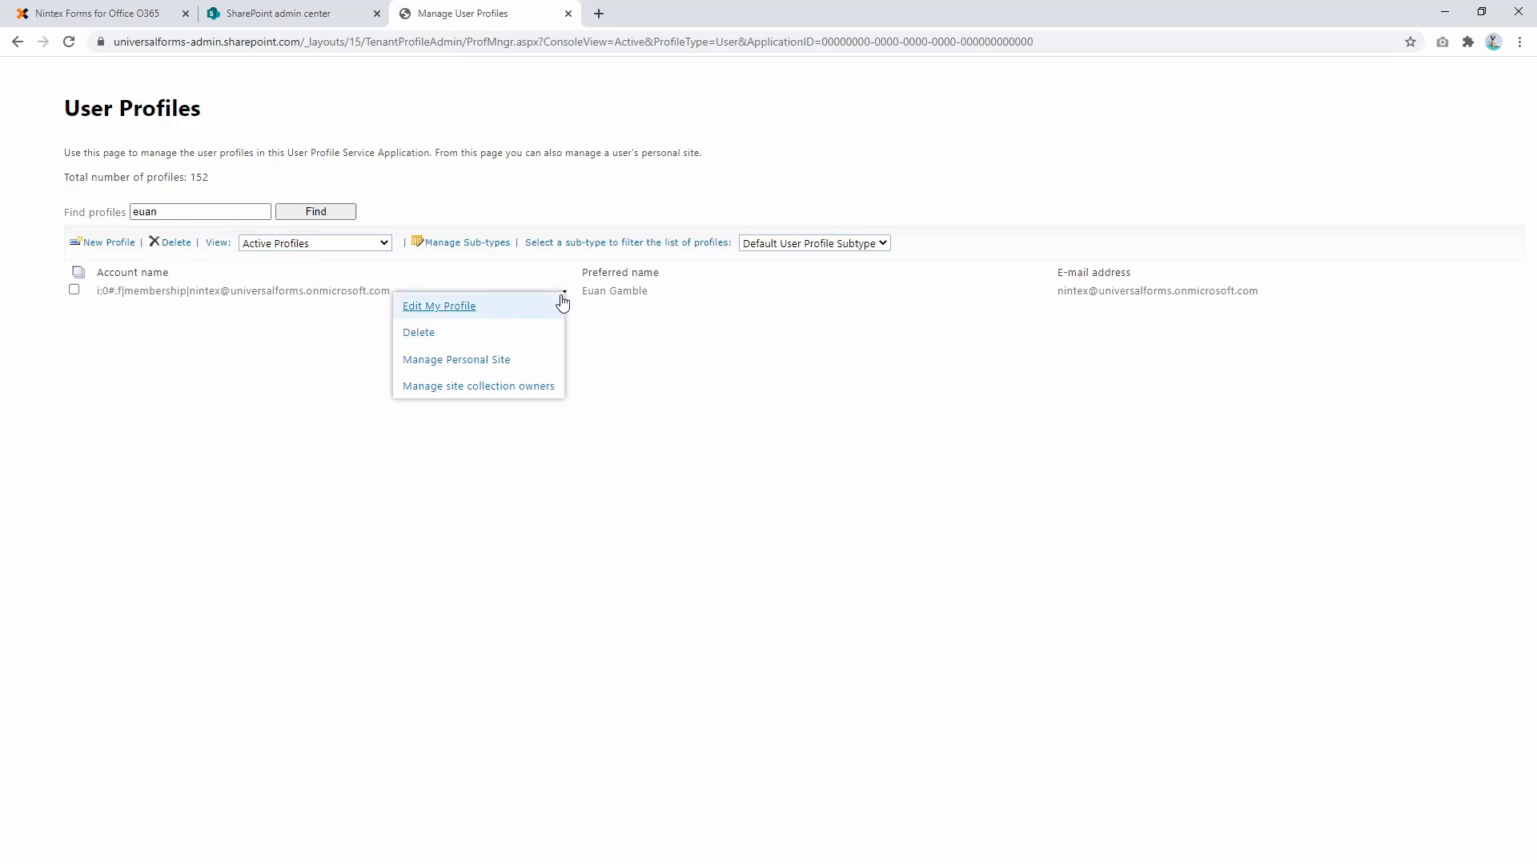
{"action": "left_click", "coordinate": [438, 304]}
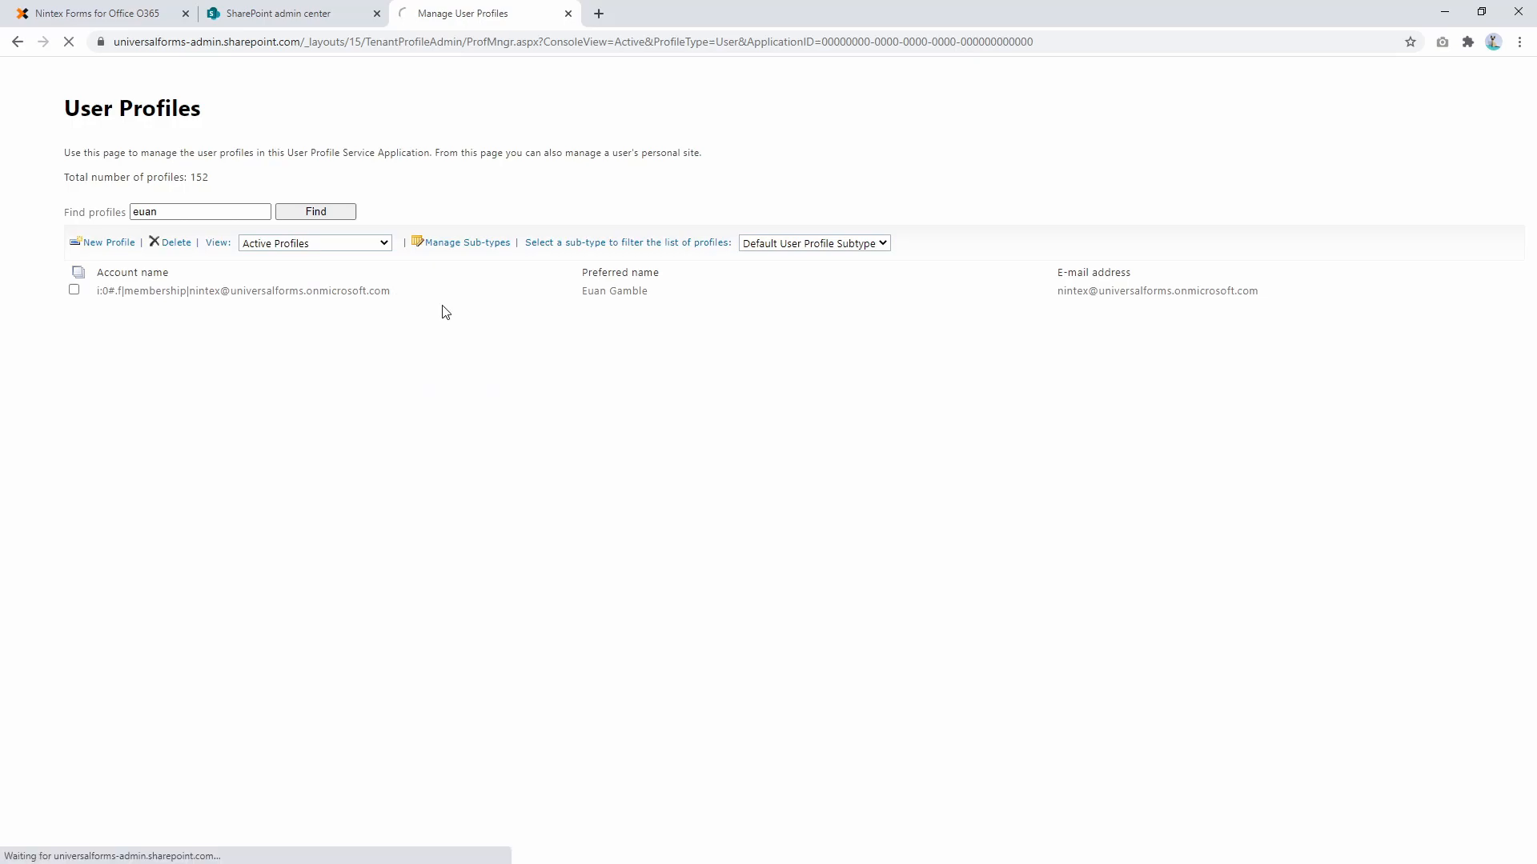
{"action": "left_click", "coordinate": [241, 290]}
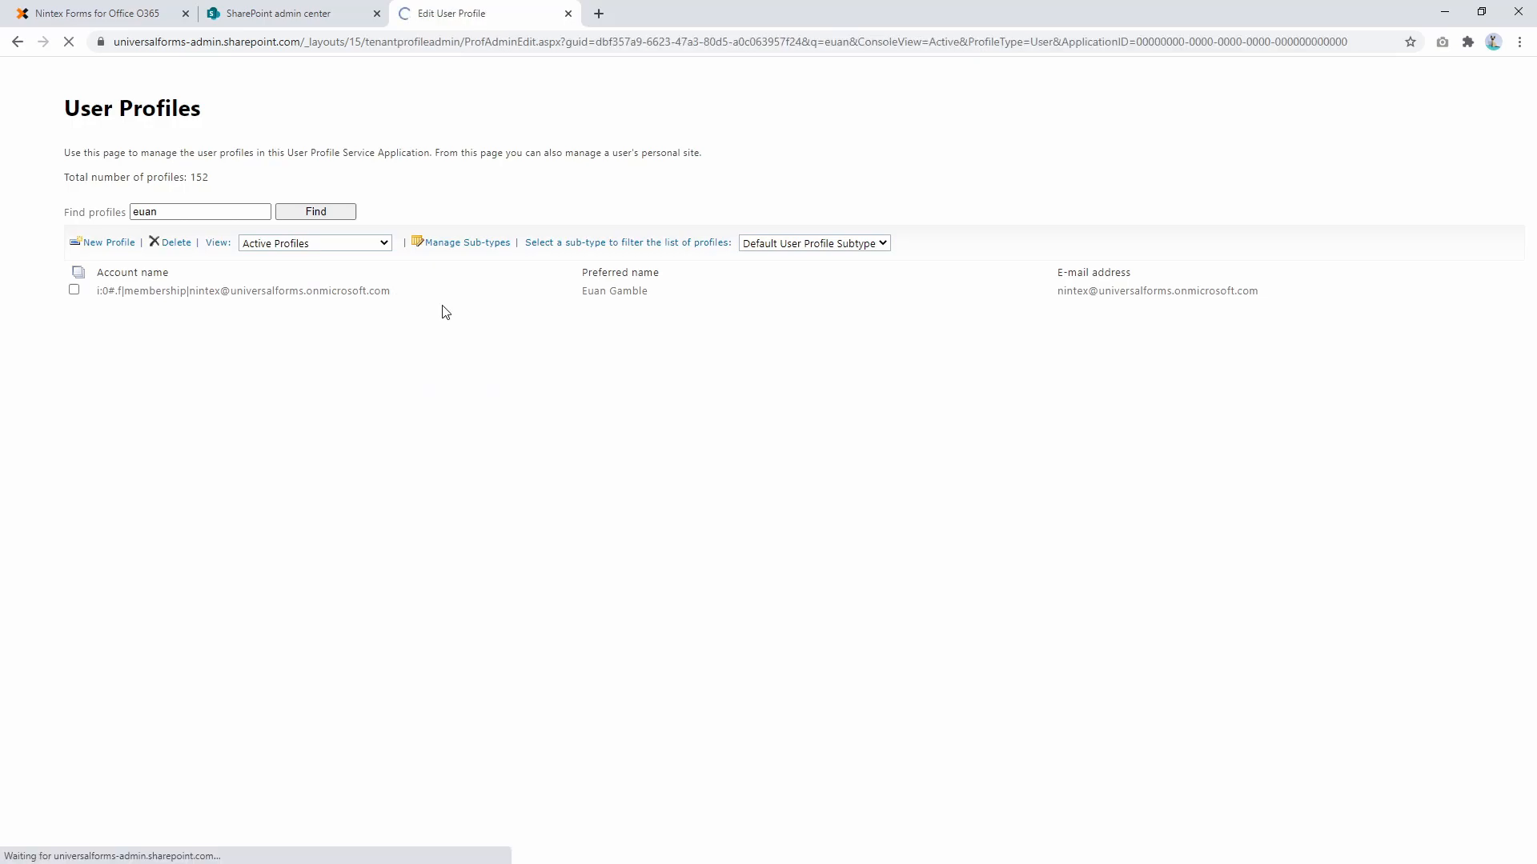
{"action": "left_click", "coordinate": [243, 291]}
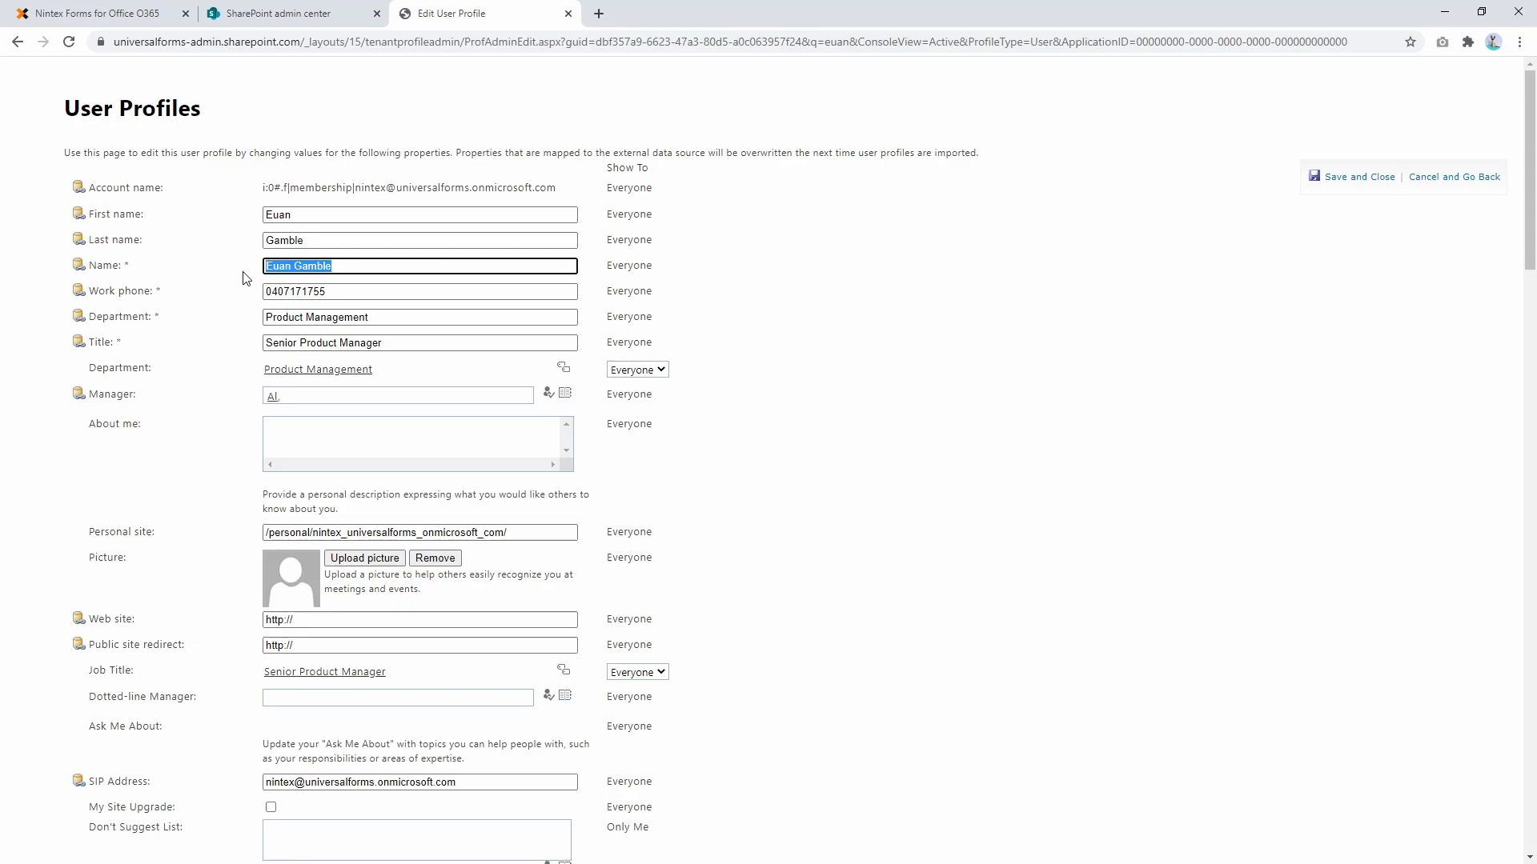
{"action": "left_click", "coordinate": [418, 213]}
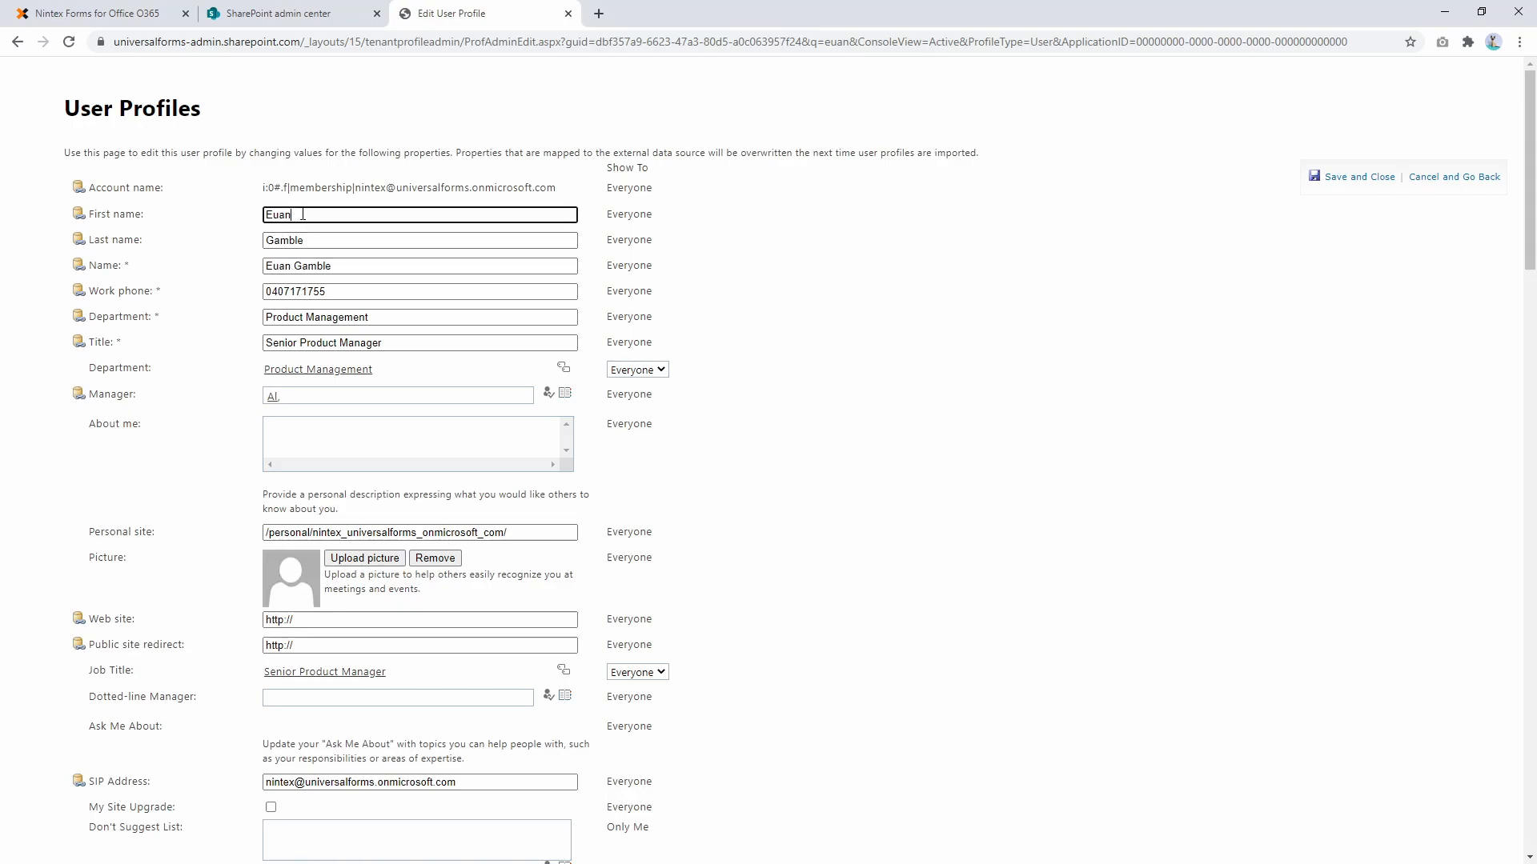
{"action": "double_click", "coordinate": [283, 240]}
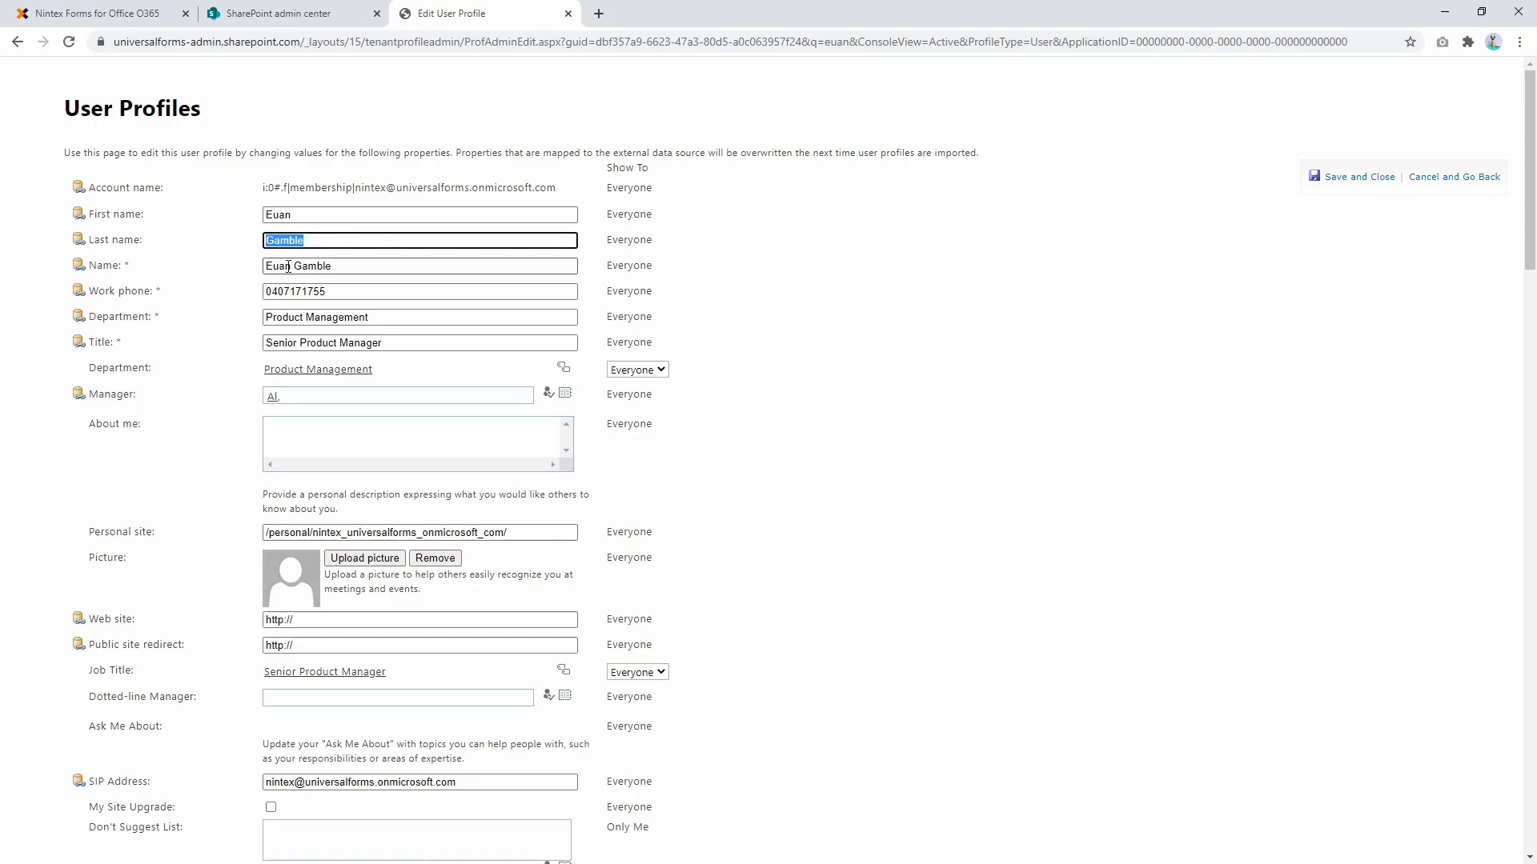
{"action": "mouse_move", "coordinate": [297, 266]}
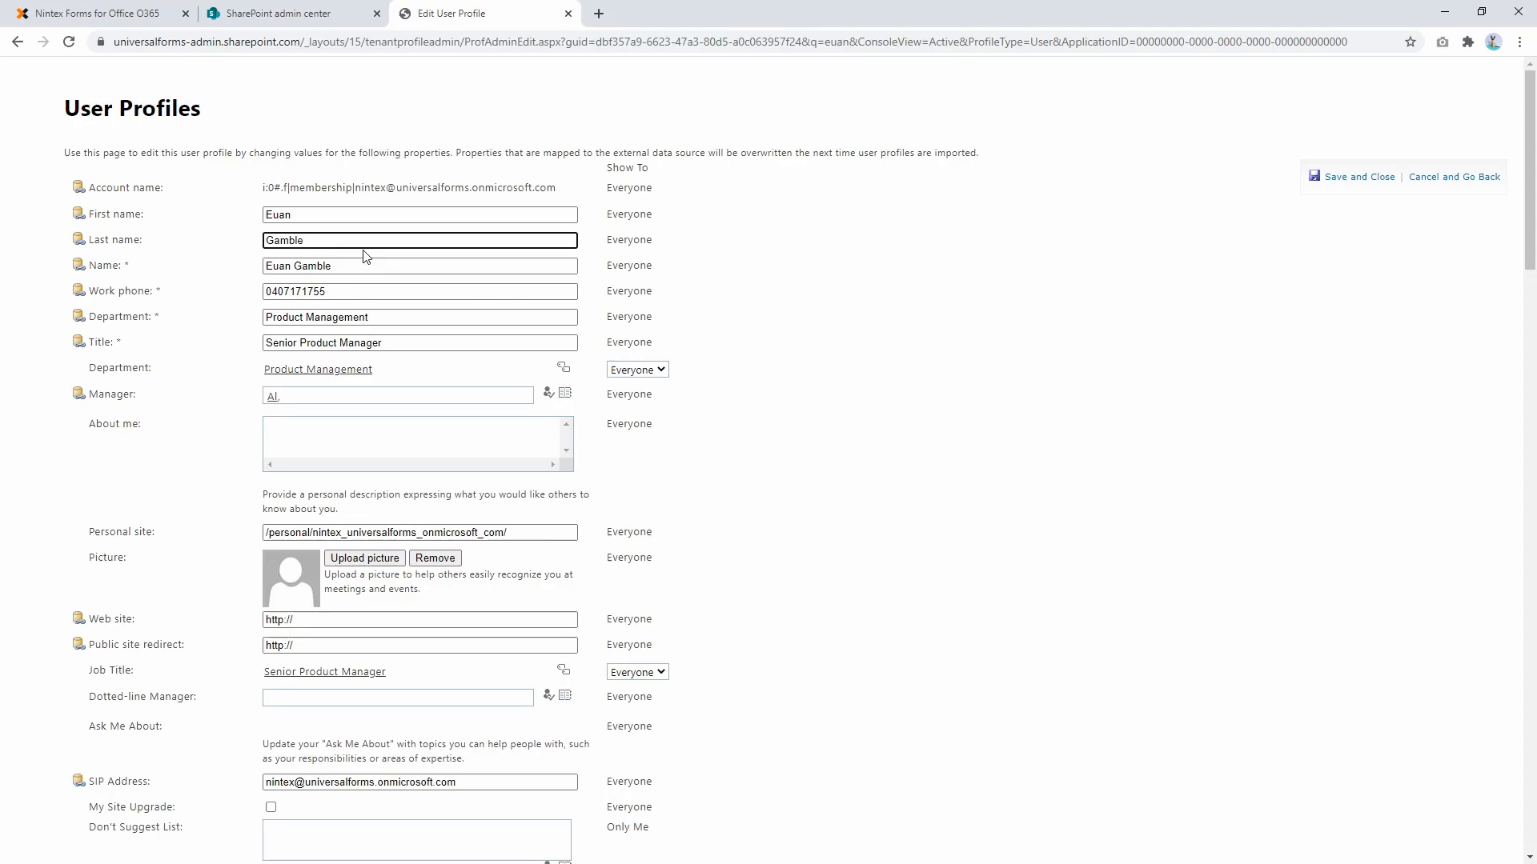
{"action": "double_click", "coordinate": [115, 238]}
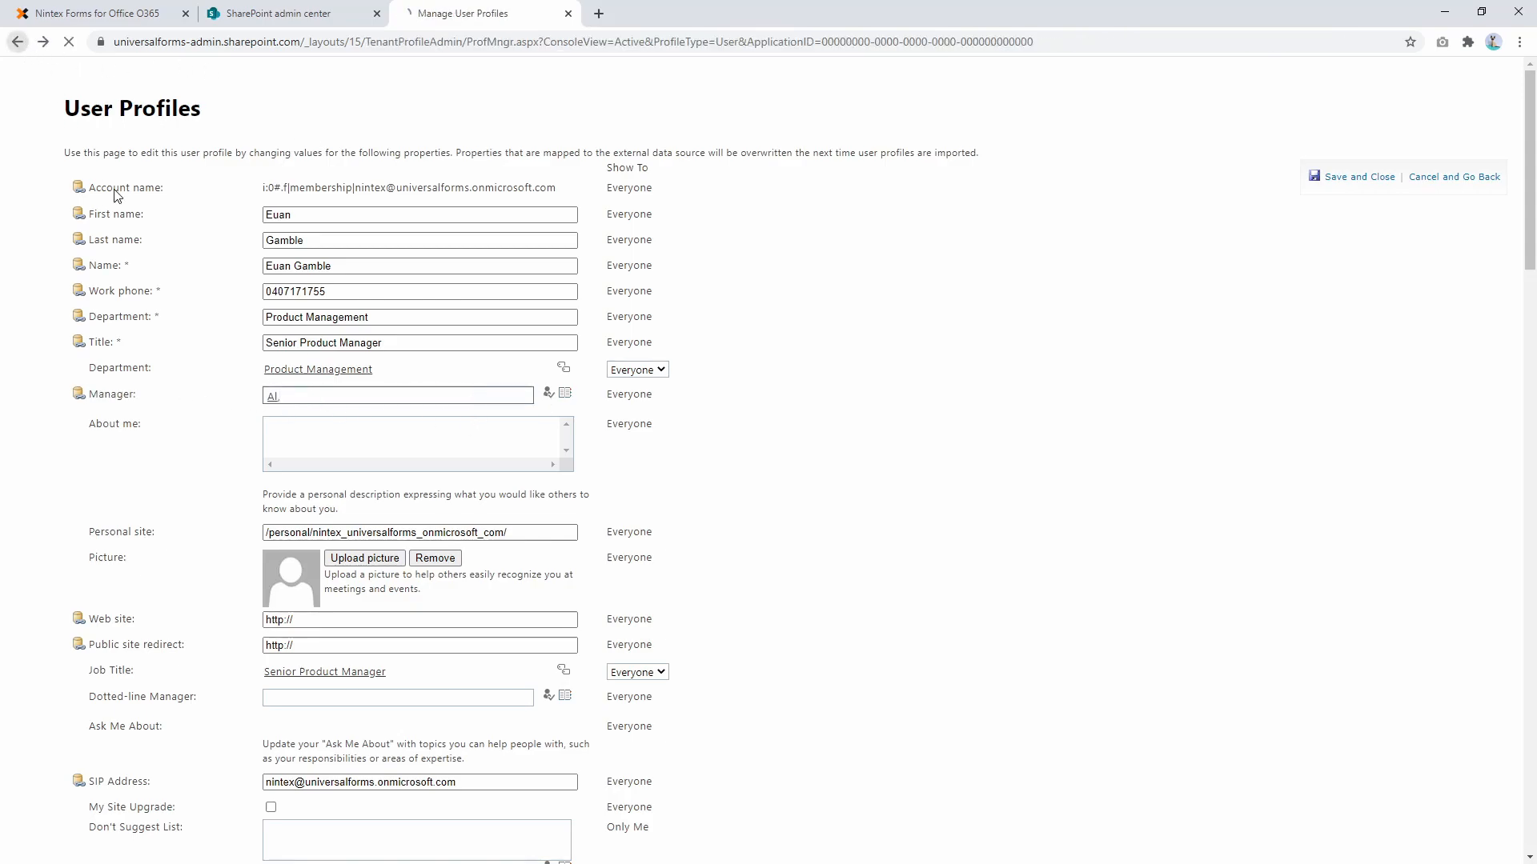
{"action": "left_click", "coordinate": [1455, 176]}
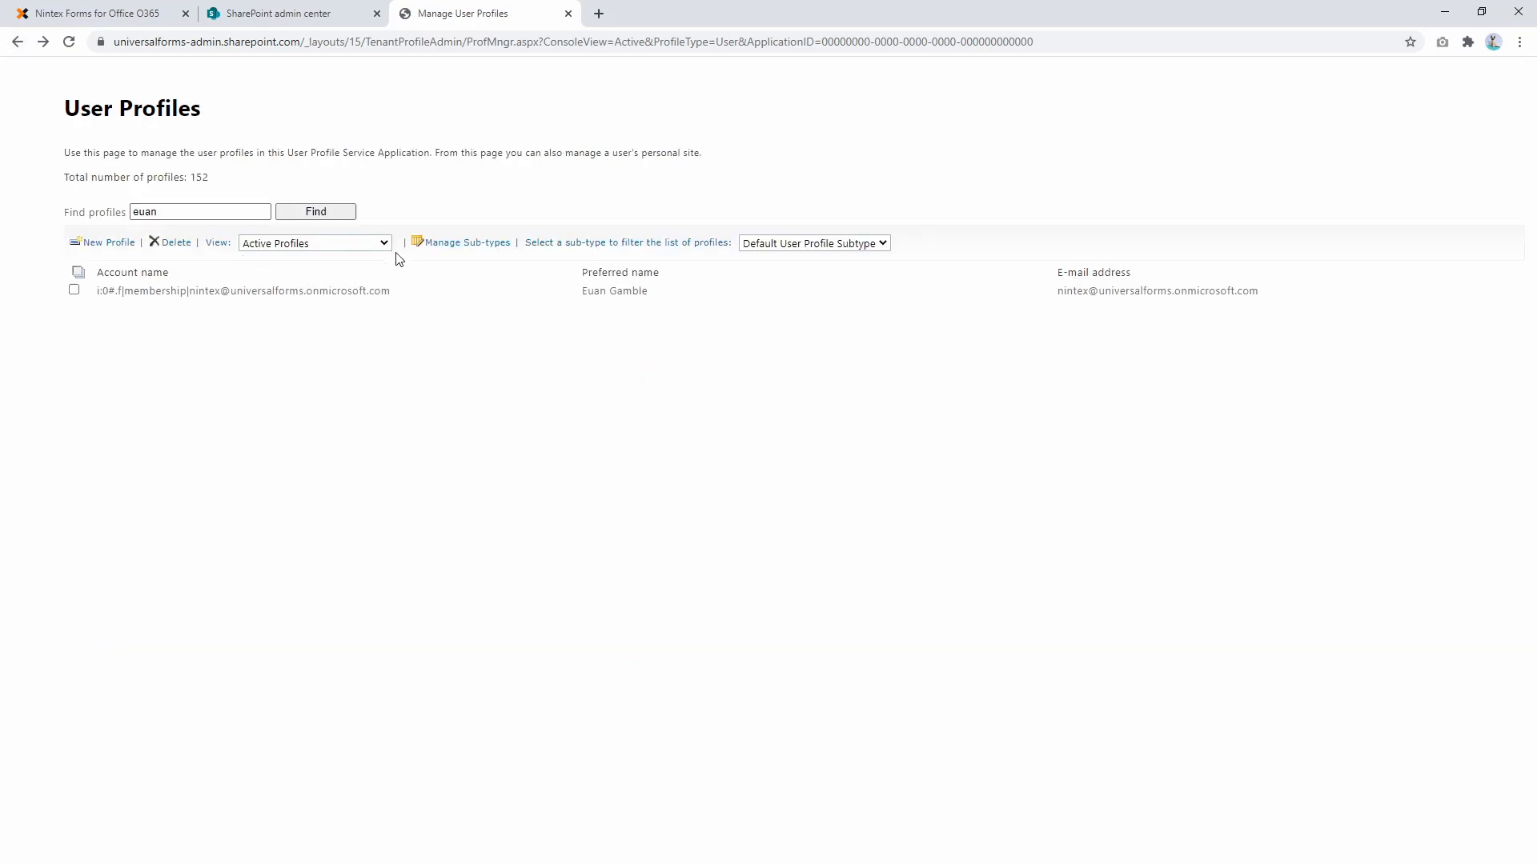
{"action": "mouse_move", "coordinate": [37, 93]}
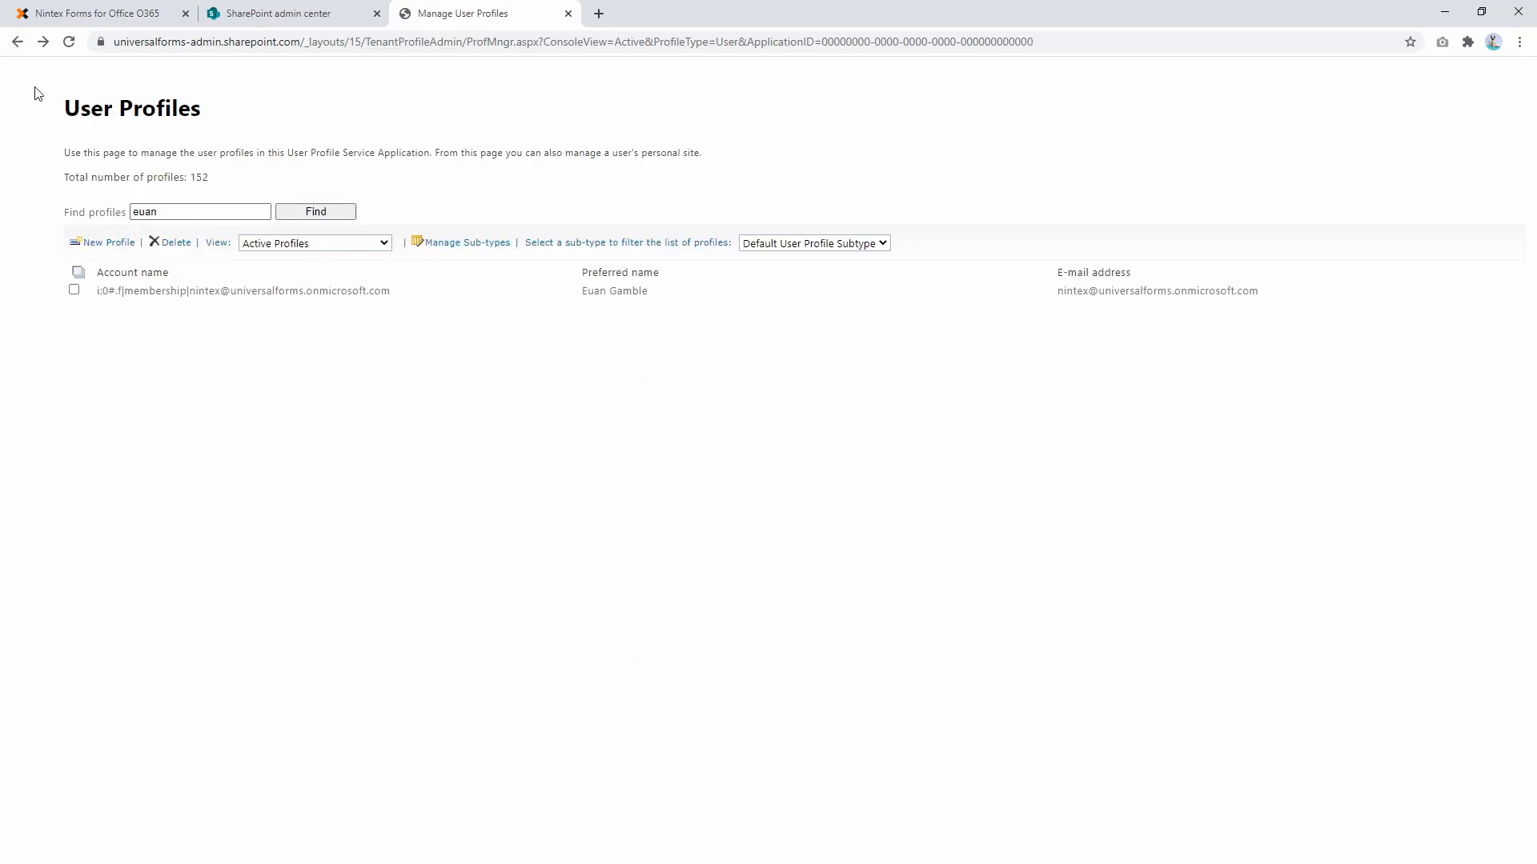
Return to the profile service and list the user profile properties.
{"action": "left_click", "coordinate": [16, 42]}
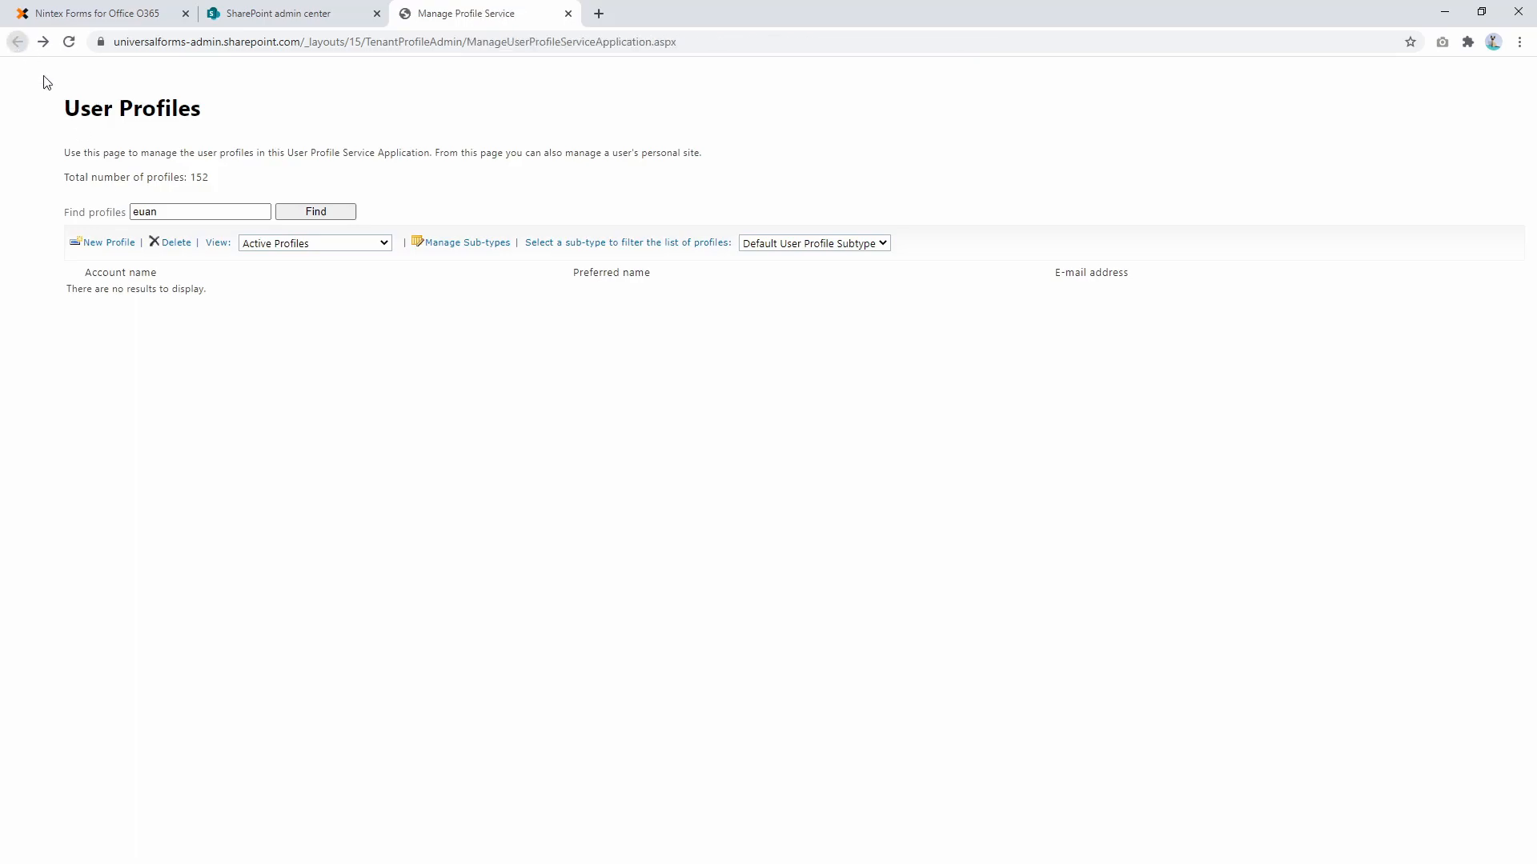
{"action": "left_click", "coordinate": [16, 42]}
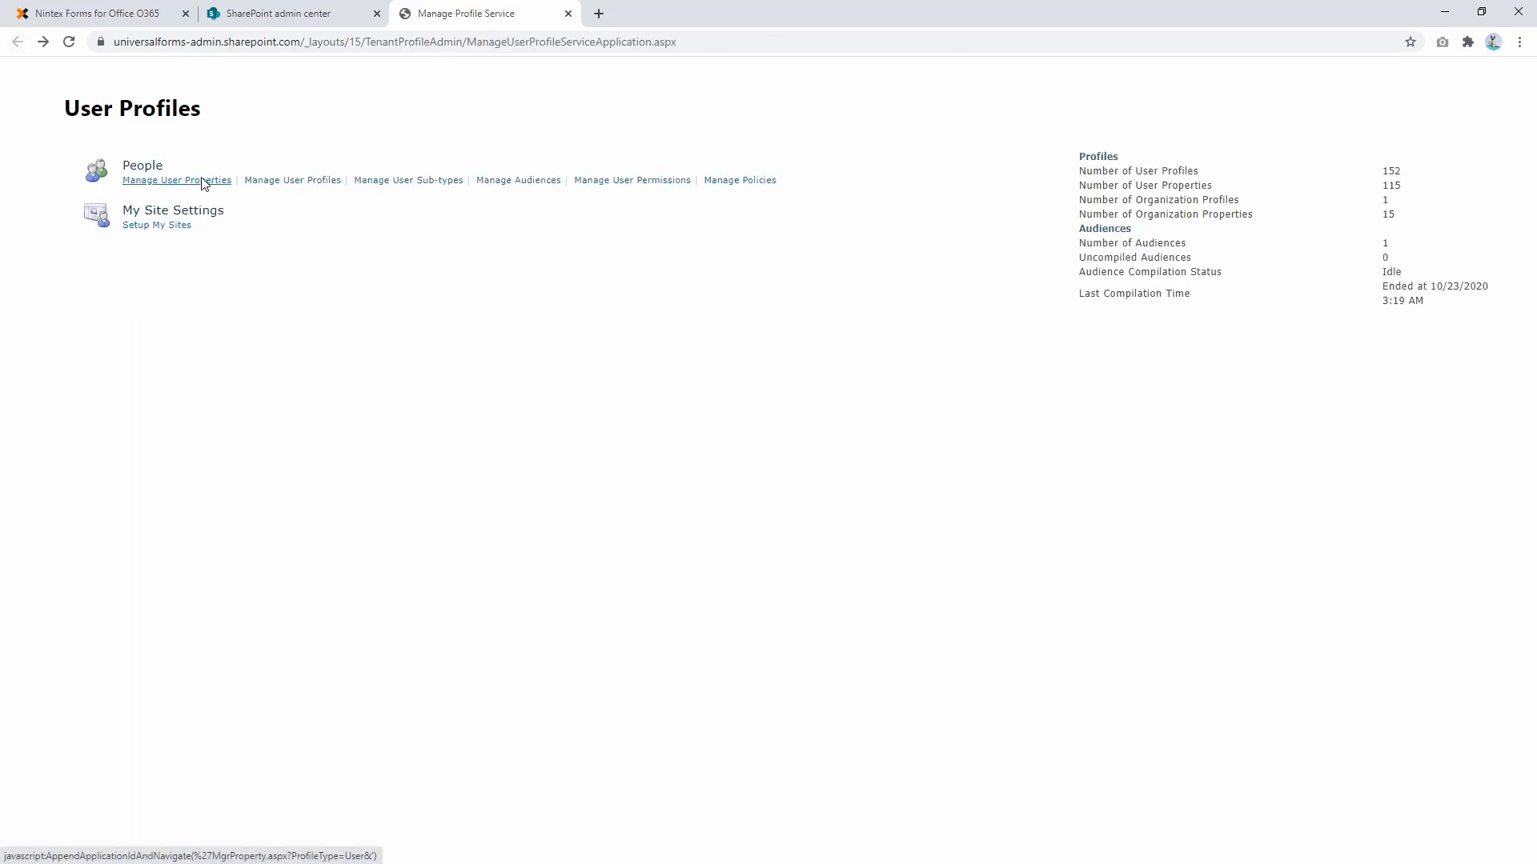
{"action": "left_click", "coordinate": [176, 181]}
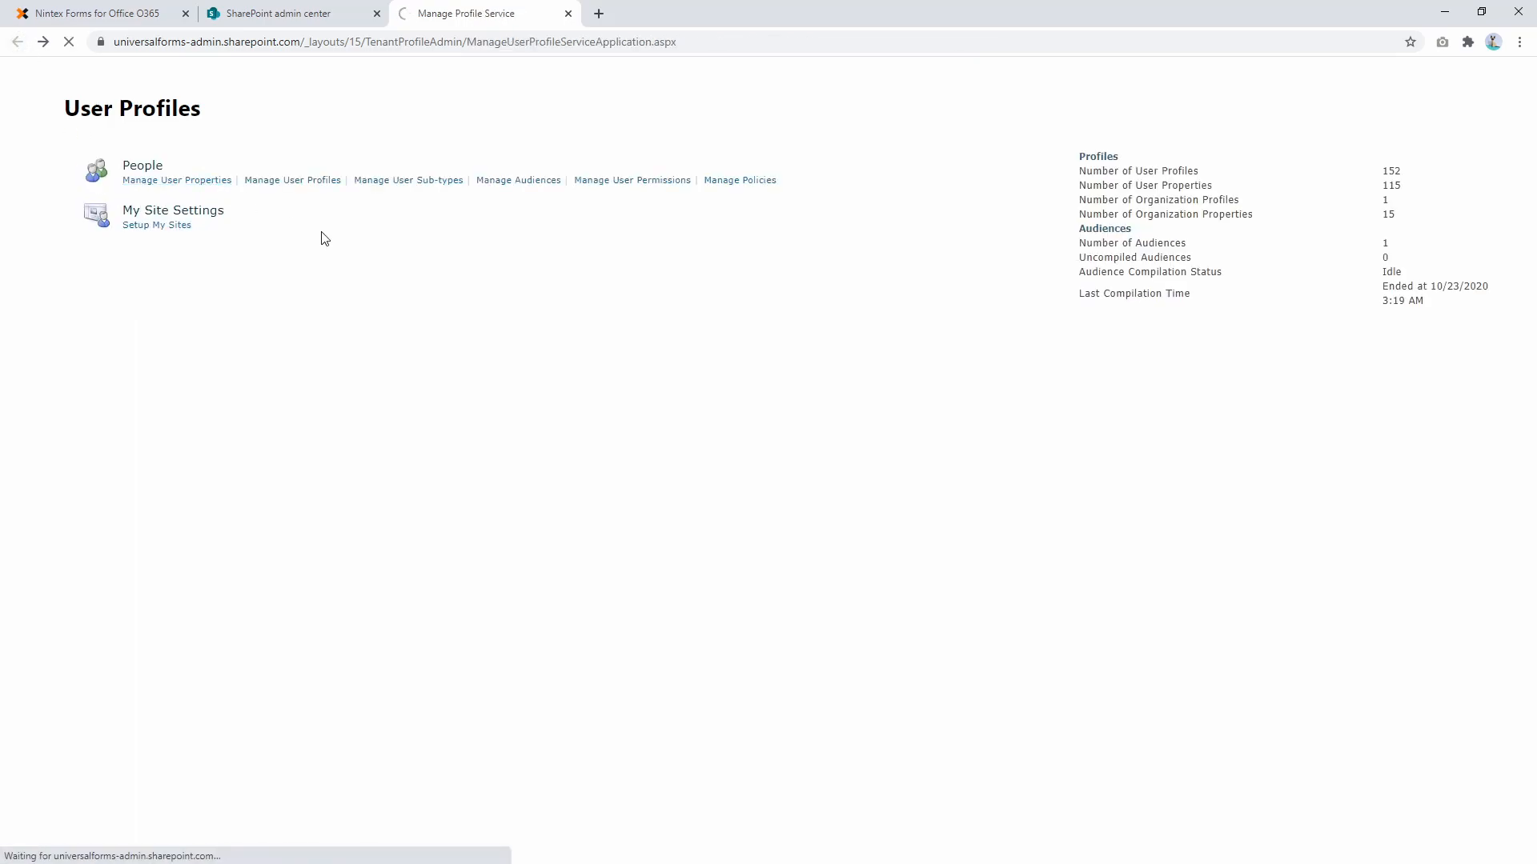
{"action": "left_click", "coordinate": [176, 181]}
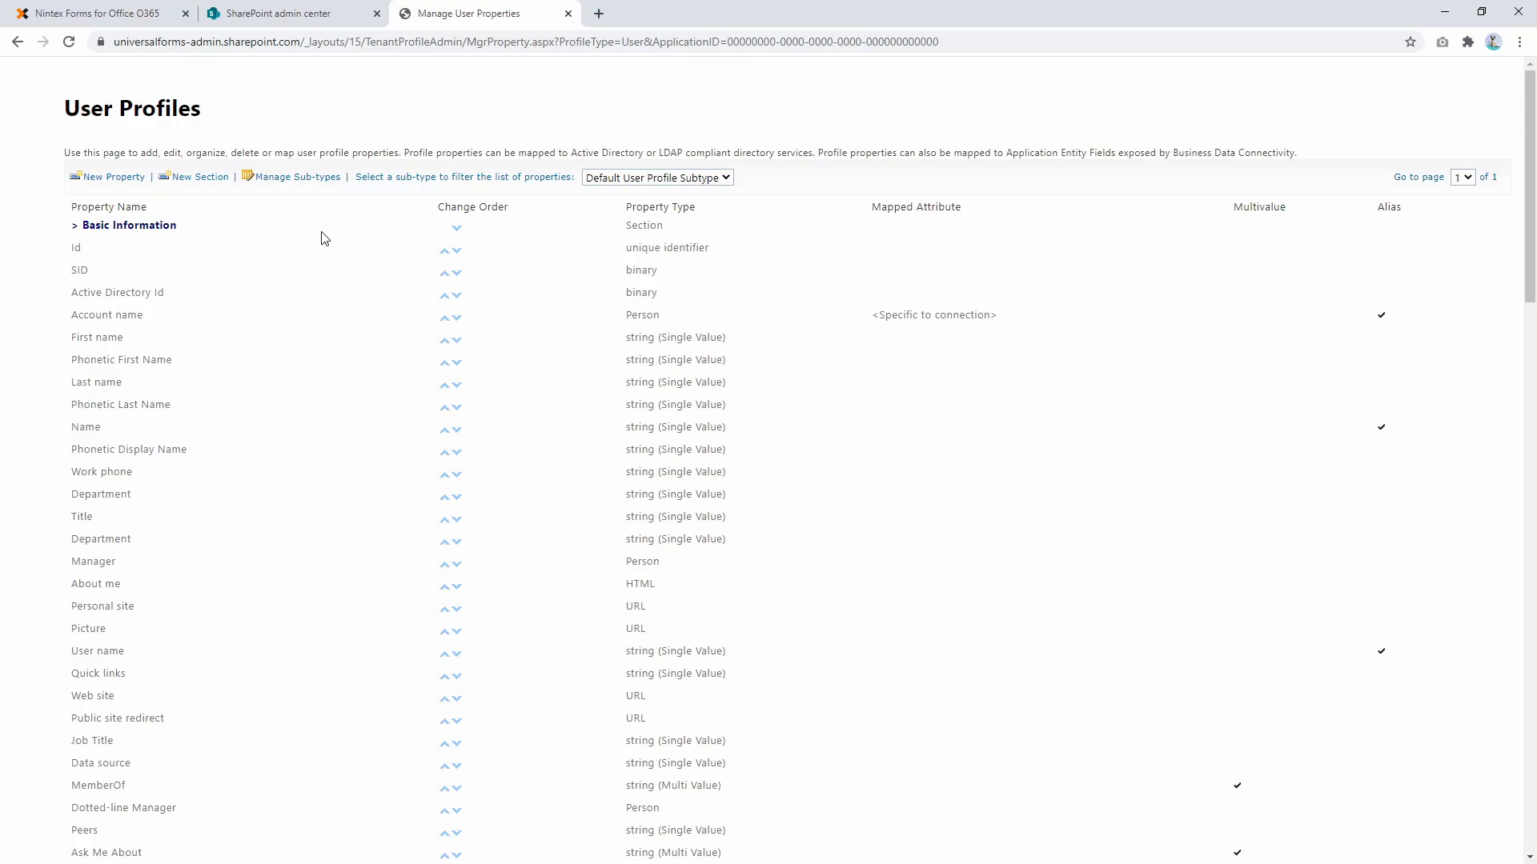
Check that the First name property's internal name is FirstName.
{"action": "left_click", "coordinate": [122, 360]}
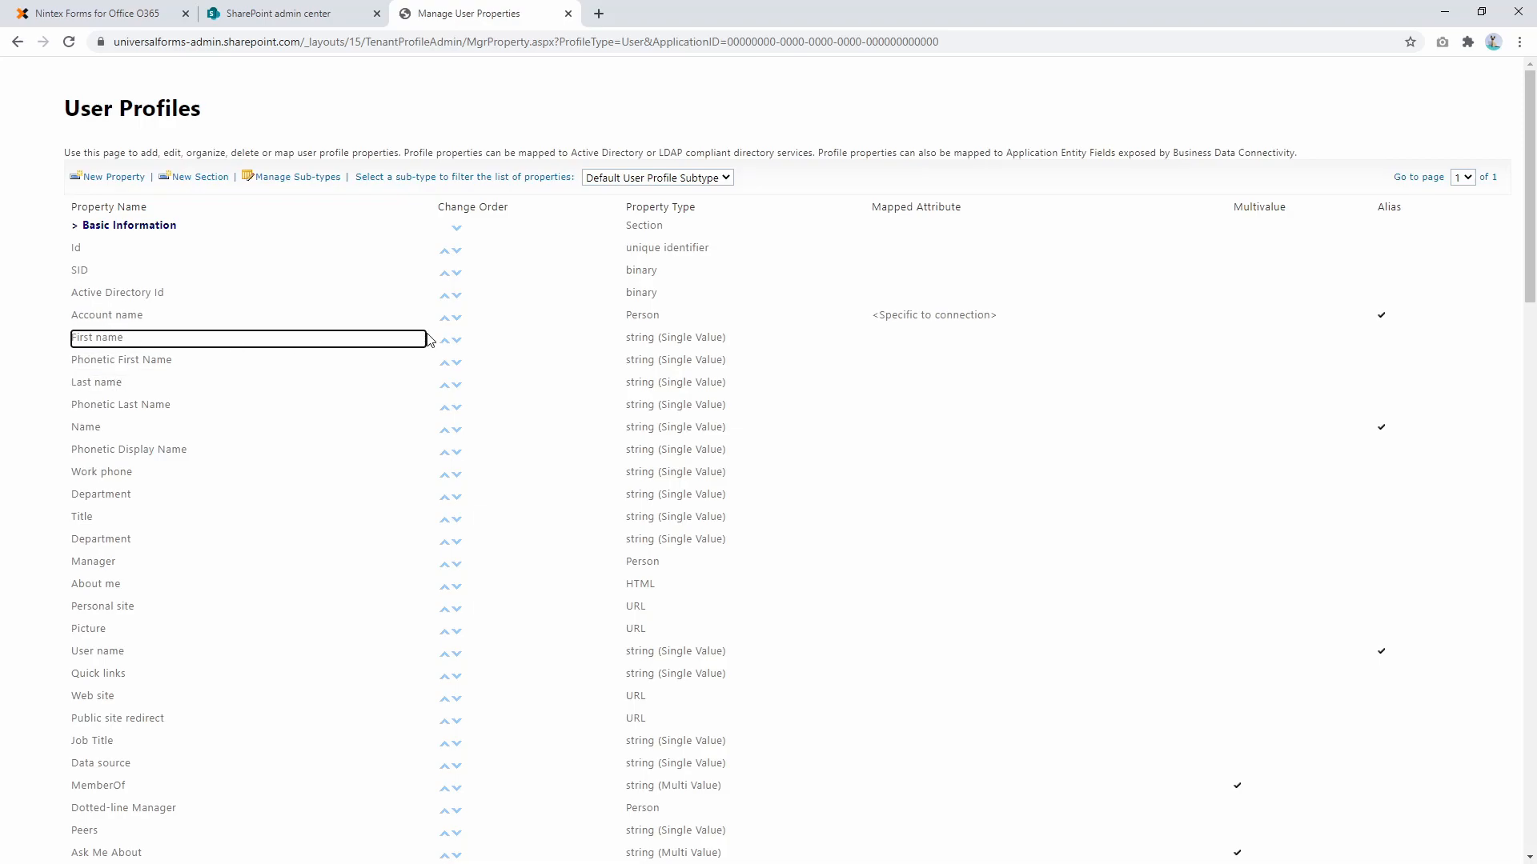
{"action": "left_click", "coordinate": [421, 338]}
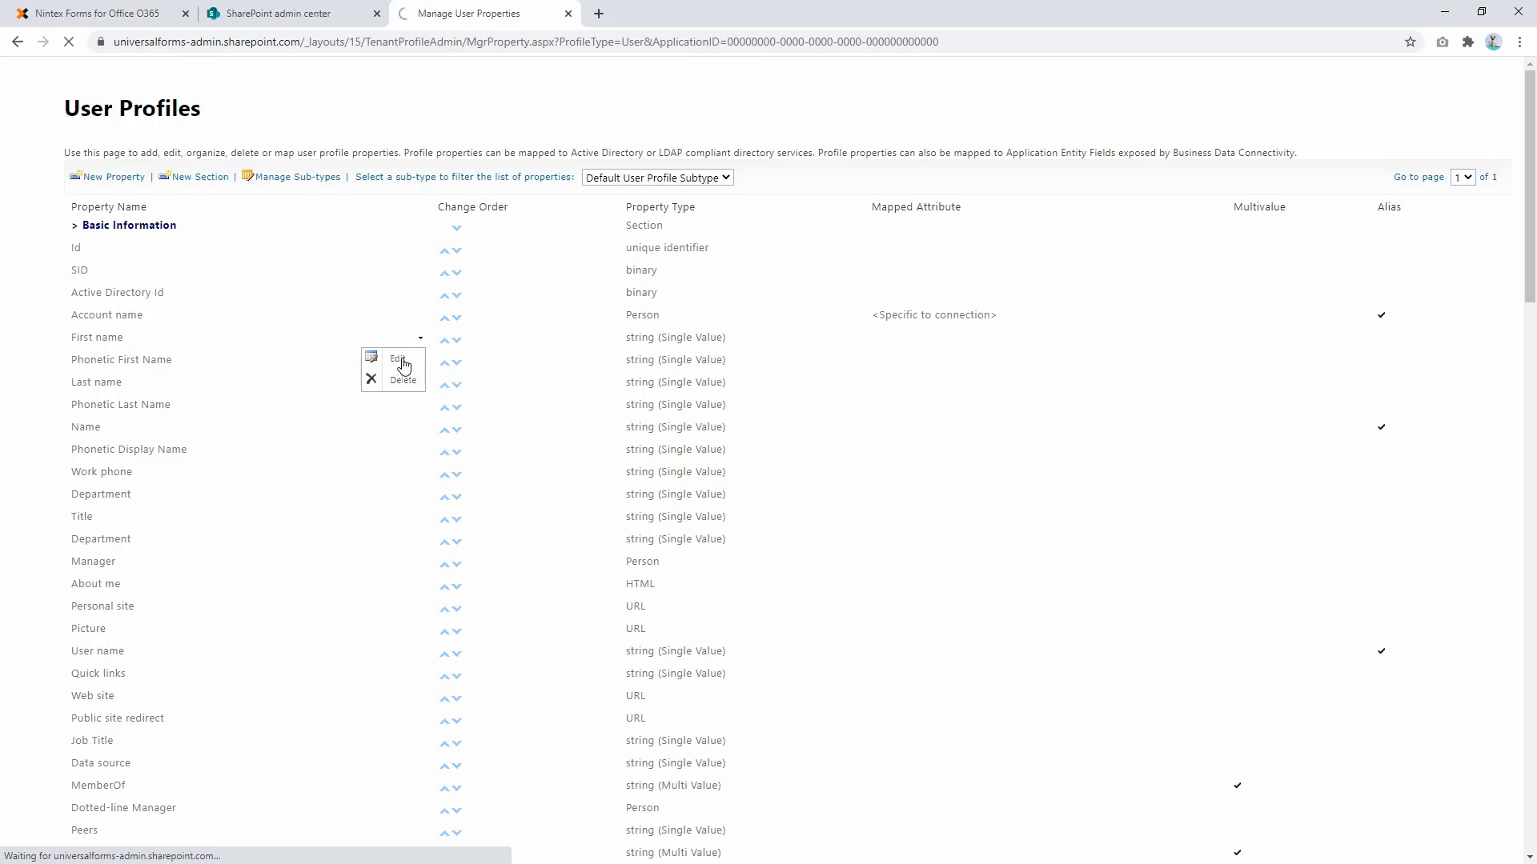
{"action": "left_click", "coordinate": [397, 360]}
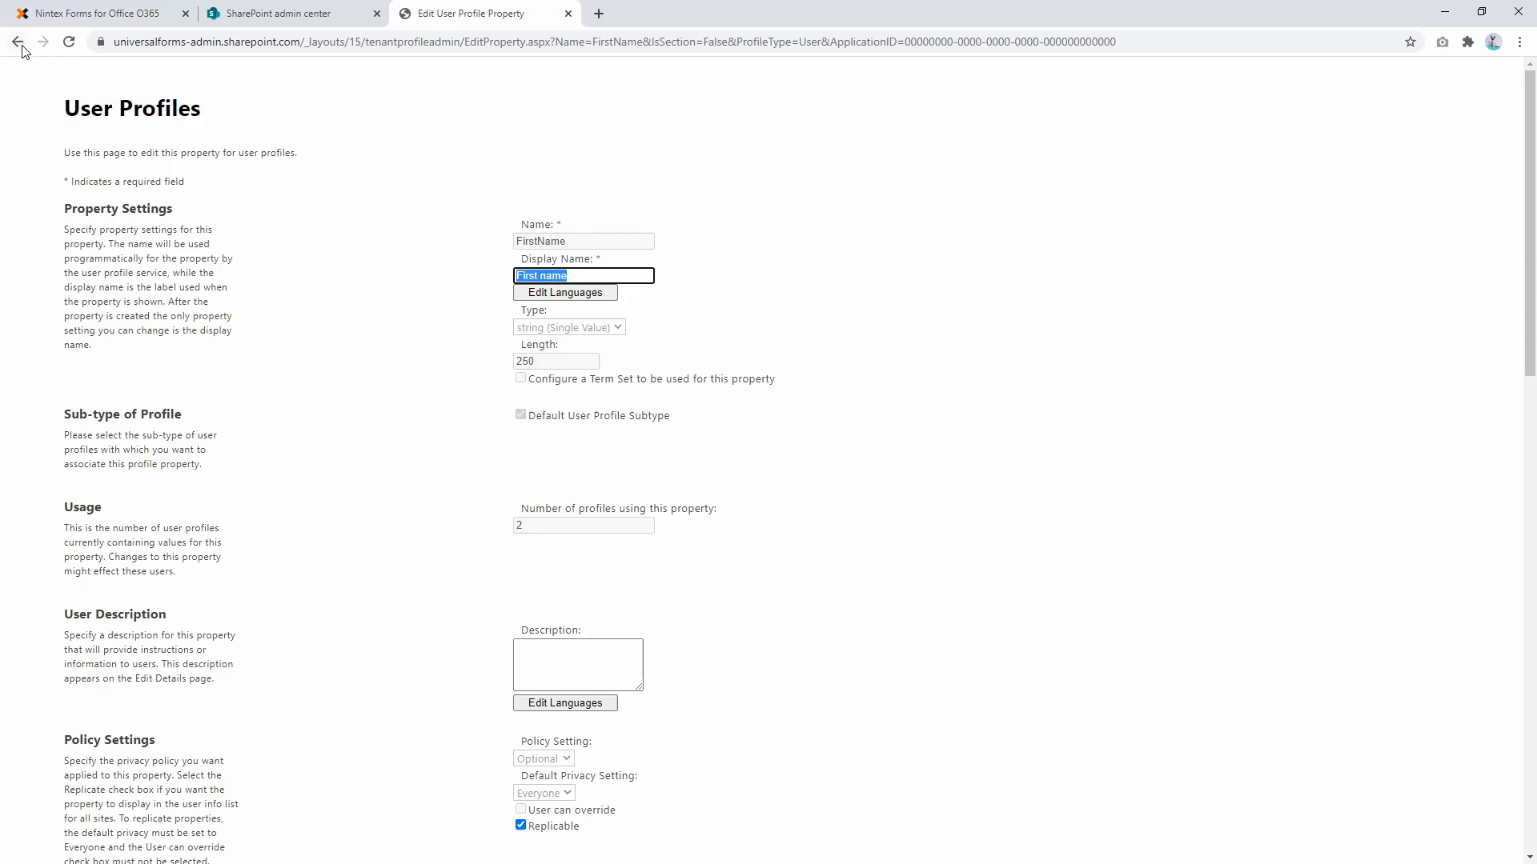
{"action": "left_click", "coordinate": [17, 41]}
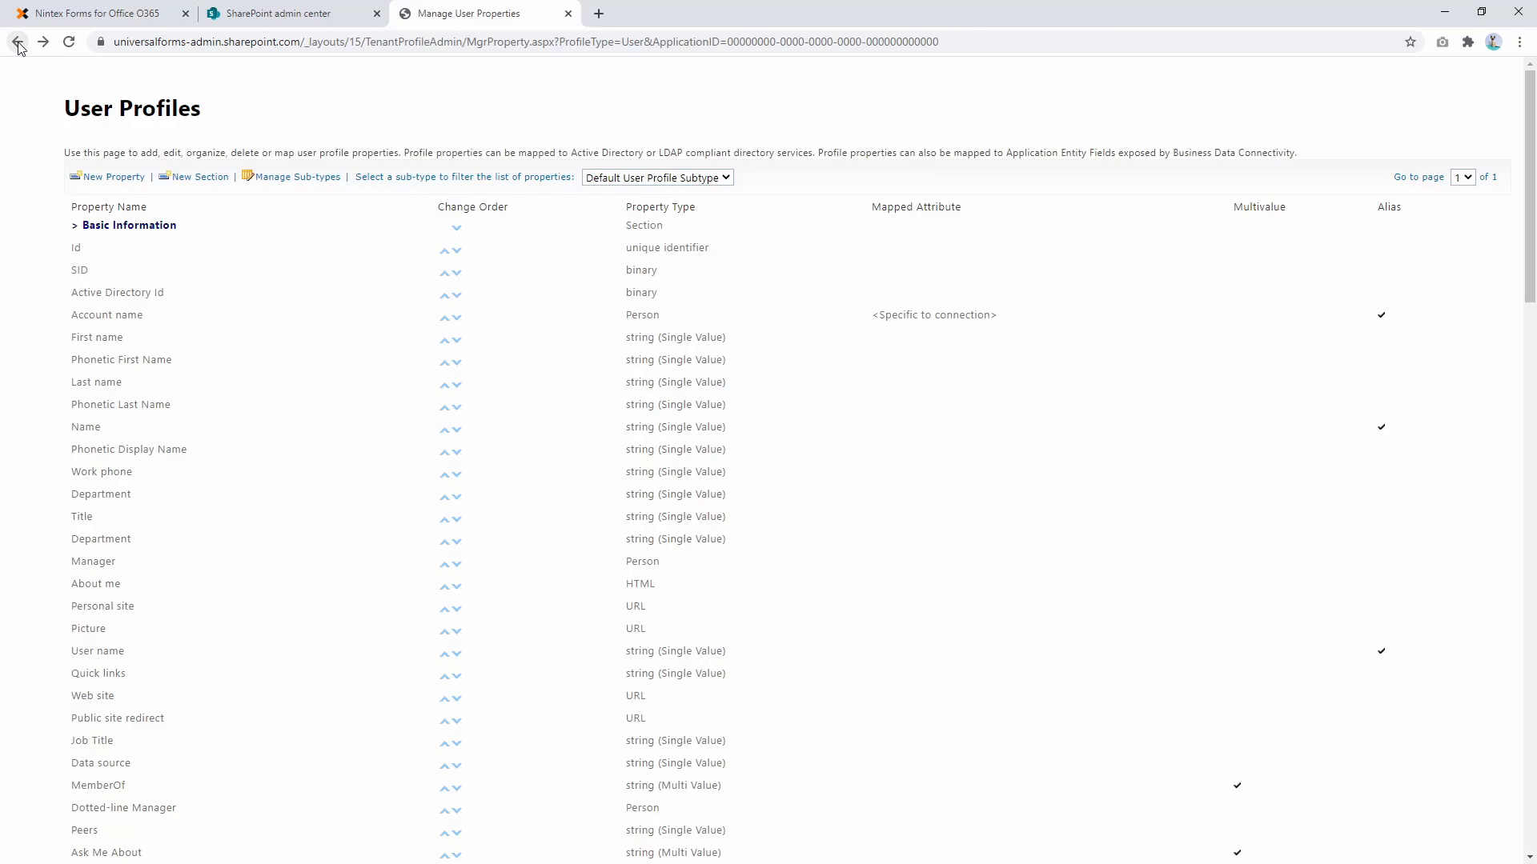
Confirm the Name property's internal name is PreferredName and return to the form designer.
{"action": "left_click", "coordinate": [99, 494]}
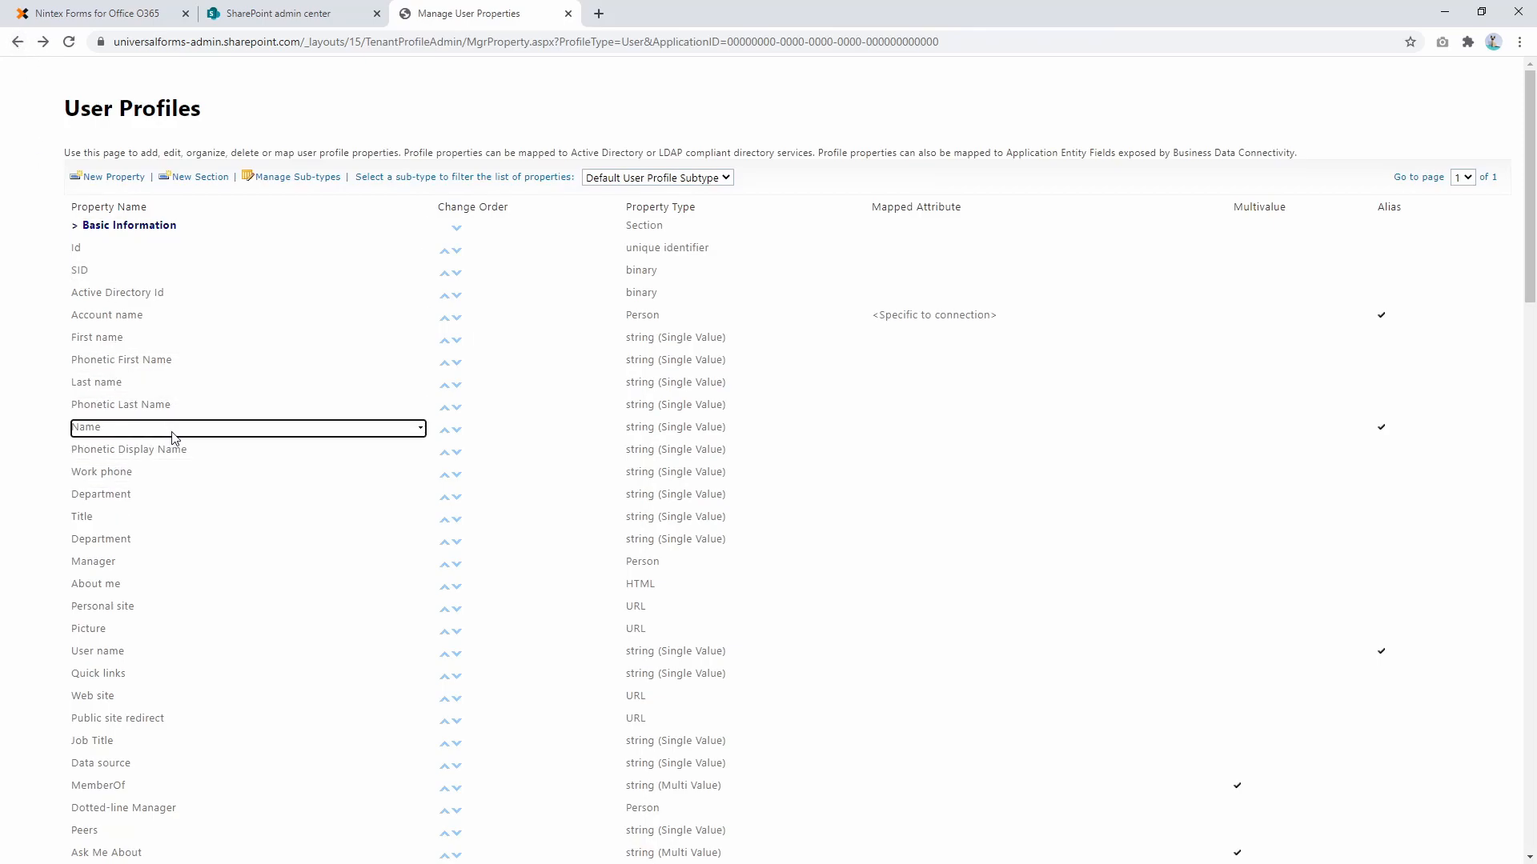
{"action": "left_click", "coordinate": [419, 429]}
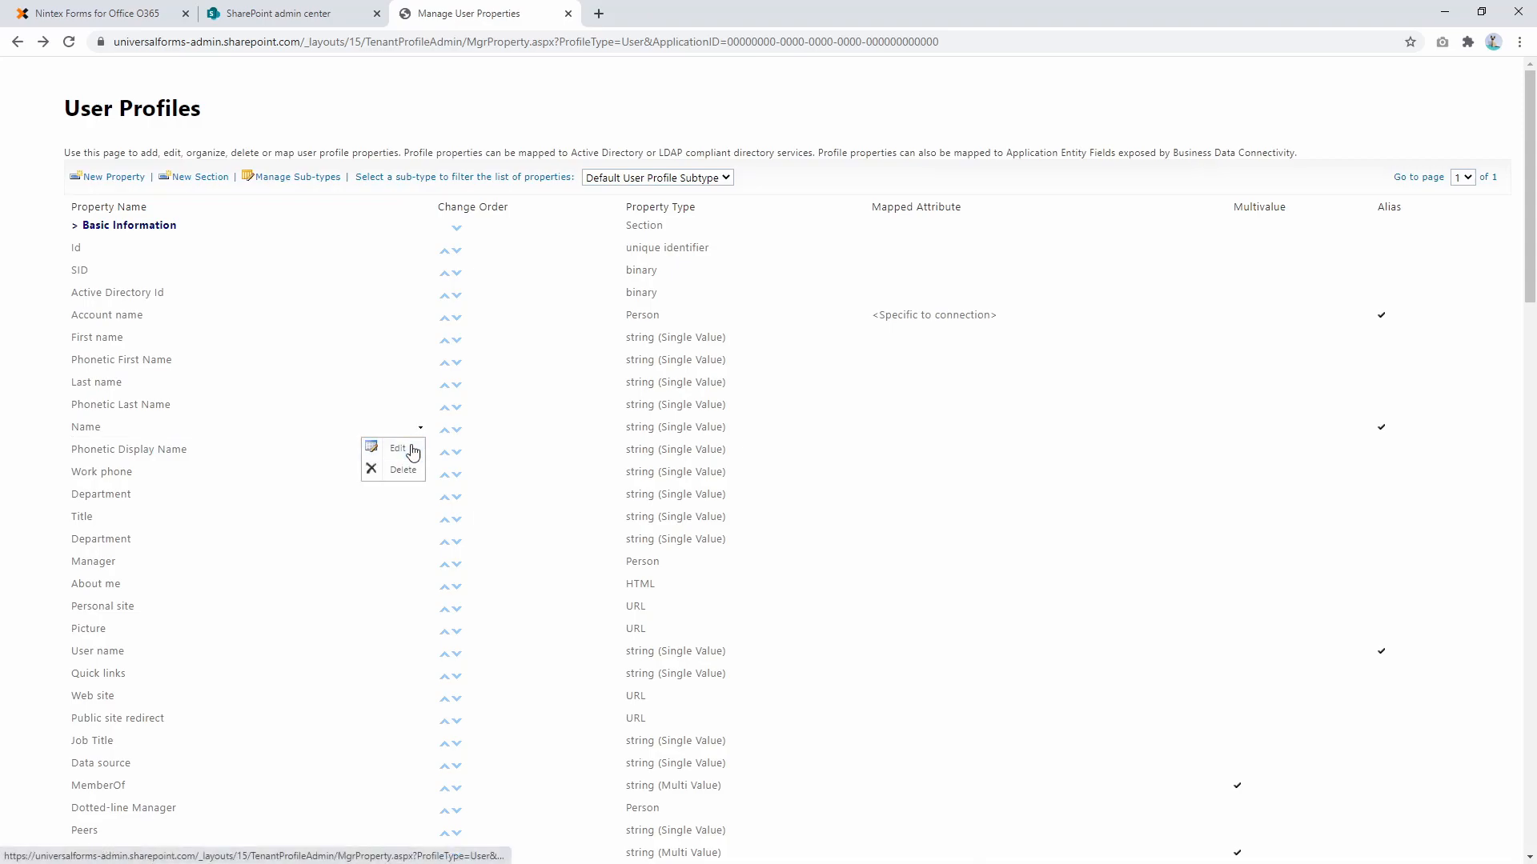
{"action": "left_click", "coordinate": [399, 448]}
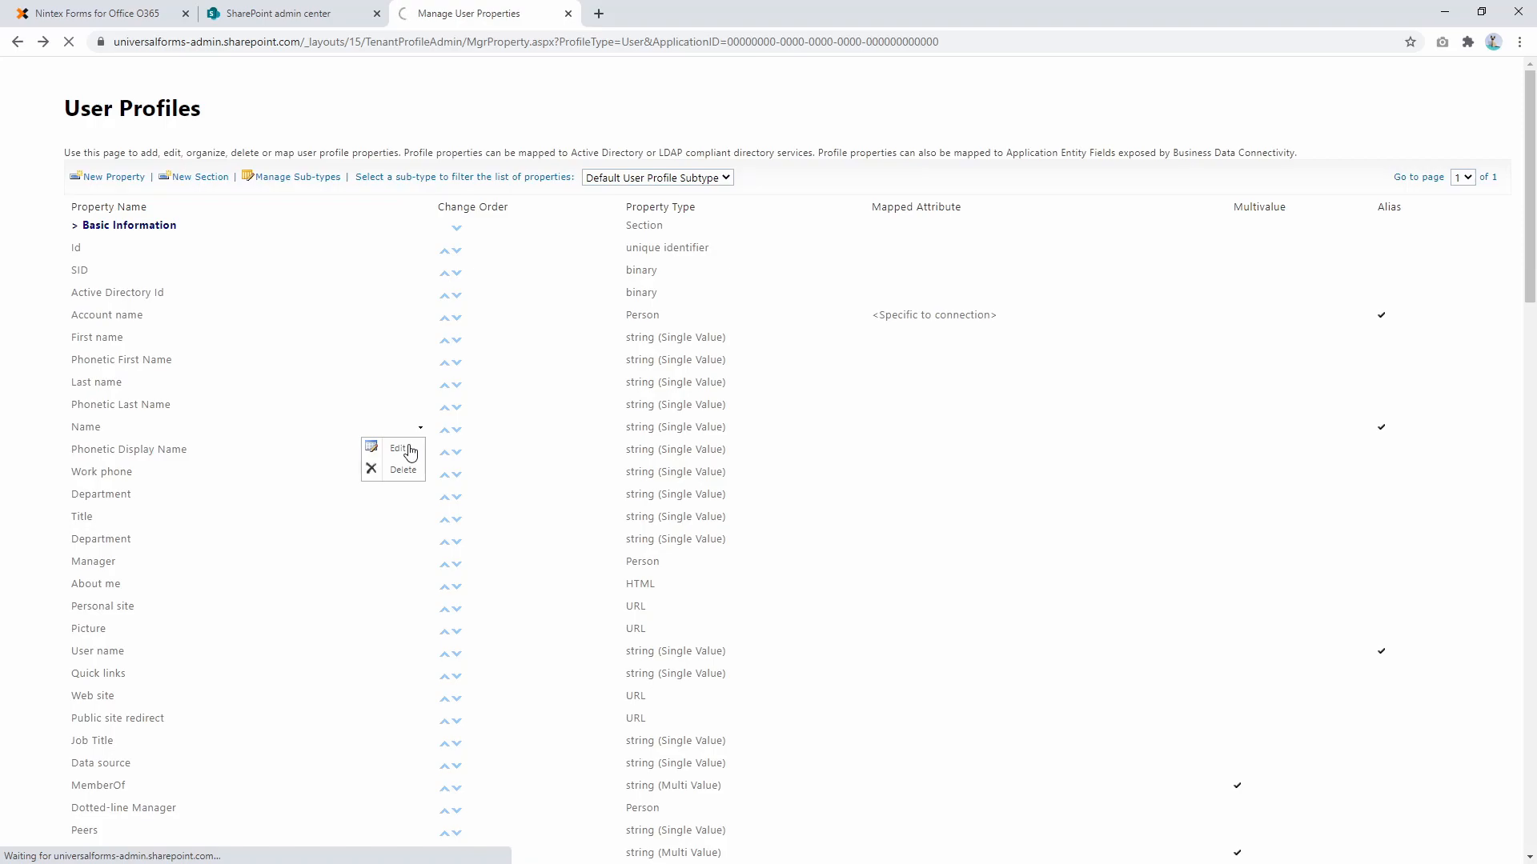
{"action": "left_click", "coordinate": [401, 448]}
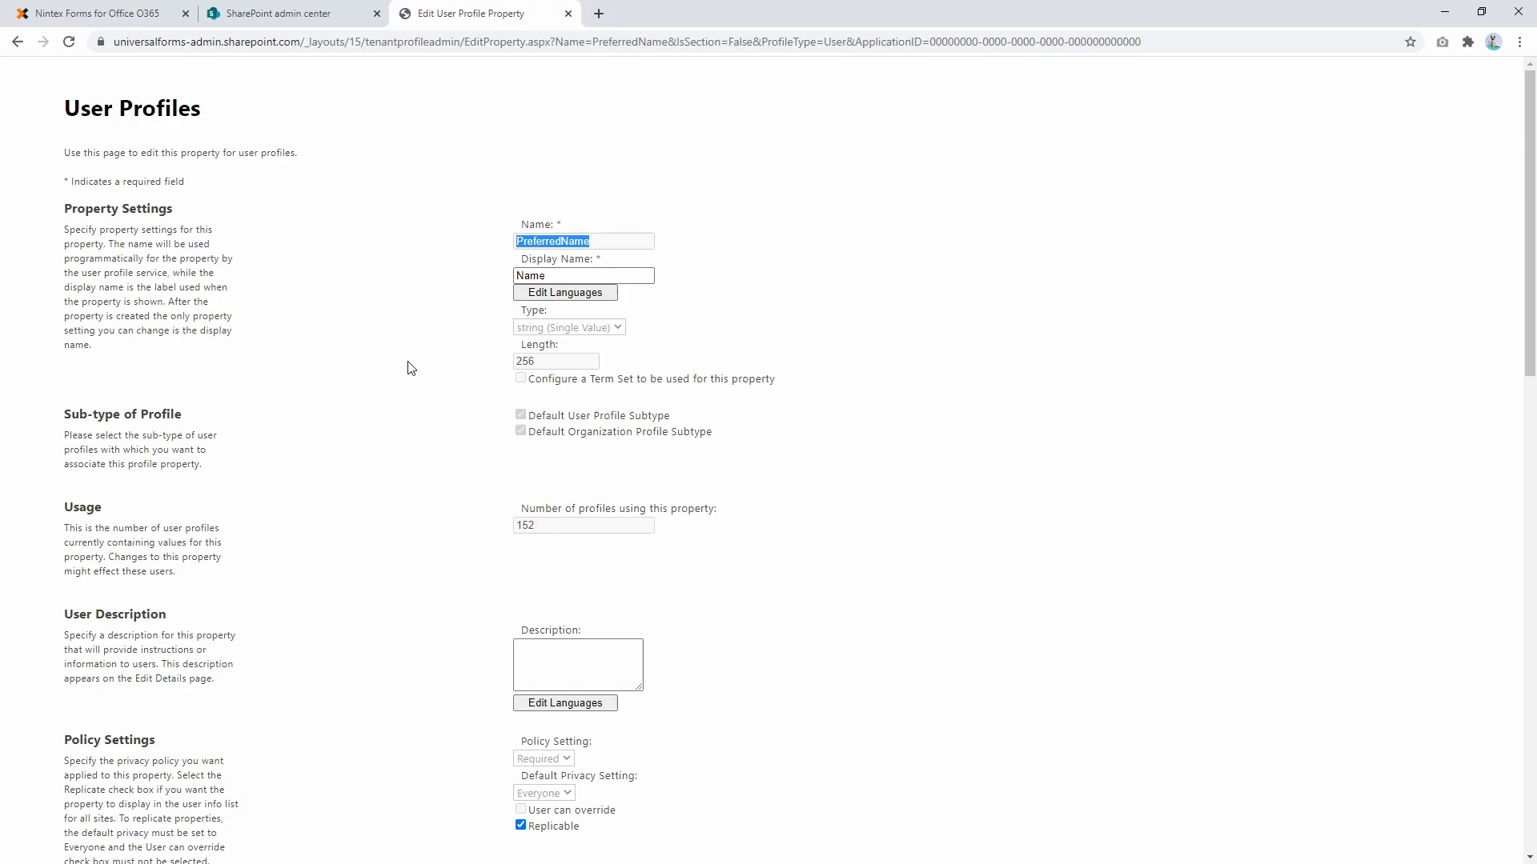
{"action": "left_click", "coordinate": [582, 276]}
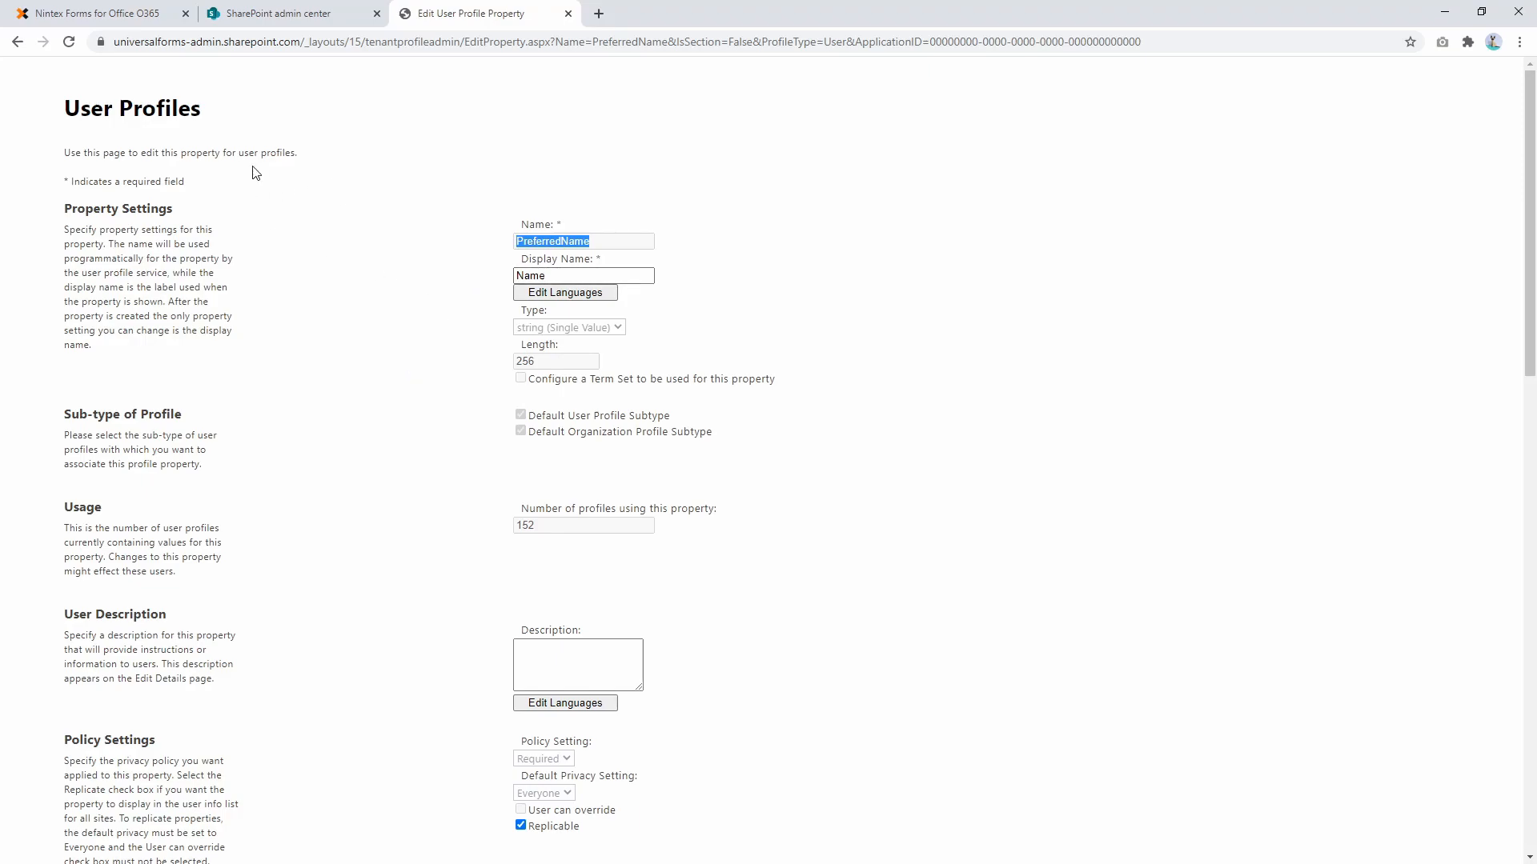
{"action": "mouse_move", "coordinate": [16, 42]}
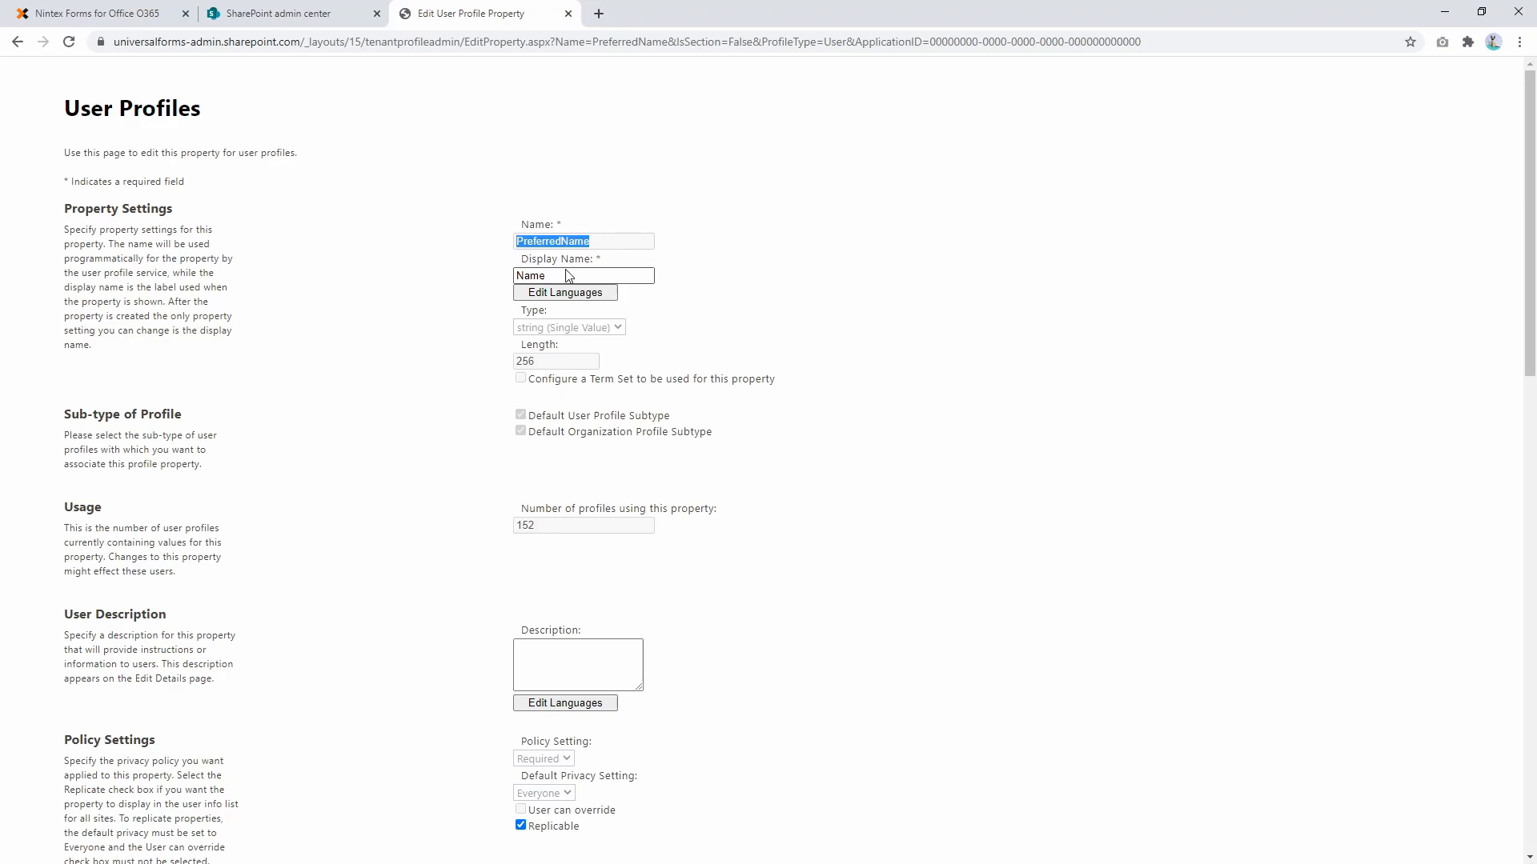
{"action": "left_click", "coordinate": [98, 12]}
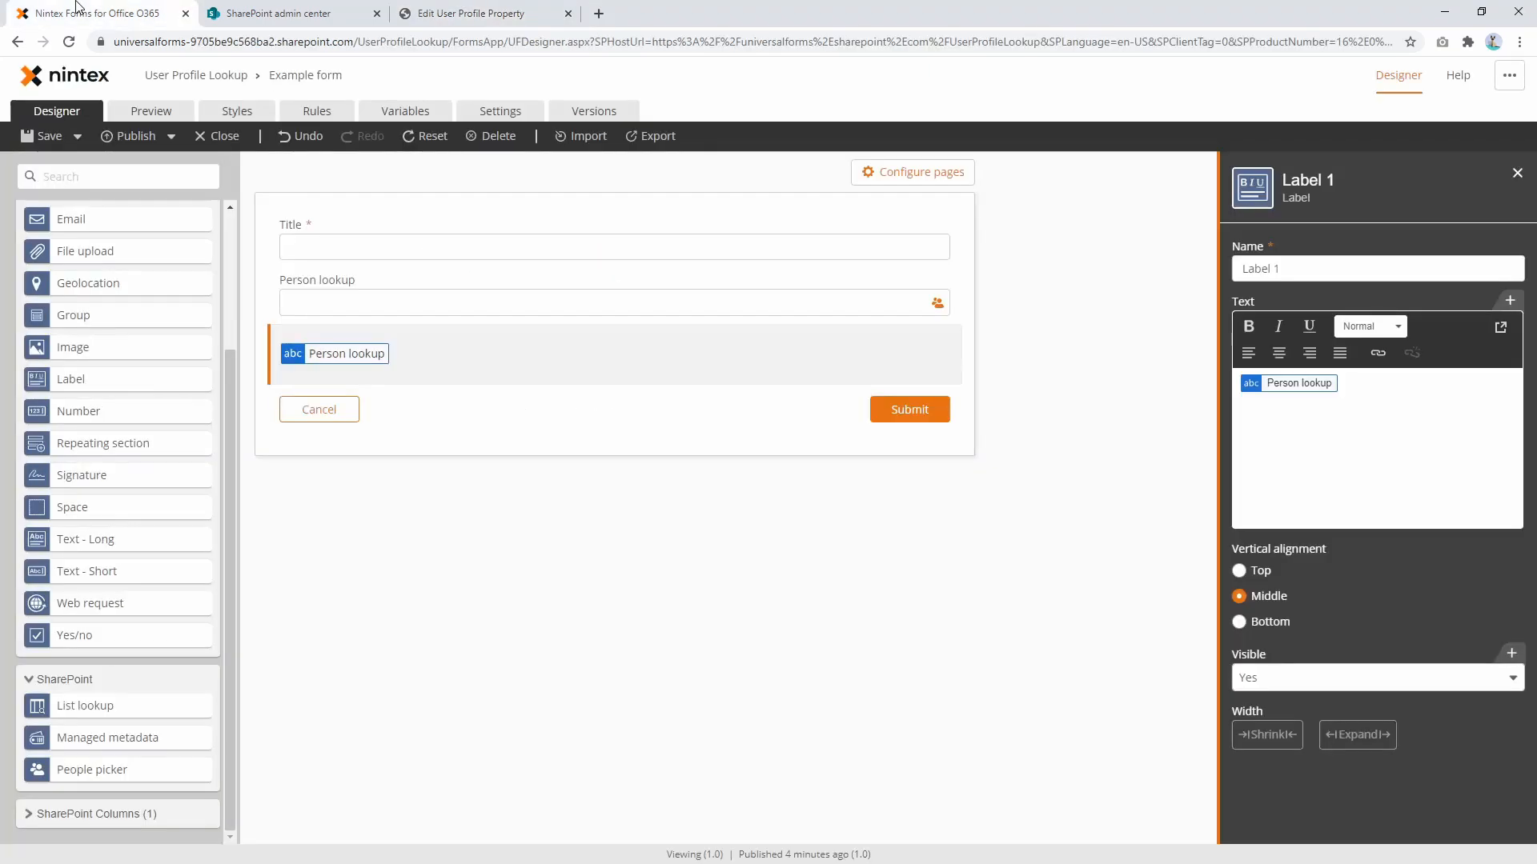
{"action": "mouse_move", "coordinate": [429, 324]}
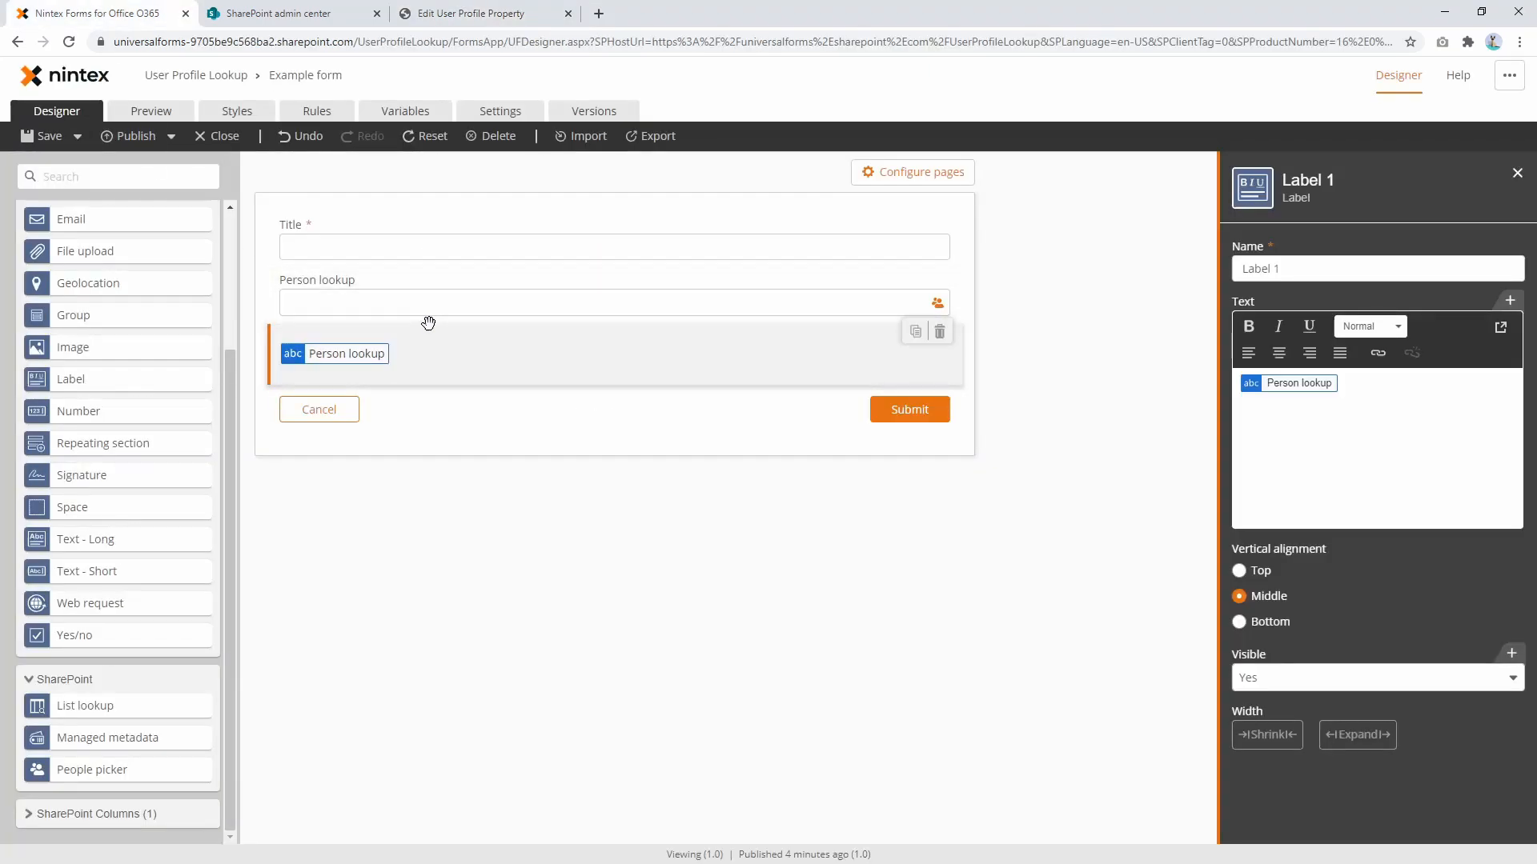
Write 'People picker:', 'First name:' and 'Last name:' lines in the Label 1 text.
{"action": "left_click", "coordinate": [480, 12]}
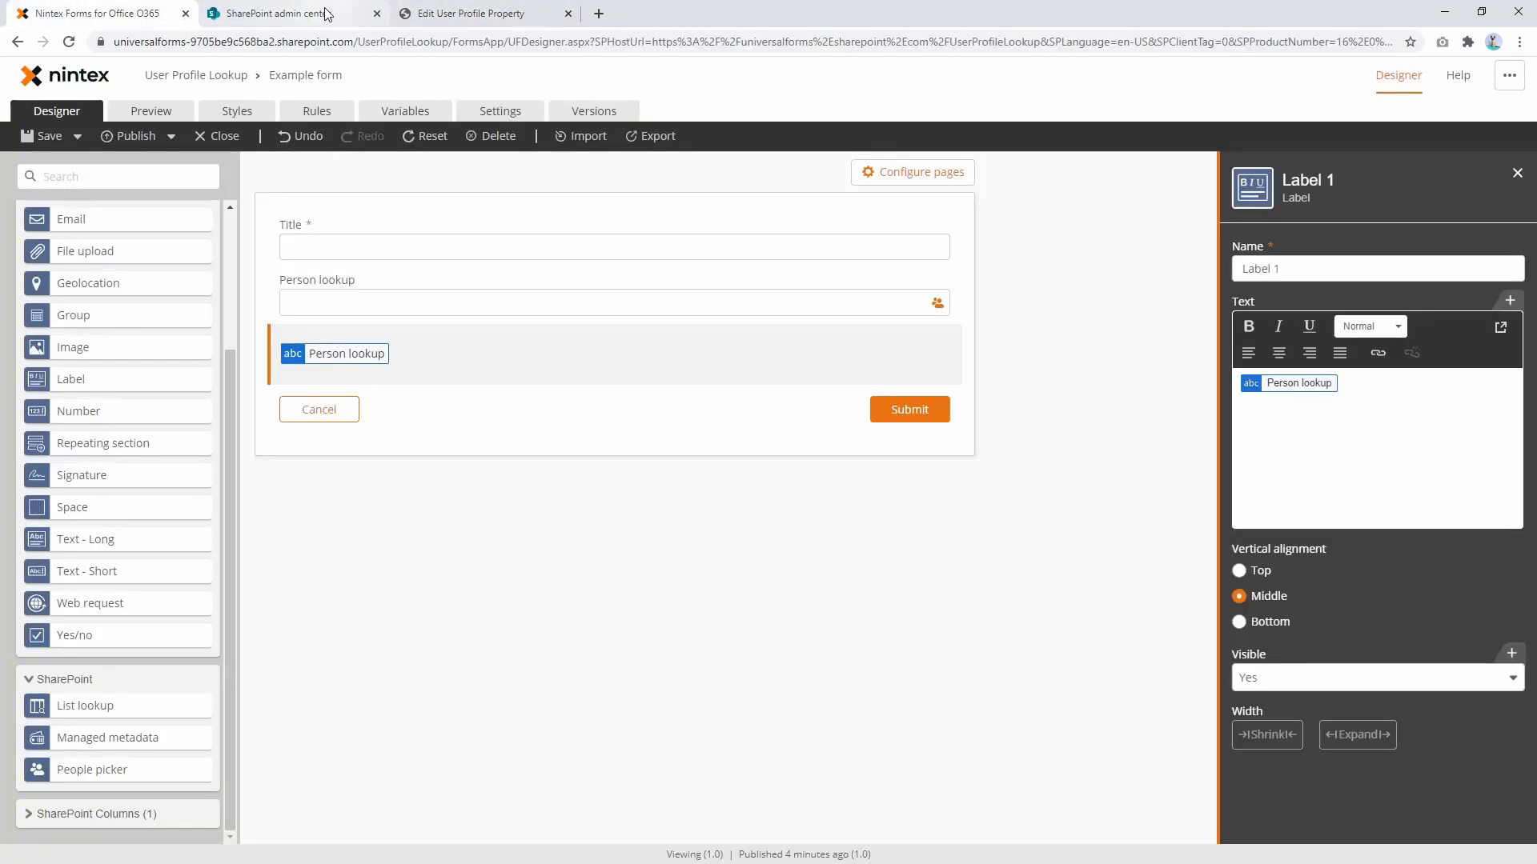
{"action": "mouse_move", "coordinate": [432, 333]}
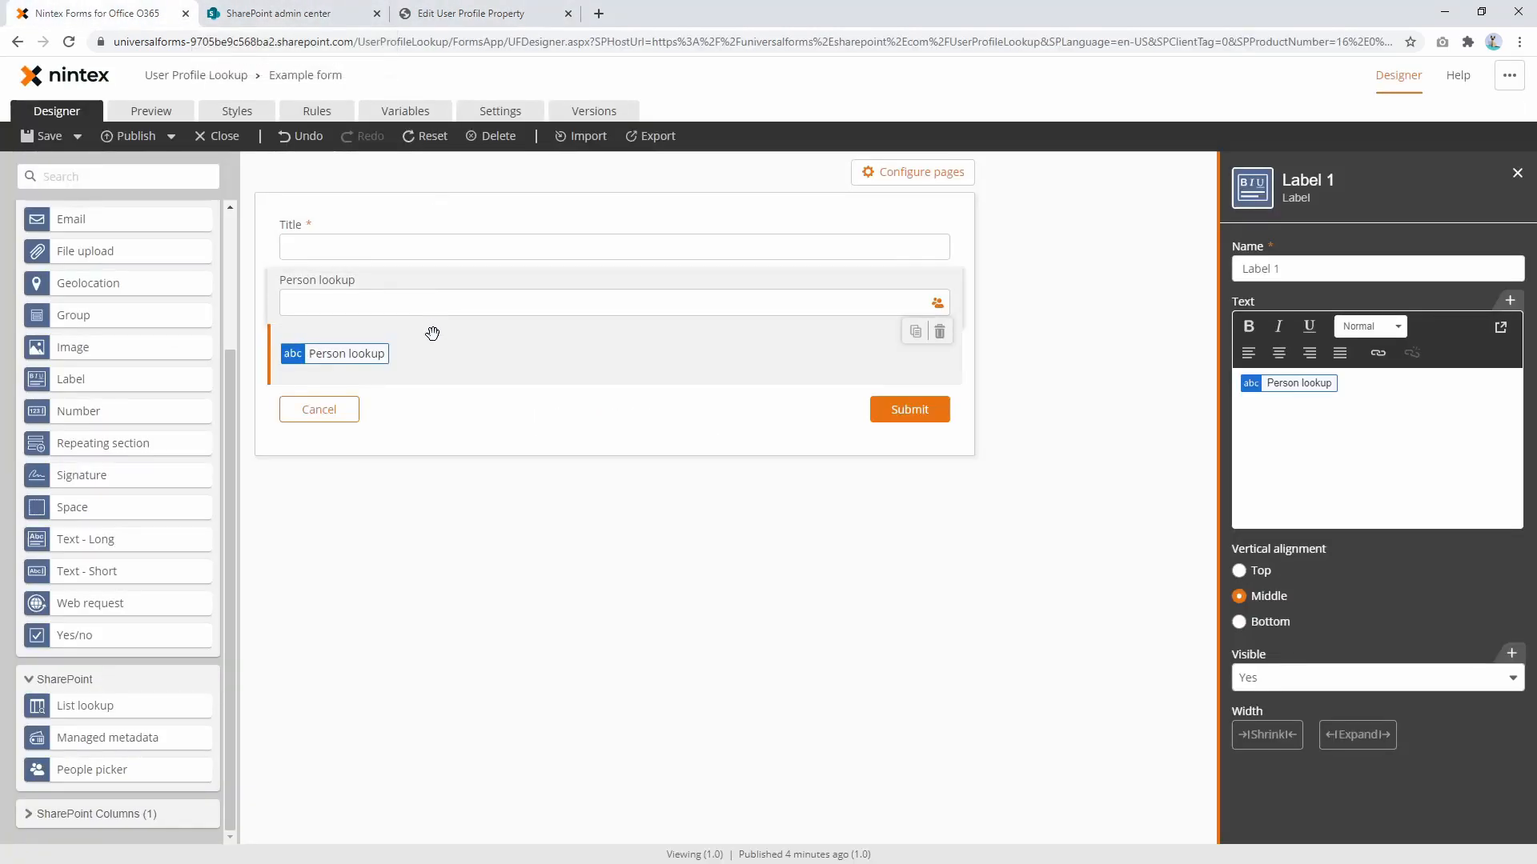
{"action": "left_click", "coordinate": [1372, 383]}
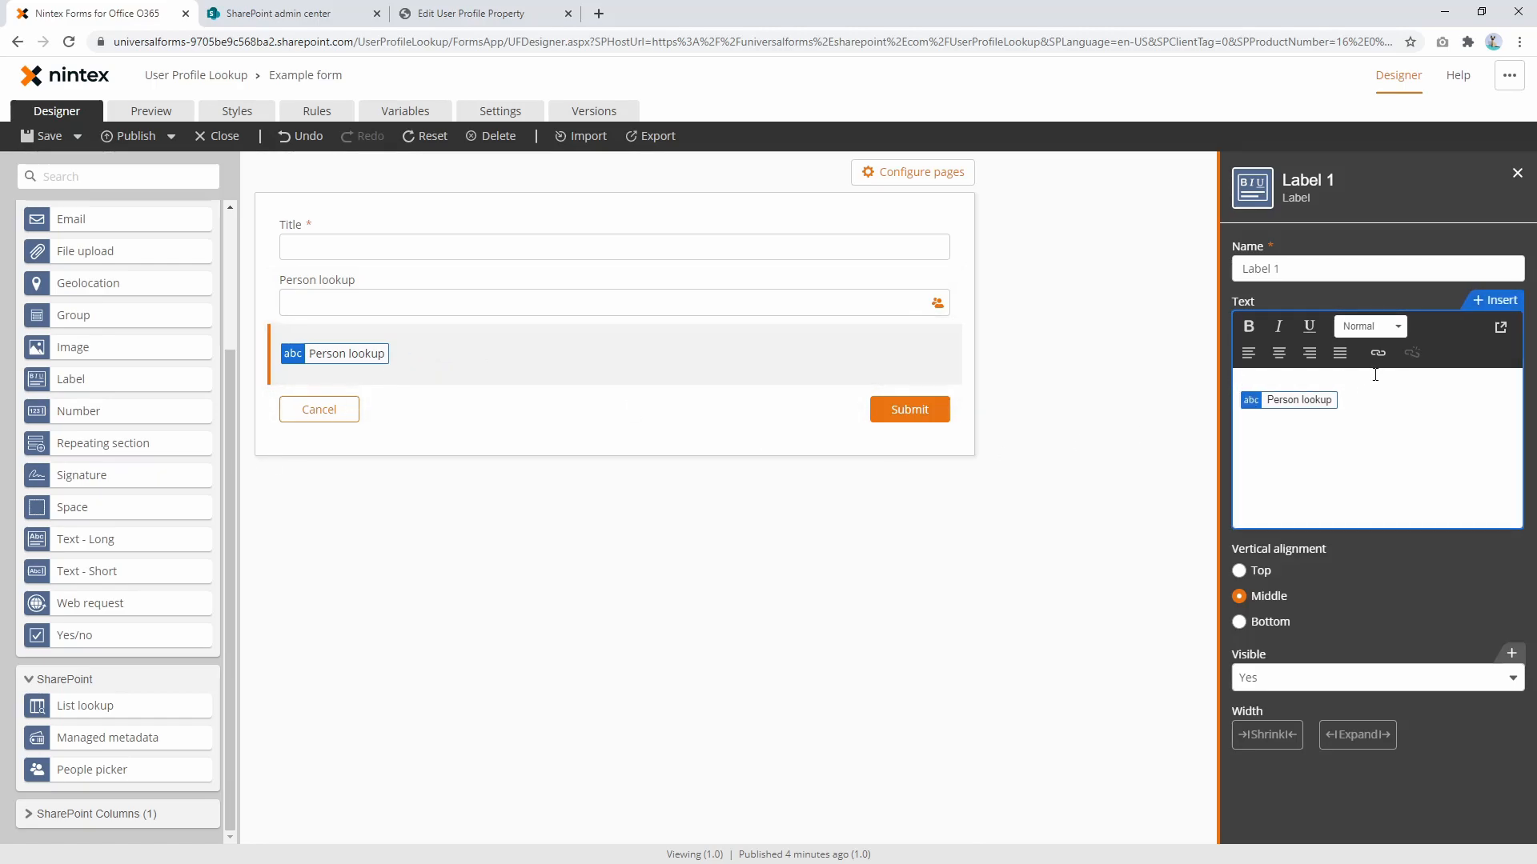
{"action": "type", "text": "People picker:"}
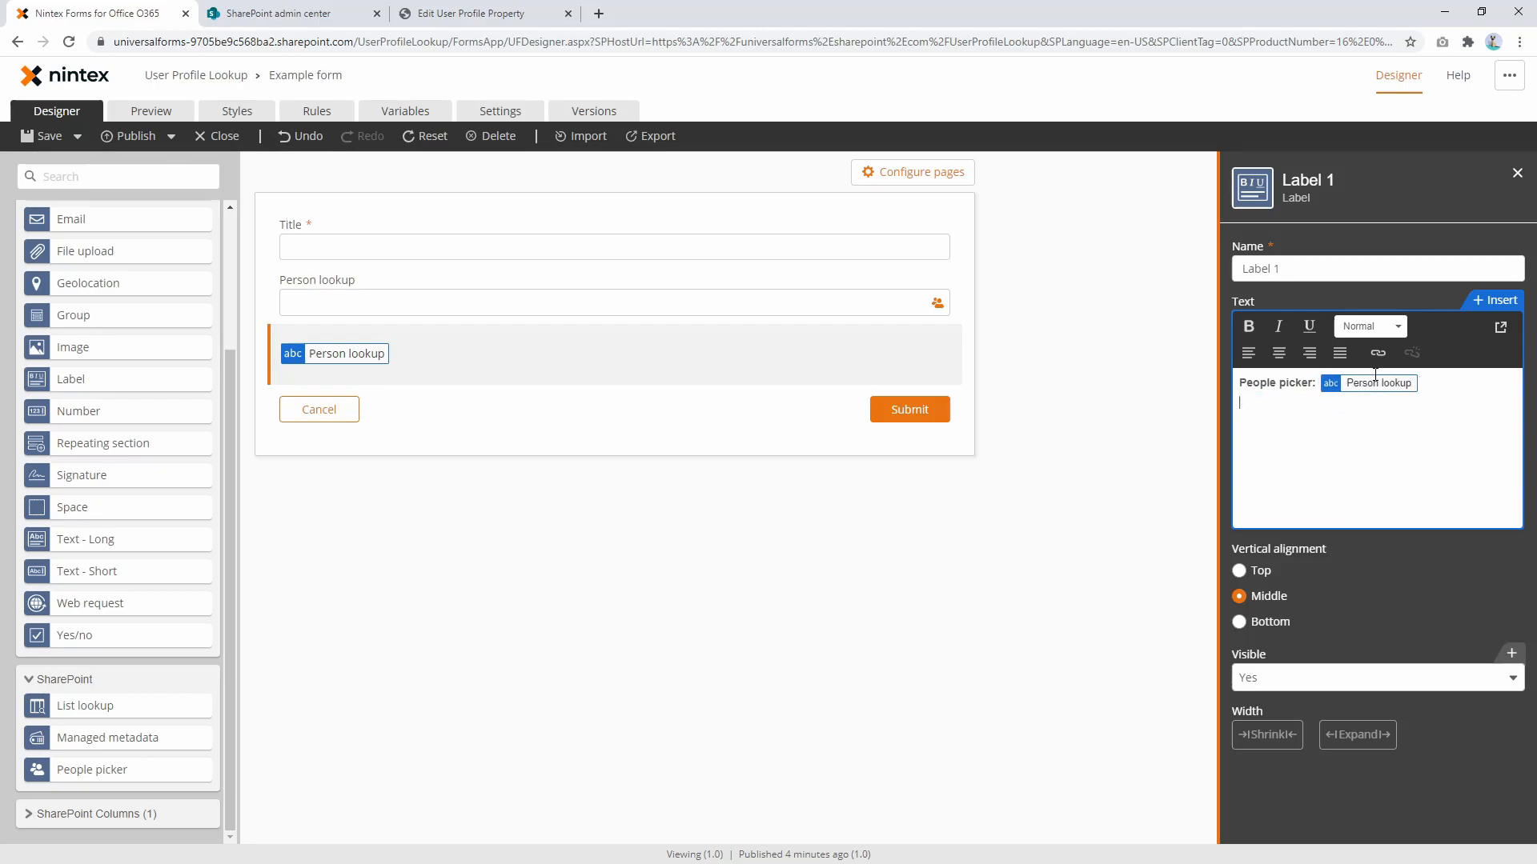
{"action": "type", "text": "First an"}
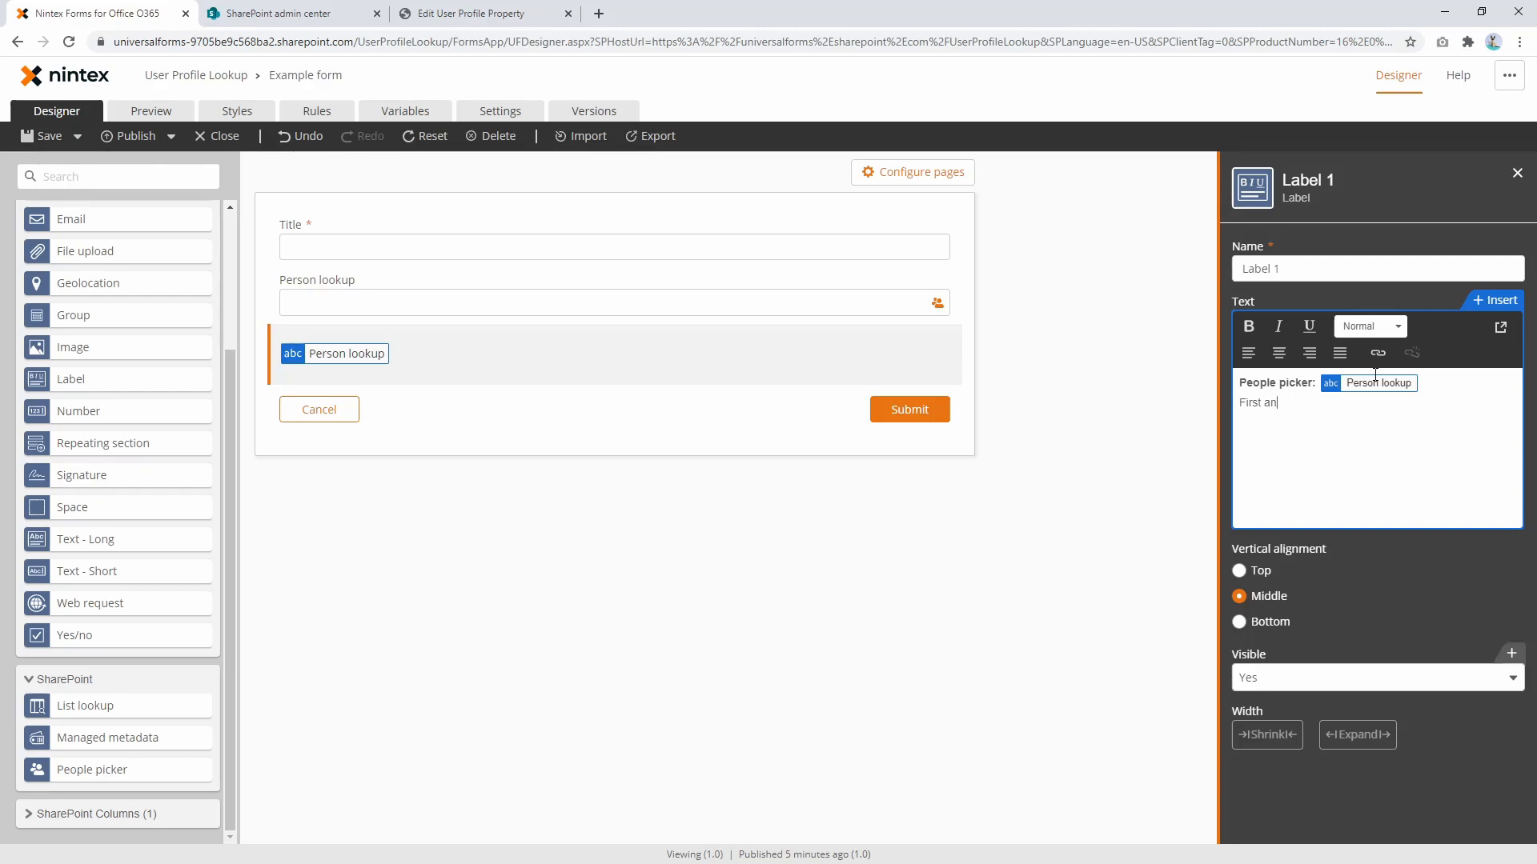
{"action": "type", "text": "me:"}
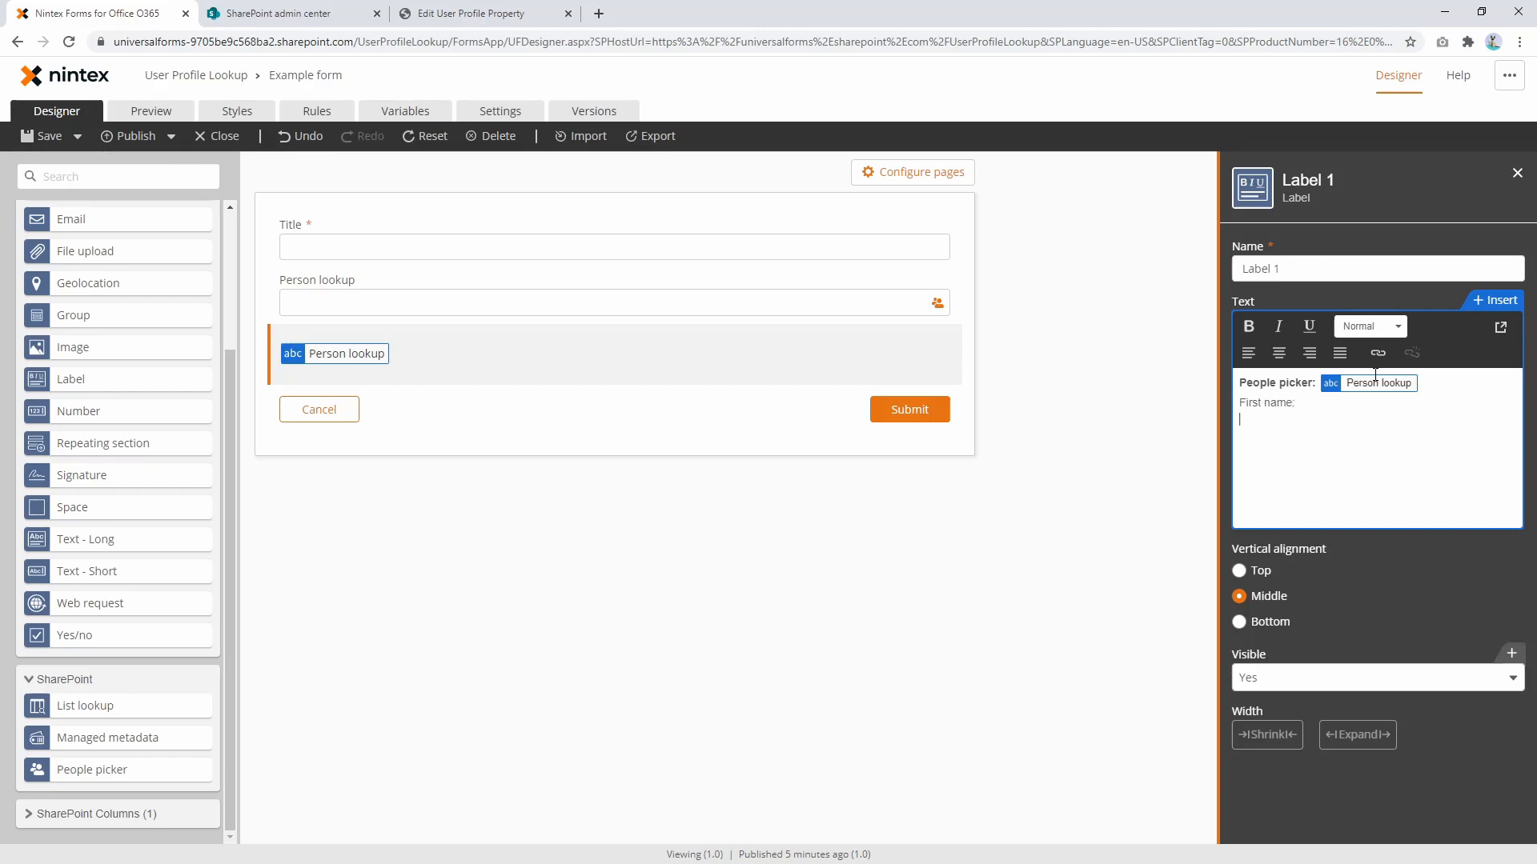
{"action": "type", "text": "Last nam"}
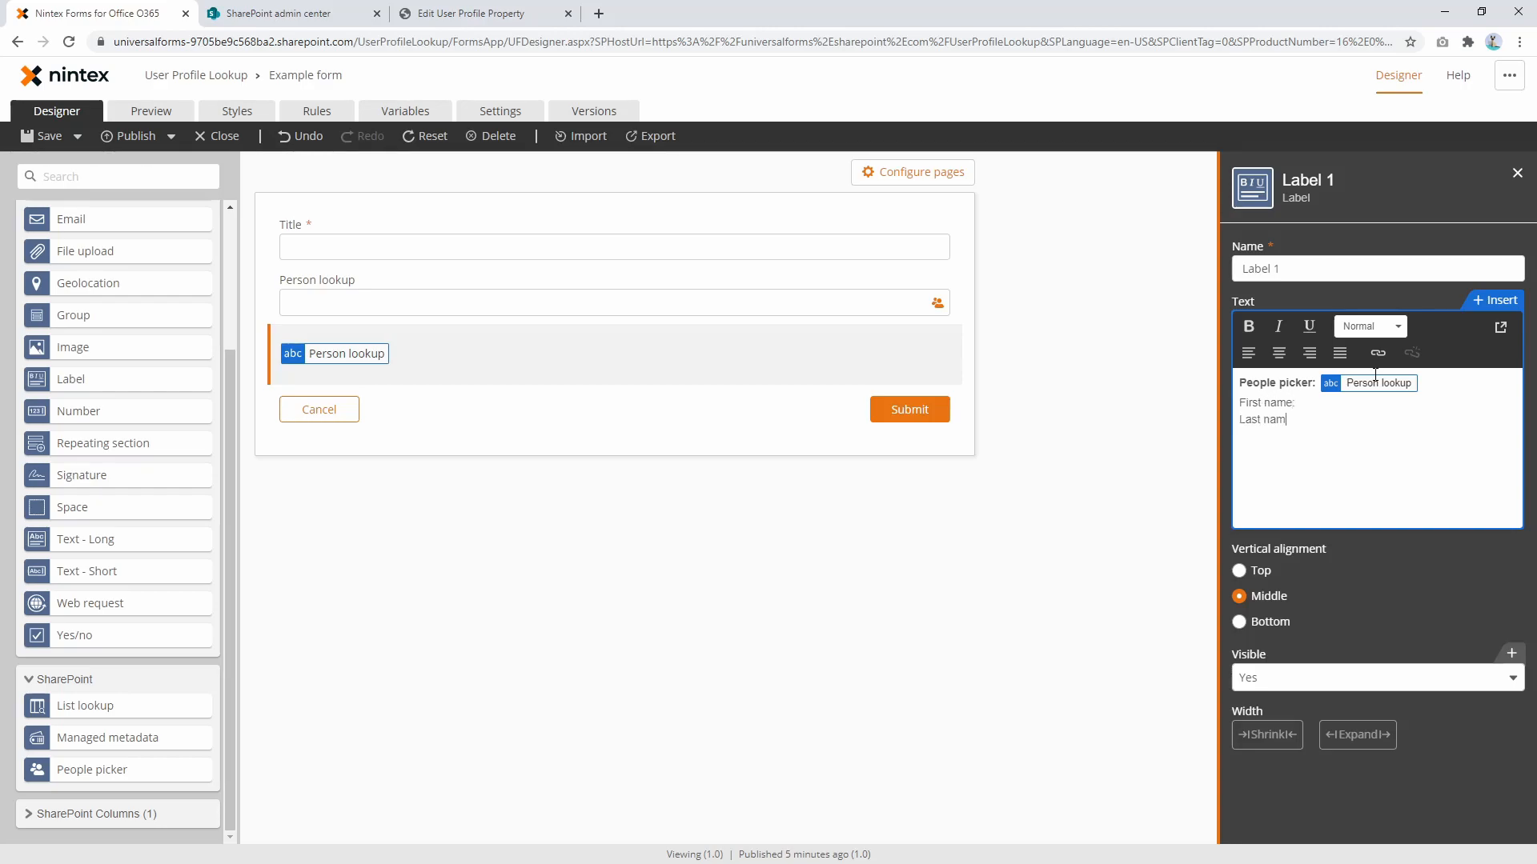
{"action": "double_click", "coordinate": [1264, 419]}
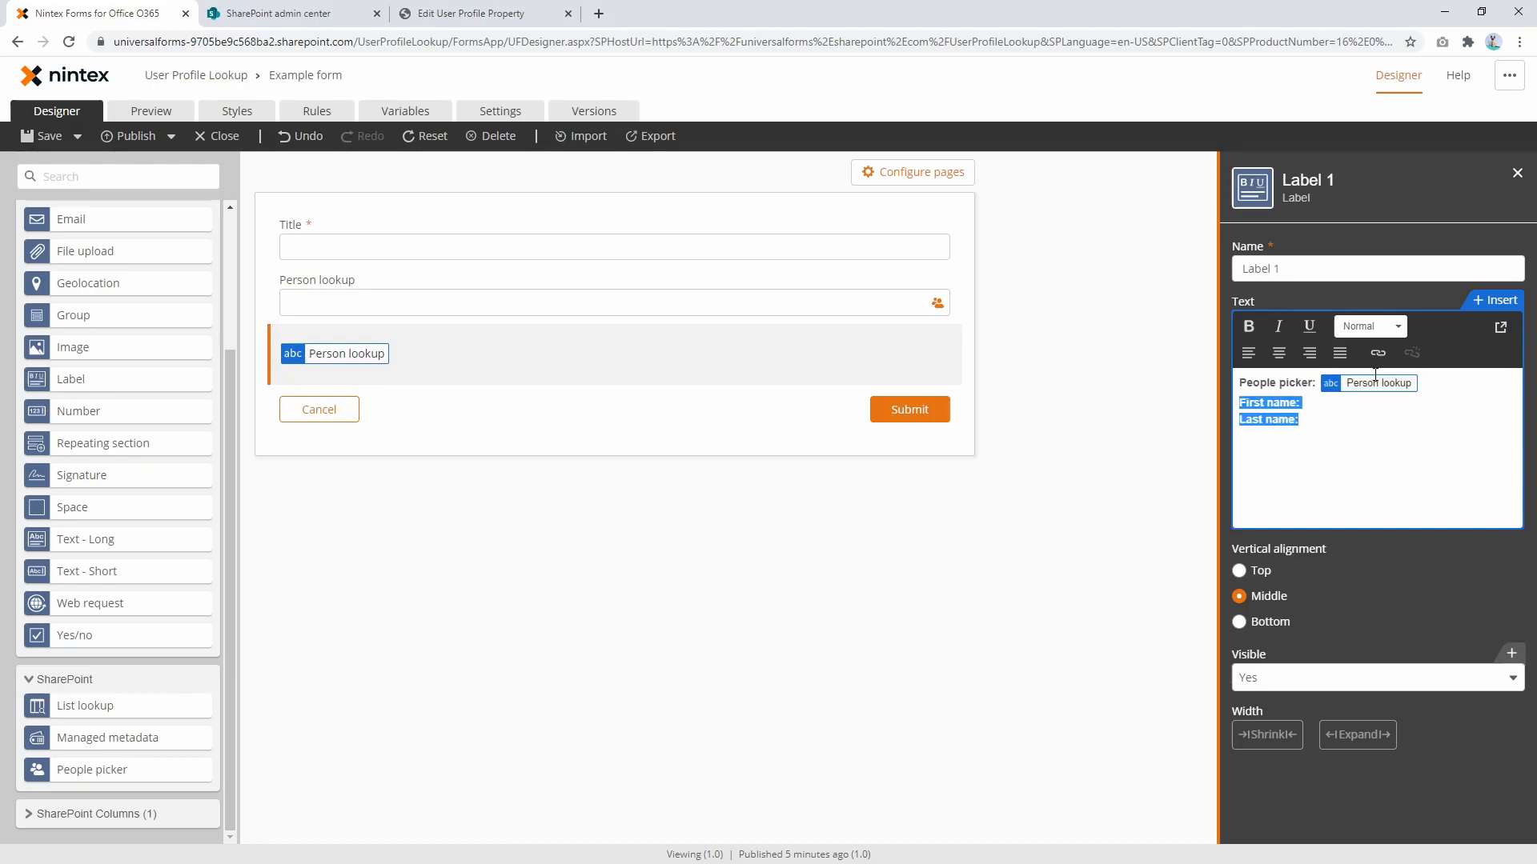
{"action": "left_click", "coordinate": [1295, 419]}
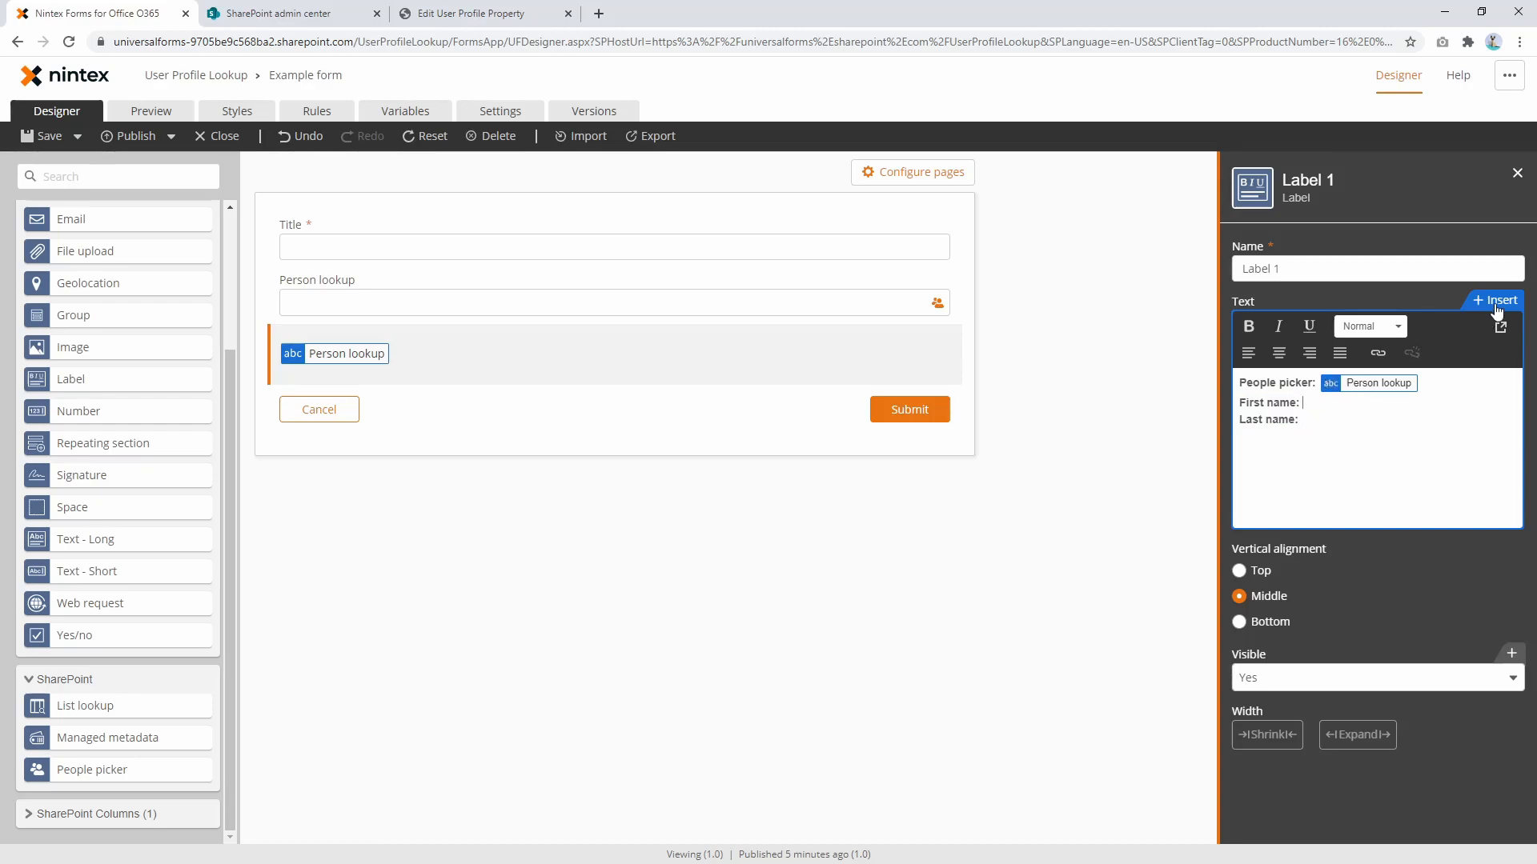
Start a 'var First name' variable with userProfileLookup and check its property name parameter.
{"action": "left_click", "coordinate": [1494, 299]}
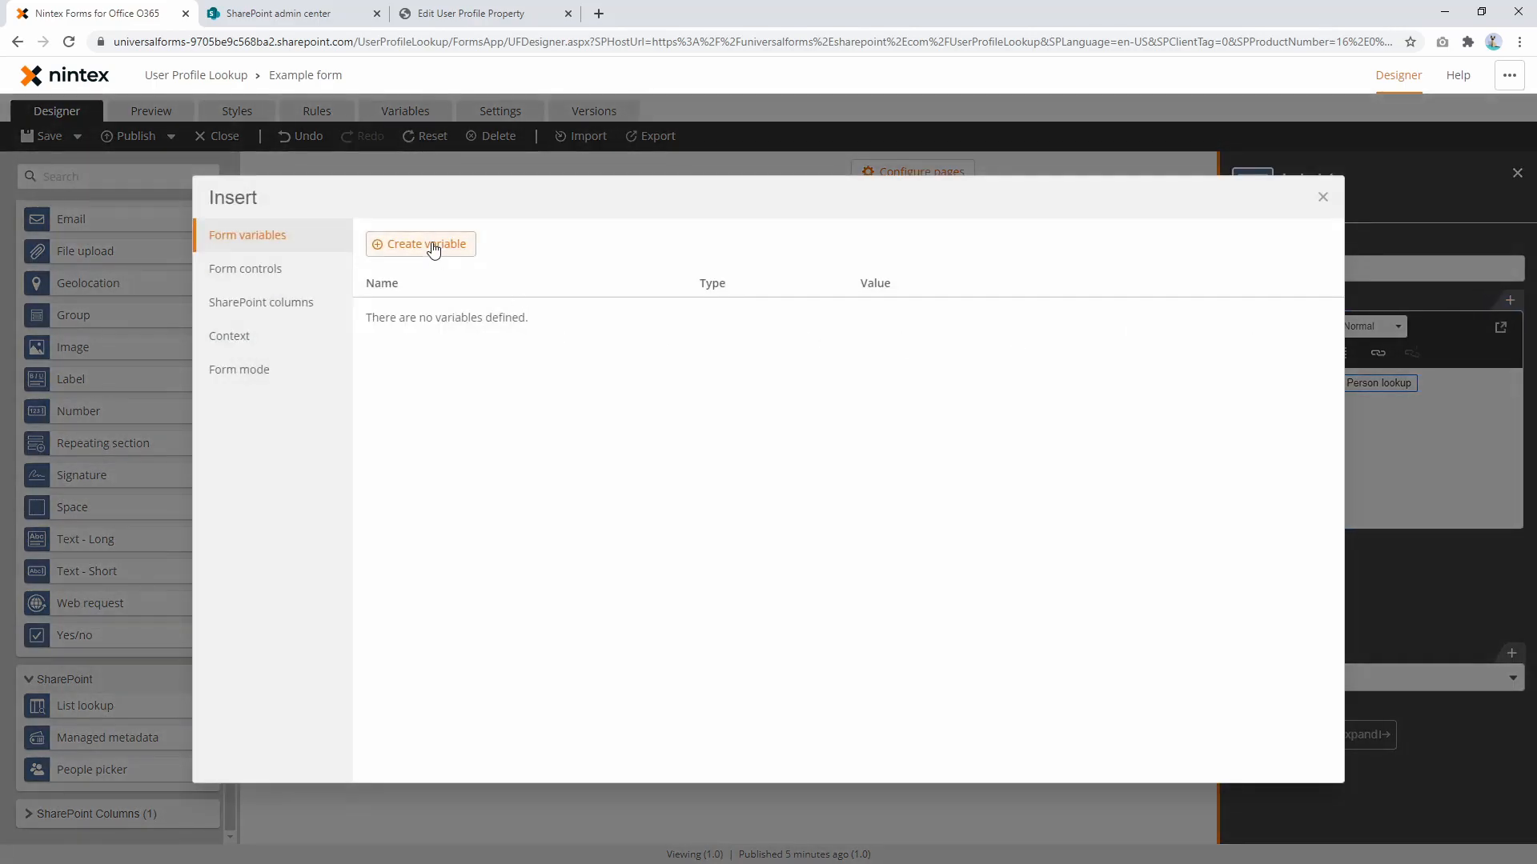
{"action": "left_click", "coordinate": [420, 244]}
{"action": "type", "text": "First name"}
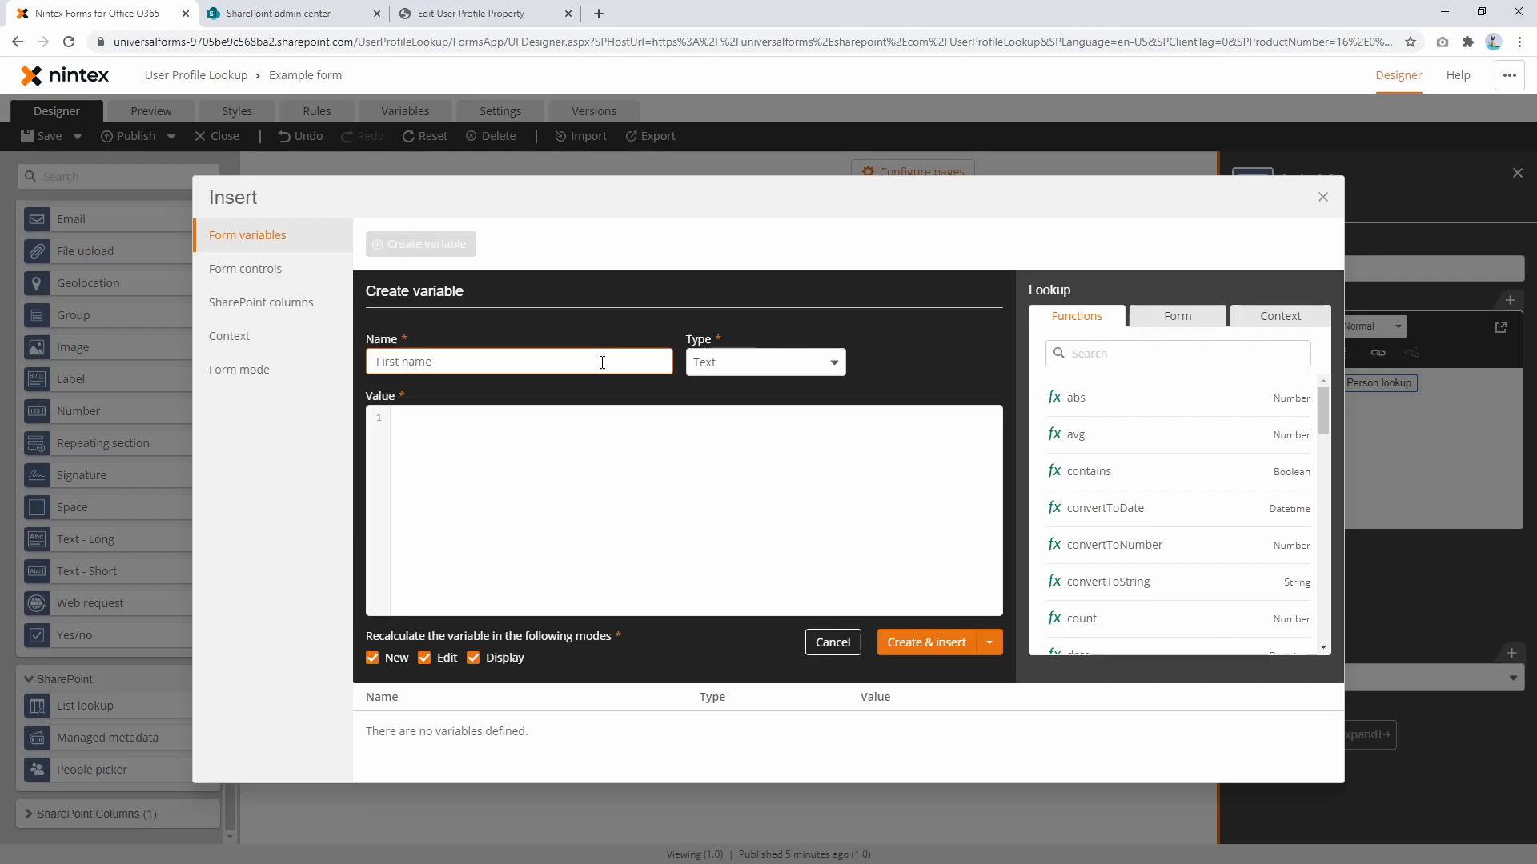
{"action": "type", "text": "var"}
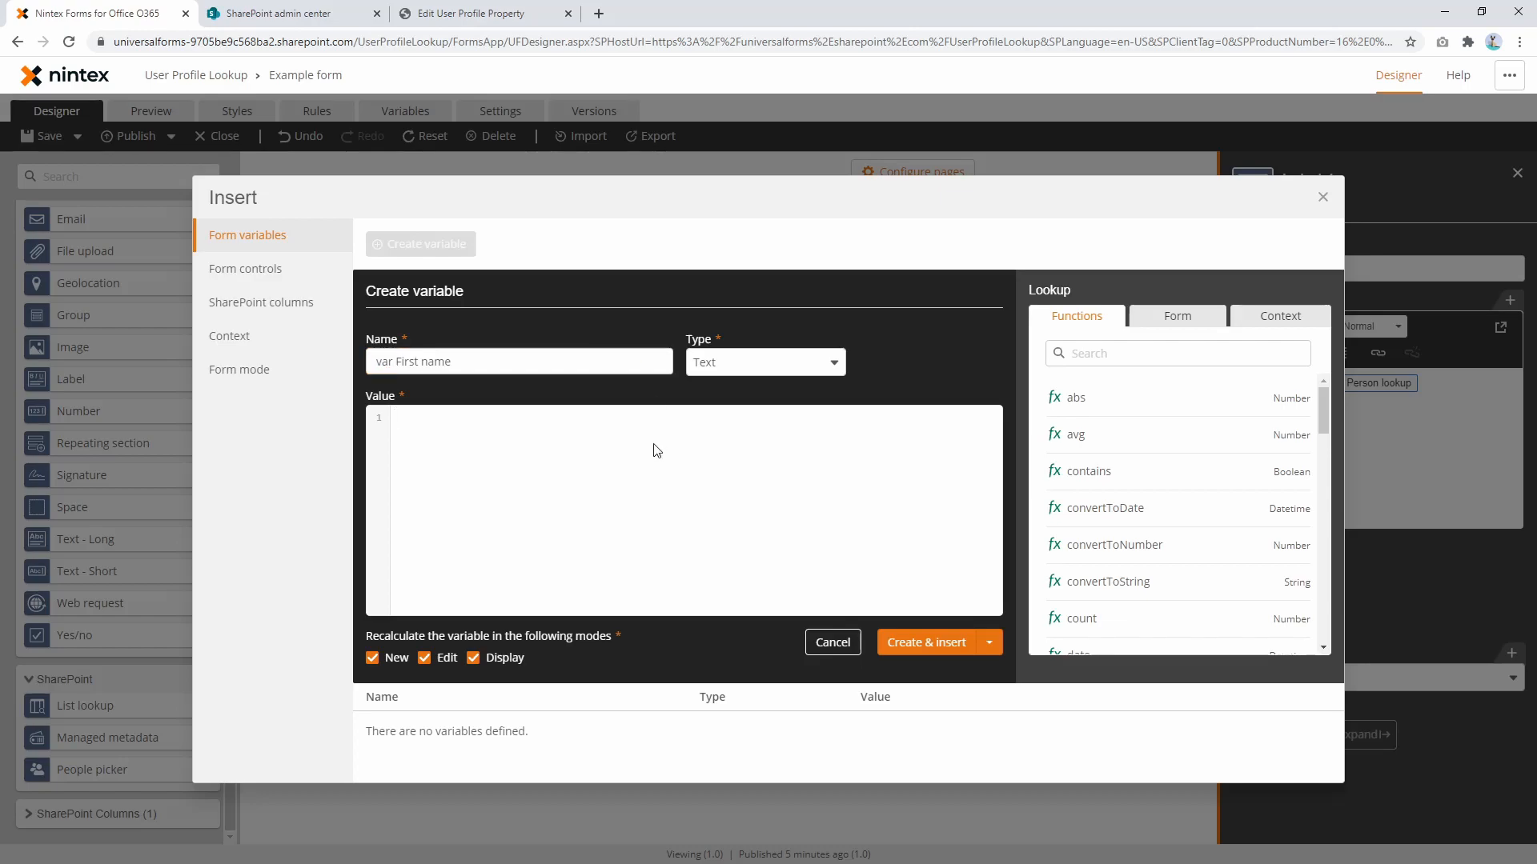
{"action": "type", "text": "user"}
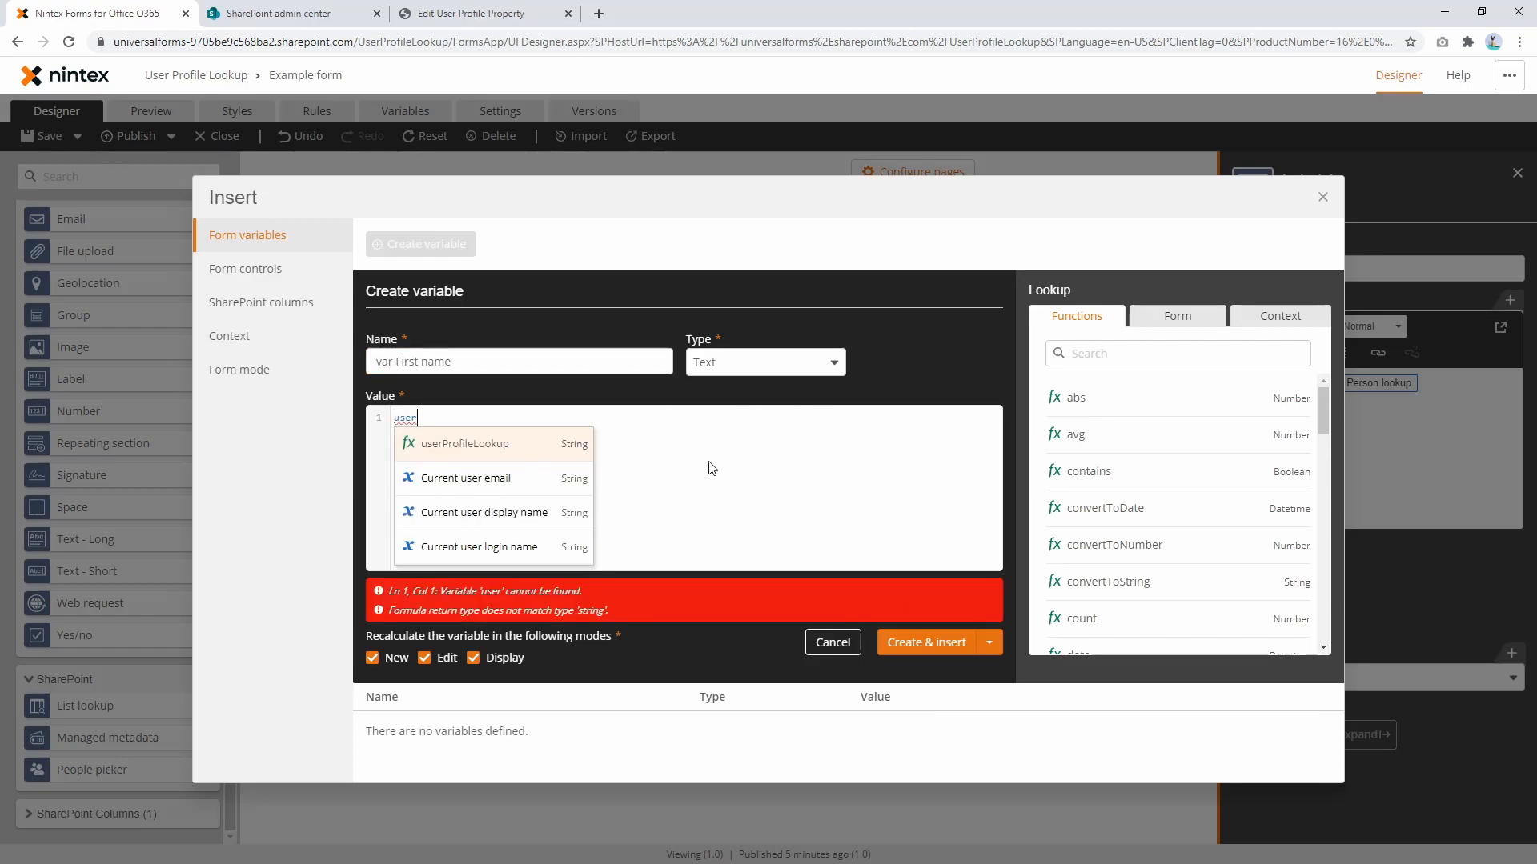
{"action": "left_click", "coordinate": [466, 444]}
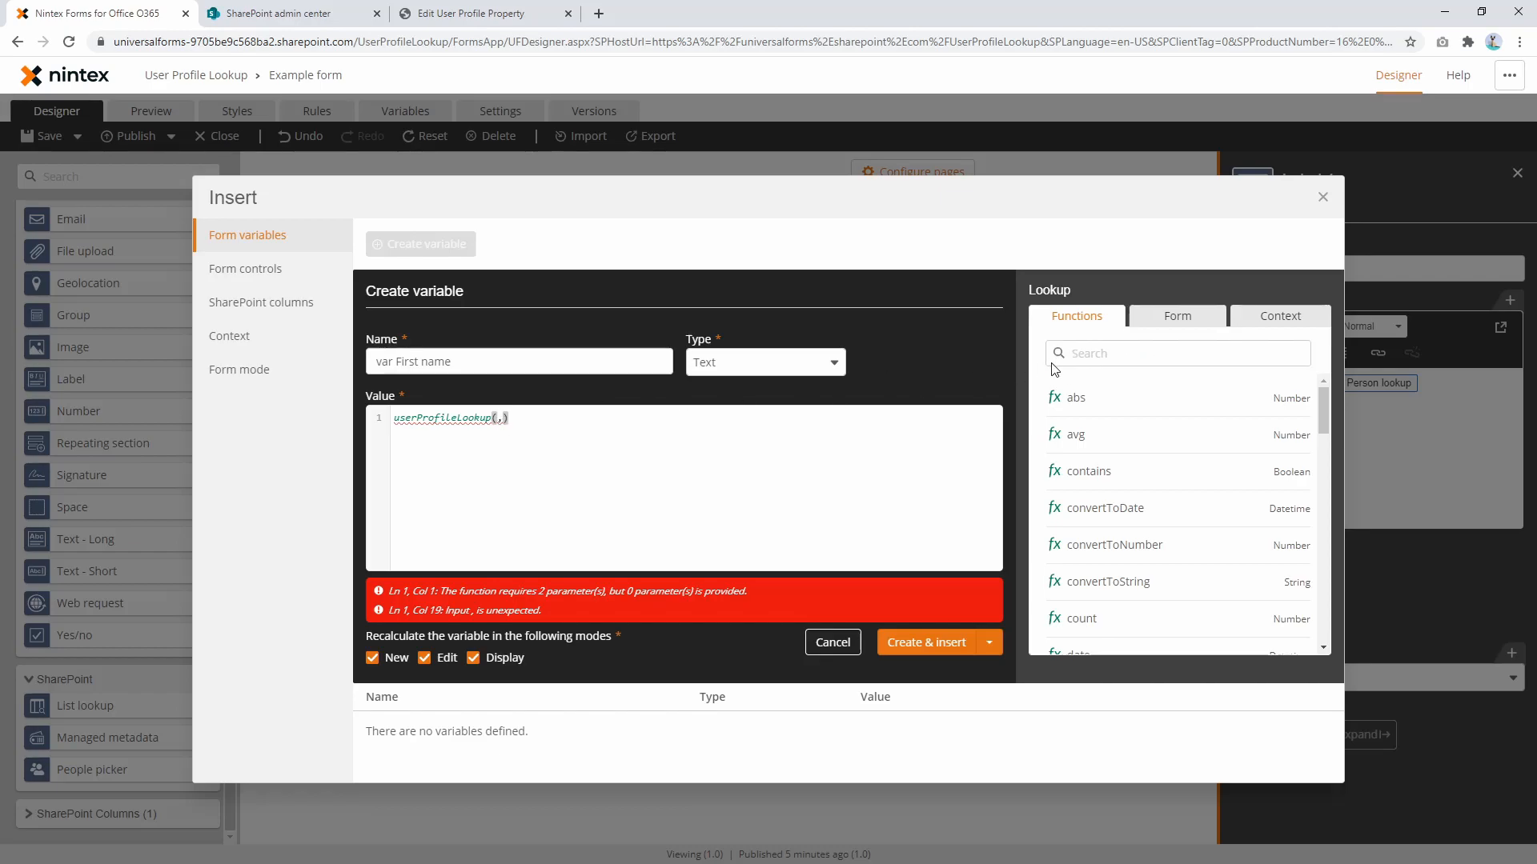
{"action": "type", "text": "user"}
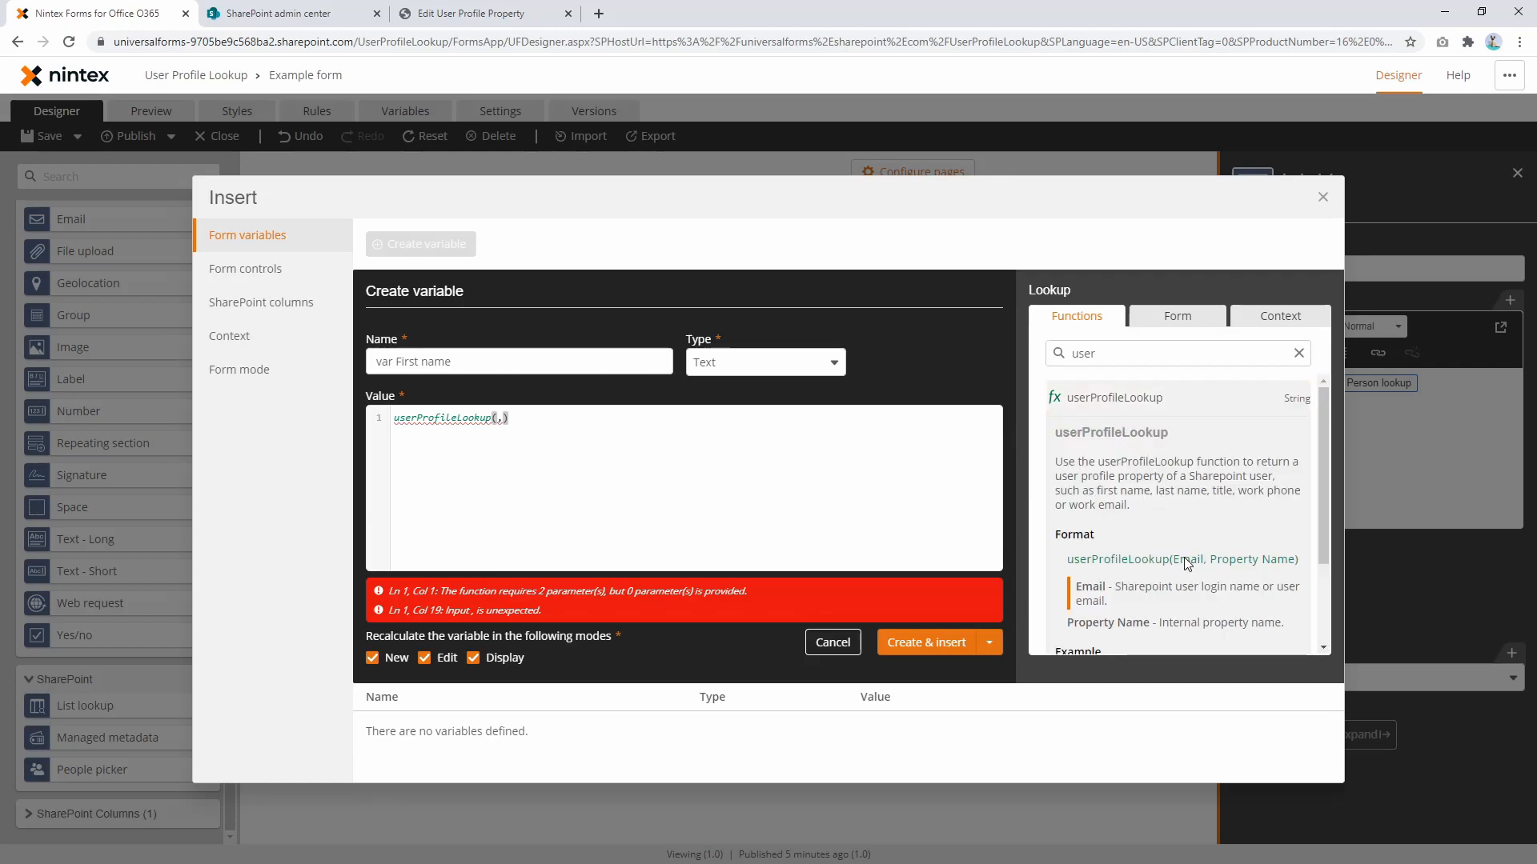
{"action": "double_click", "coordinate": [1190, 558]}
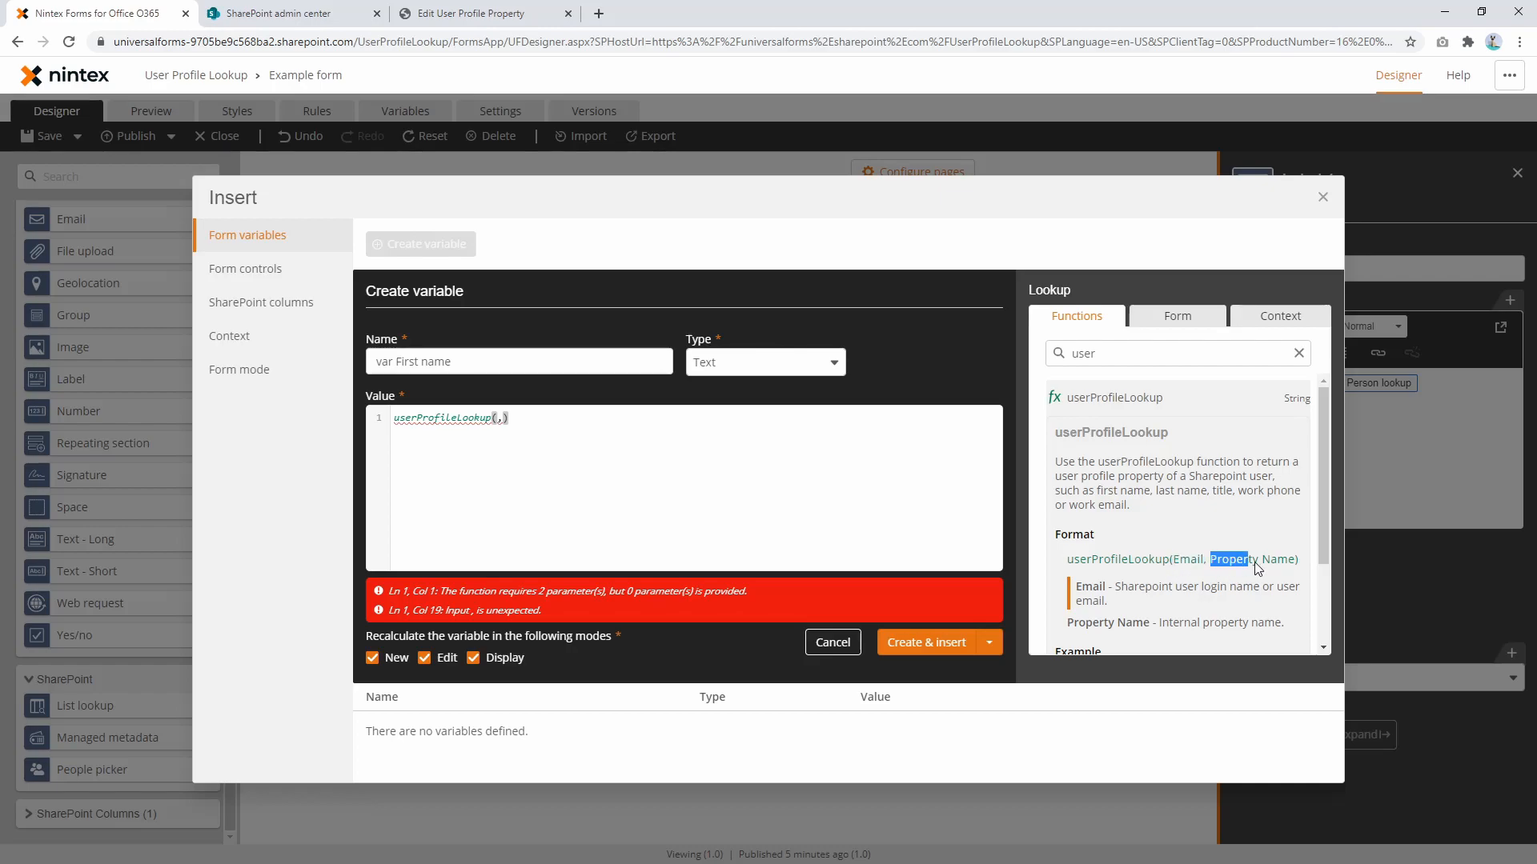
{"action": "scroll", "scroll_direction": "down", "scroll_amount": 3}
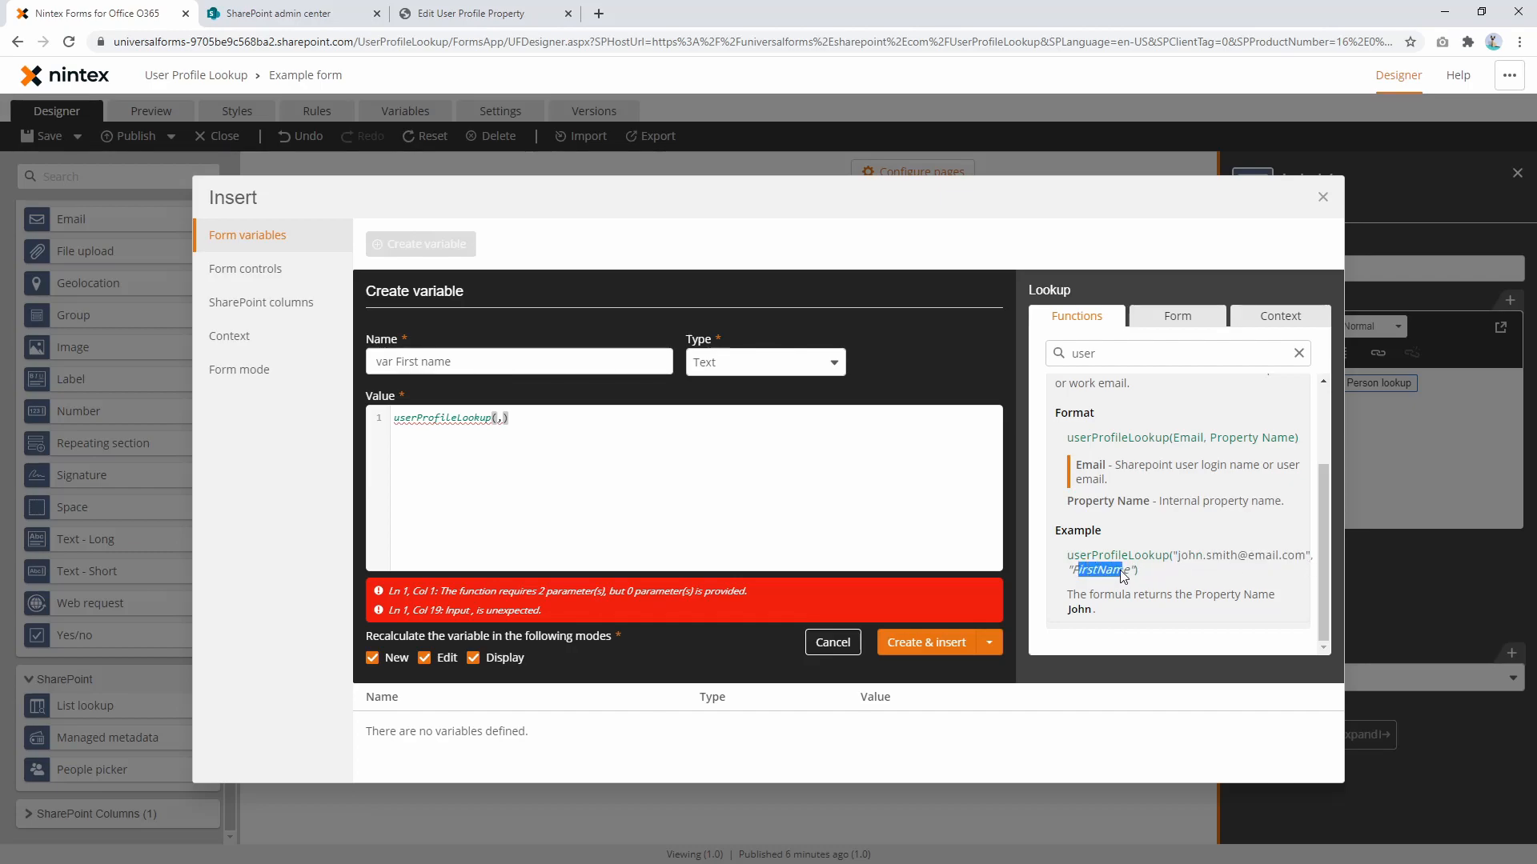
{"action": "left_click", "coordinate": [479, 12]}
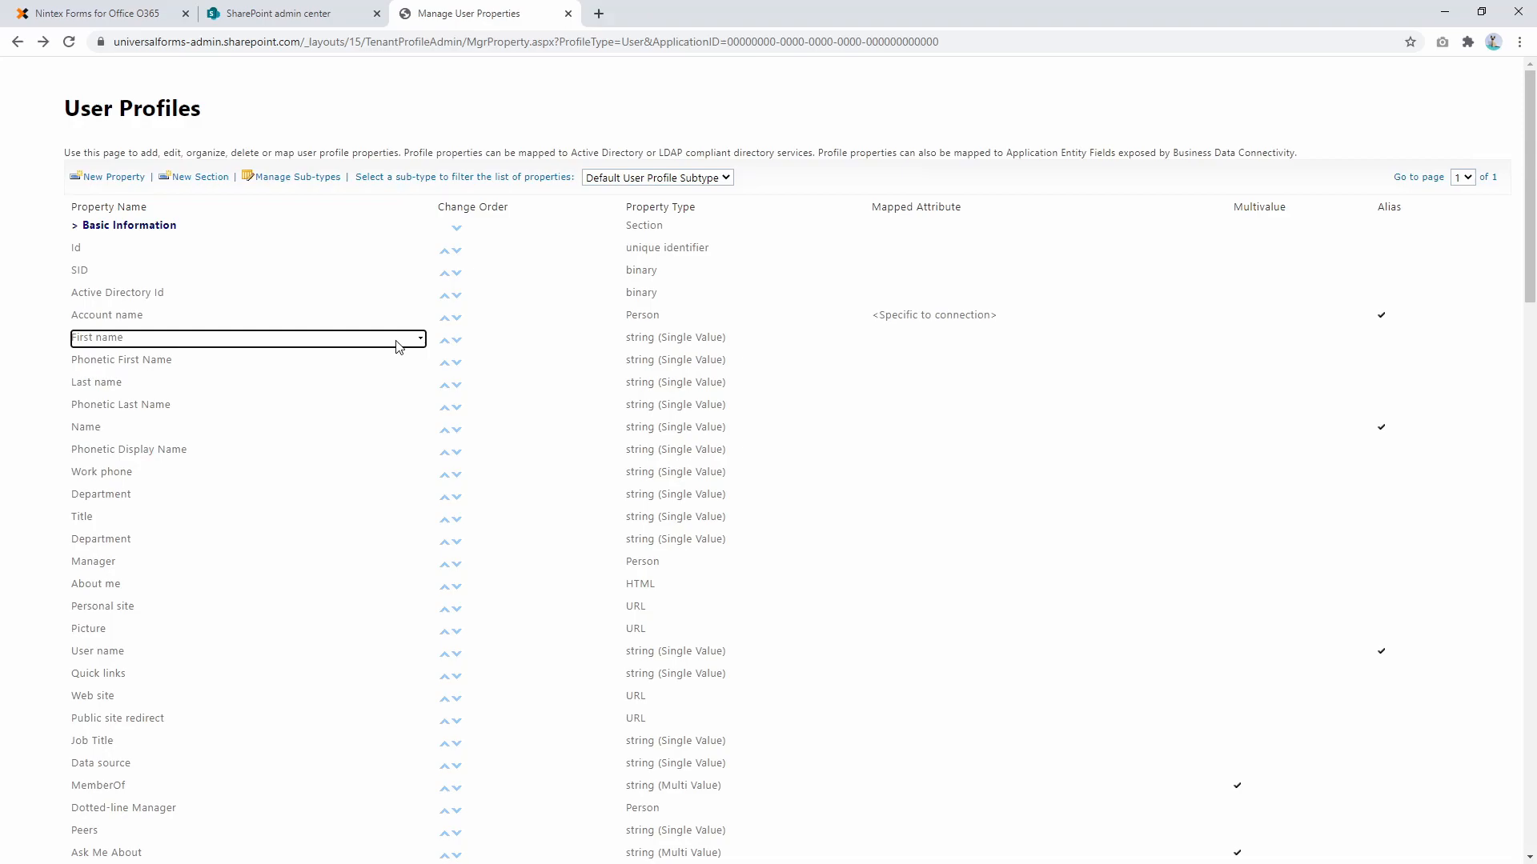
{"action": "left_click", "coordinate": [419, 337]}
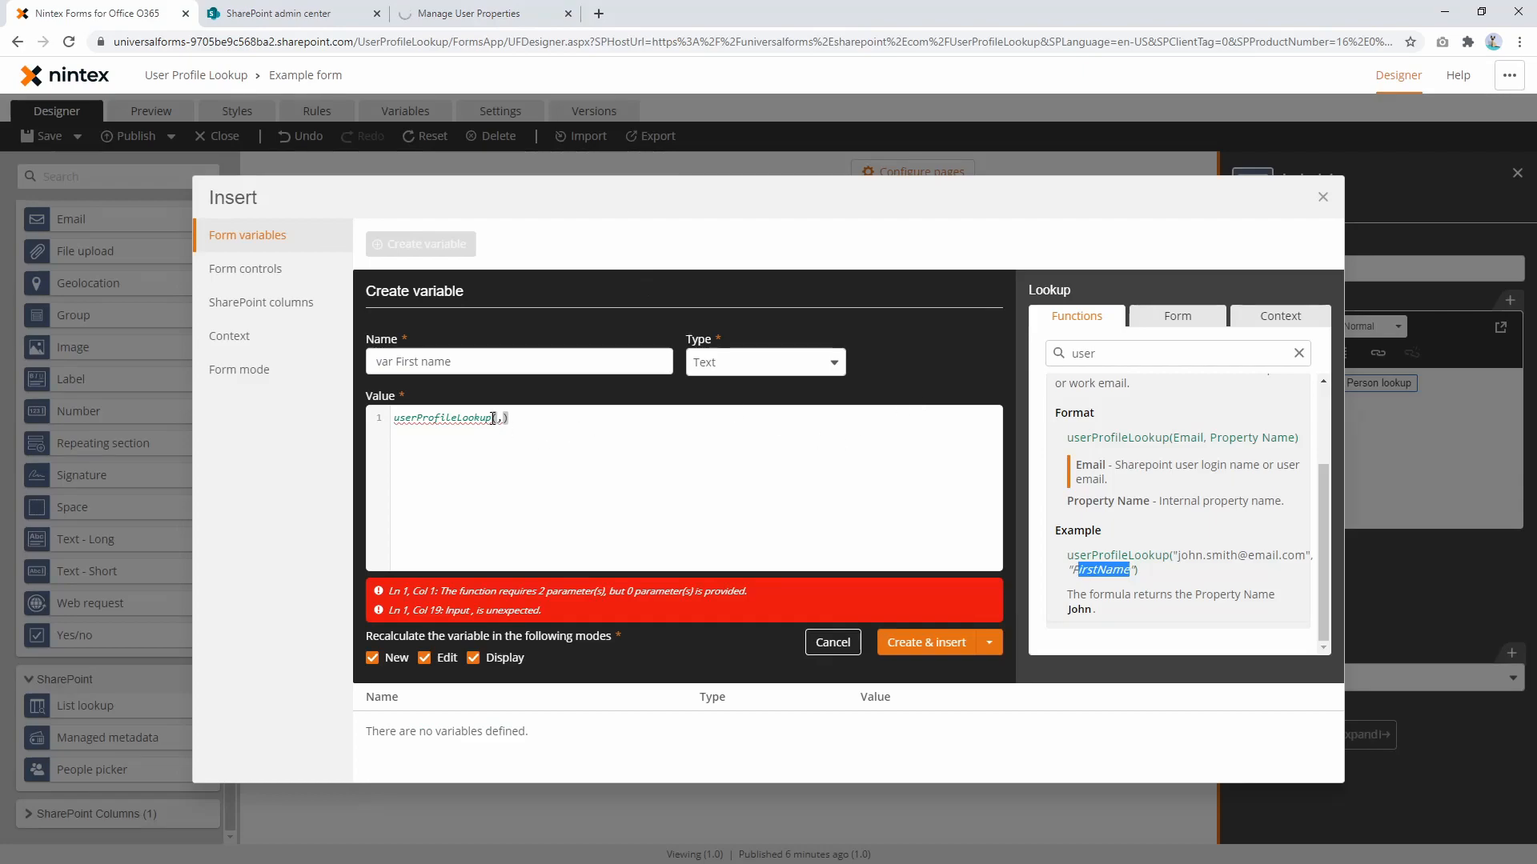
Set the value to userProfileLookup([Form].[Person lookup],"FirstName") and insert it after First name:.
{"action": "type", "text": "pe"}
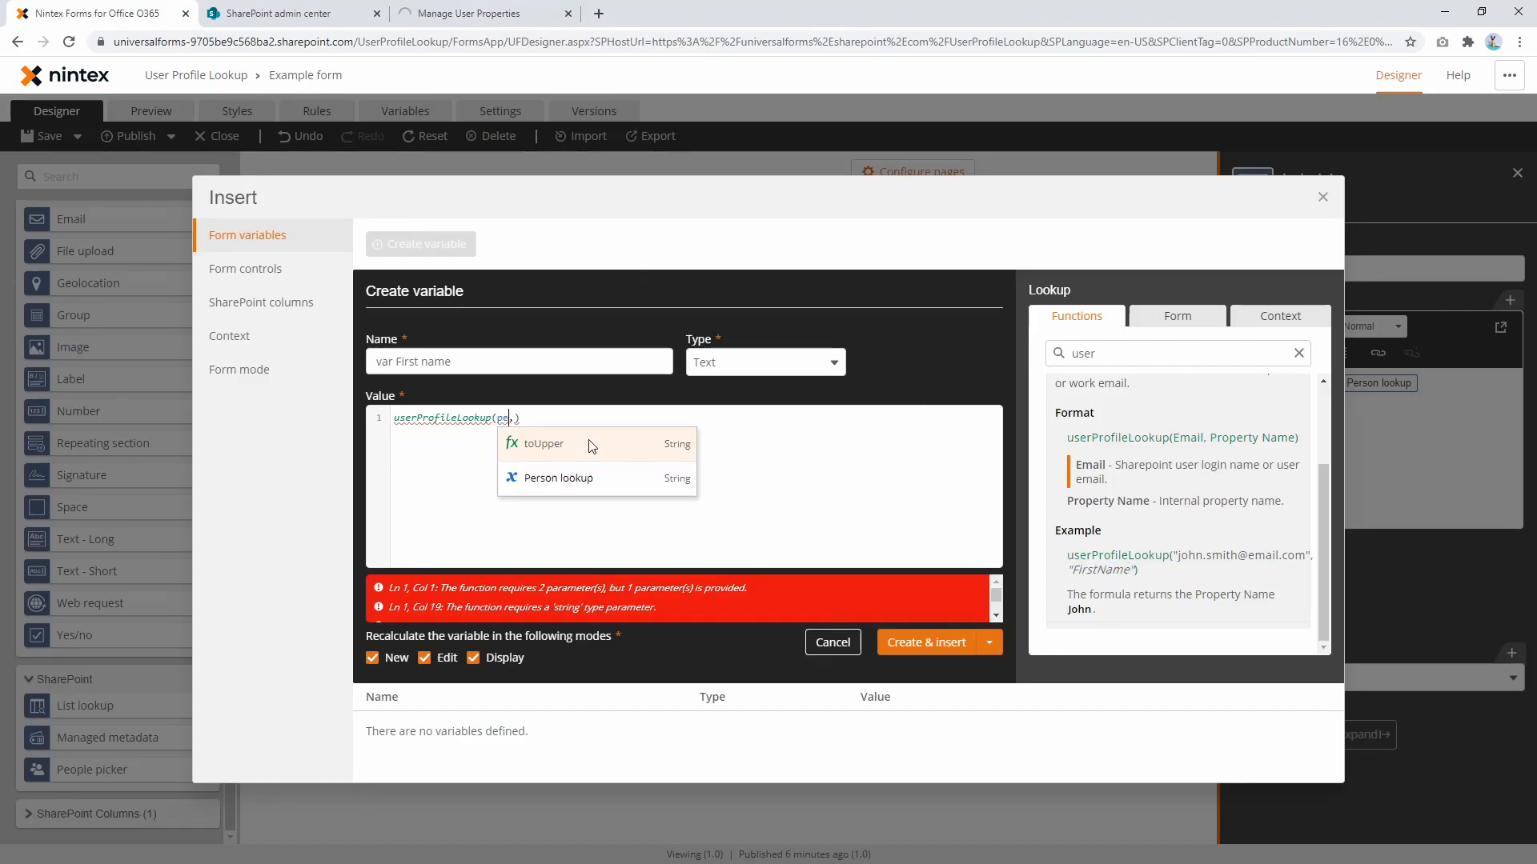
{"action": "left_click", "coordinate": [560, 478]}
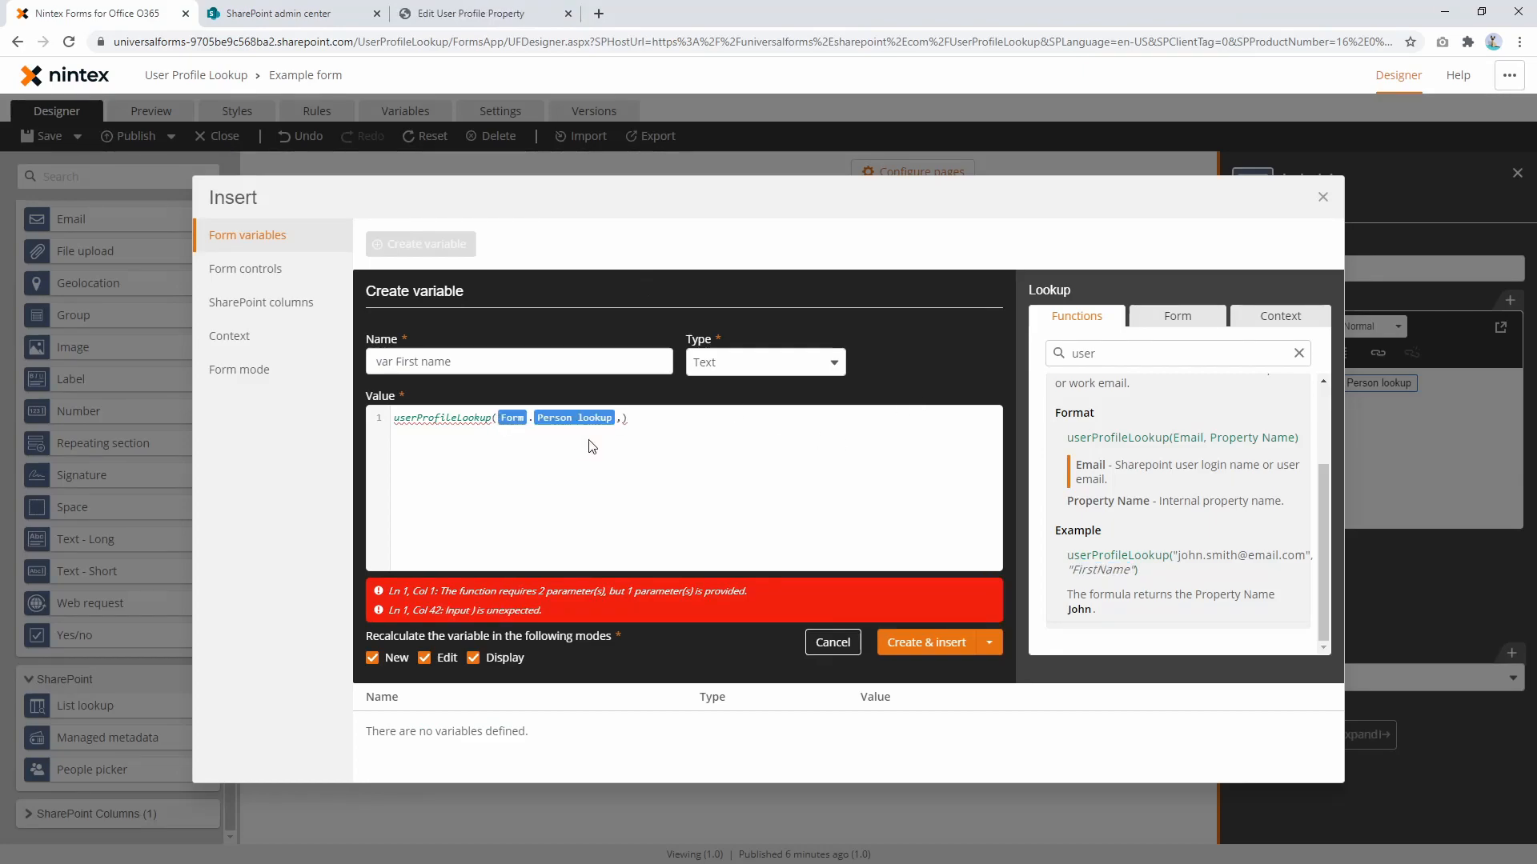
{"action": "type", "text": "\"First"}
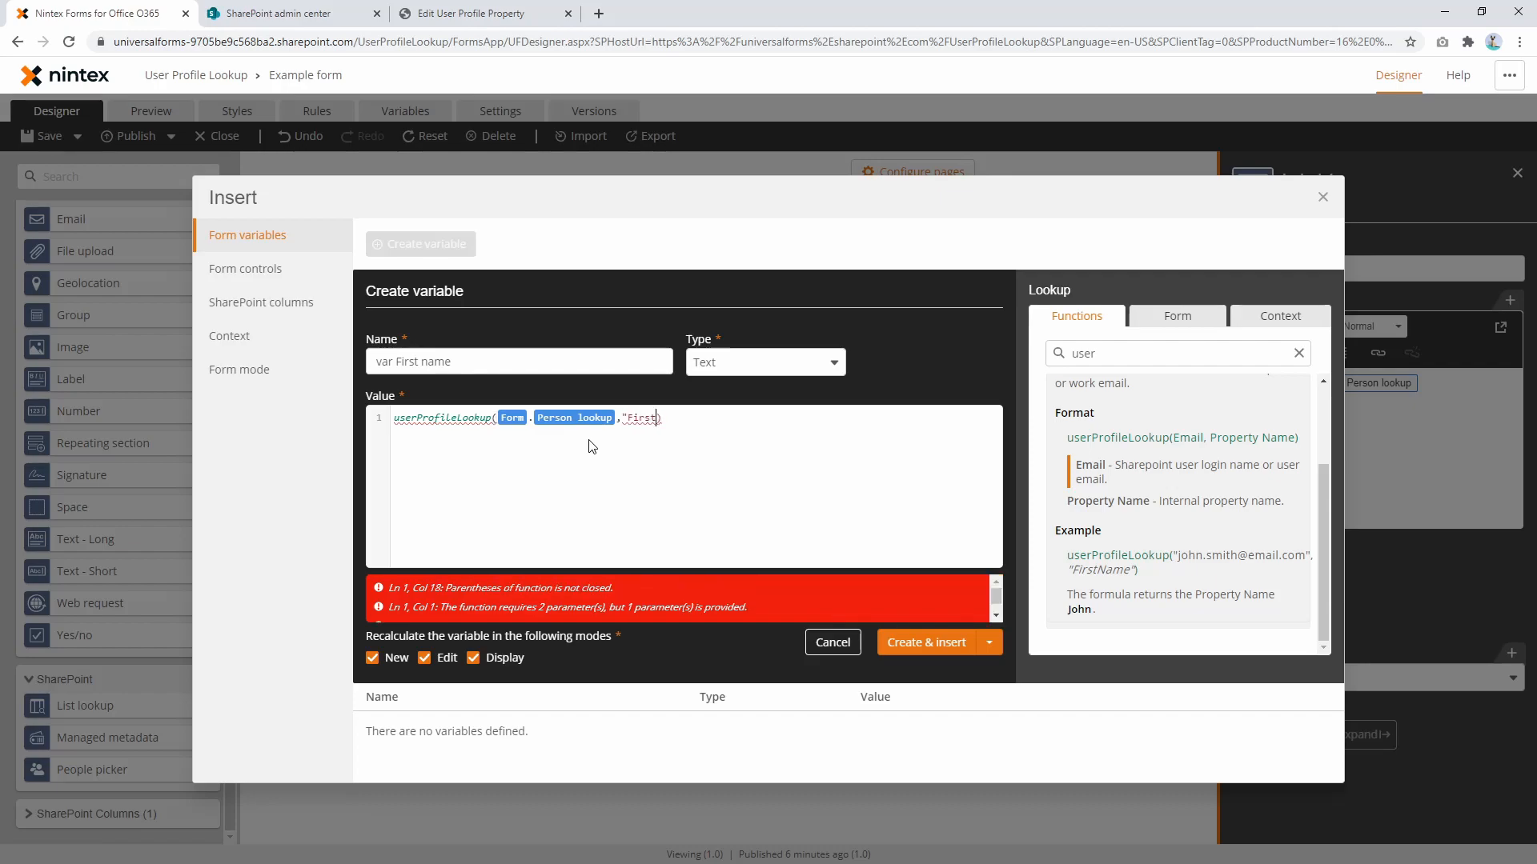
{"action": "type", "text": "Name"}
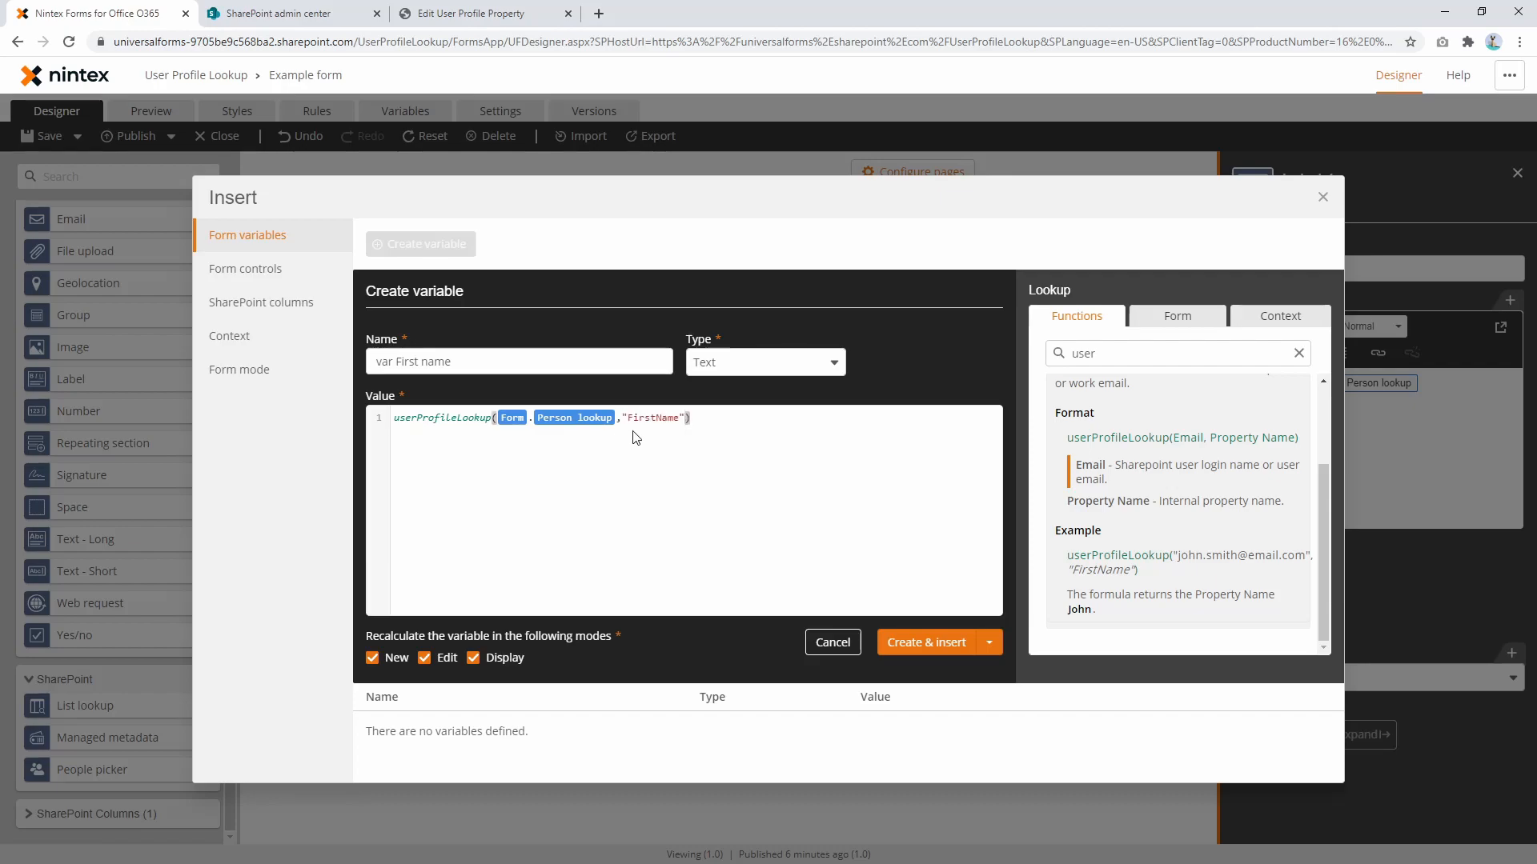
{"action": "left_click", "coordinate": [482, 13]}
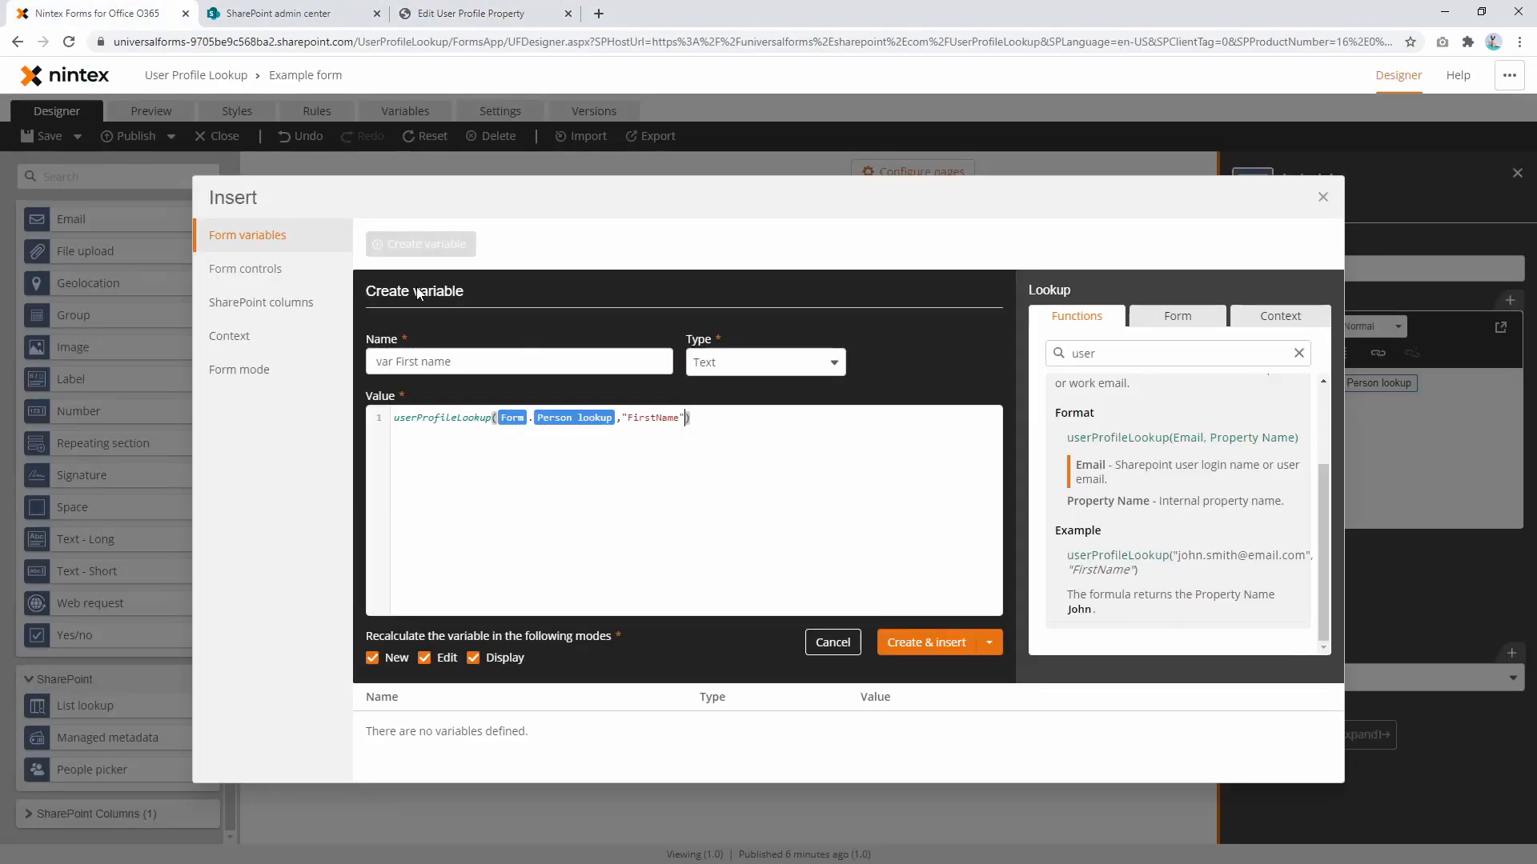
{"action": "left_click", "coordinate": [924, 642]}
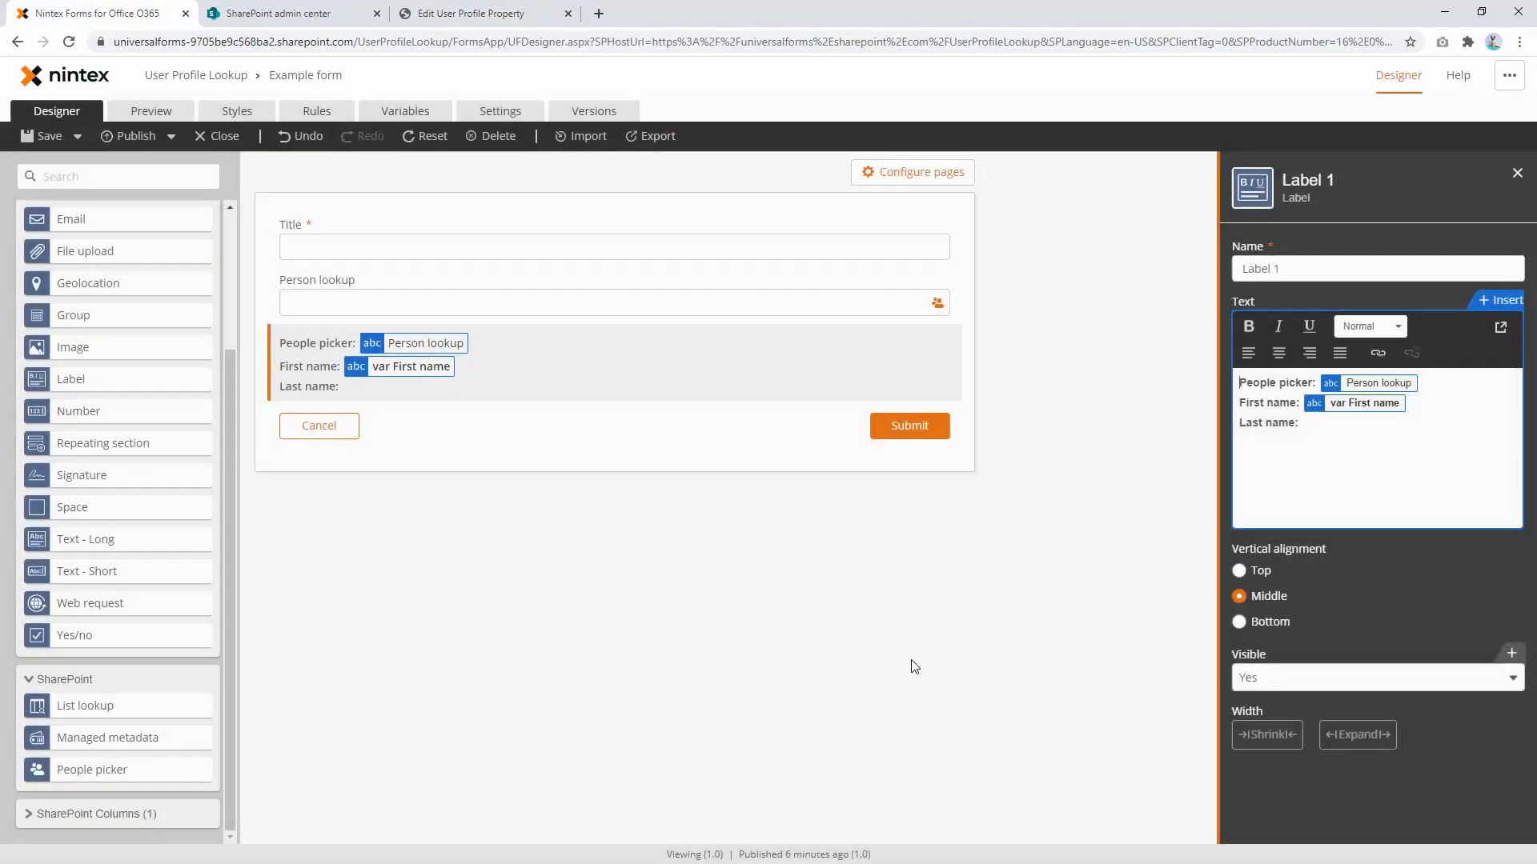
{"action": "left_click", "coordinate": [1348, 429]}
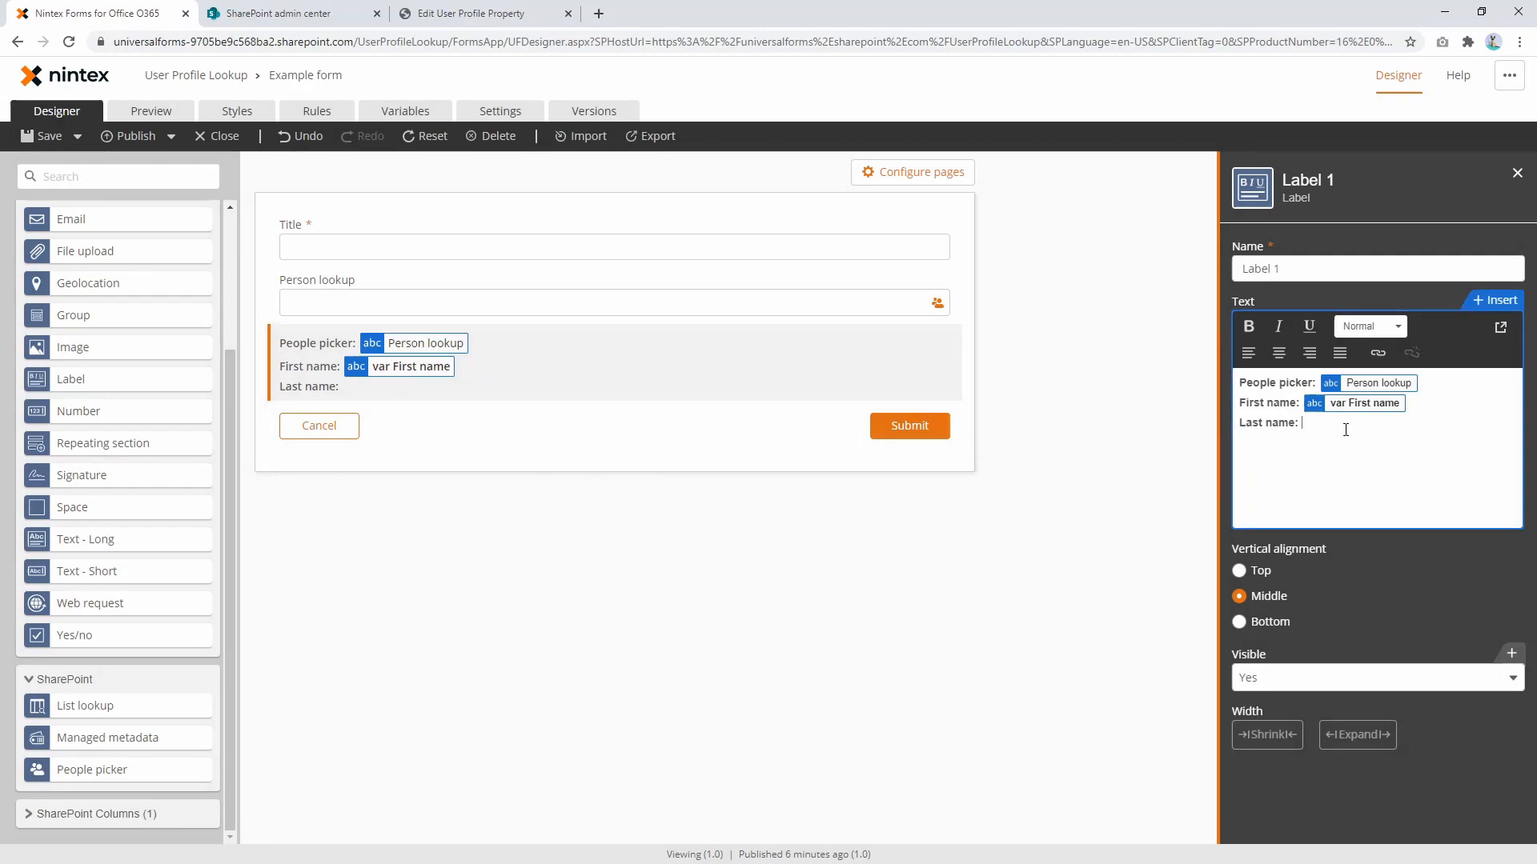
Create 'var Last name' as userProfileLookup([Form].[Person lookup],"LastName") and insert it after Last name:.
{"action": "left_click", "coordinate": [1493, 300]}
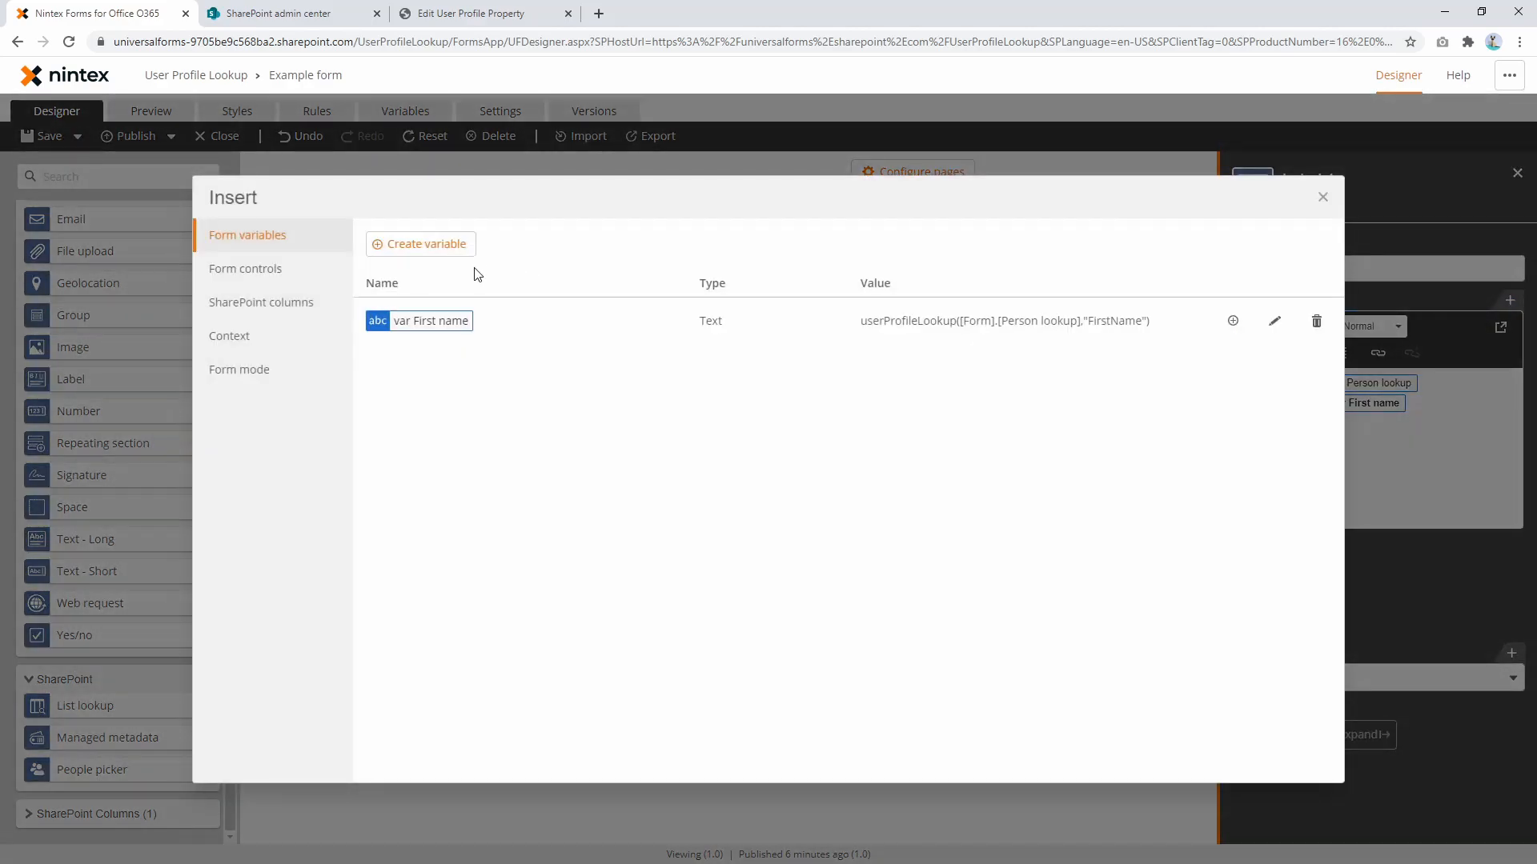
{"action": "left_click", "coordinate": [419, 243]}
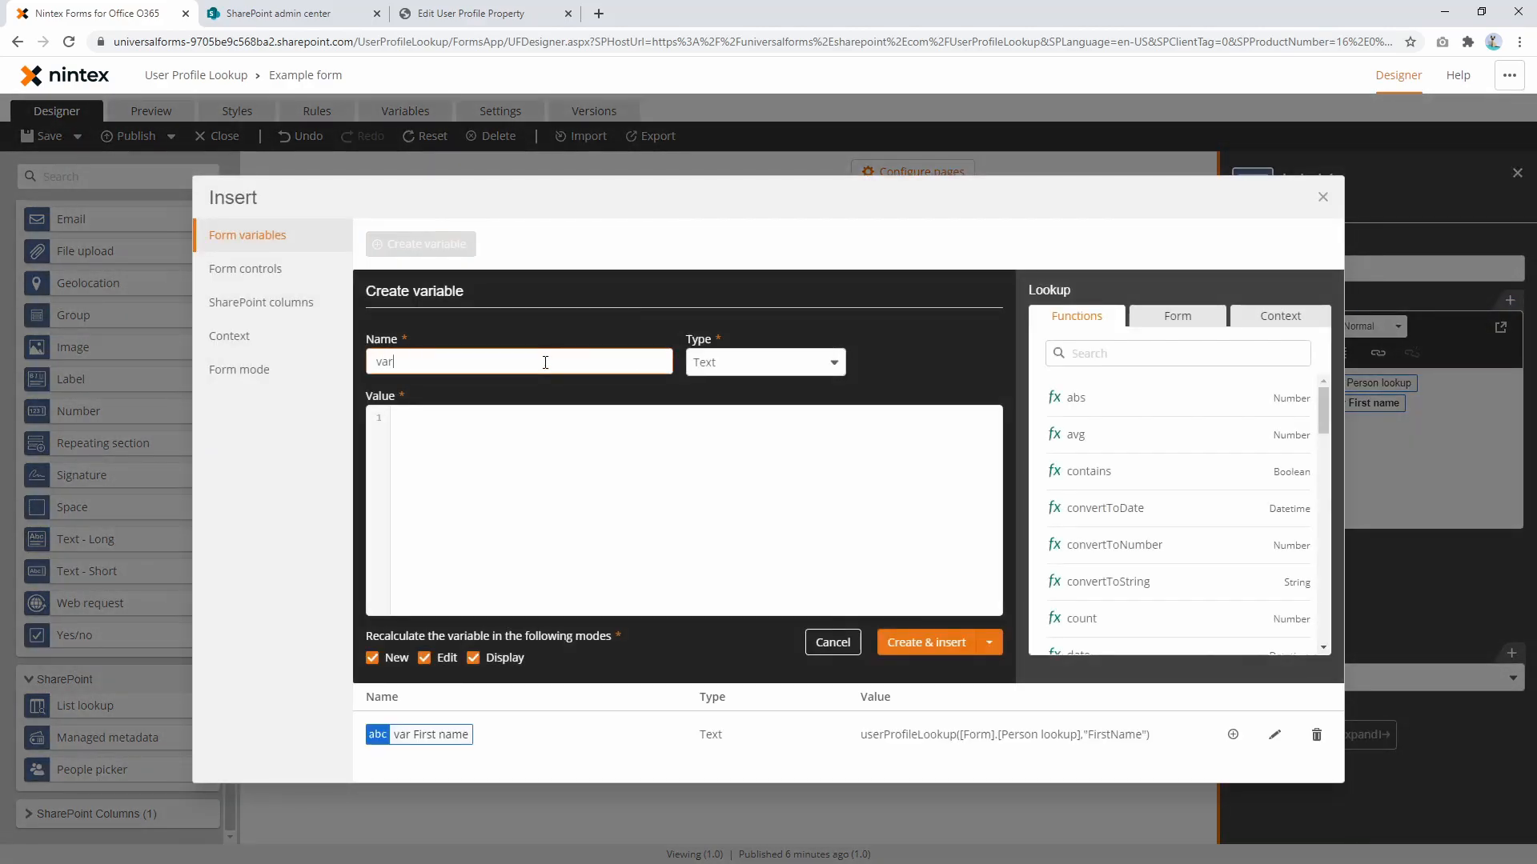
{"action": "type", "text": "Last name"}
{"action": "left_click", "coordinate": [684, 510]}
{"action": "type", "text": "userProfileLookup(,"}
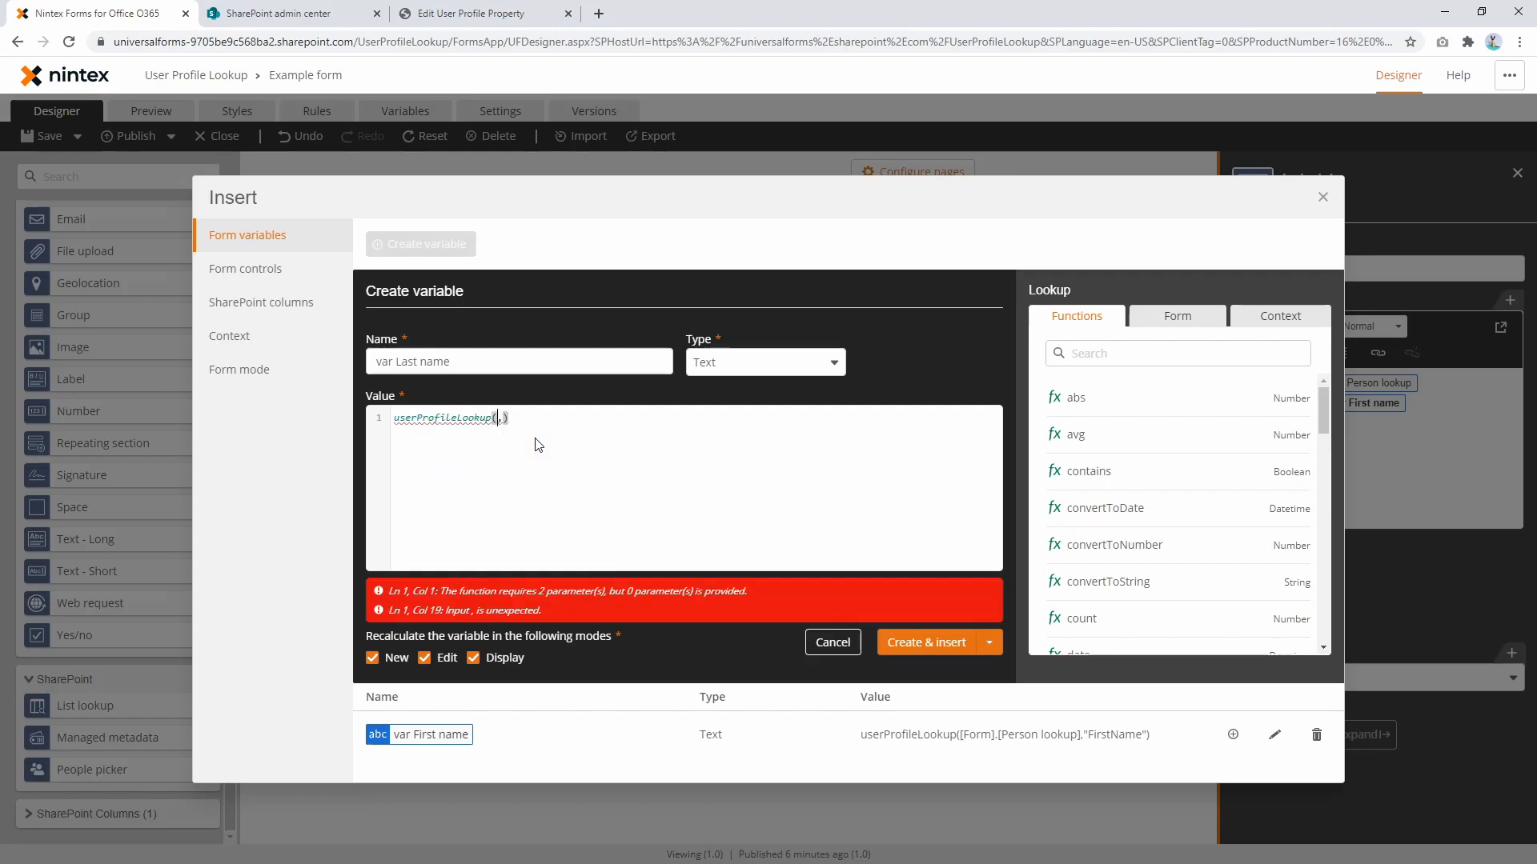
{"action": "type", "text": "per"}
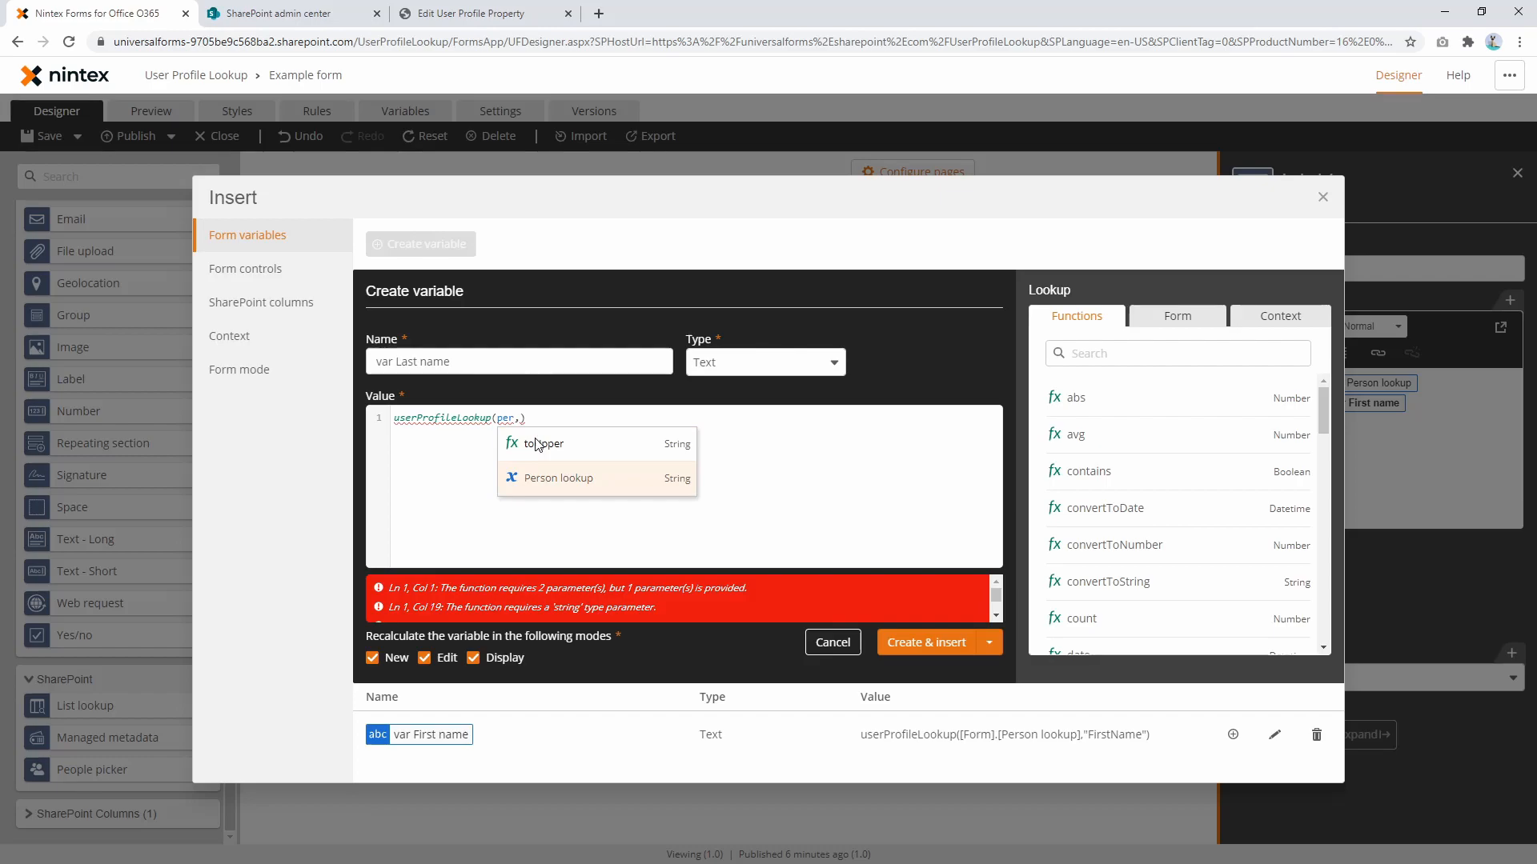
{"action": "left_click", "coordinate": [558, 479]}
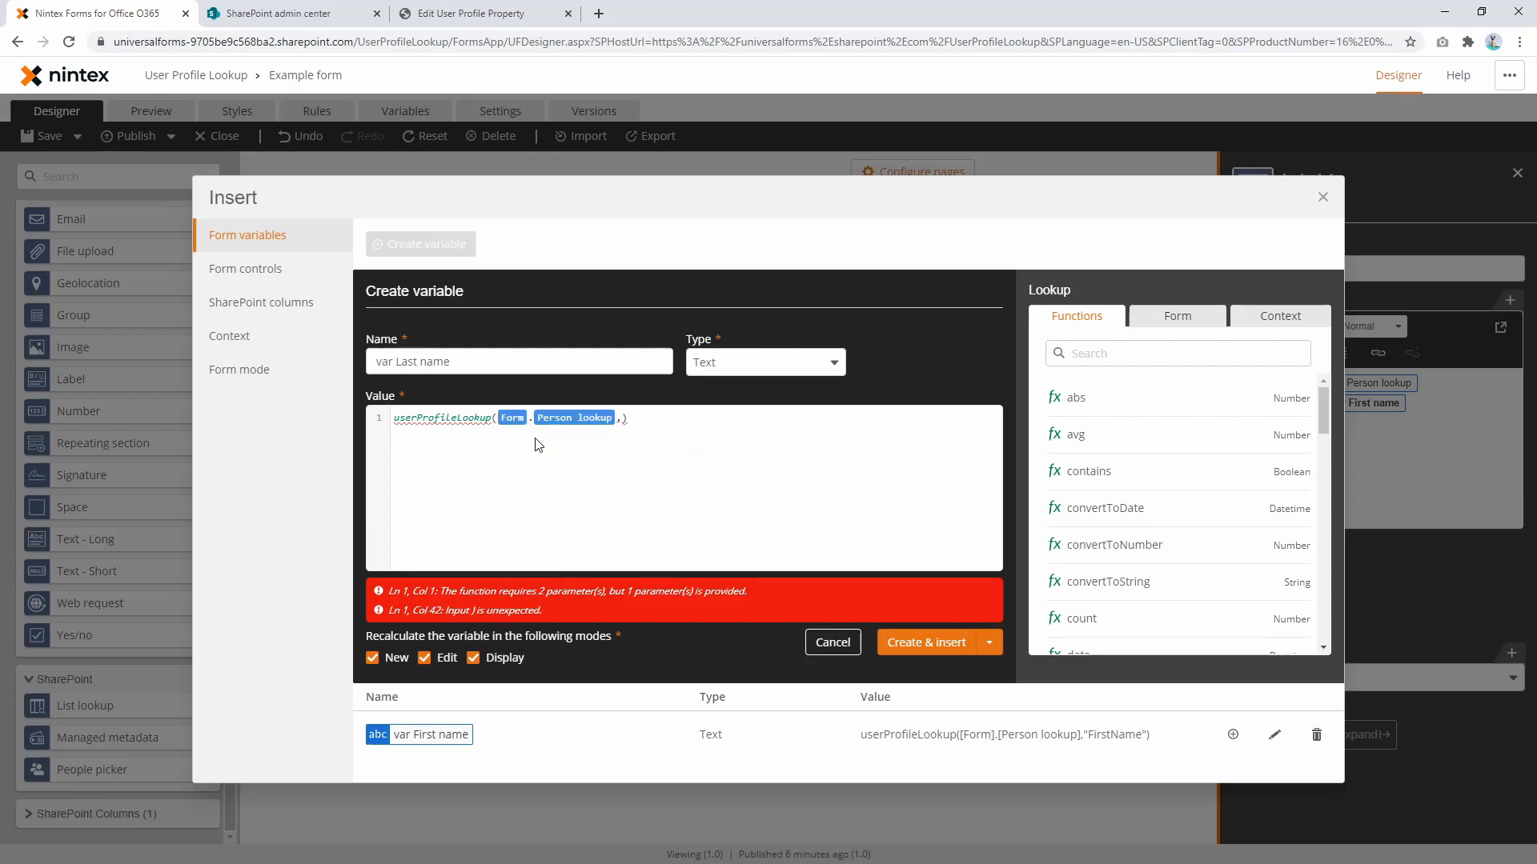
{"action": "type", "text": "\"LastName"}
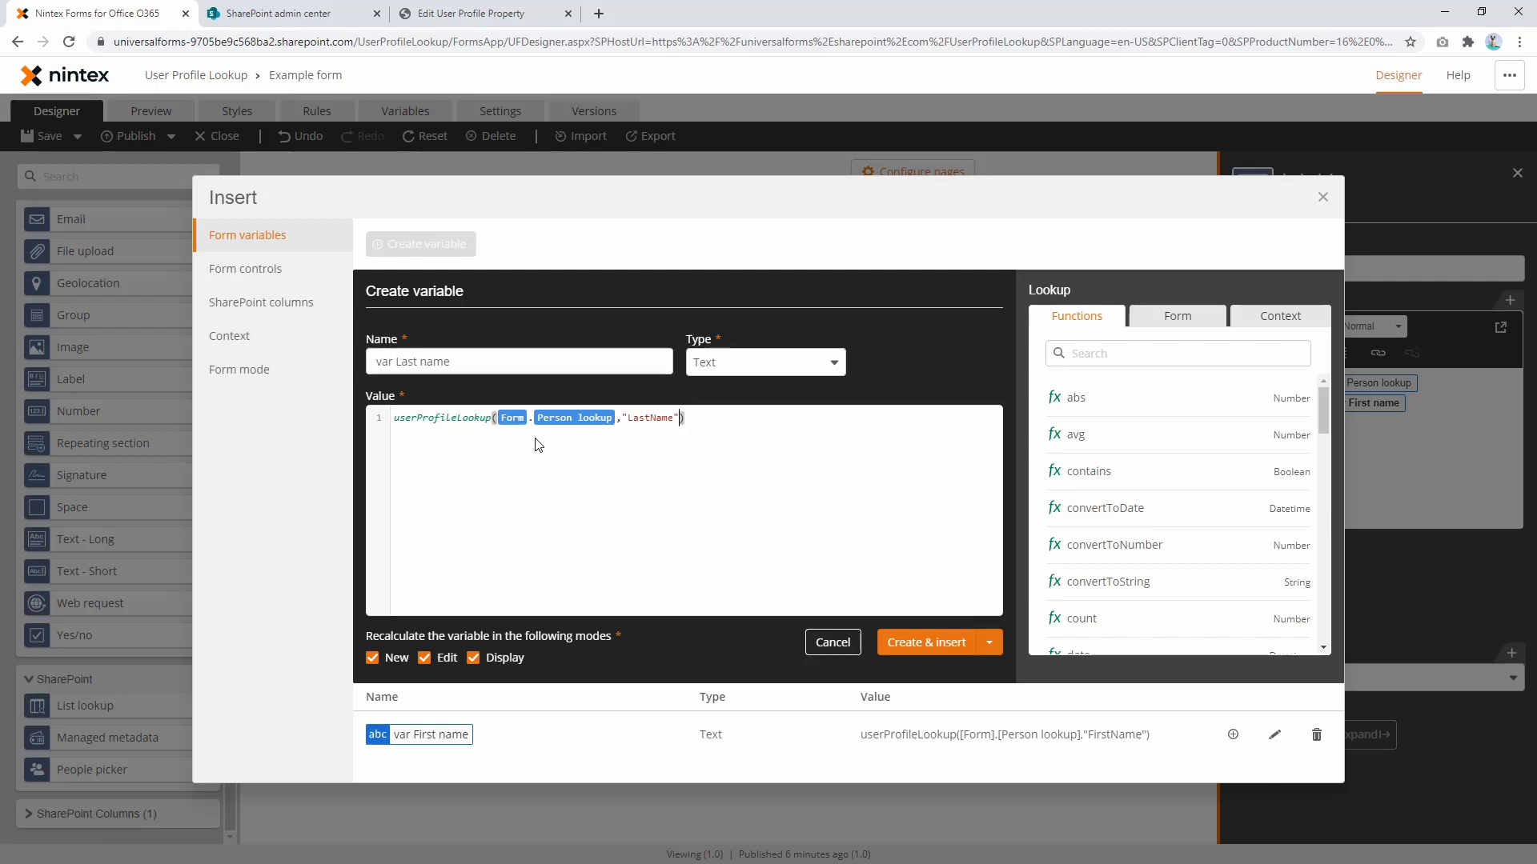
{"action": "left_click", "coordinate": [925, 642]}
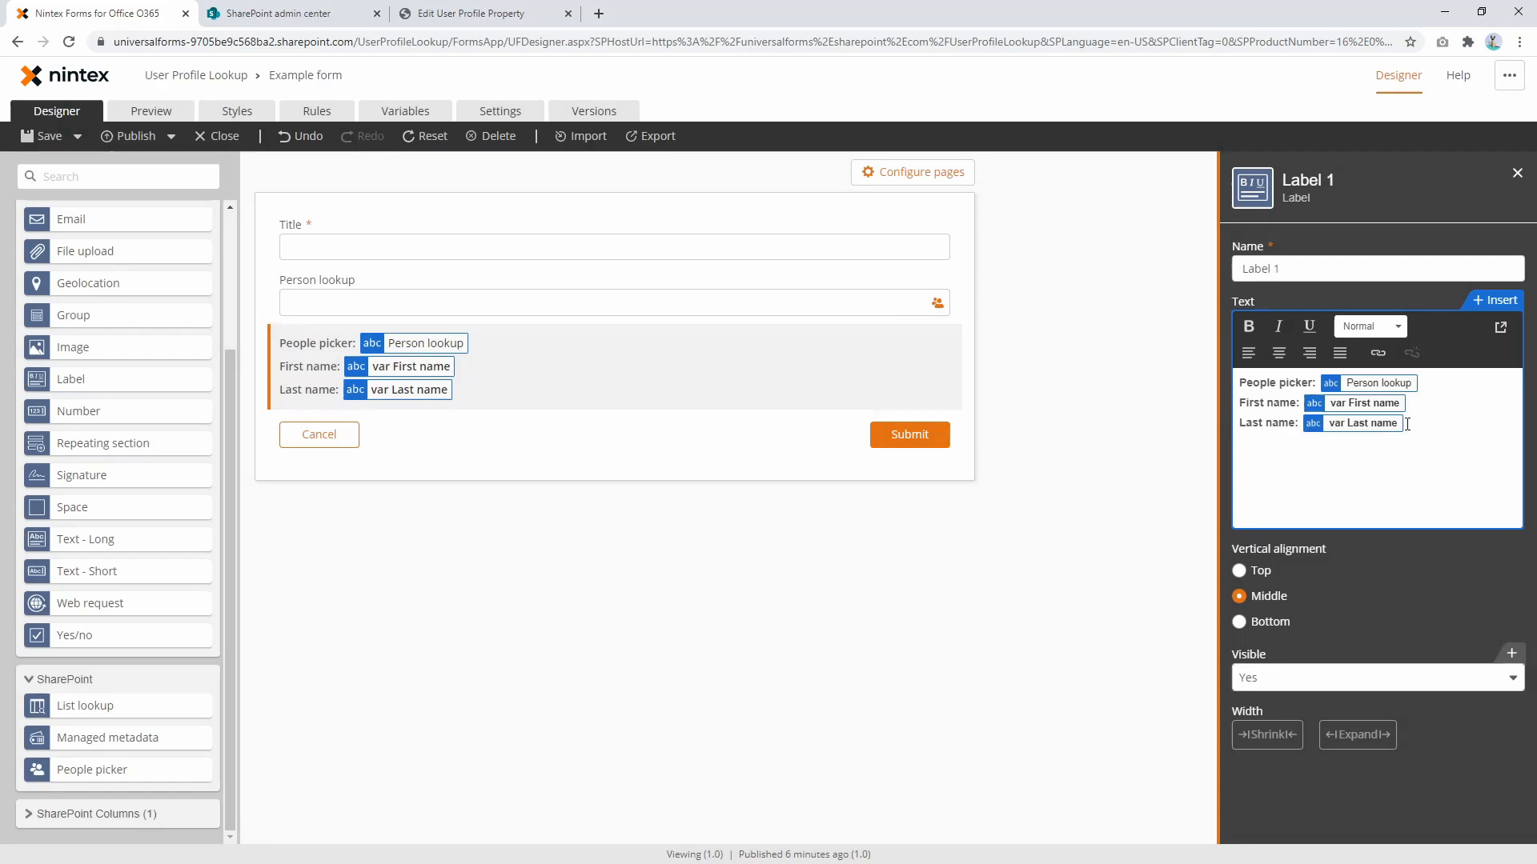
{"action": "mouse_move", "coordinate": [1441, 425]}
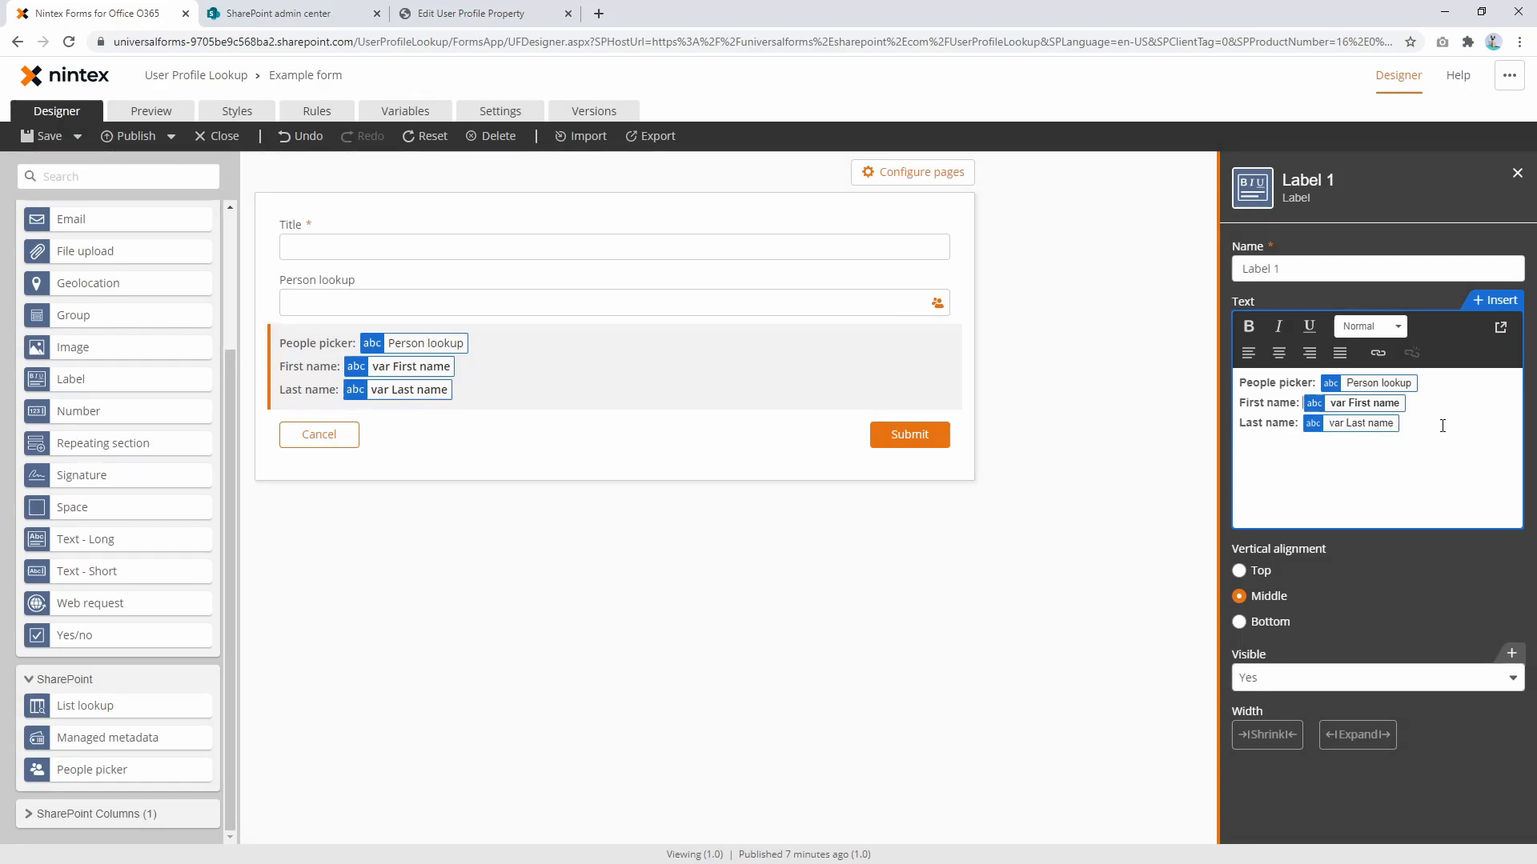
{"action": "double_click", "coordinate": [1366, 404]}
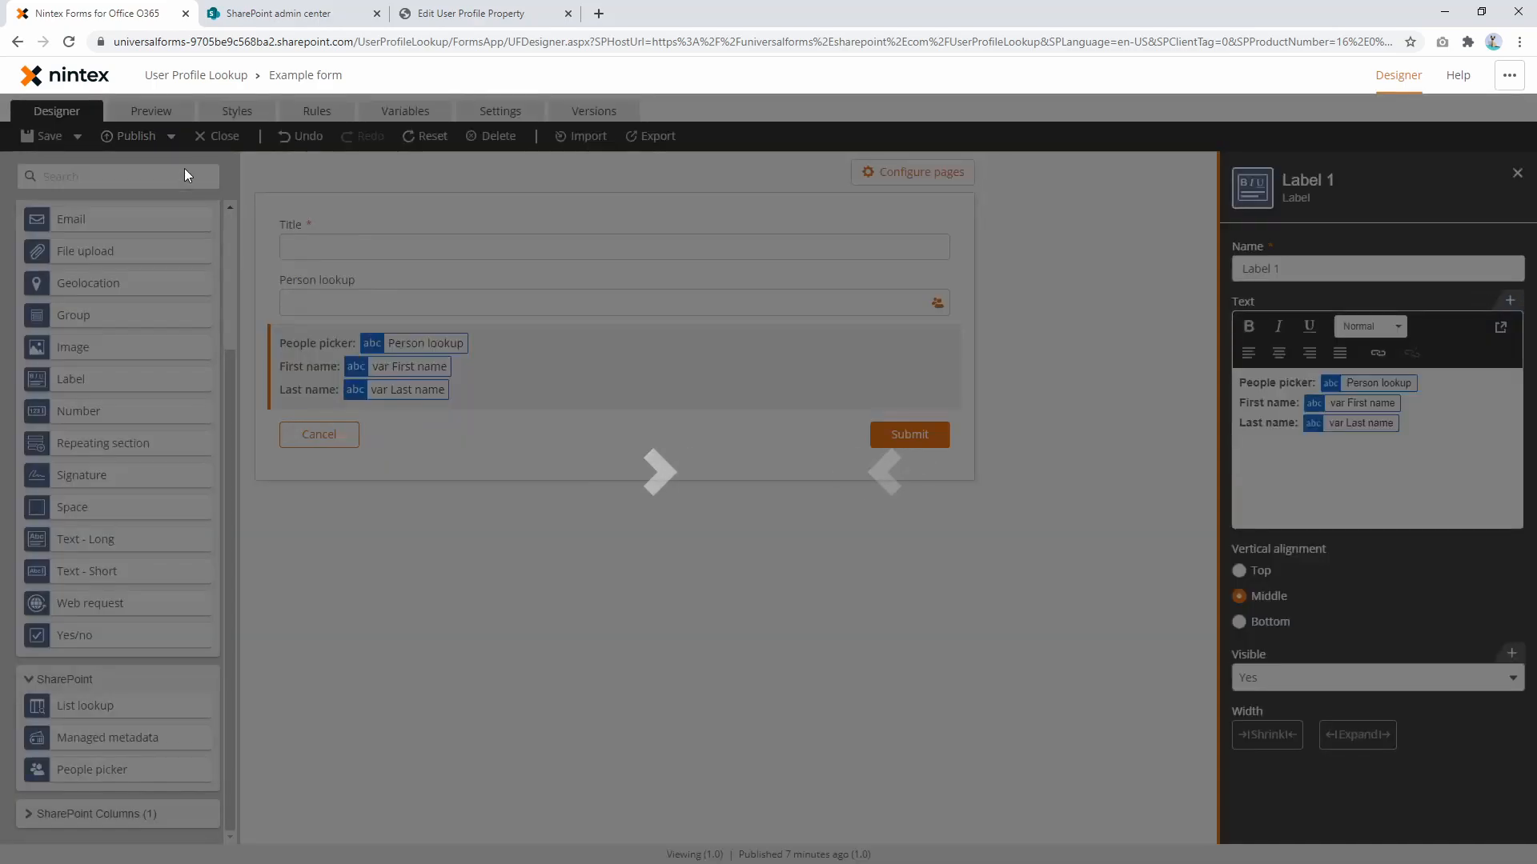
Start a new item, pick 'euan' in Person lookup, check the first/last name label lines, then clear it.
{"action": "left_click", "coordinate": [376, 13]}
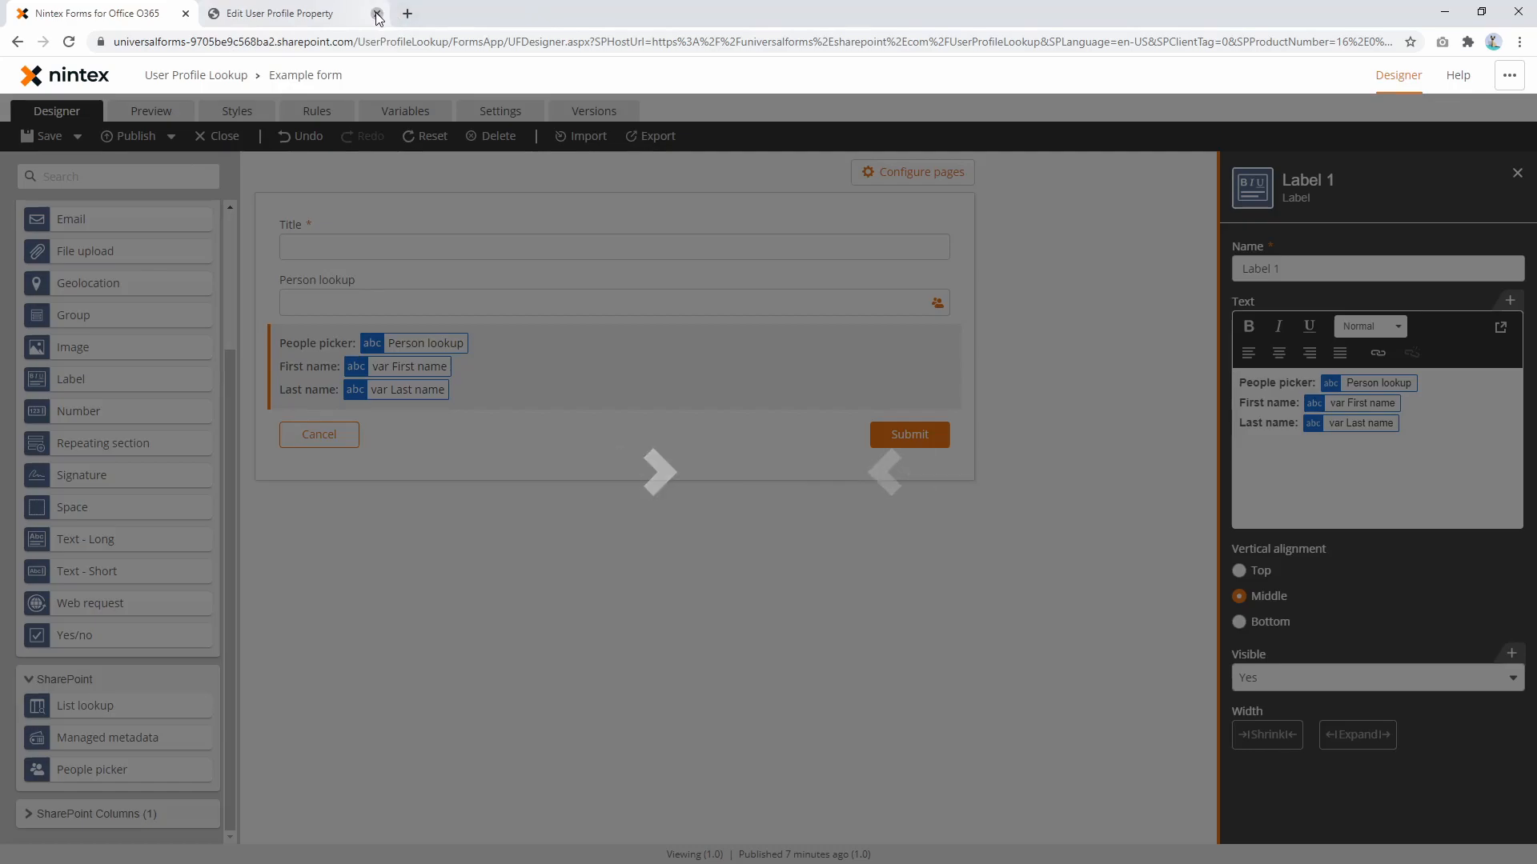
{"action": "left_click", "coordinate": [376, 13]}
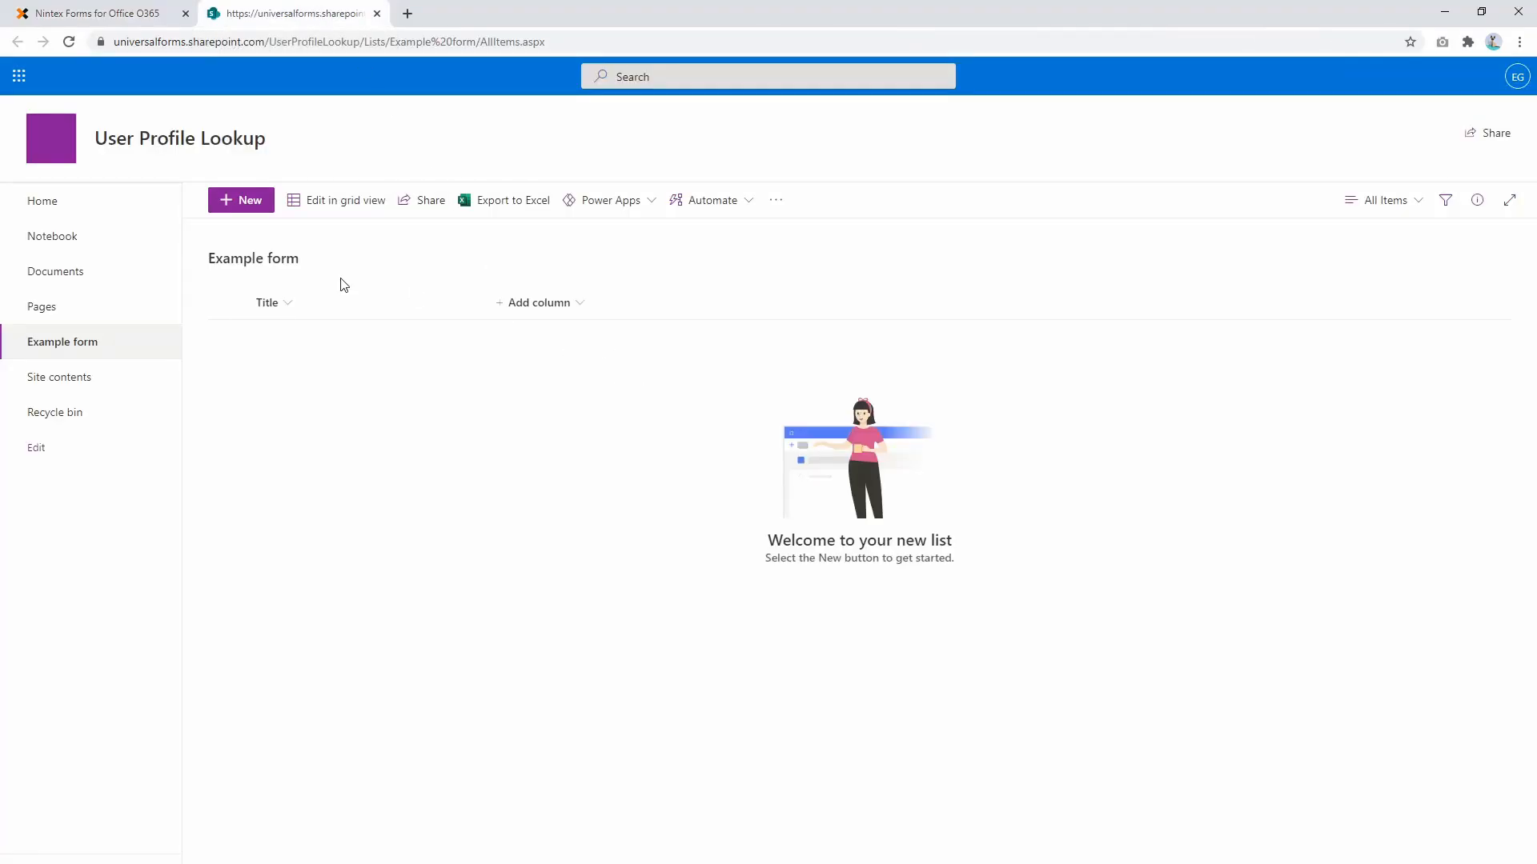
{"action": "left_click", "coordinate": [242, 200]}
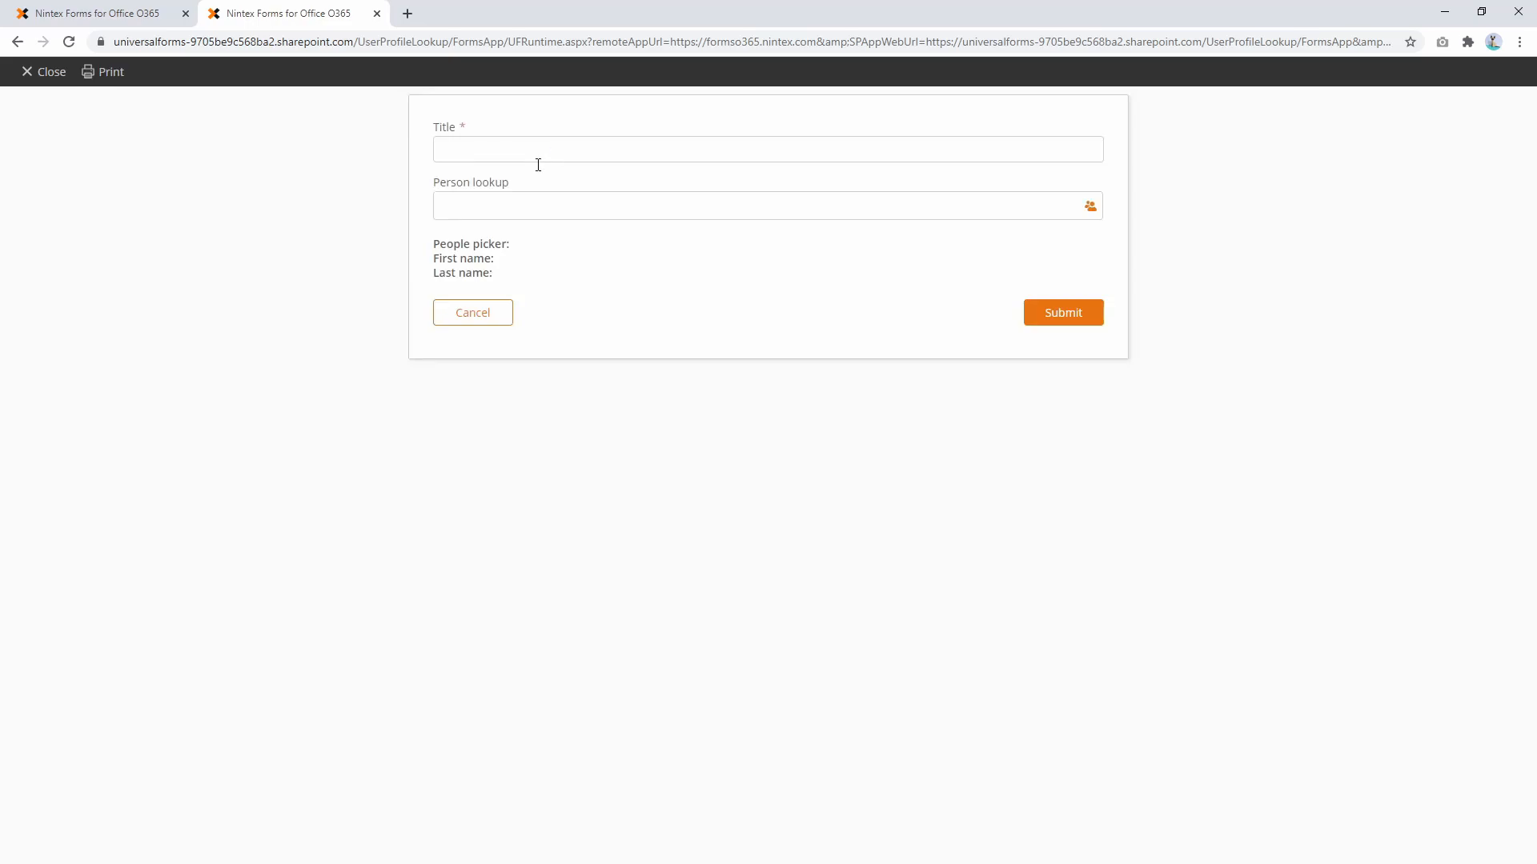
{"action": "type", "text": "euan"}
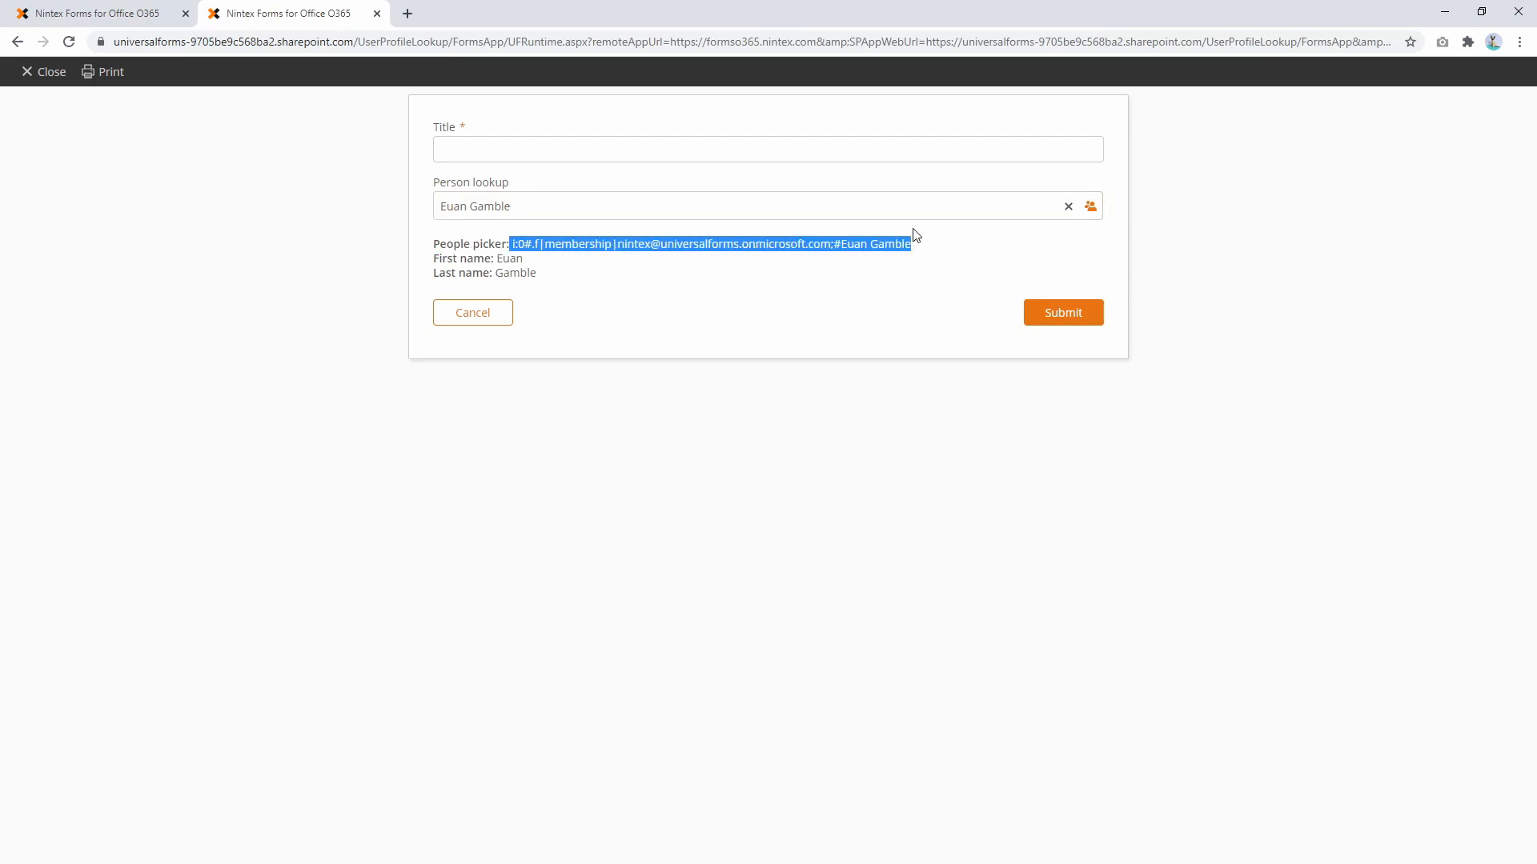
{"action": "mouse_move", "coordinate": [567, 269]}
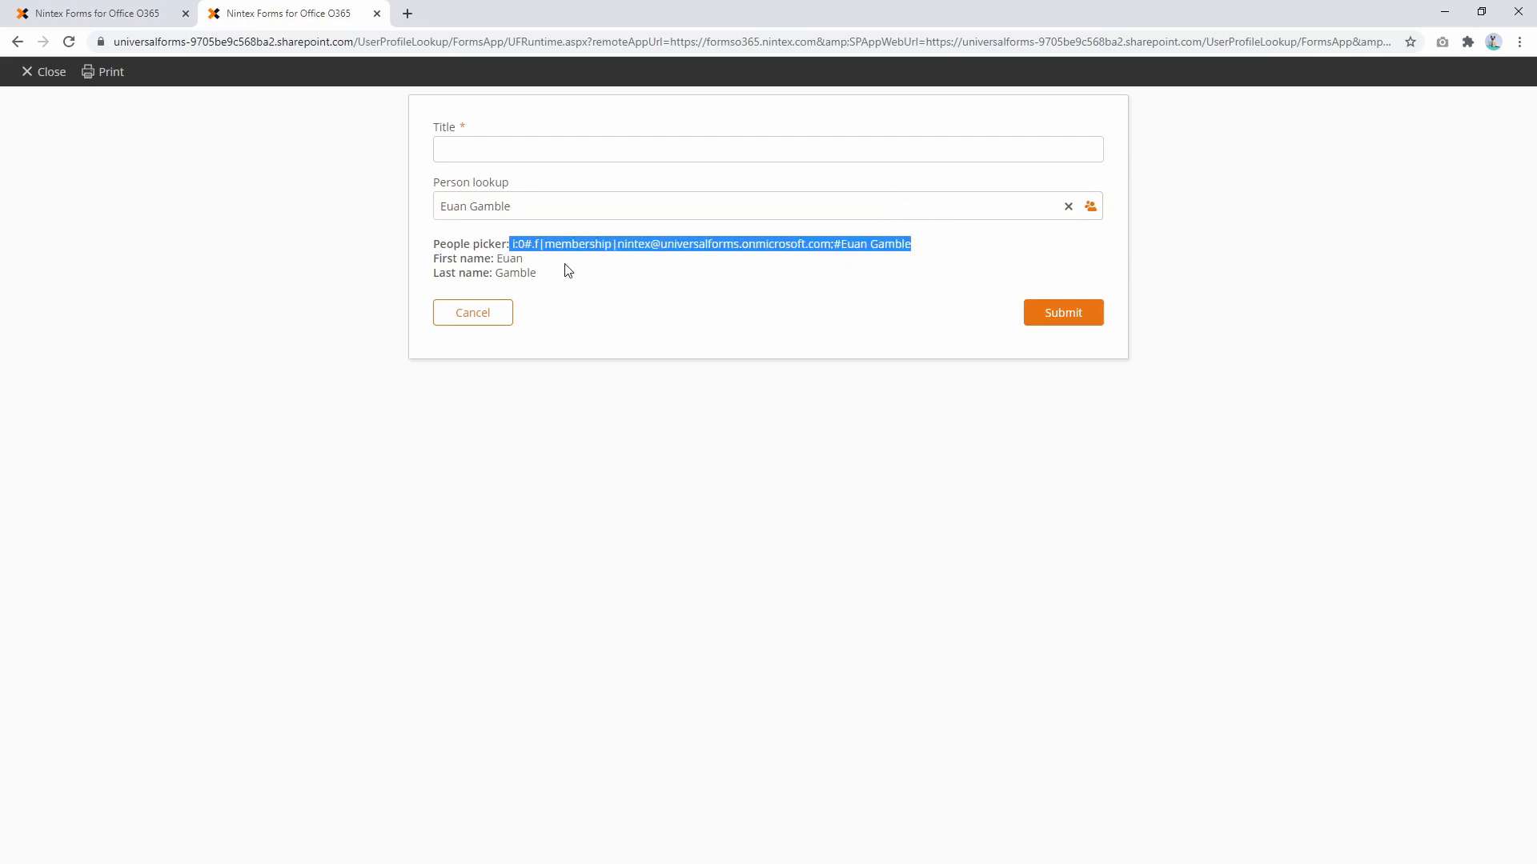
{"action": "double_click", "coordinate": [509, 258]}
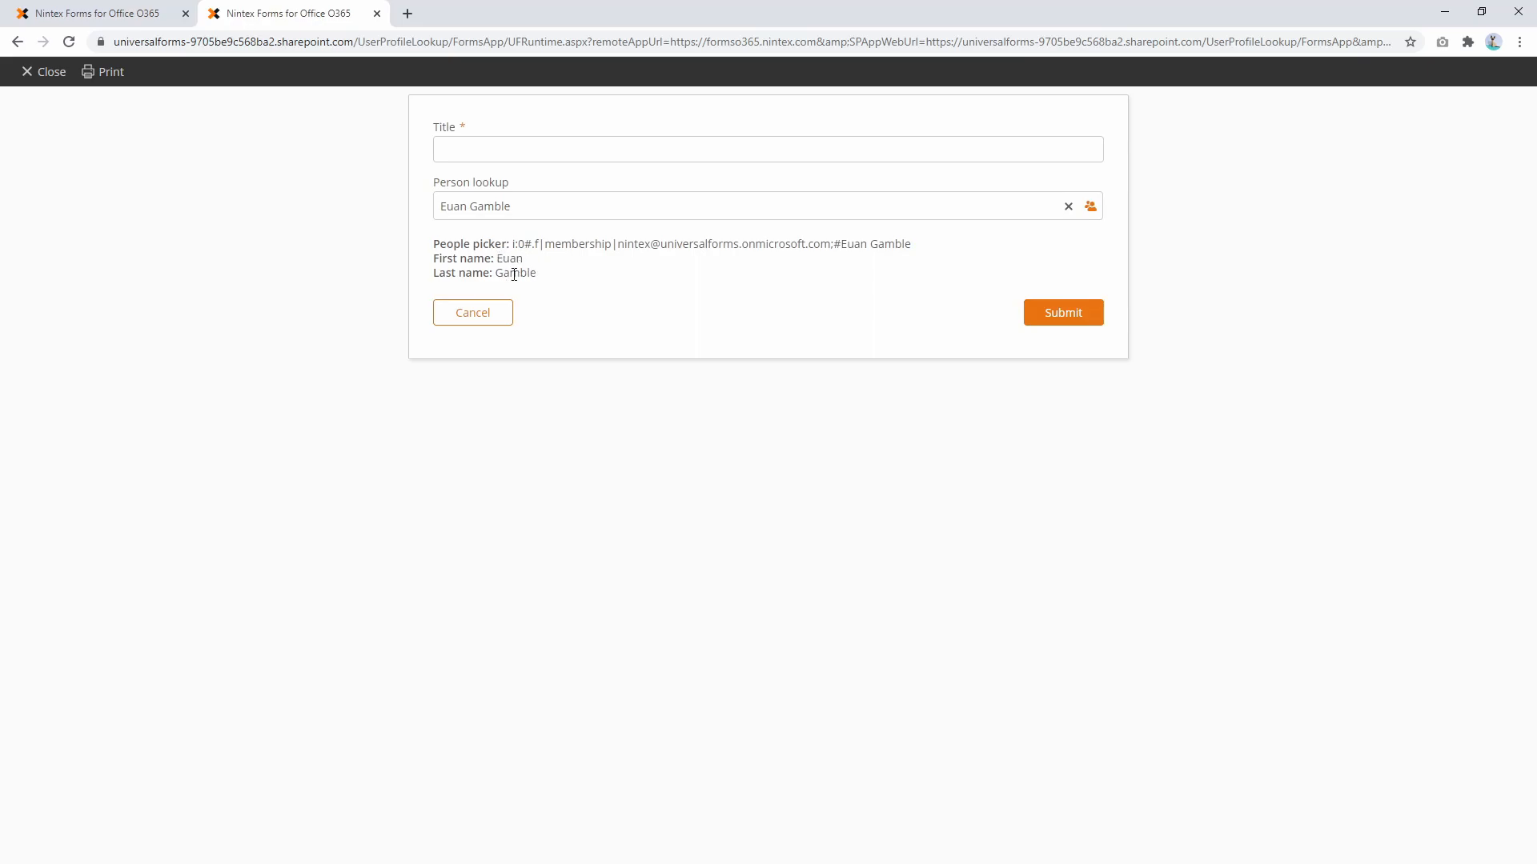
{"action": "double_click", "coordinate": [512, 273]}
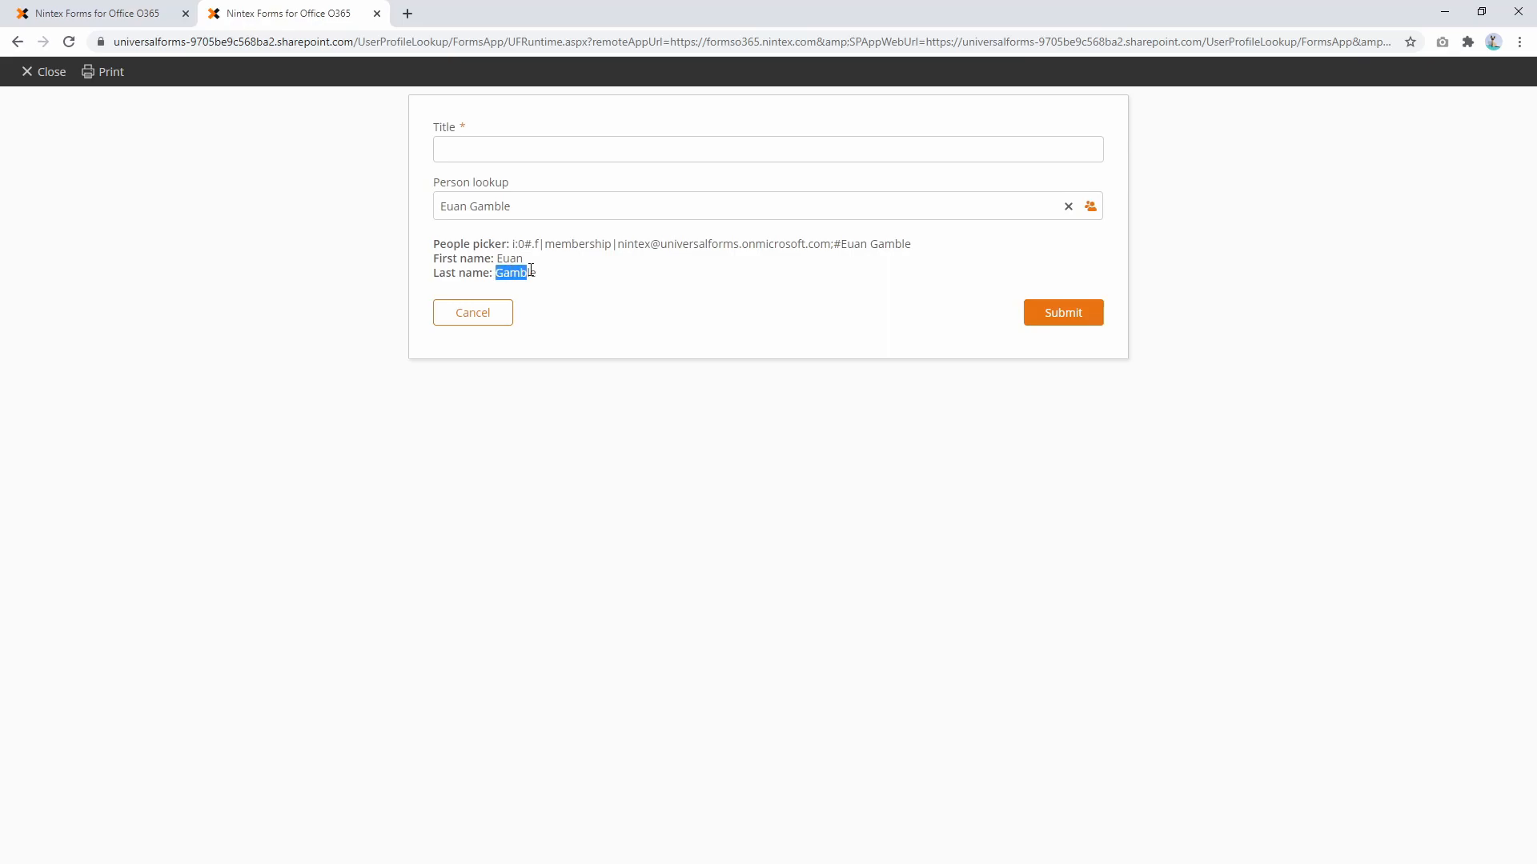
{"action": "left_click", "coordinate": [1068, 207]}
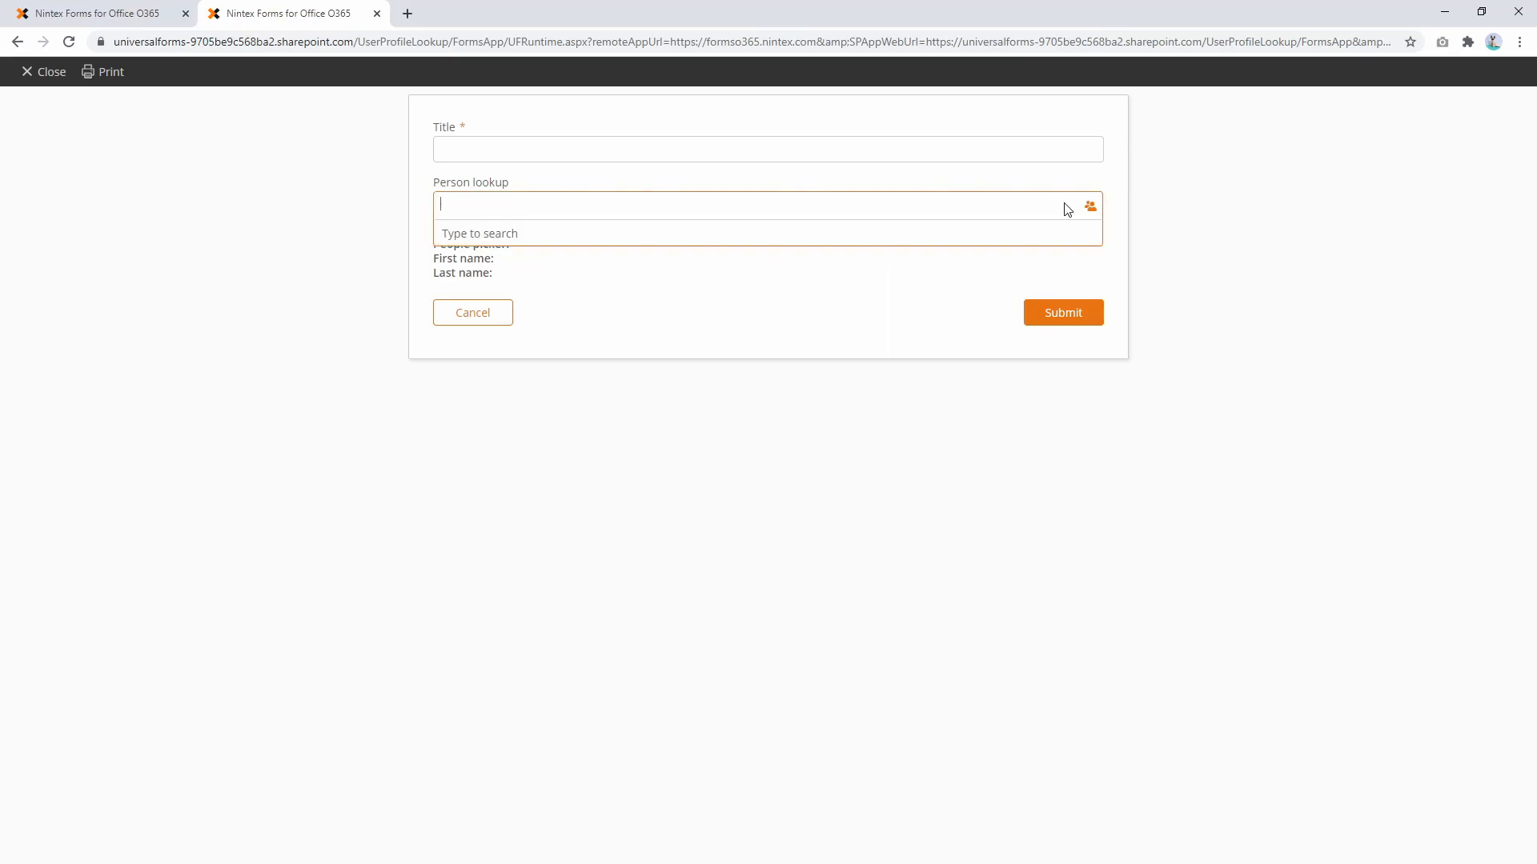
Pick a second person ('al big'), point out the three filled label lines, then clear the lookup.
{"action": "type", "text": "al"}
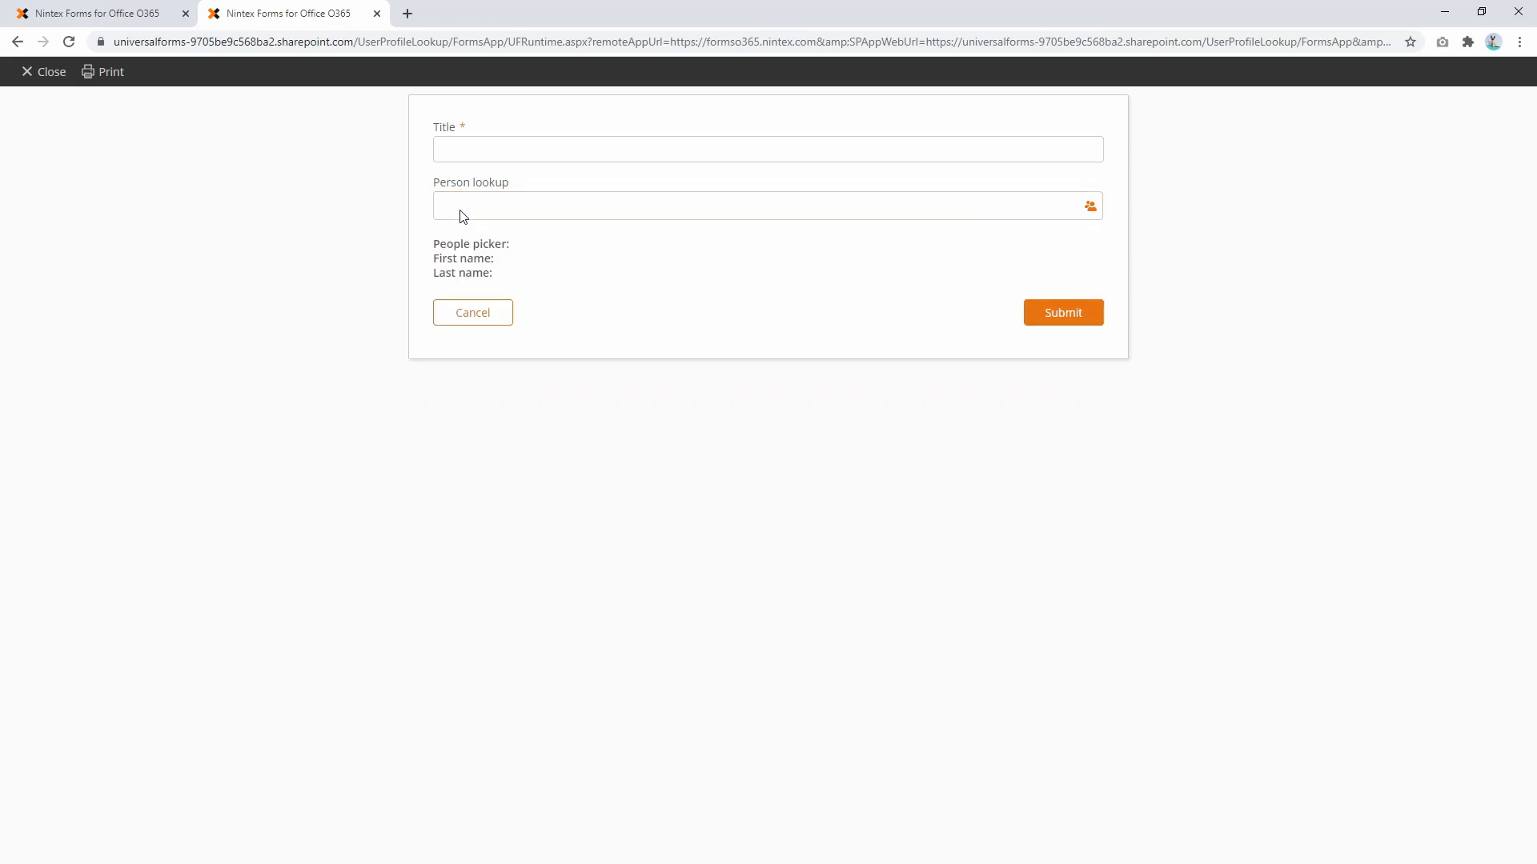
{"action": "type", "text": "big"}
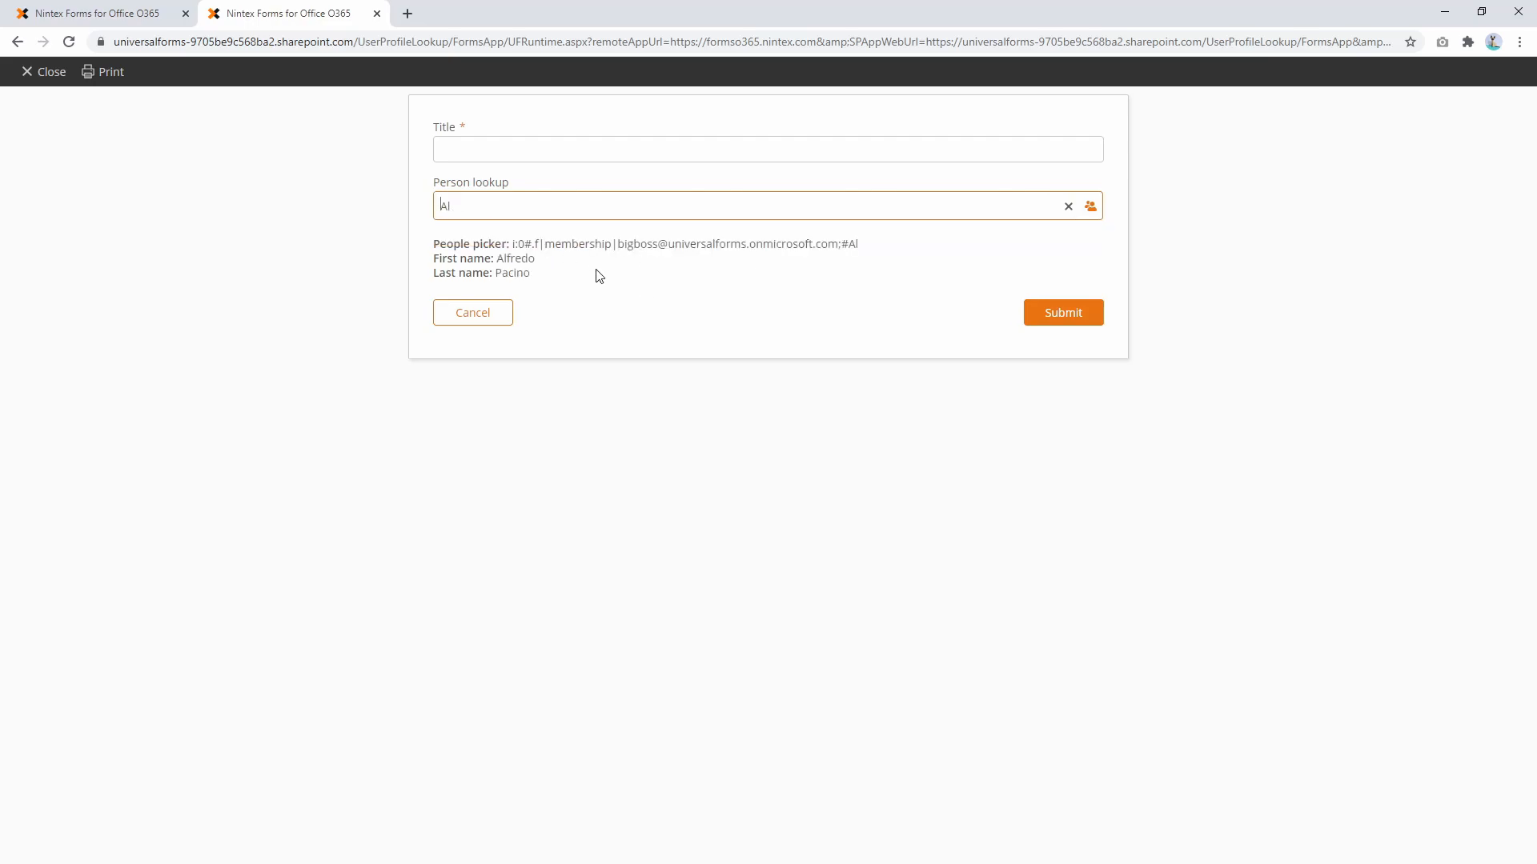
{"action": "left_click_drag", "start_coordinate": [444, 258], "coordinate": [535, 272]}
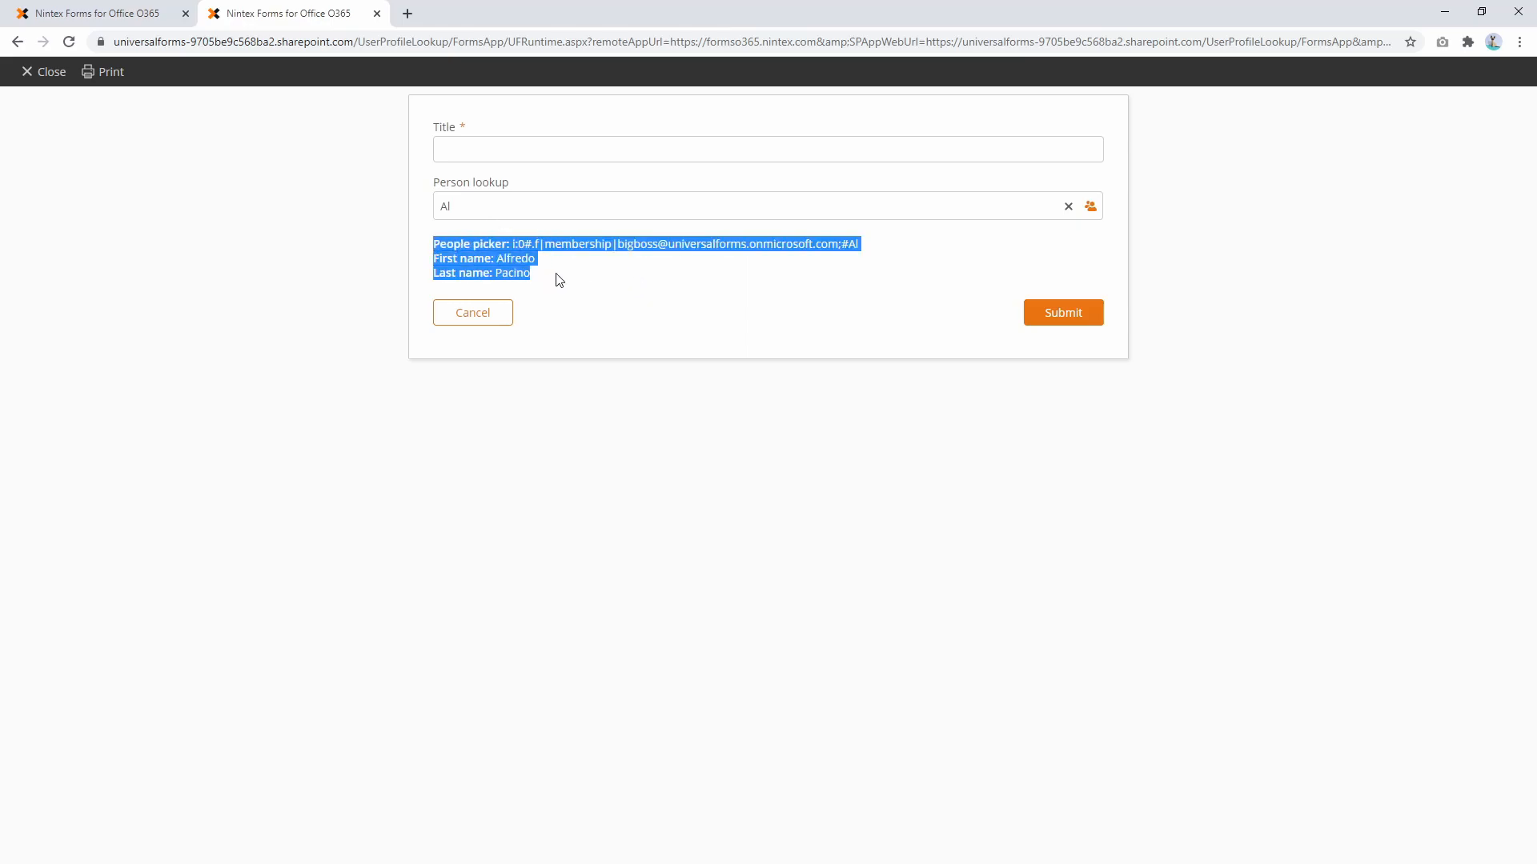
{"action": "left_click", "coordinate": [519, 258]}
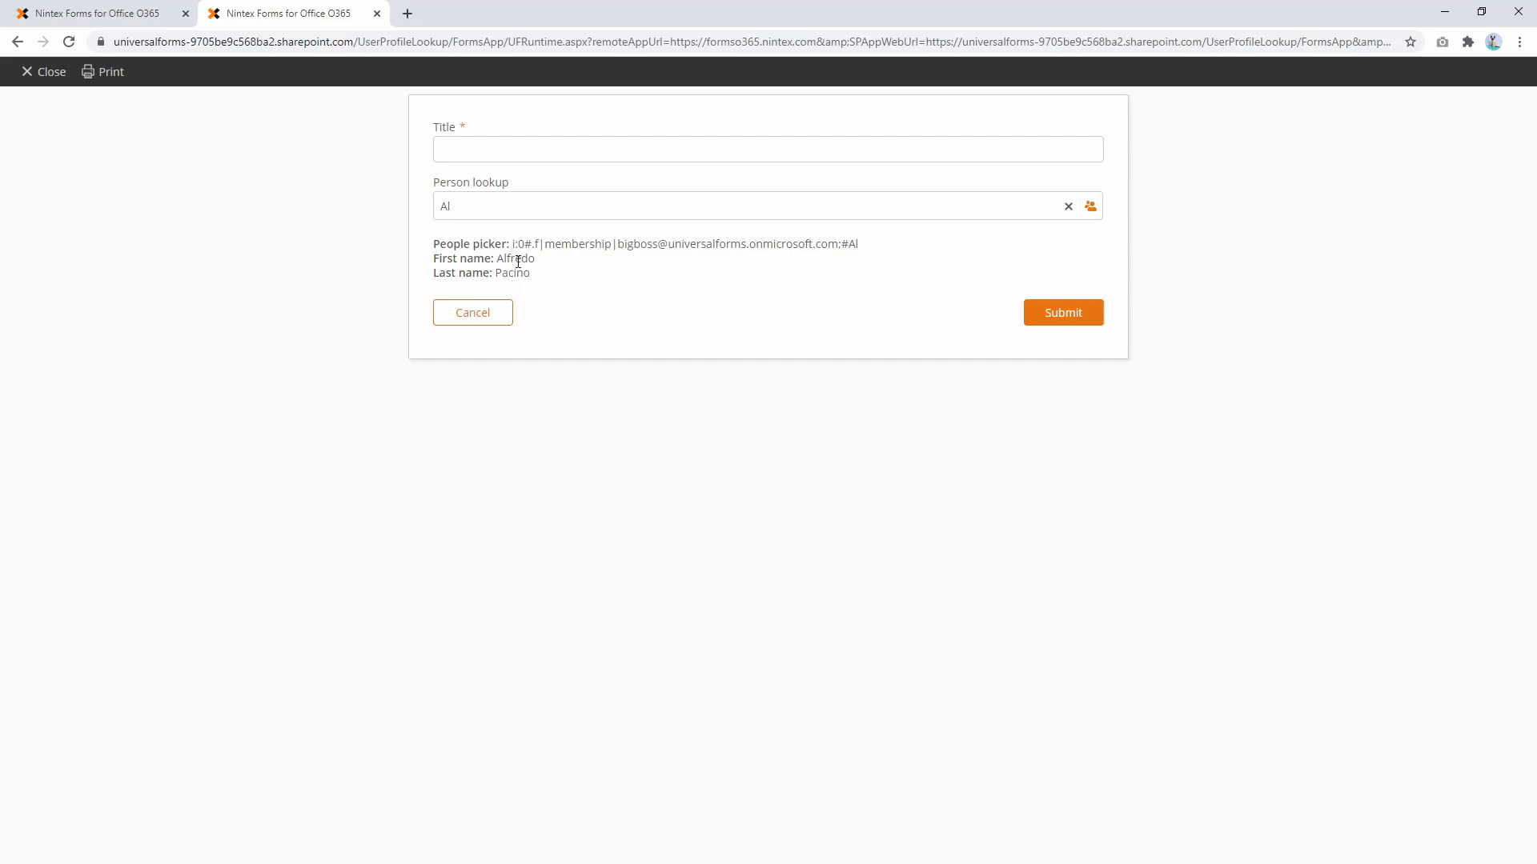
{"action": "mouse_move", "coordinate": [103, 6]}
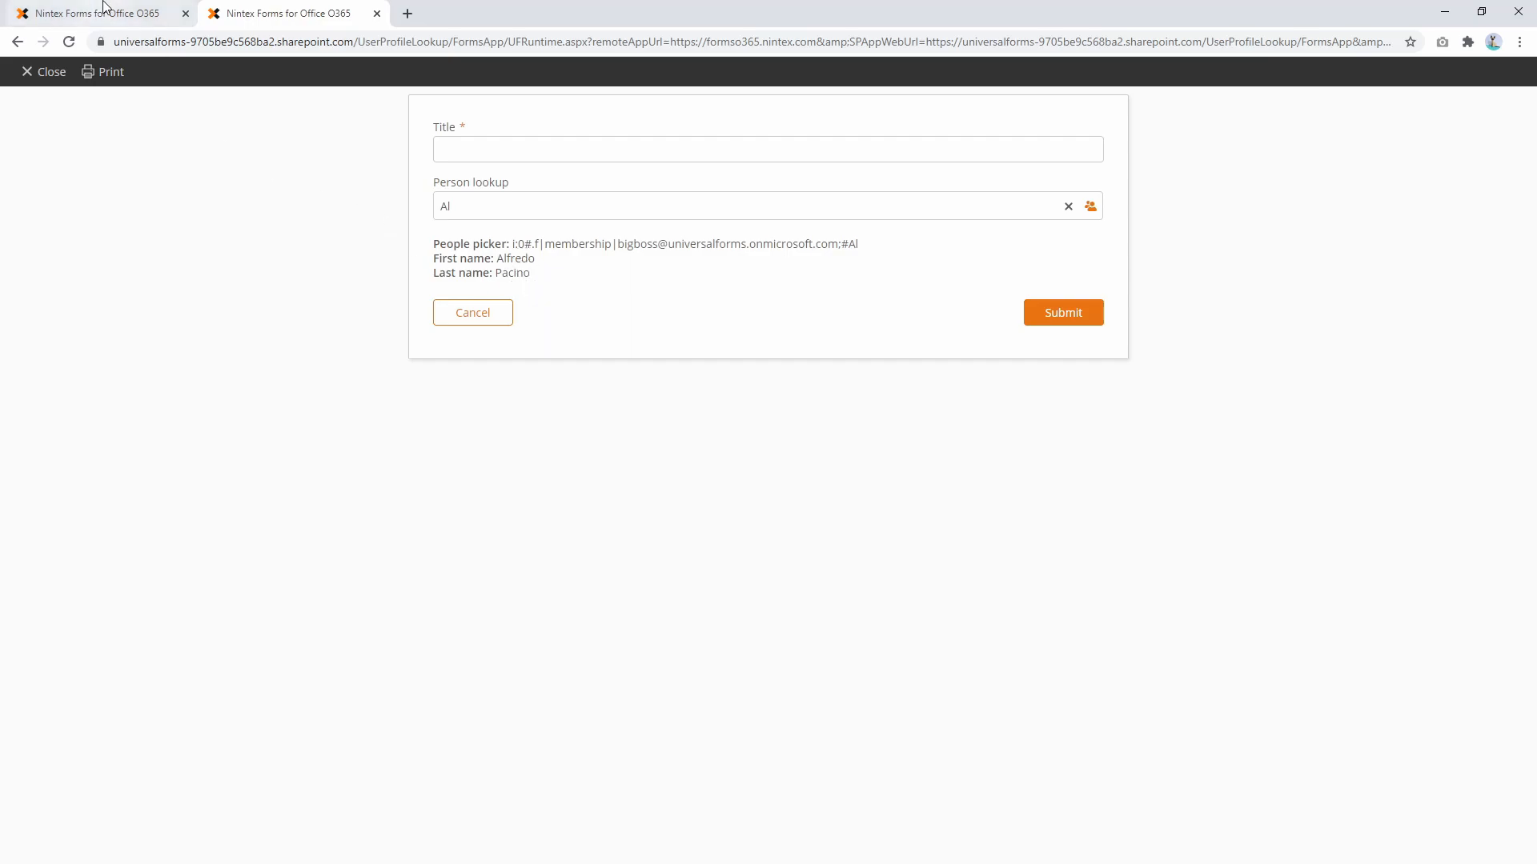
{"action": "left_click", "coordinate": [1068, 206]}
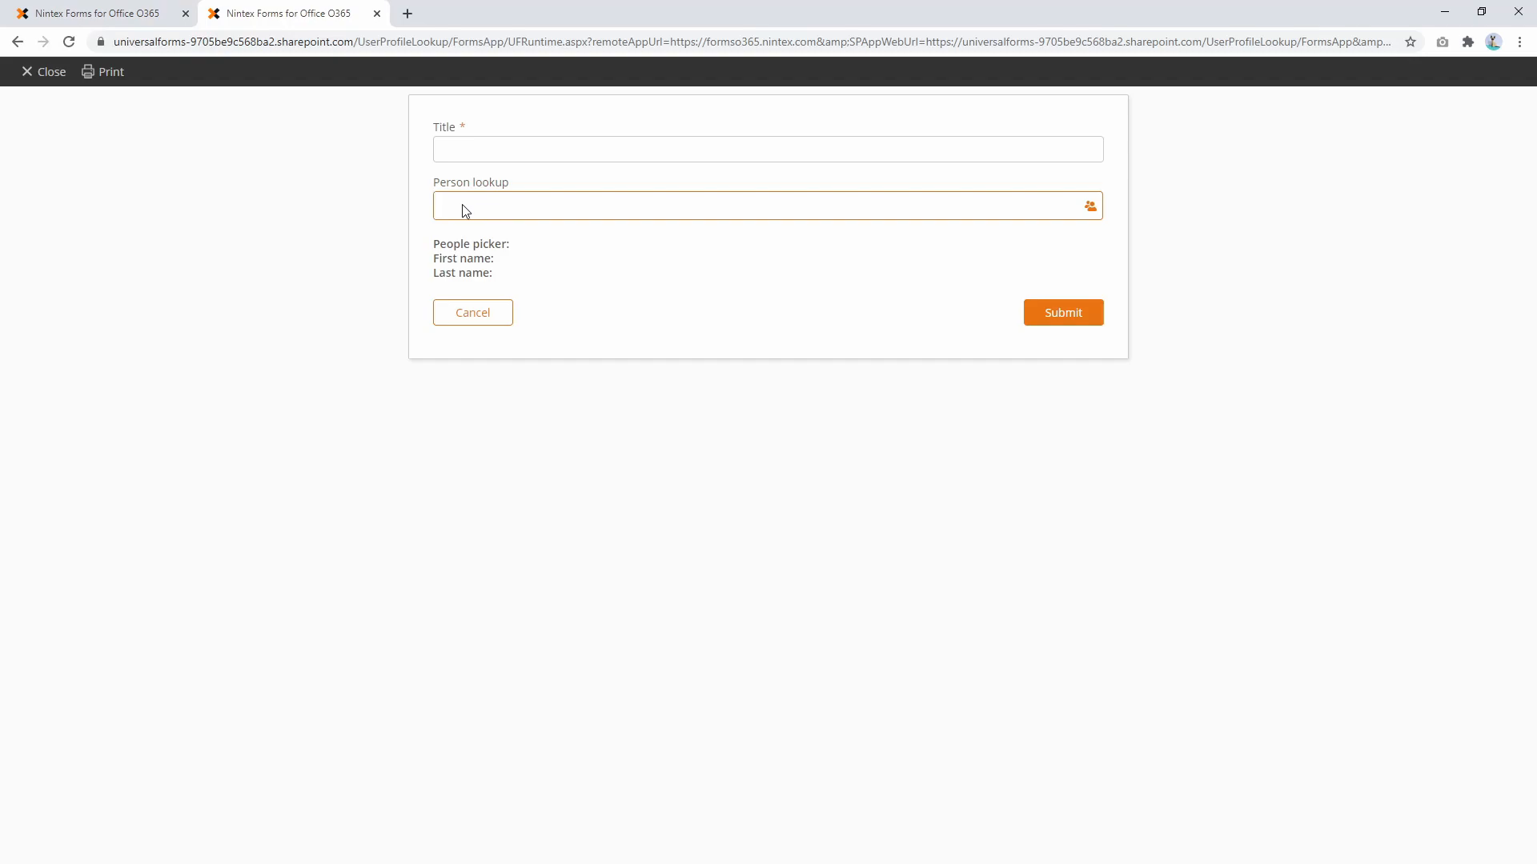
{"action": "mouse_move", "coordinate": [96, 47]}
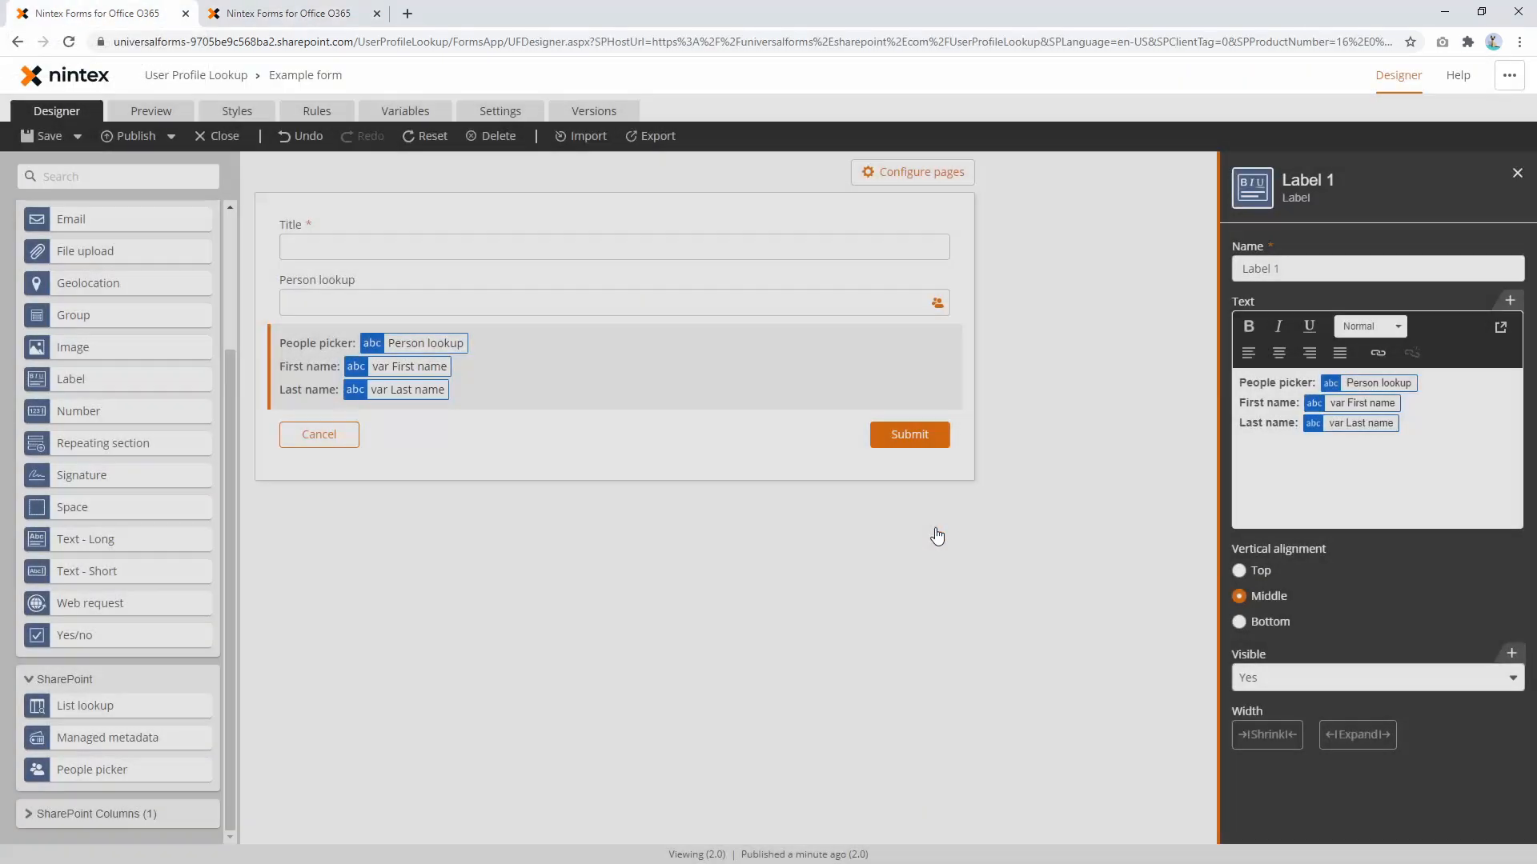
Add 'Boss First name' and 'Boss Last name' lines to the label text and show the Variables list.
{"action": "left_click", "coordinate": [1376, 470]}
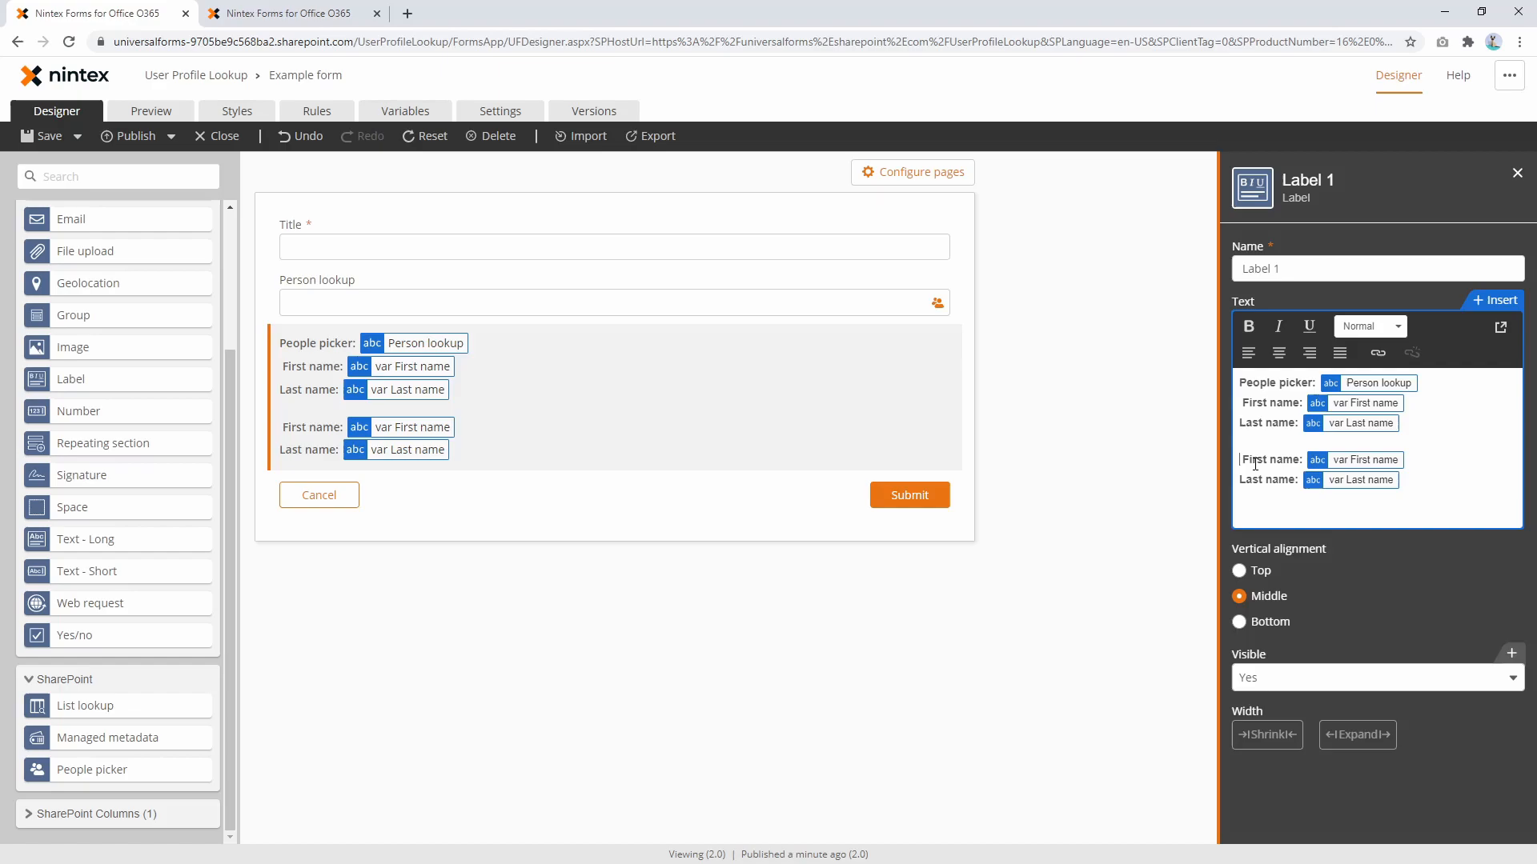
{"action": "type", "text": "Boss"}
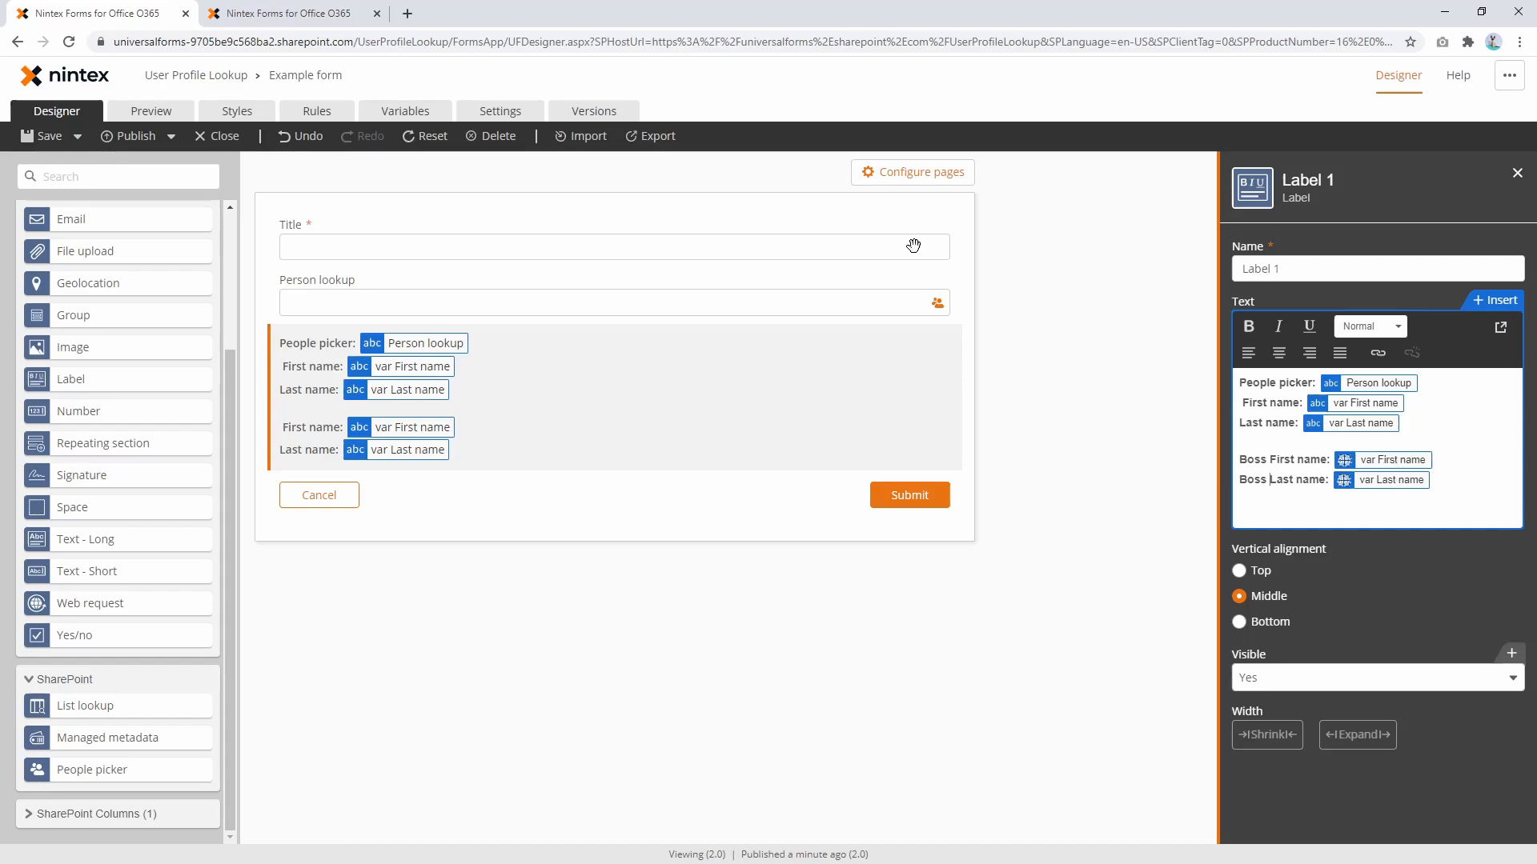
{"action": "left_click", "coordinate": [405, 110]}
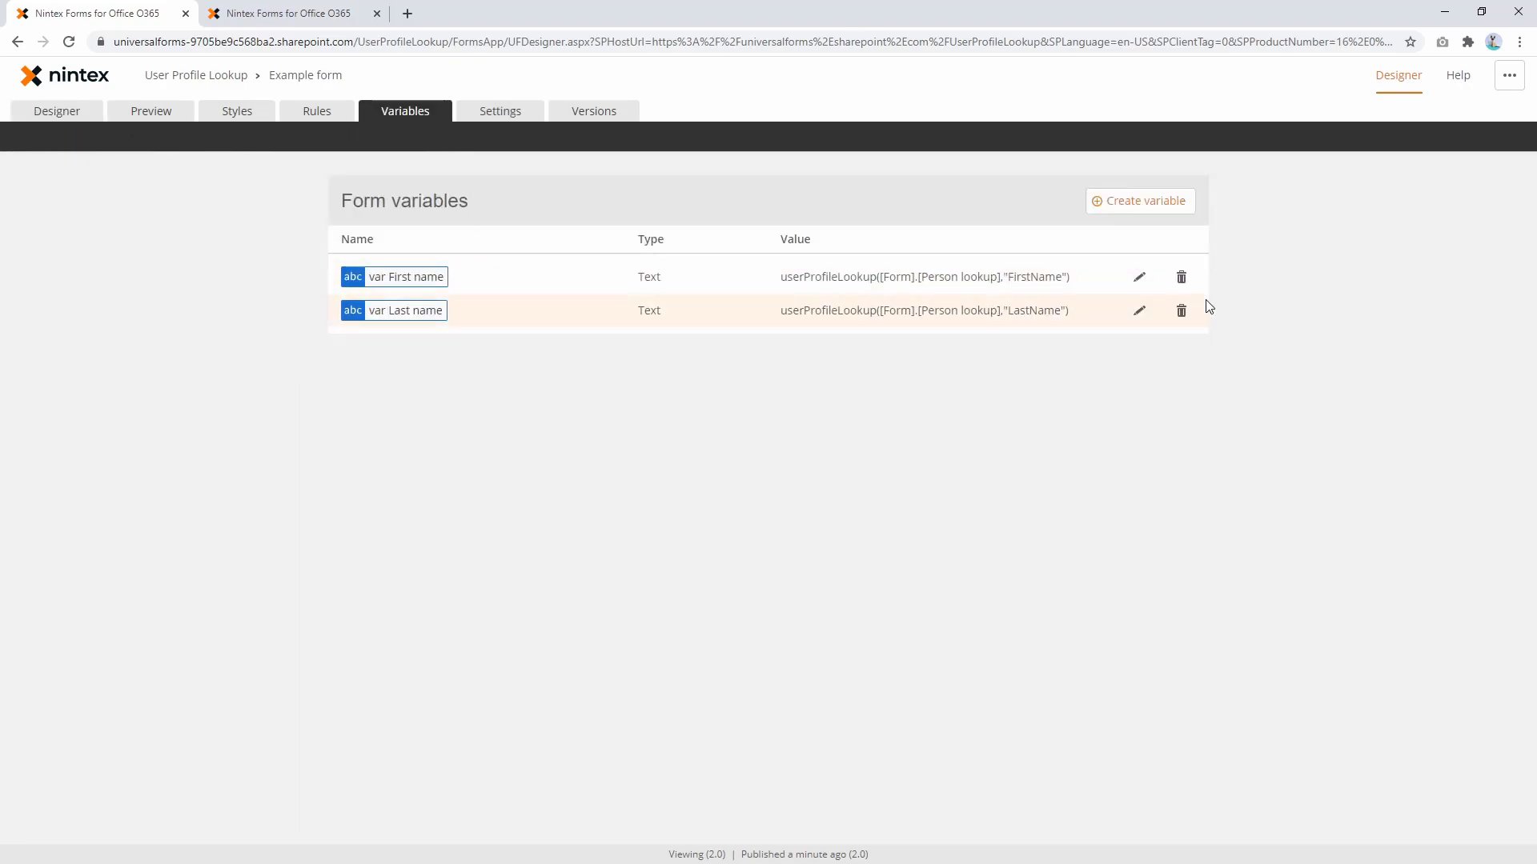
Create 'var Boss first name' as userProfileLookup([Form].[Person lookup]."Manager") and insert it after 'Boss First name:'.
{"action": "left_click", "coordinate": [1138, 277]}
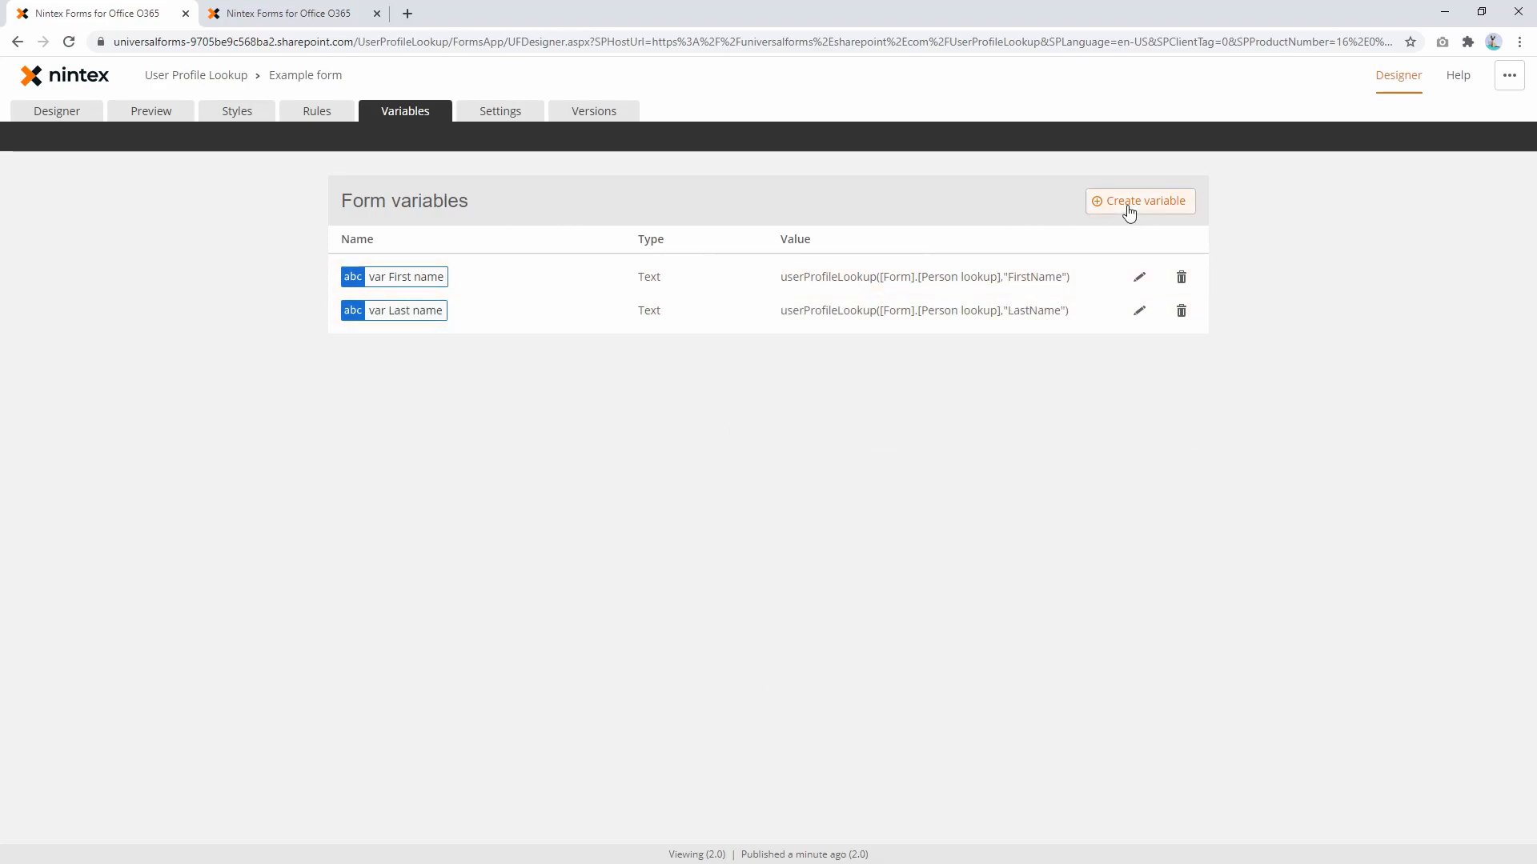
{"action": "left_click", "coordinate": [1138, 202]}
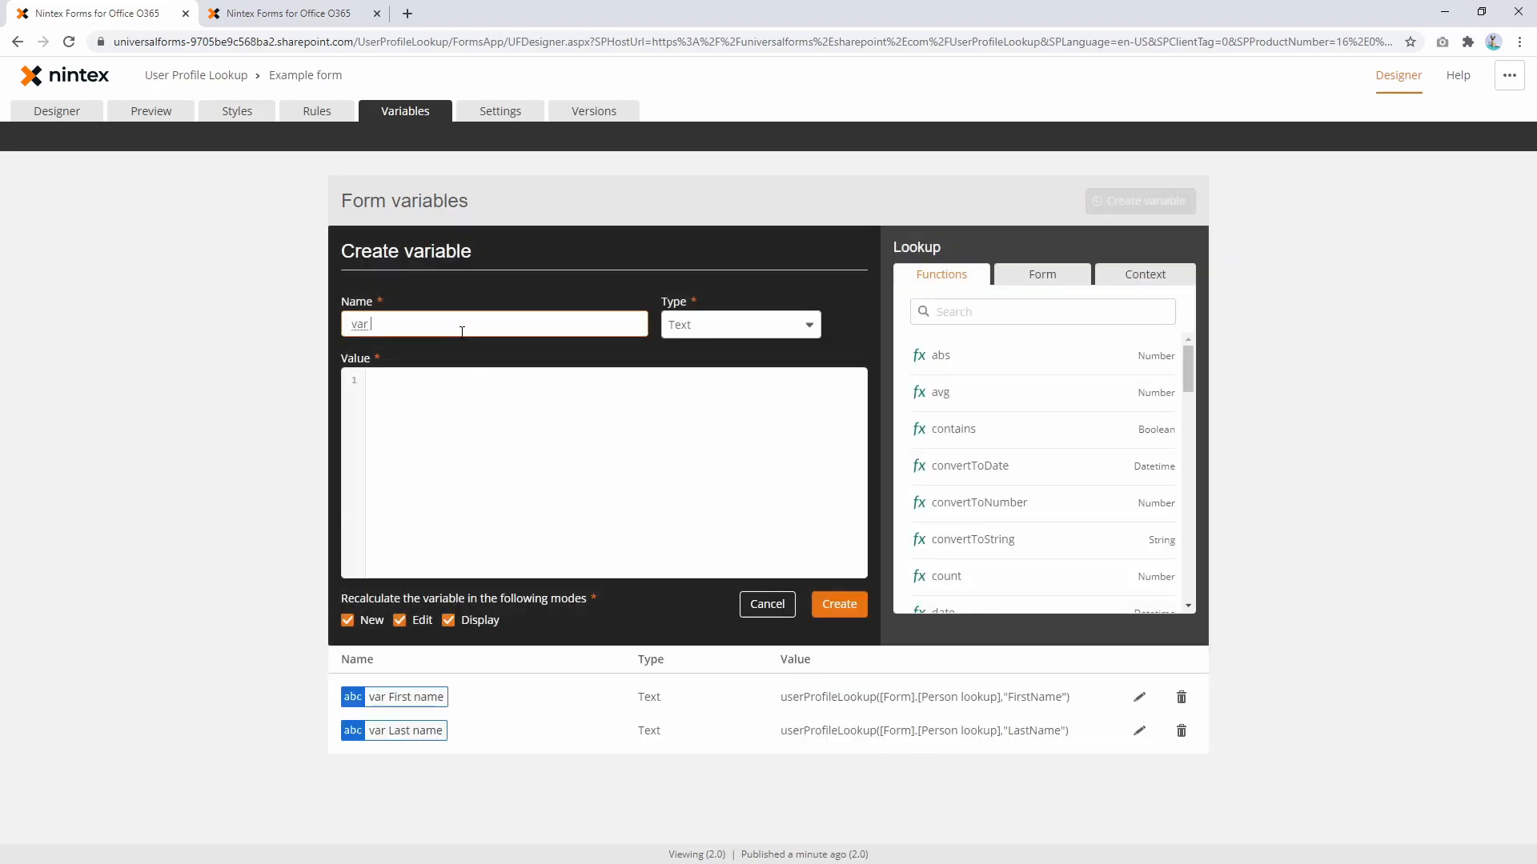
{"action": "type", "text": "Boss"}
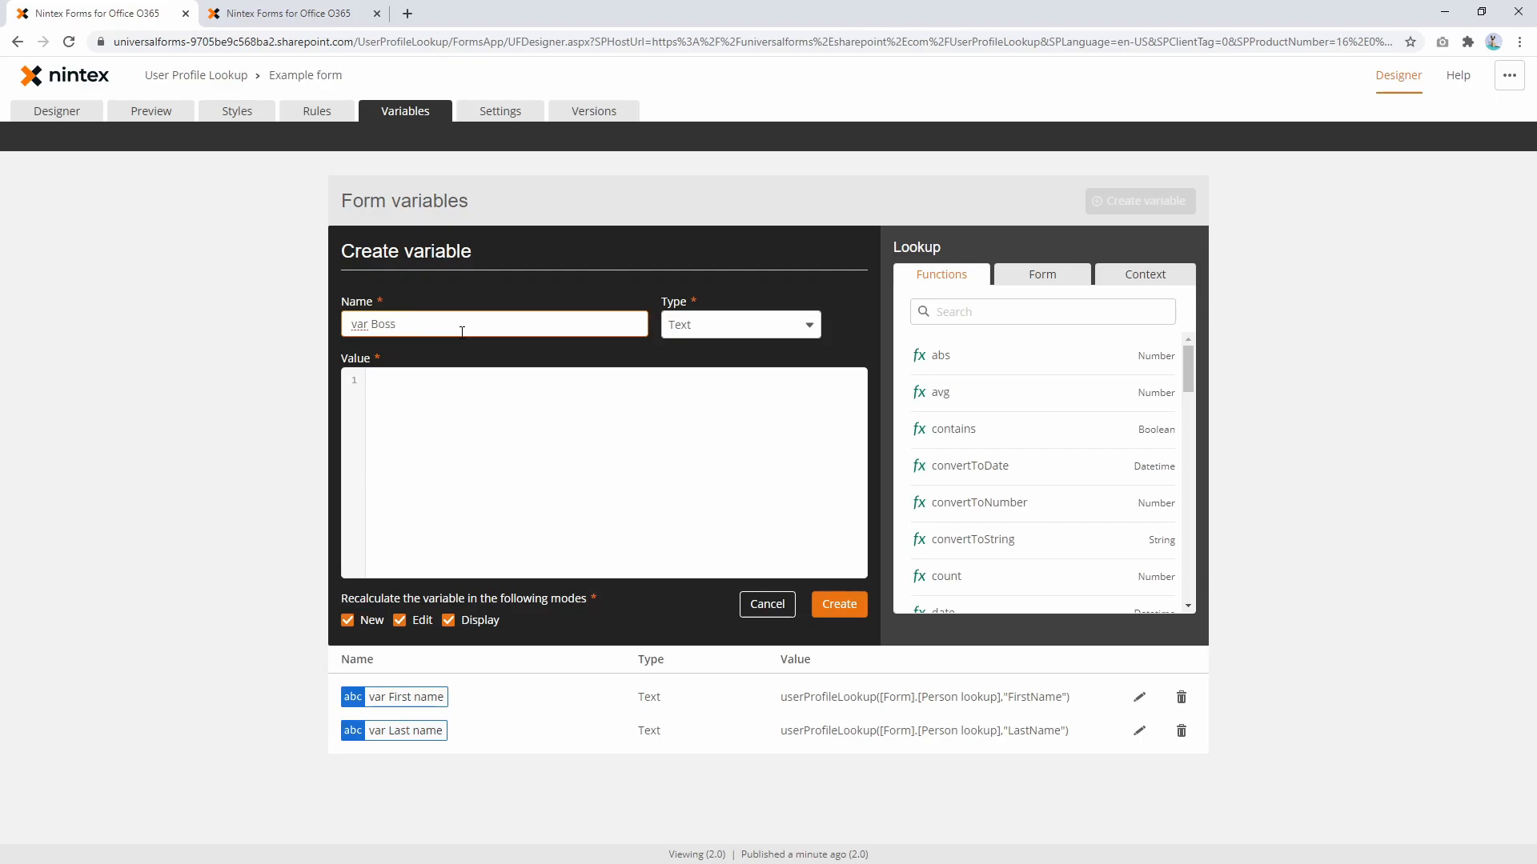
{"action": "type", "text": "first name"}
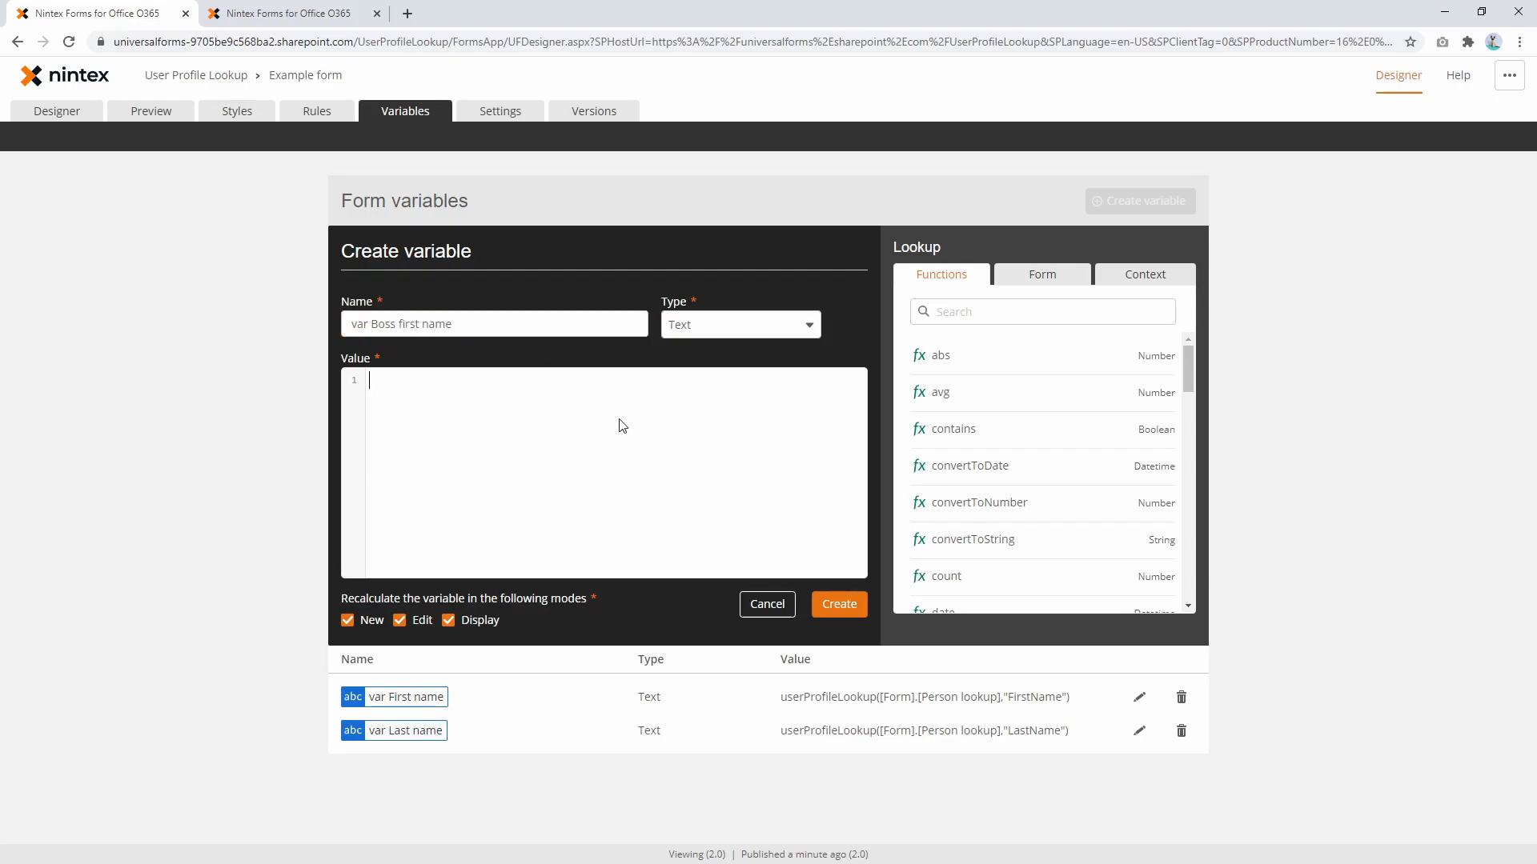
{"action": "mouse_move", "coordinate": [555, 461]}
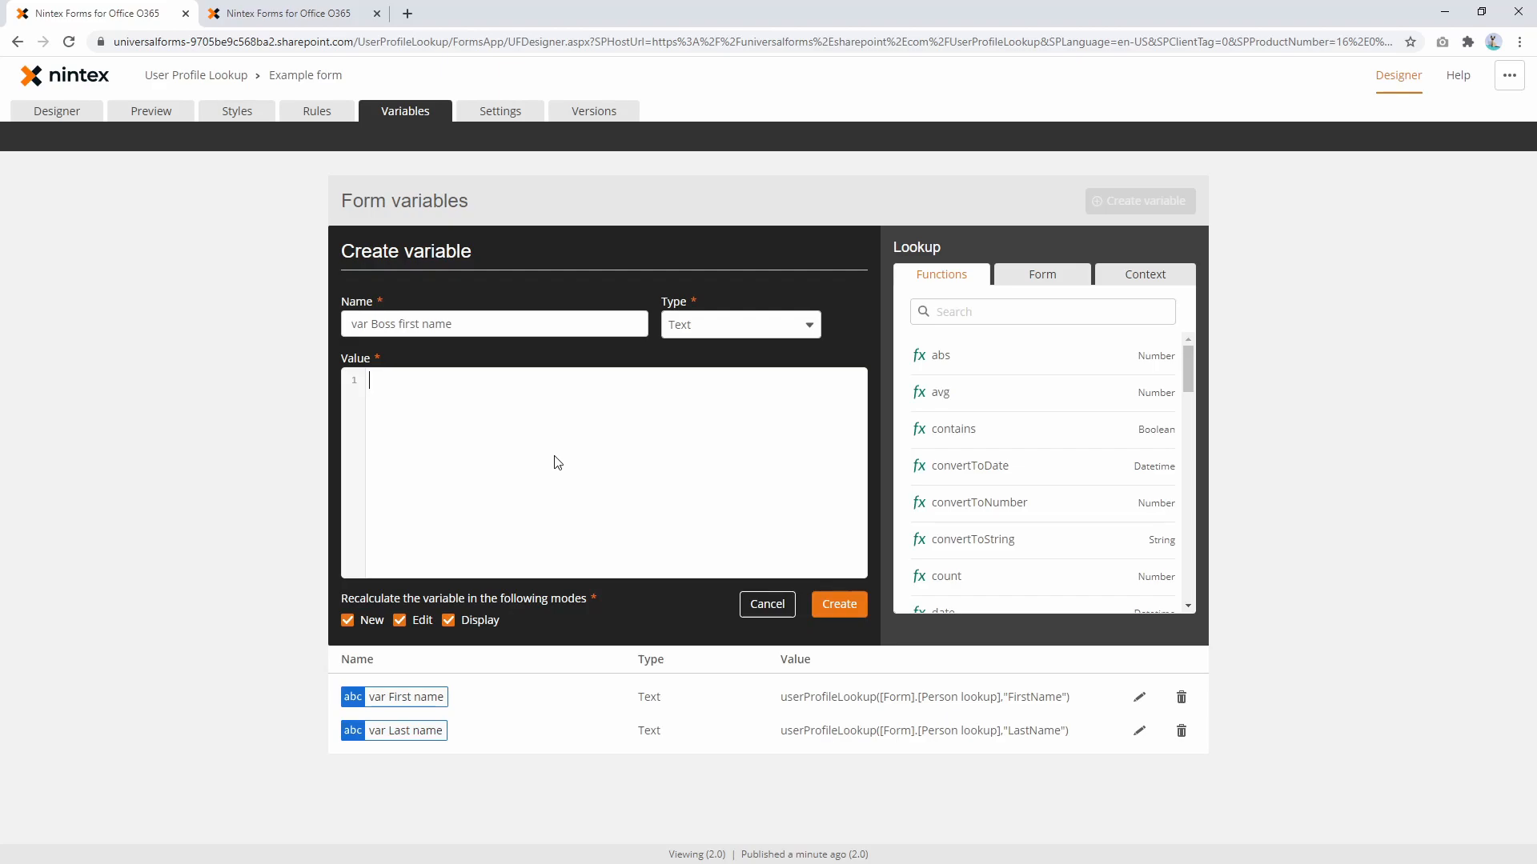
{"action": "type", "text": "userProfileLookup([Form].[Person lookup].\"FirstName\")"}
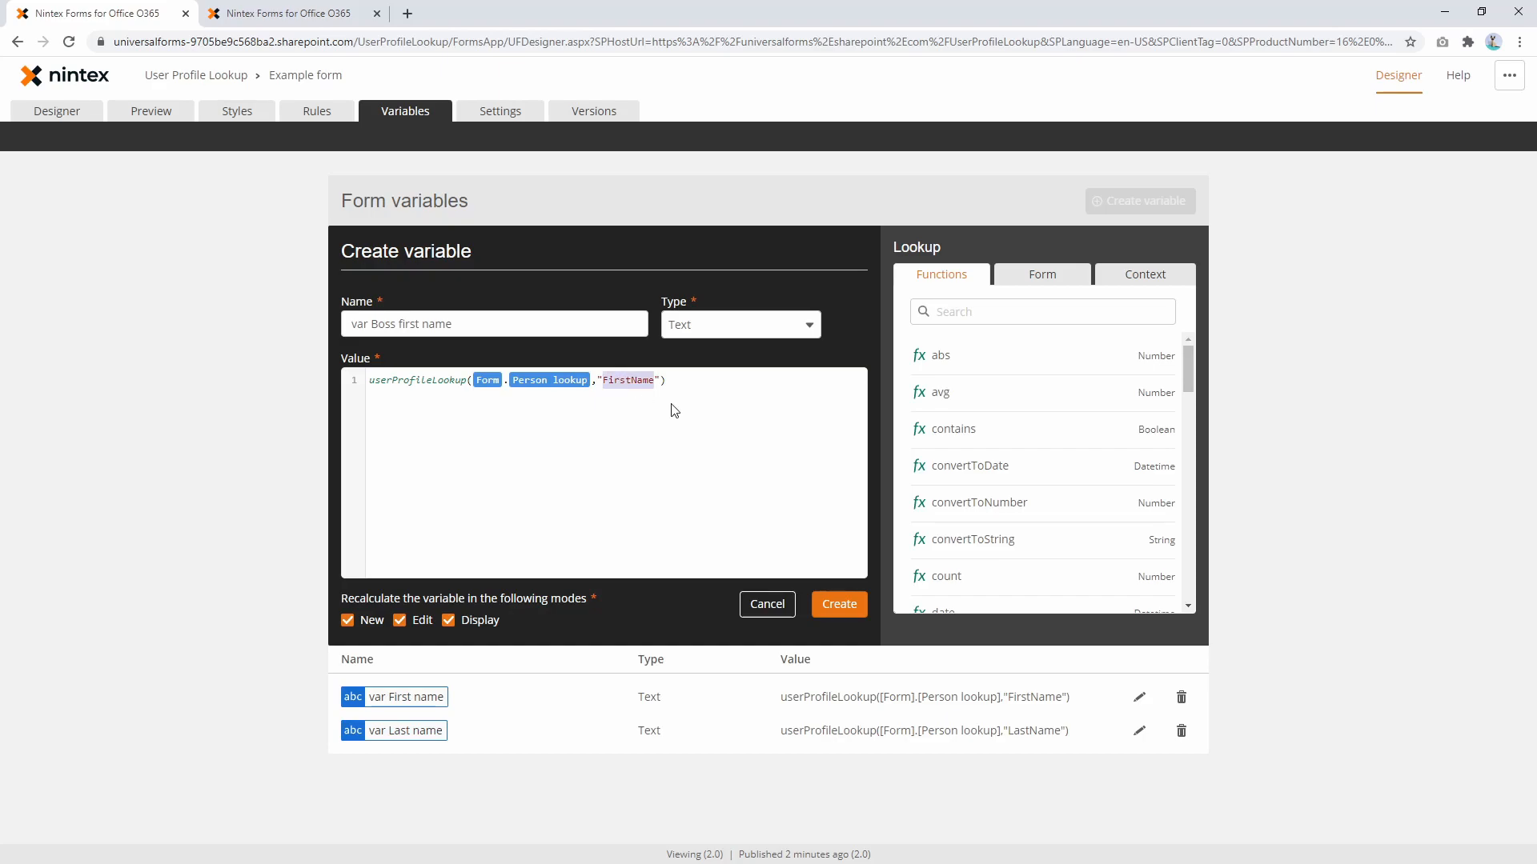
{"action": "type", "text": "Manager"}
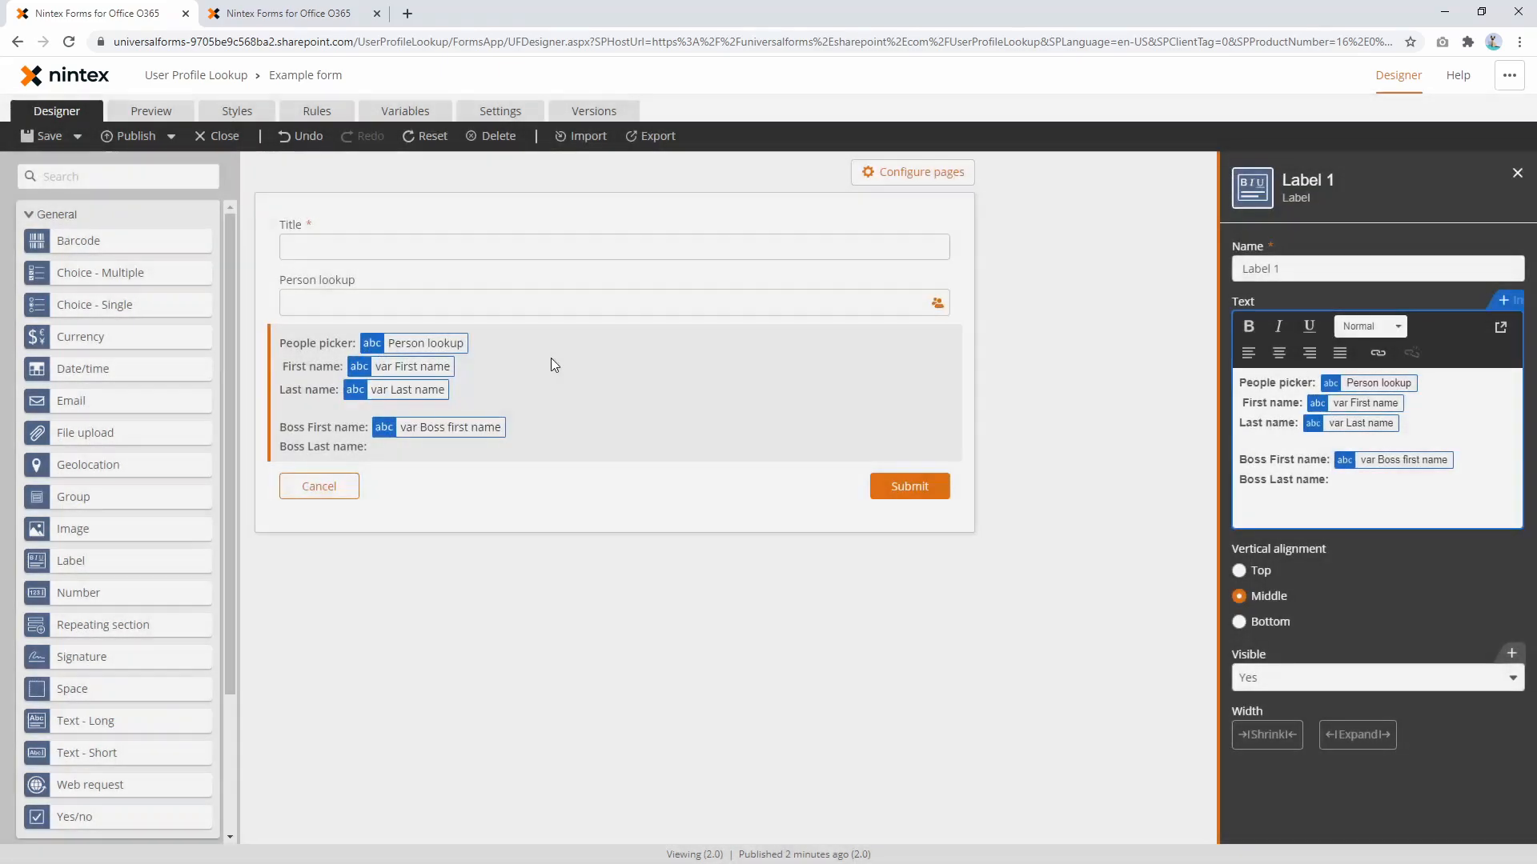
{"action": "mouse_move", "coordinate": [773, 269]}
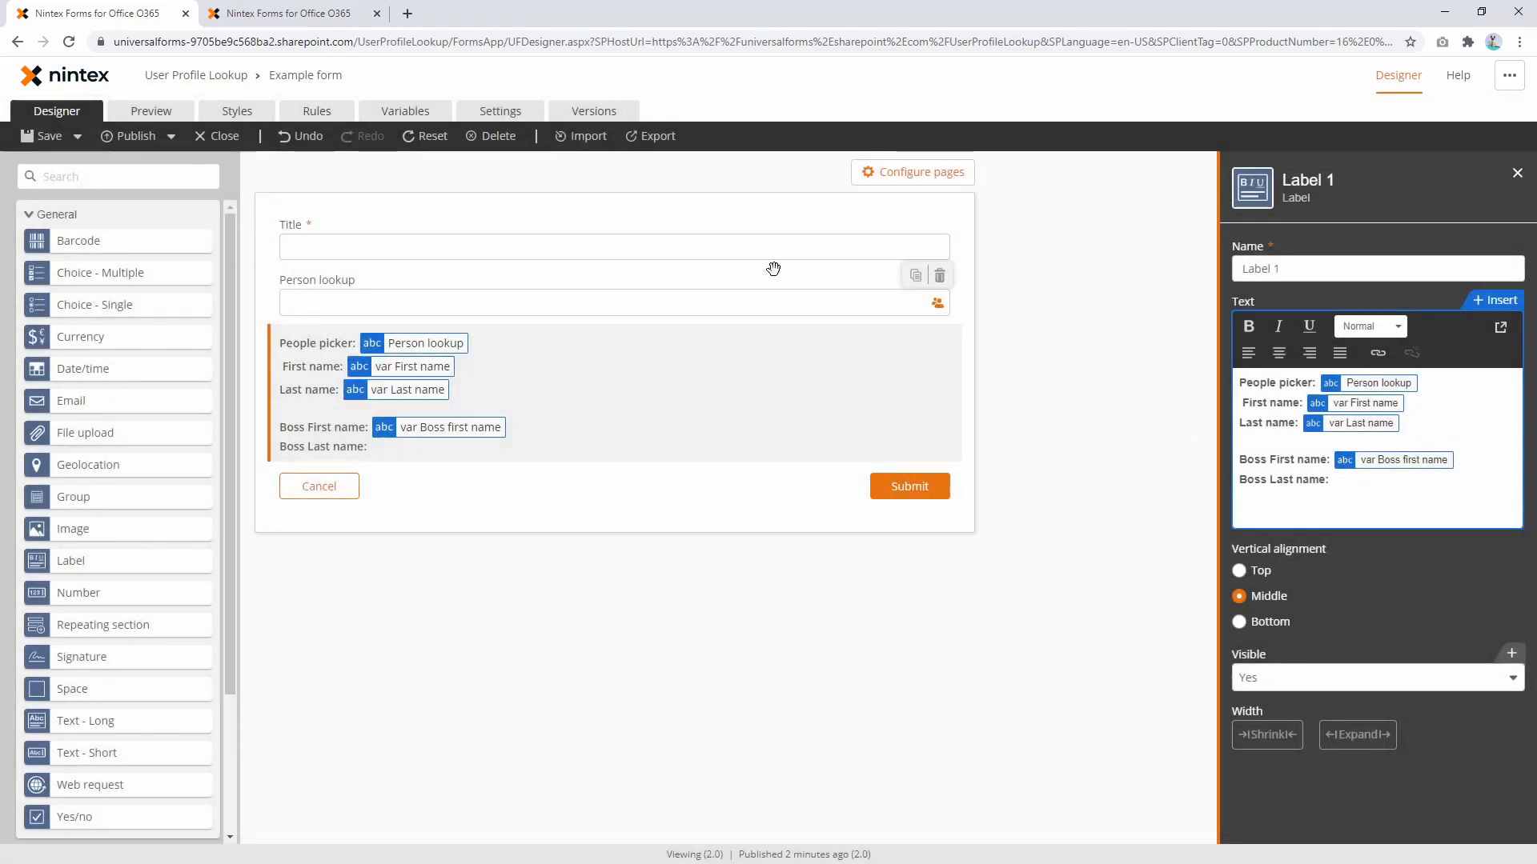
Publish the updated form carrying the Boss First name line.
{"action": "left_click", "coordinate": [287, 13]}
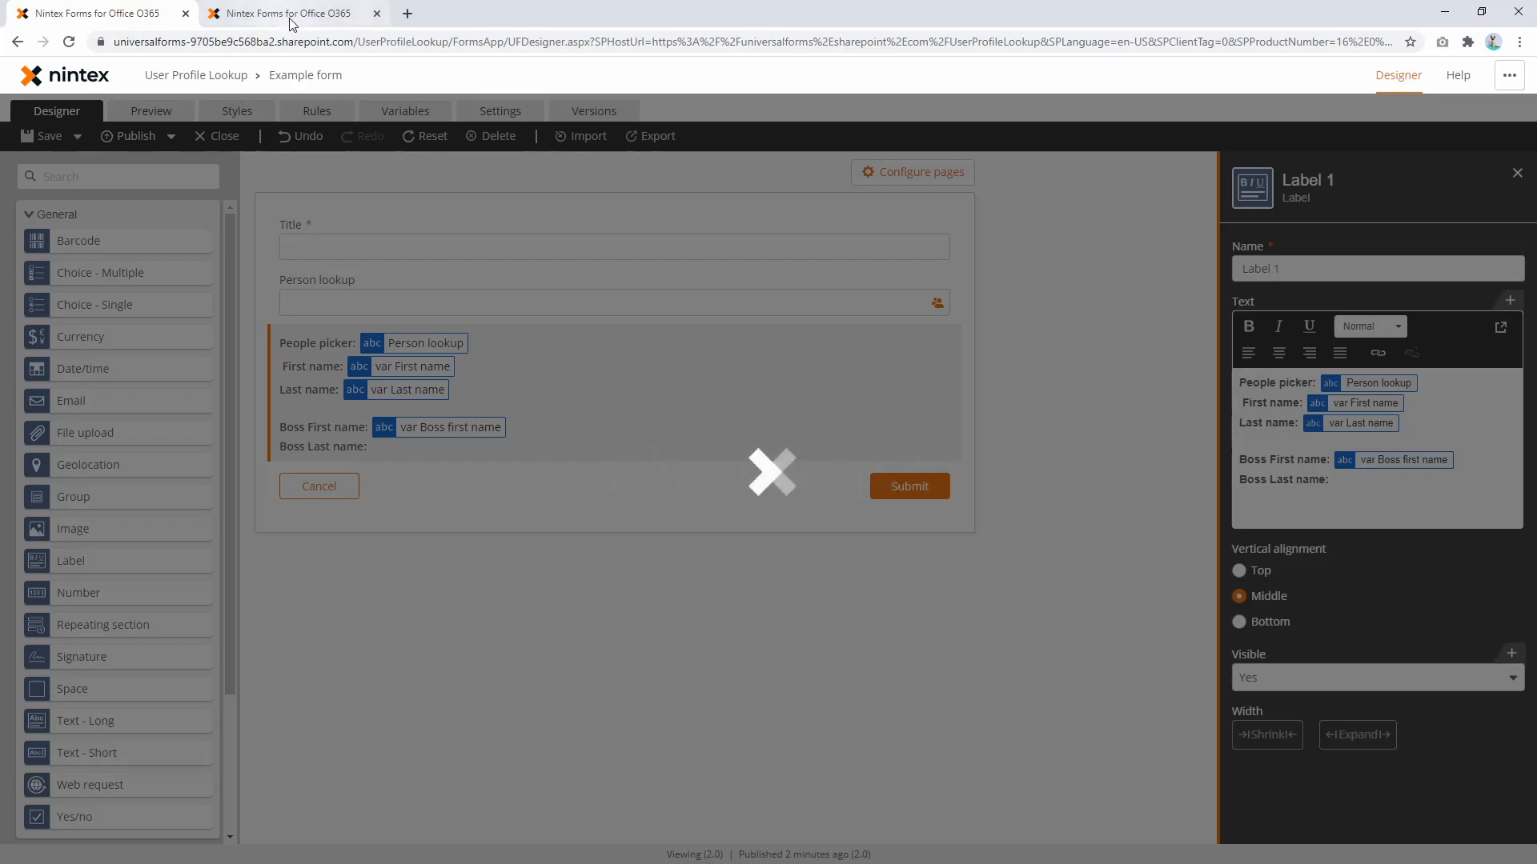
{"action": "mouse_move", "coordinate": [285, 12]}
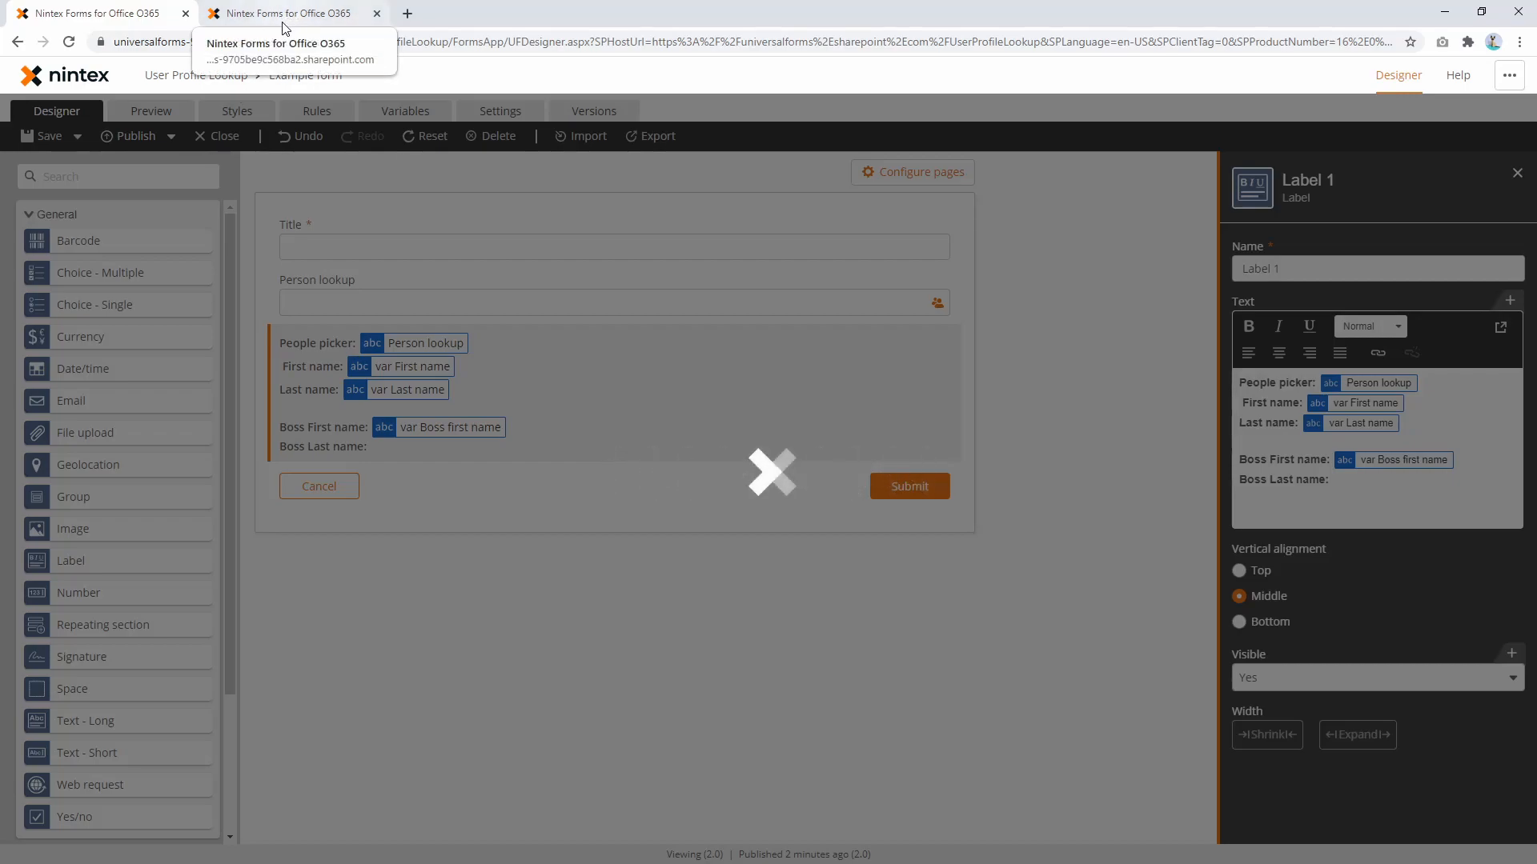
{"action": "mouse_move", "coordinate": [250, 27]}
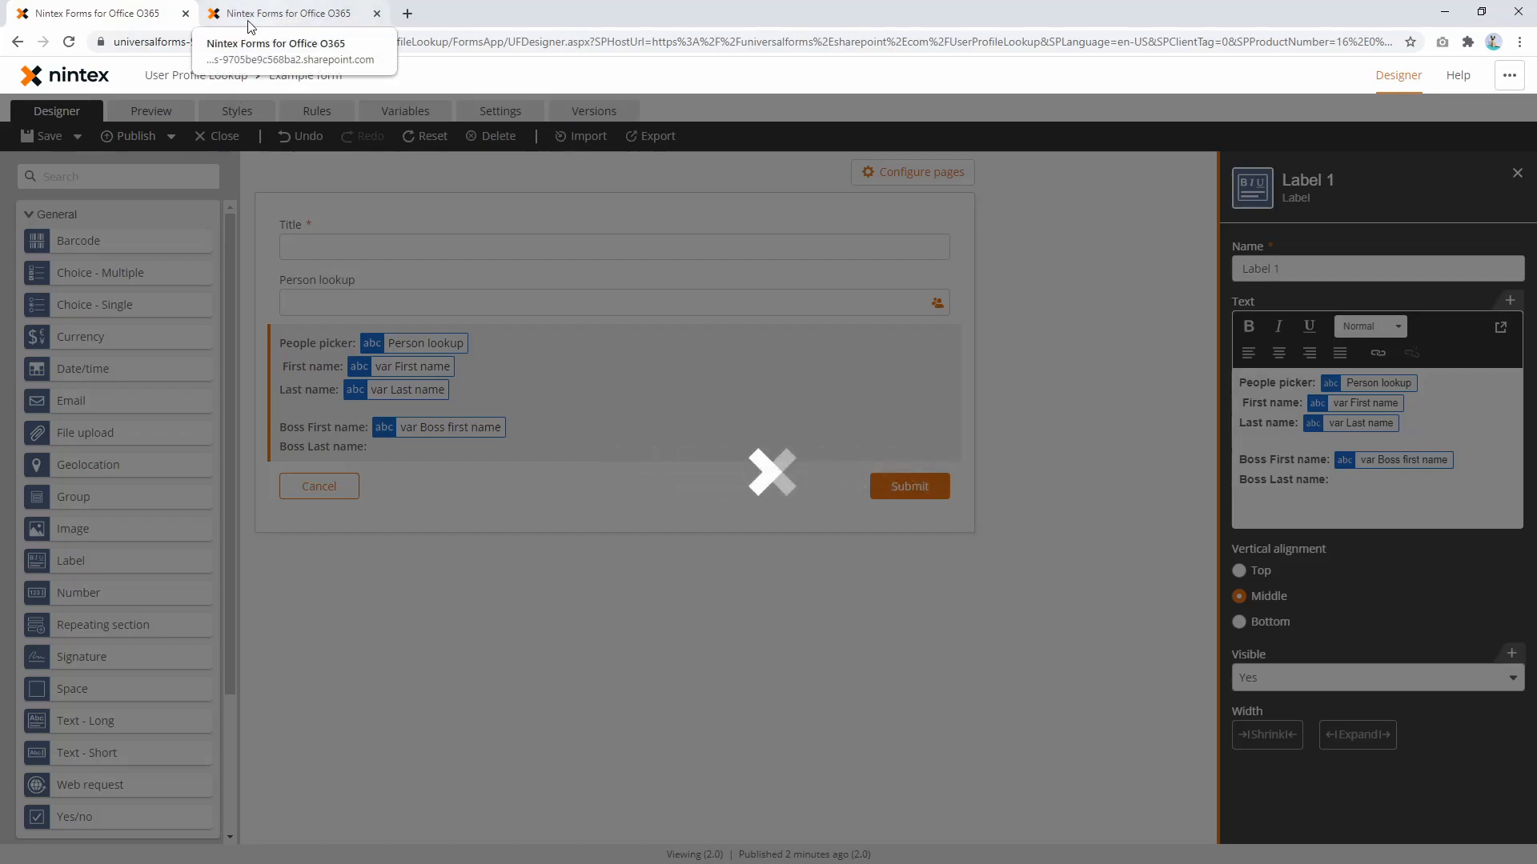
Acknowledge publishing, reload the live form, pick 'euan' and see Boss First name show the manager's login string.
{"action": "left_click", "coordinate": [135, 136]}
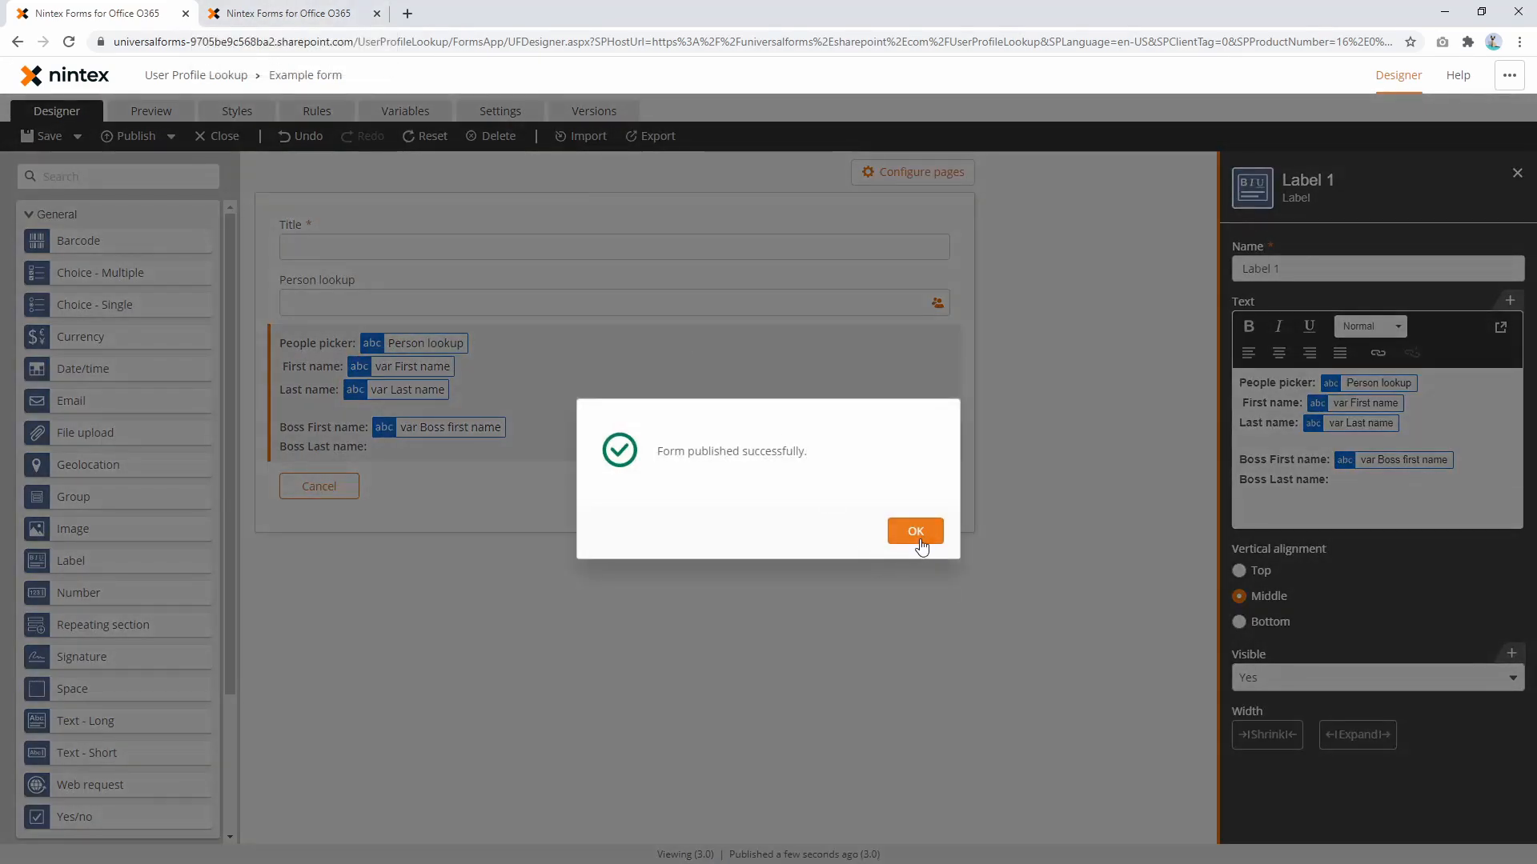
{"action": "left_click", "coordinate": [914, 530]}
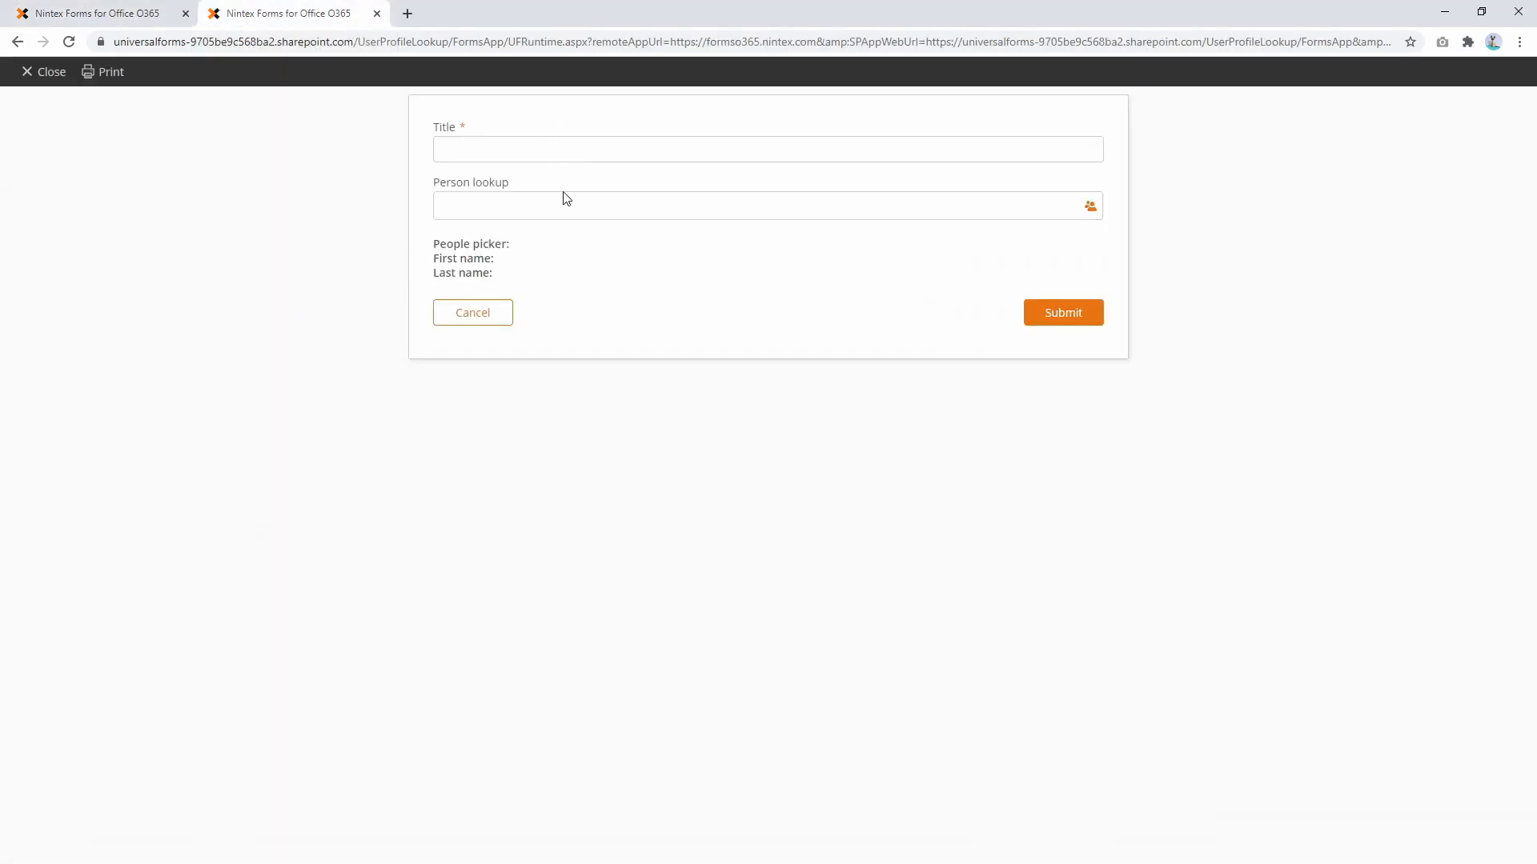
{"action": "type", "text": "euan"}
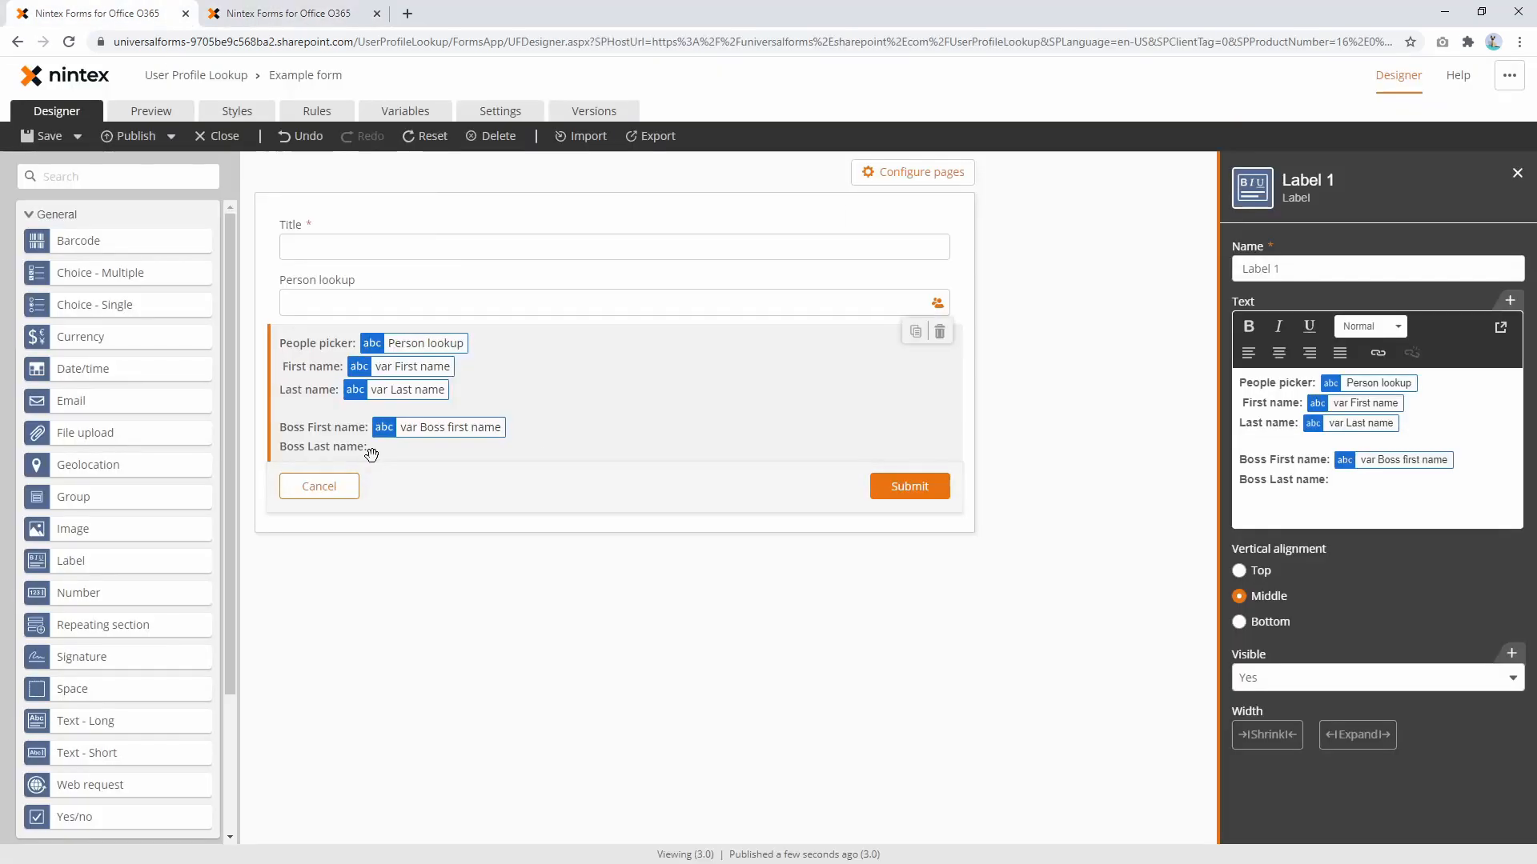
{"action": "left_click", "coordinate": [149, 110]}
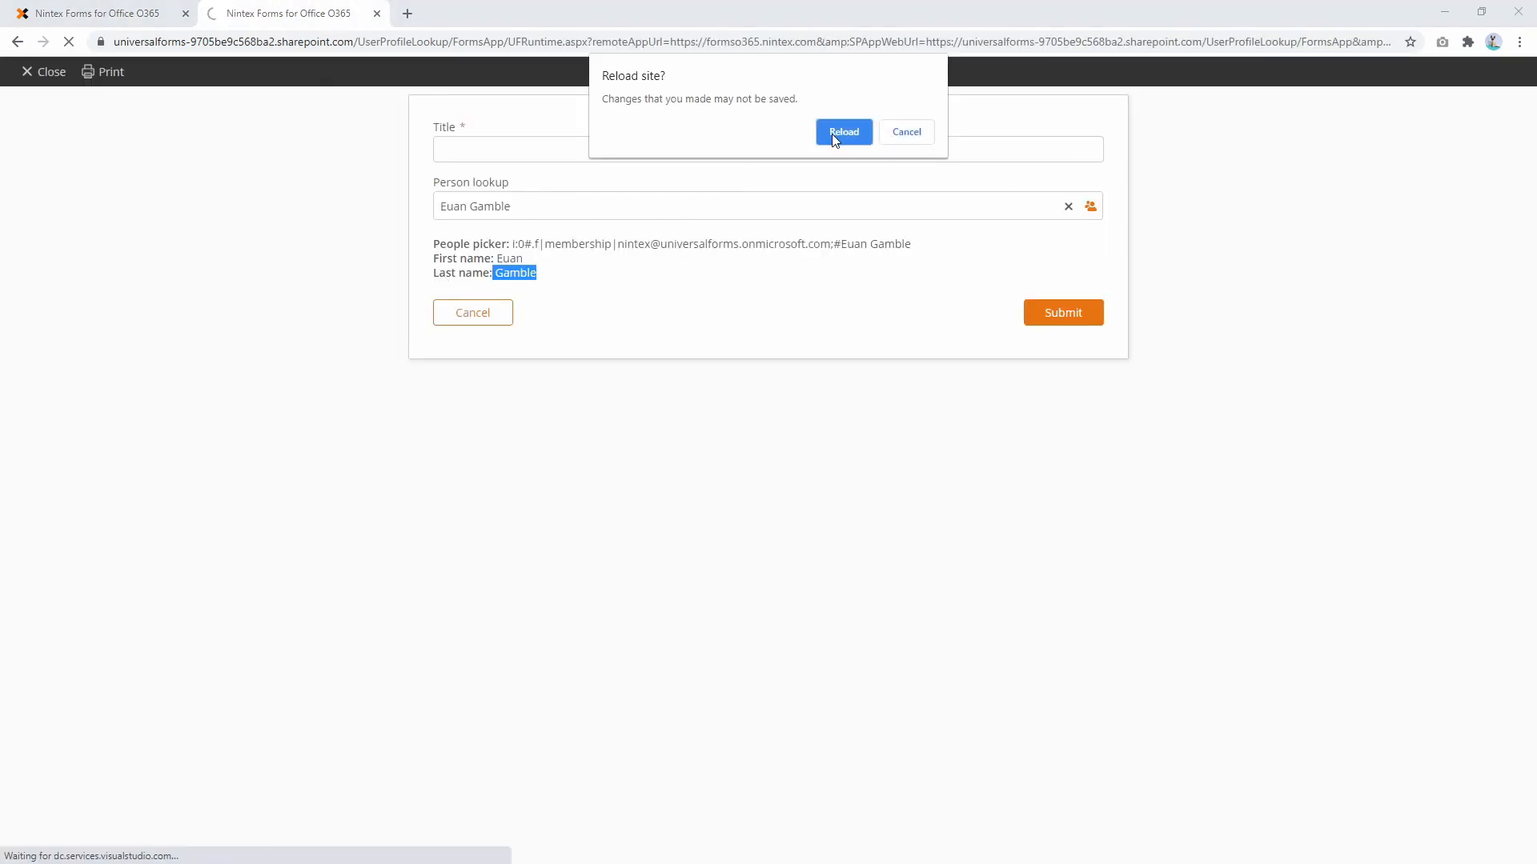
{"action": "left_click", "coordinate": [843, 131]}
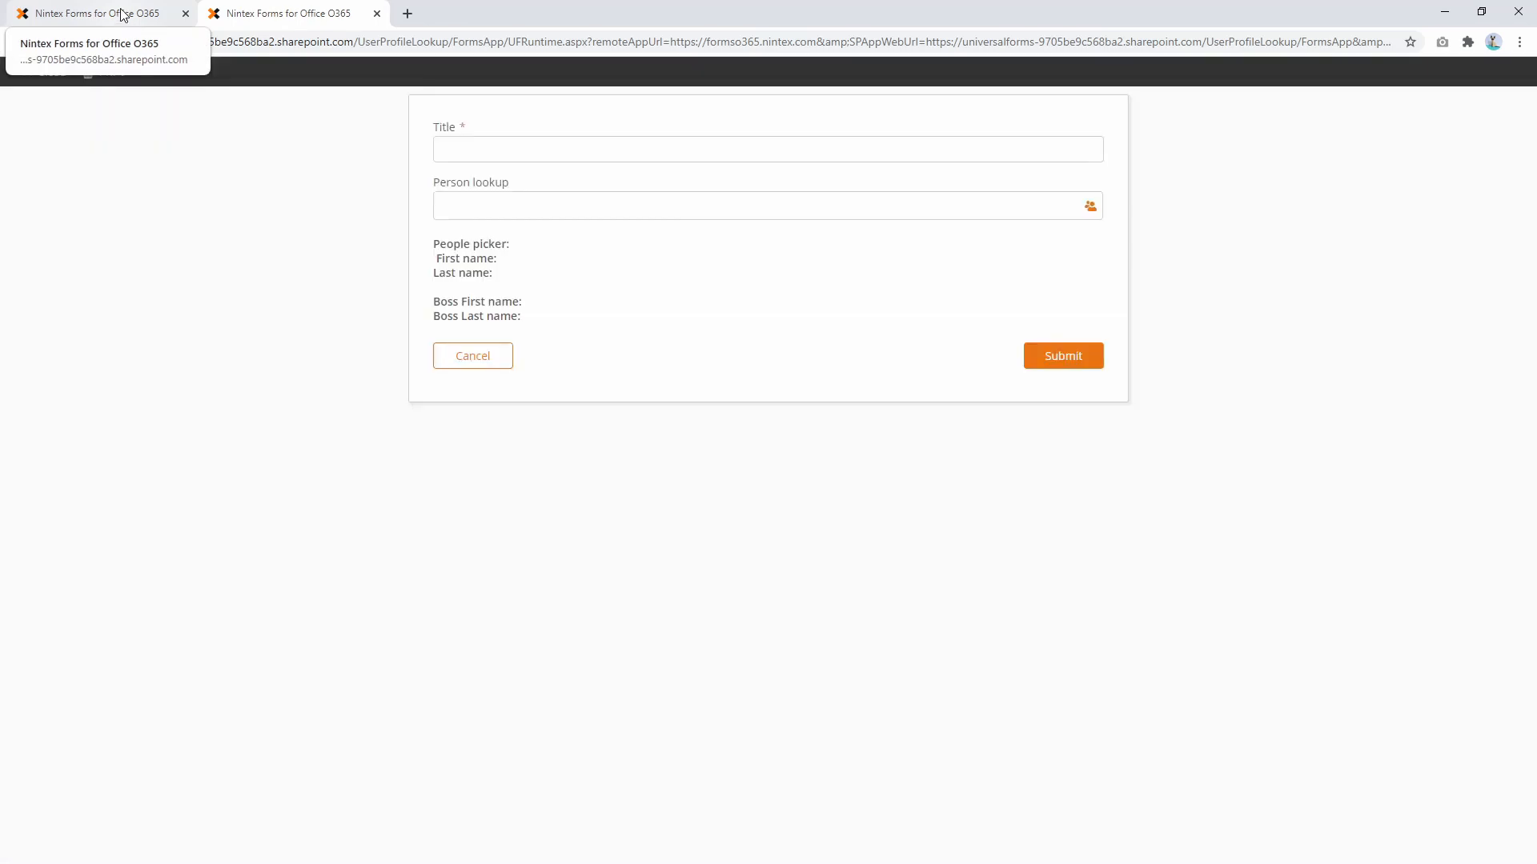
{"action": "type", "text": "euan"}
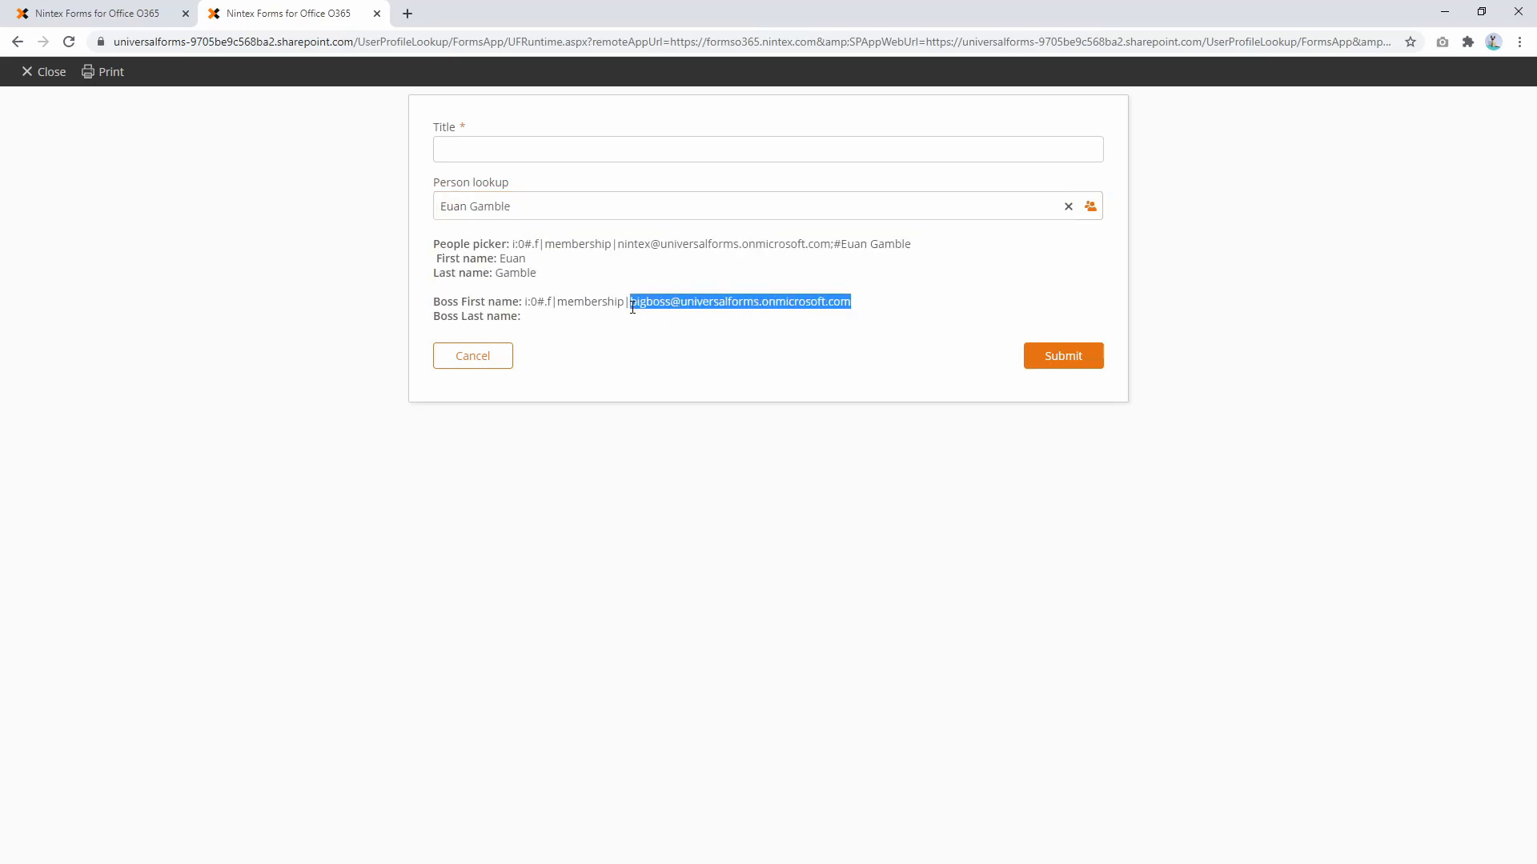
{"action": "mouse_move", "coordinate": [593, 316]}
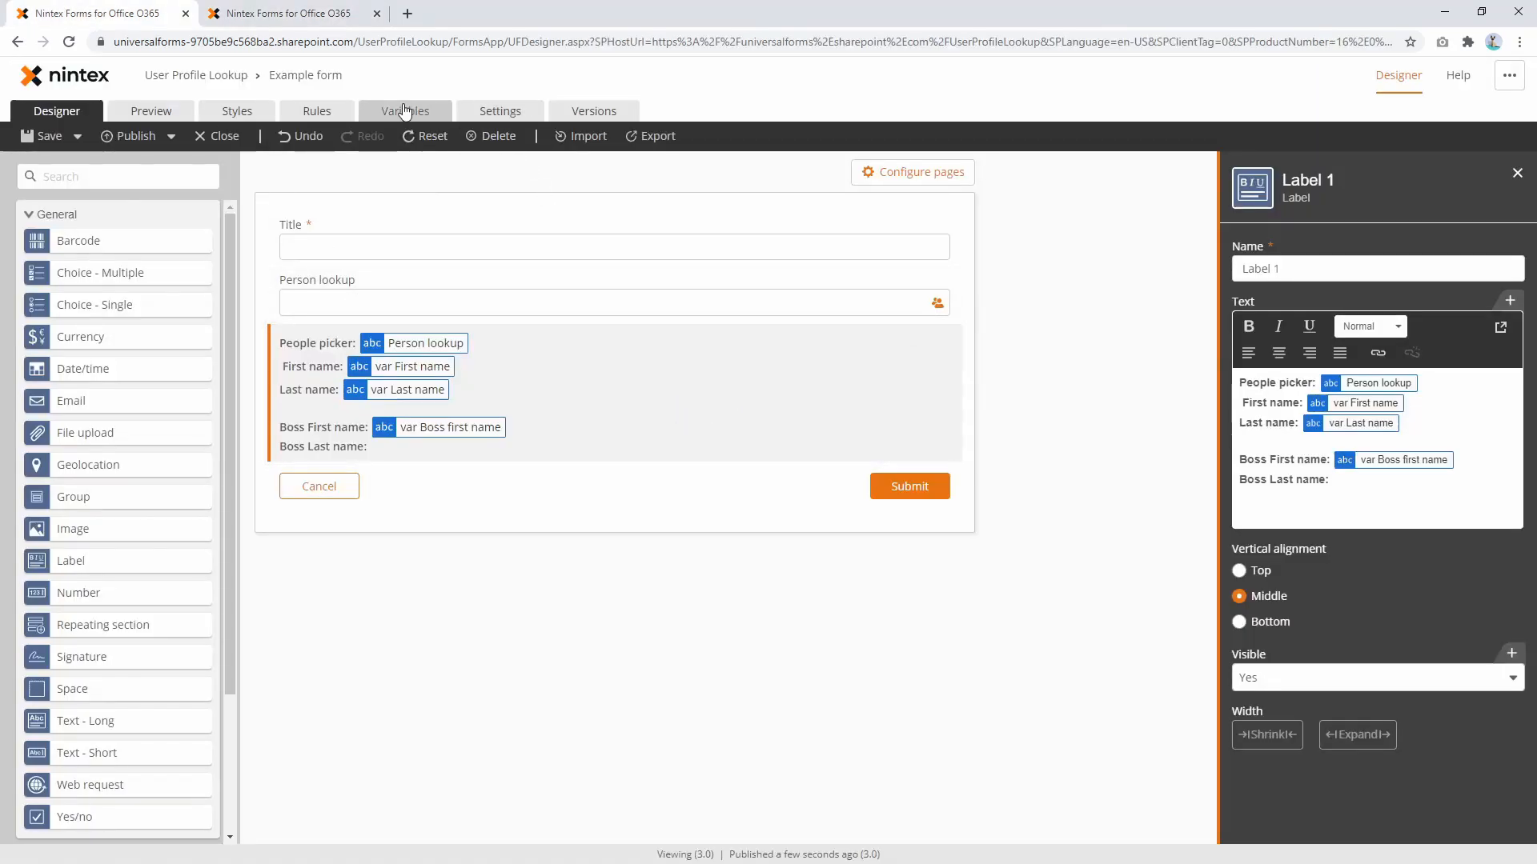
Edit var Boss first name to nest the Manager lookup inside an outer userProfileLookup for the first-name property.
{"action": "left_click", "coordinate": [405, 111]}
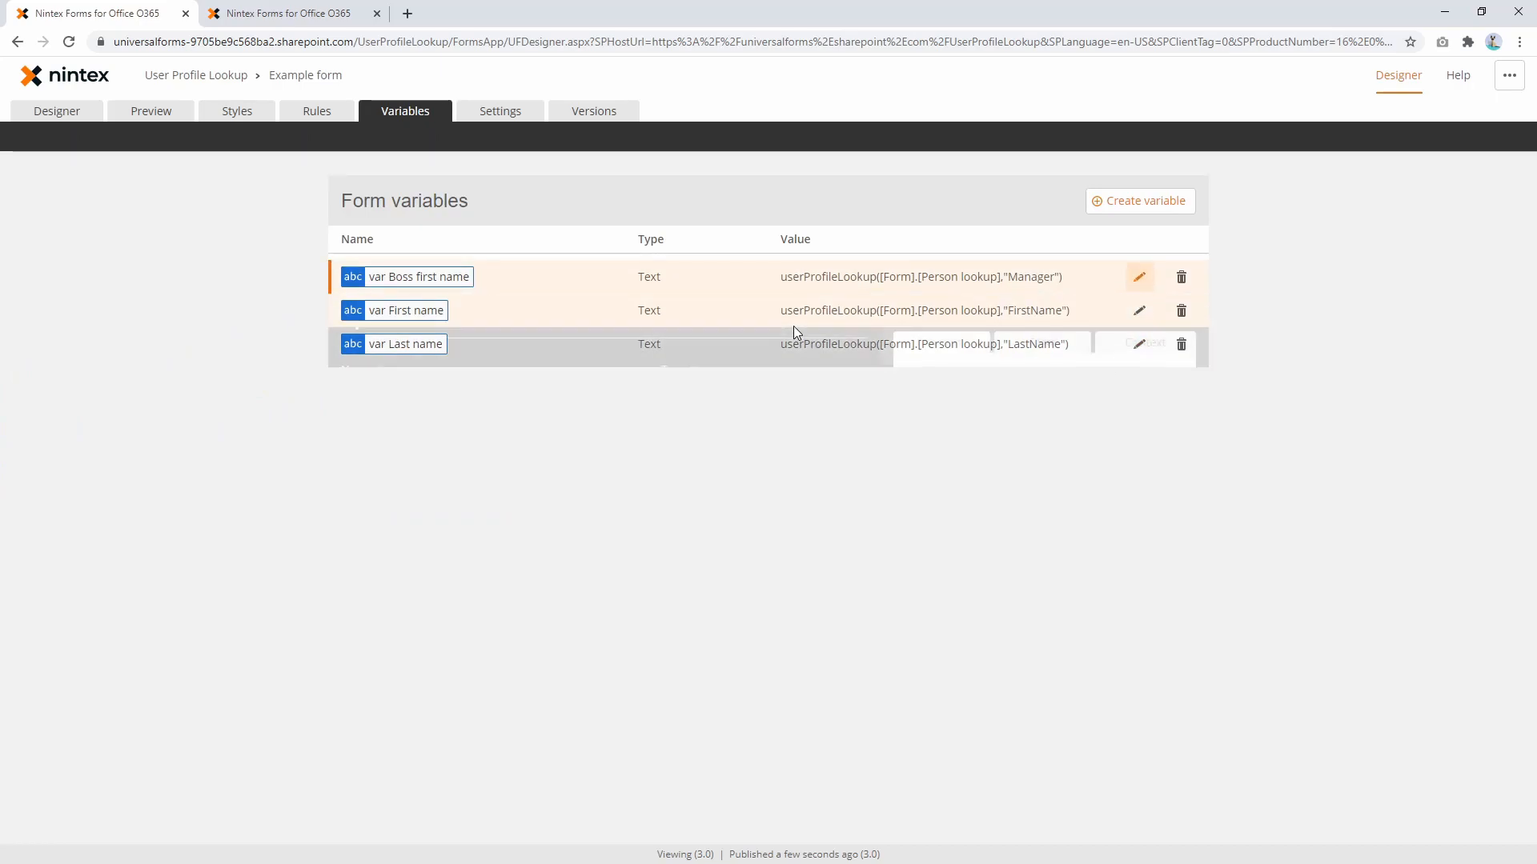
{"action": "left_click", "coordinate": [1138, 276]}
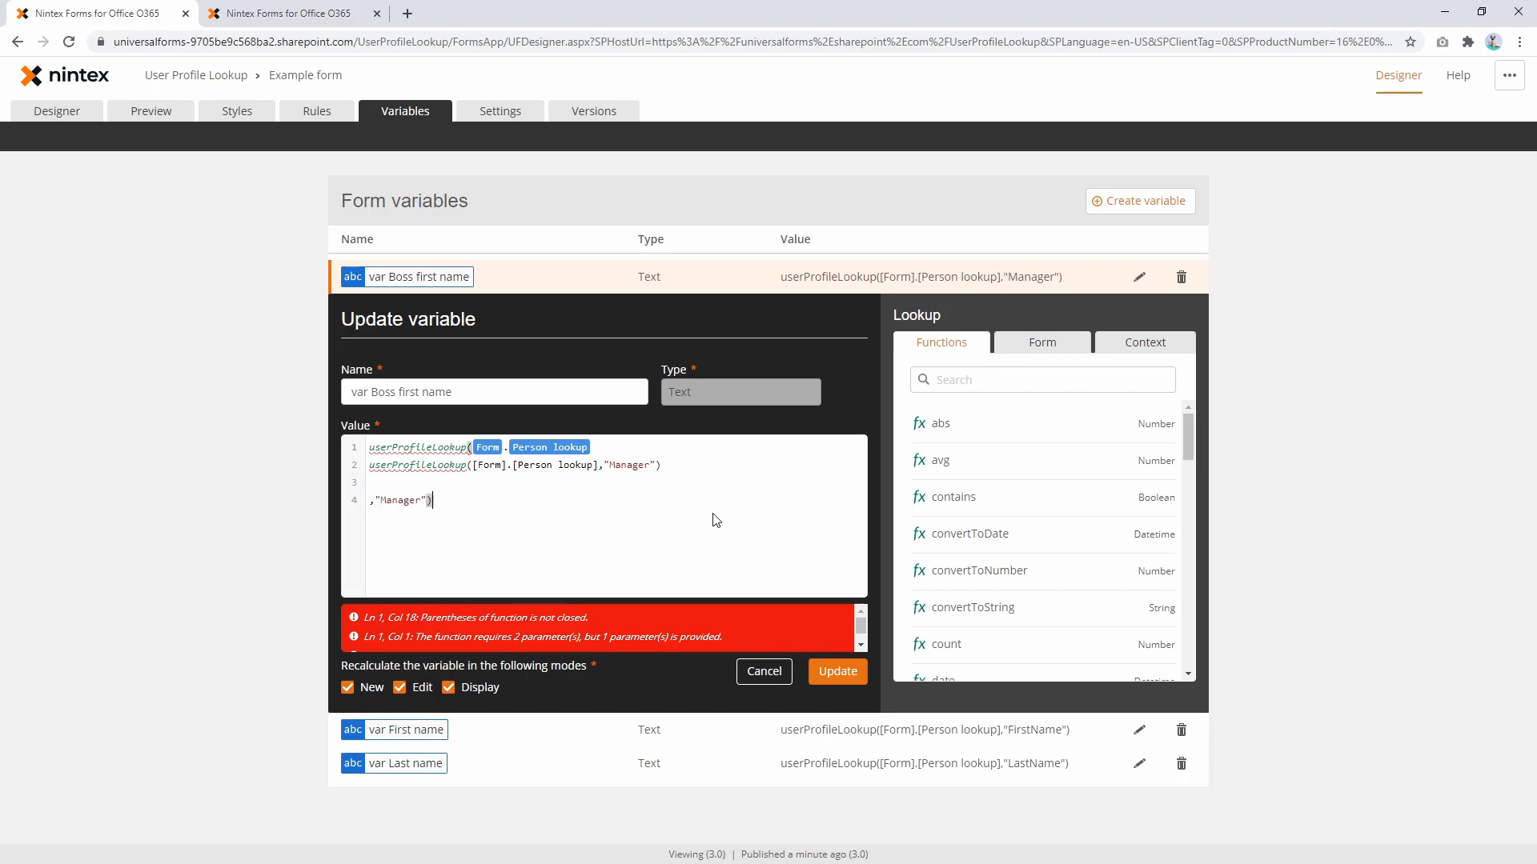
{"action": "type", "text": "Fu\")"}
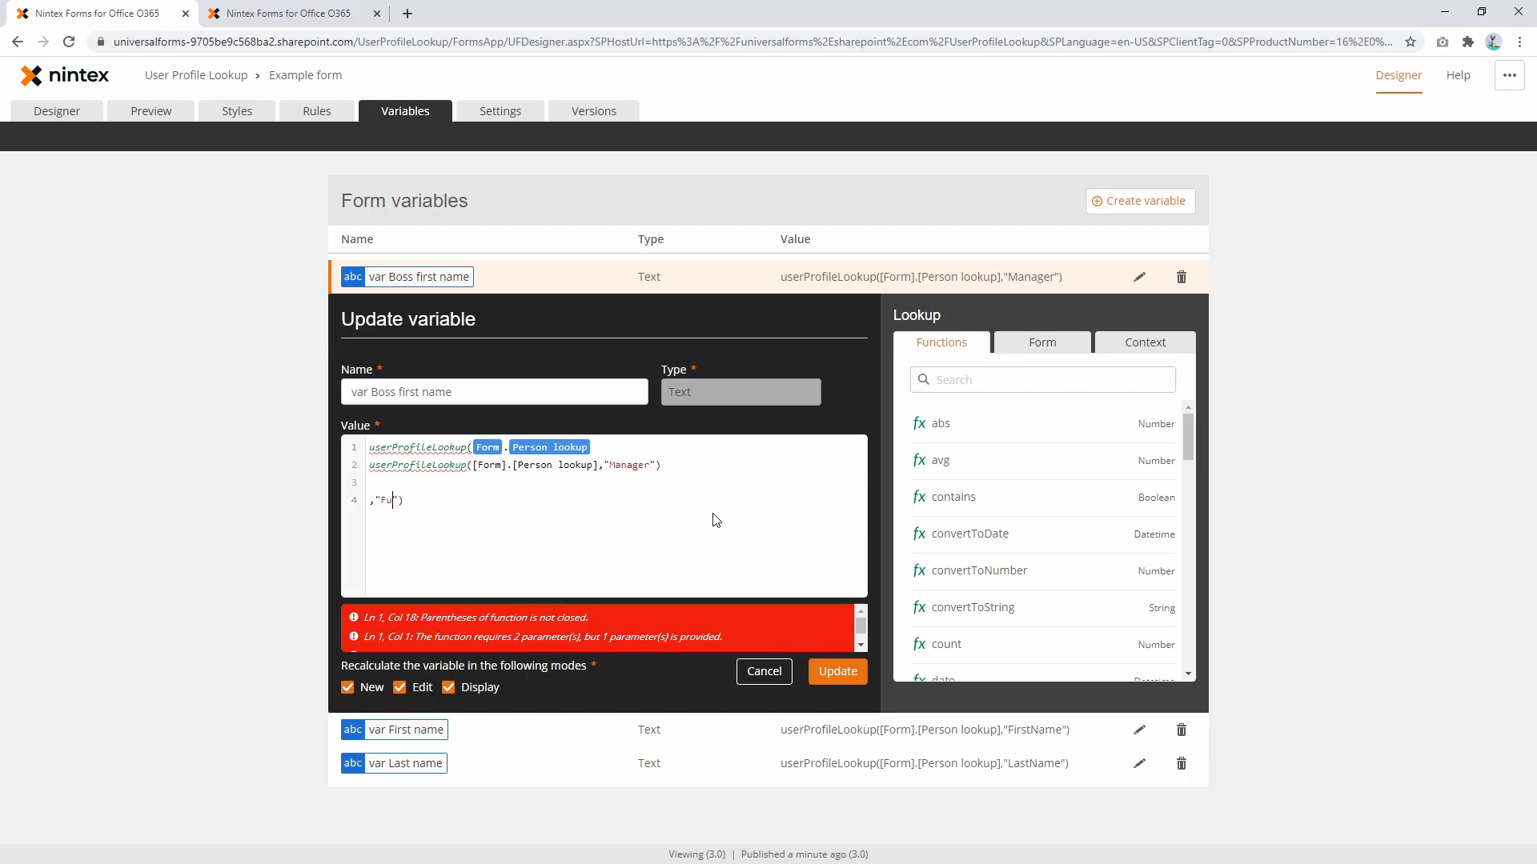
{"action": "type", "text": "istName"}
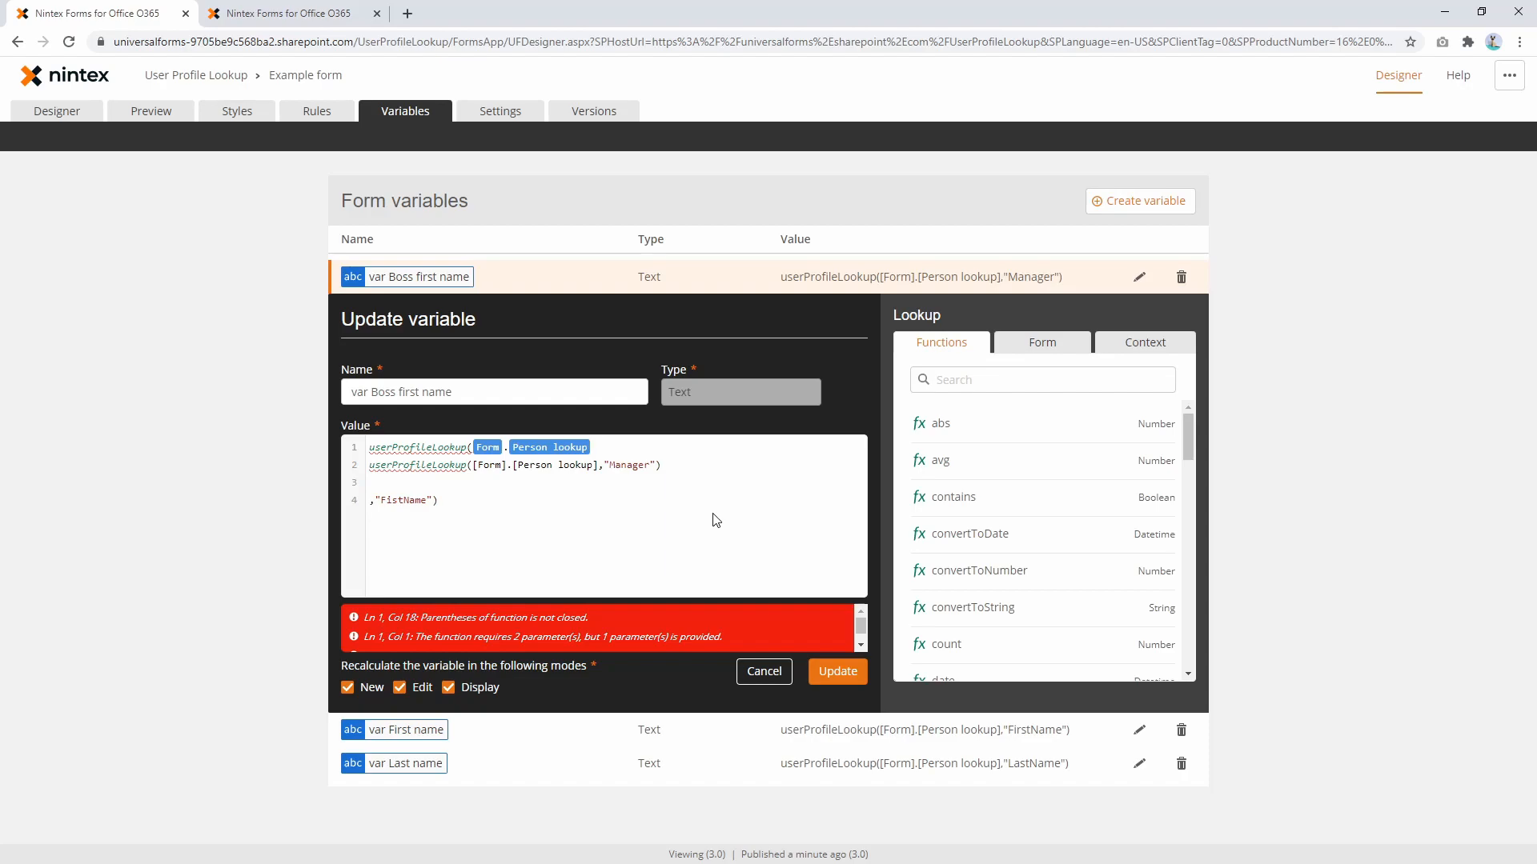
{"action": "key", "text": "enter"}
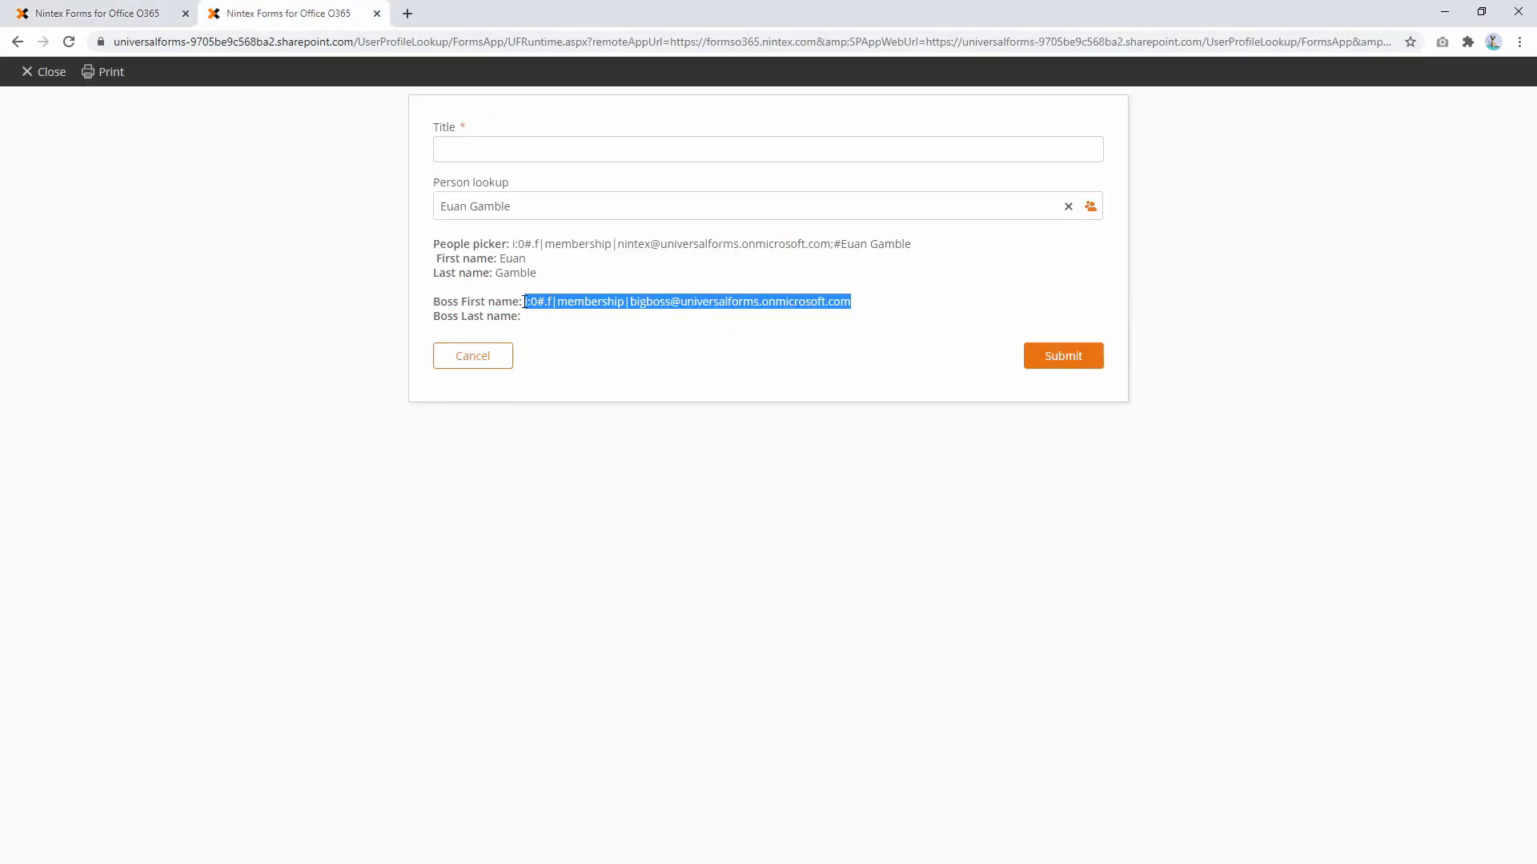
{"action": "left_click", "coordinate": [287, 13]}
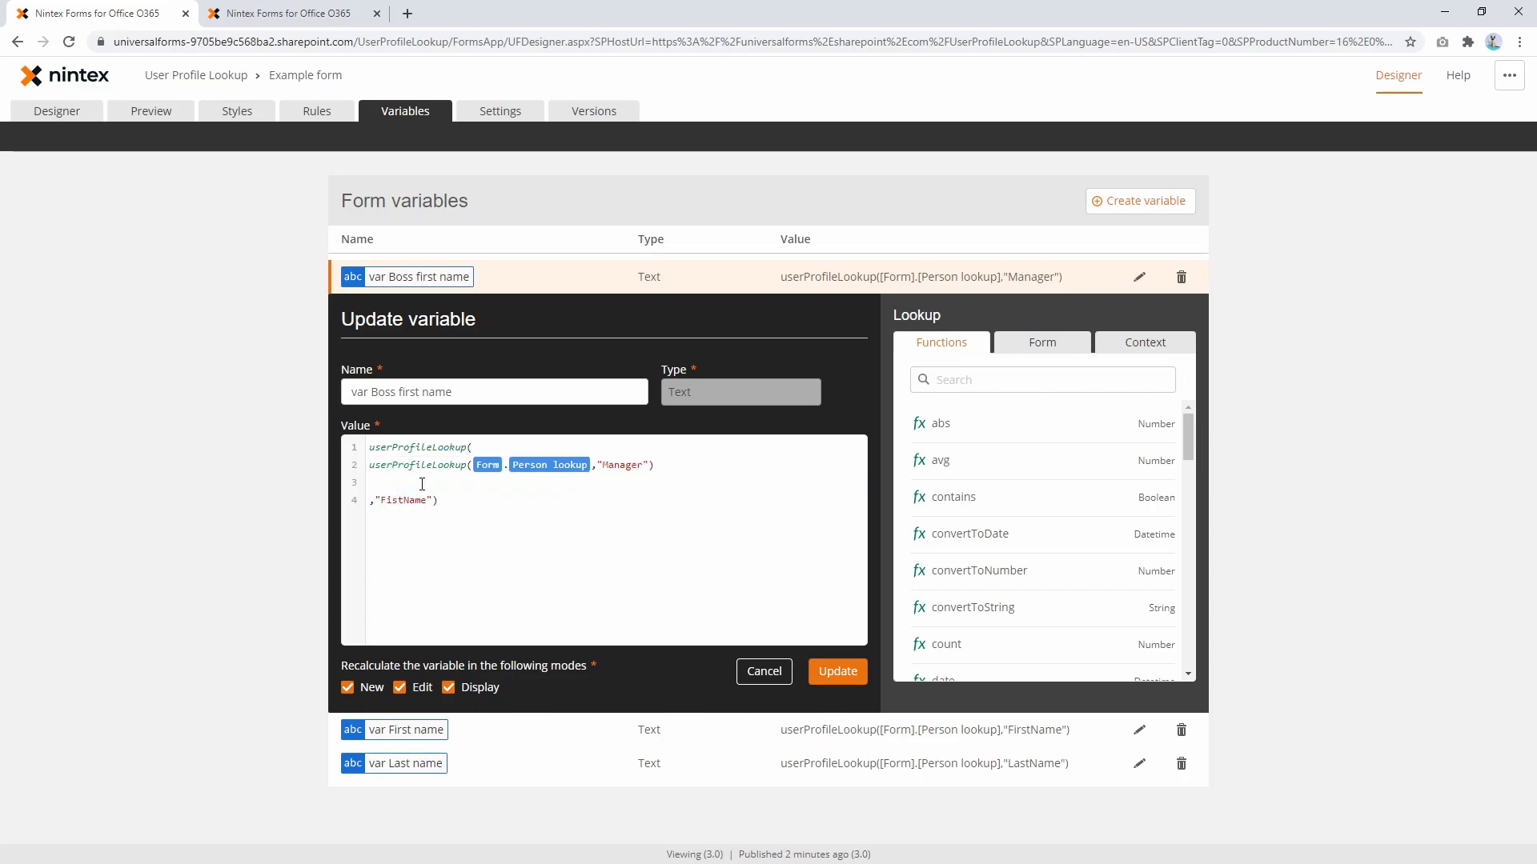
{"action": "left_click", "coordinate": [836, 671]}
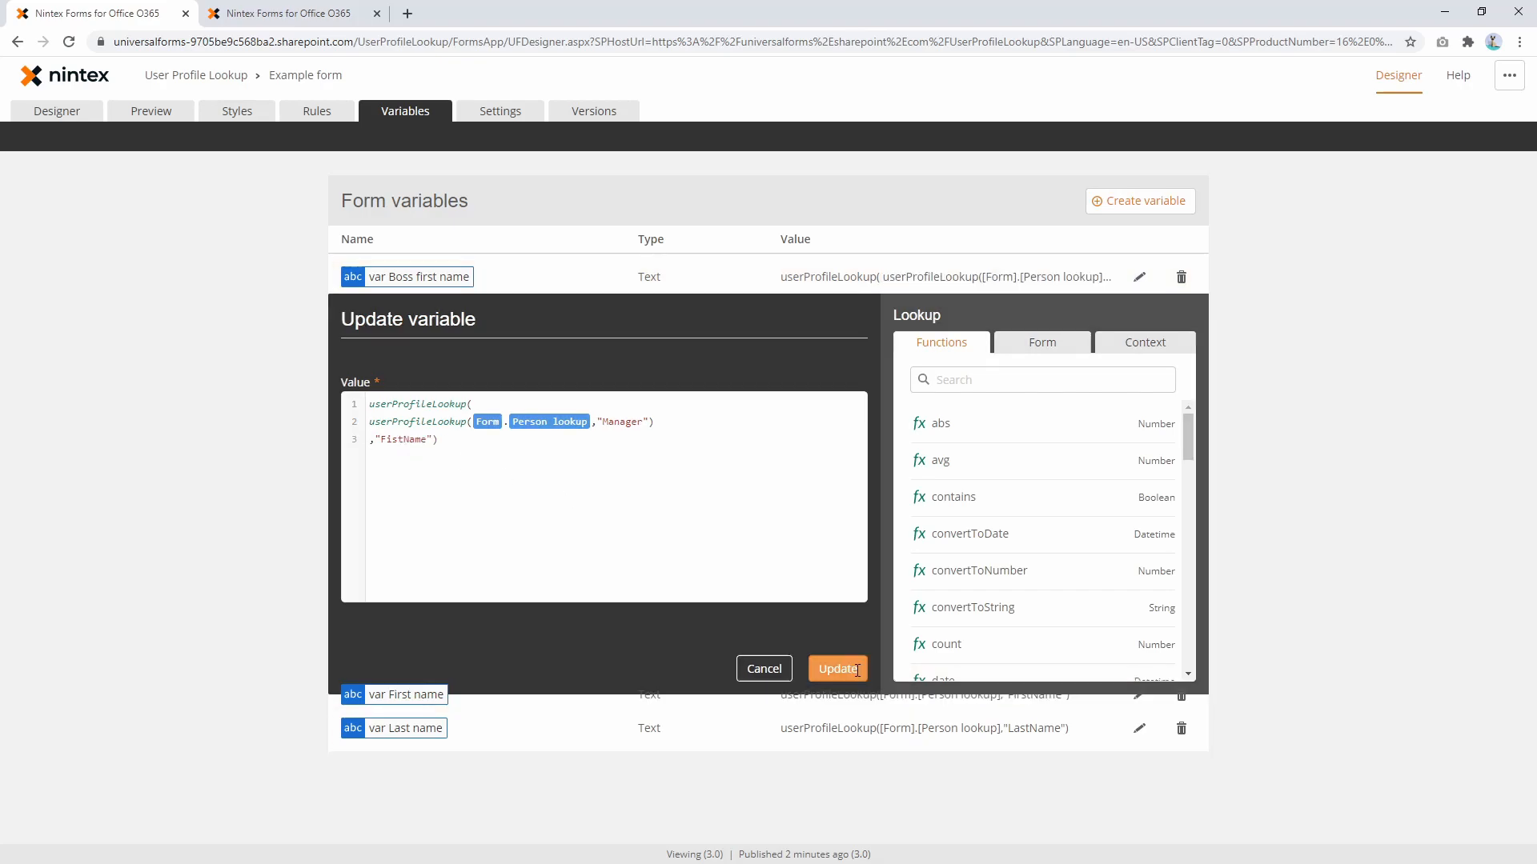
Update the variable, reload the live form, pick 'euan' and note Boss First name stays blank.
{"action": "left_click", "coordinate": [835, 669]}
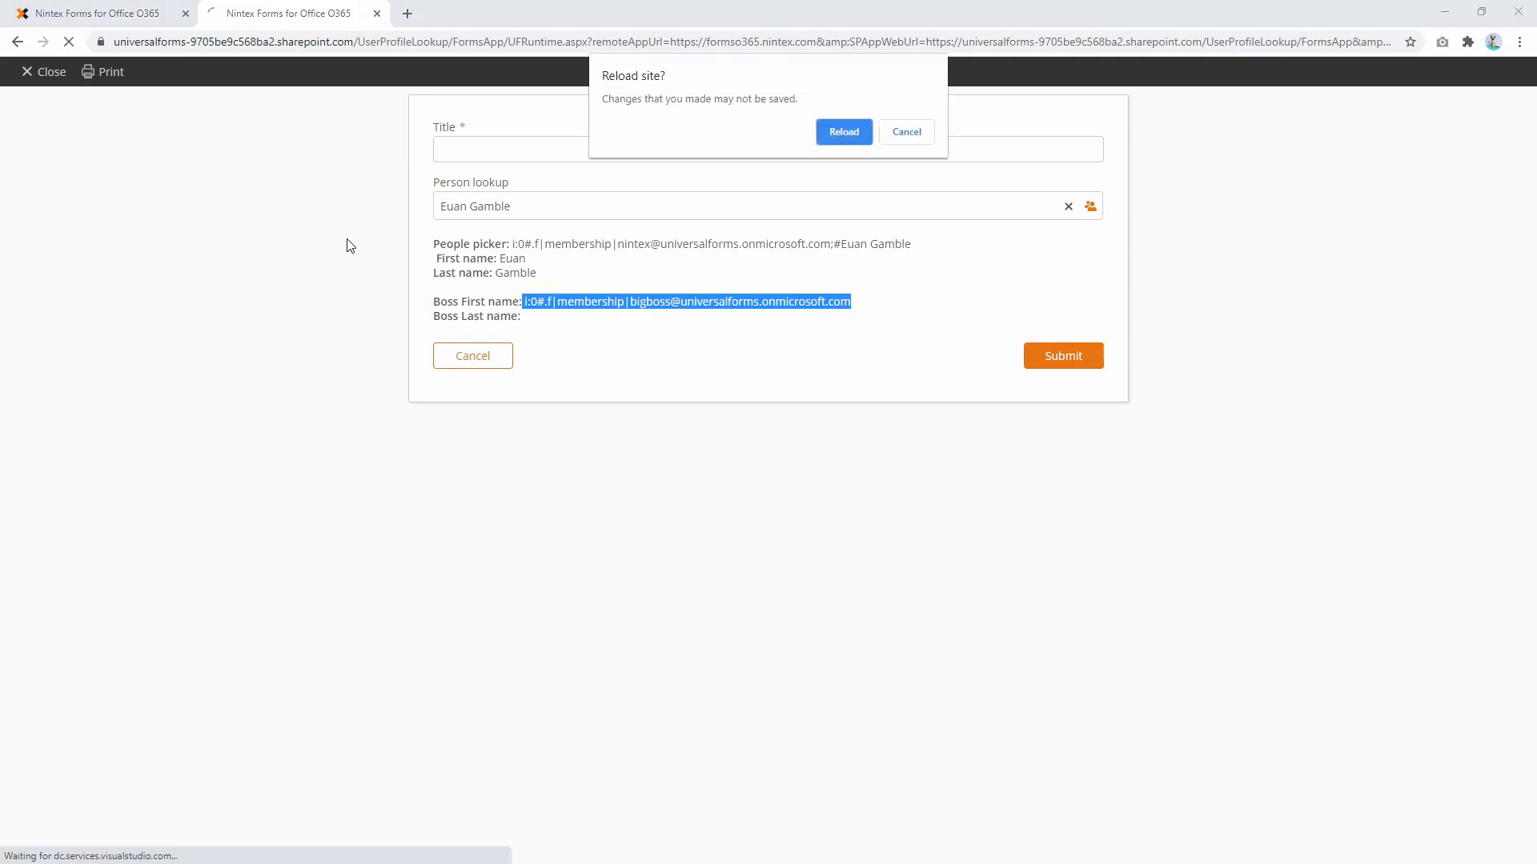
{"action": "left_click", "coordinate": [842, 131]}
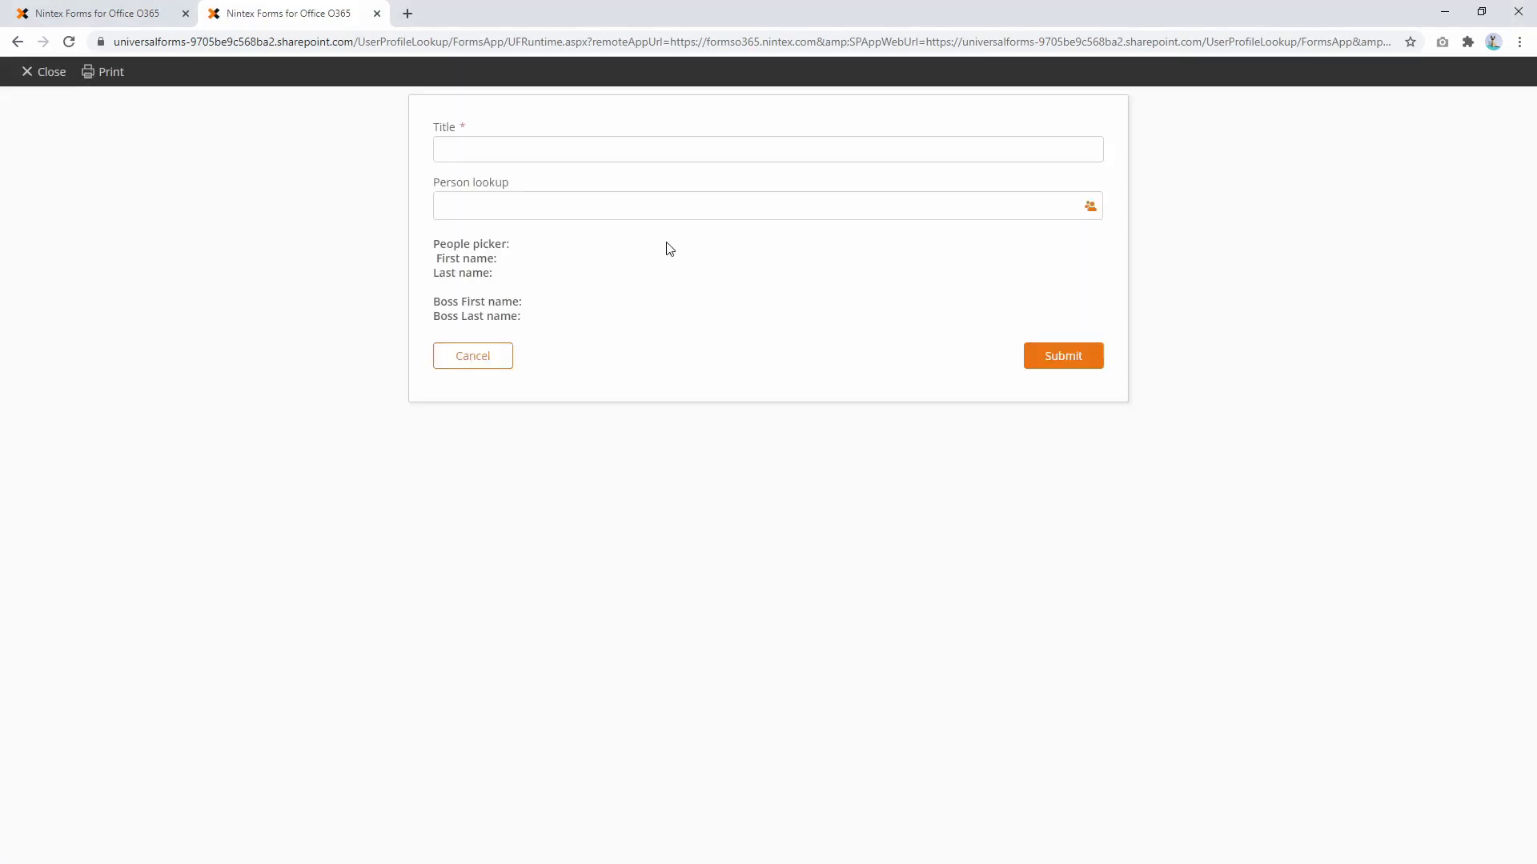
{"action": "type", "text": "euan"}
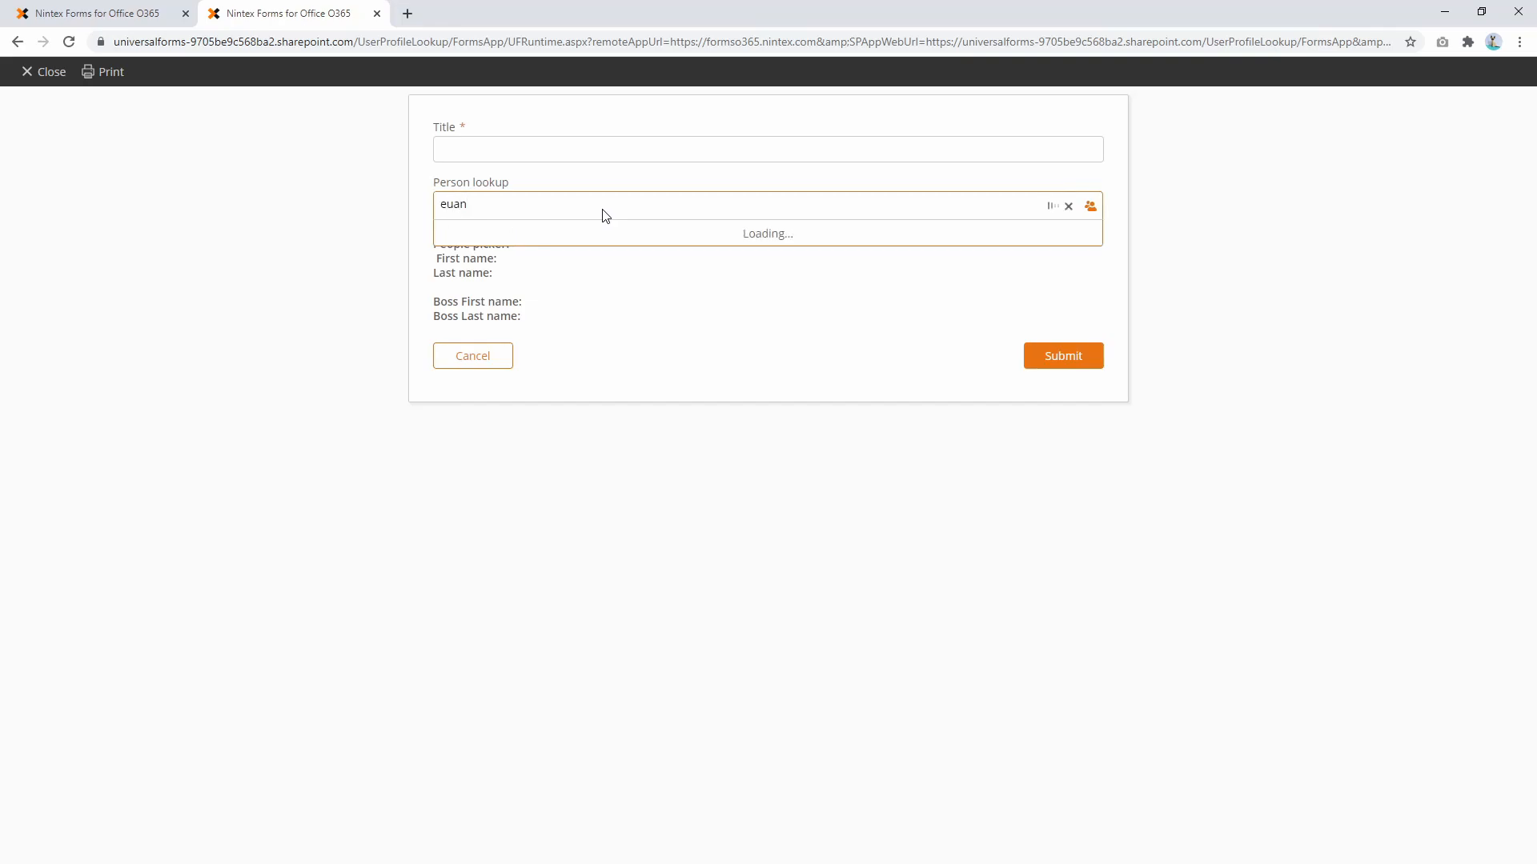
{"action": "left_click", "coordinate": [766, 233]}
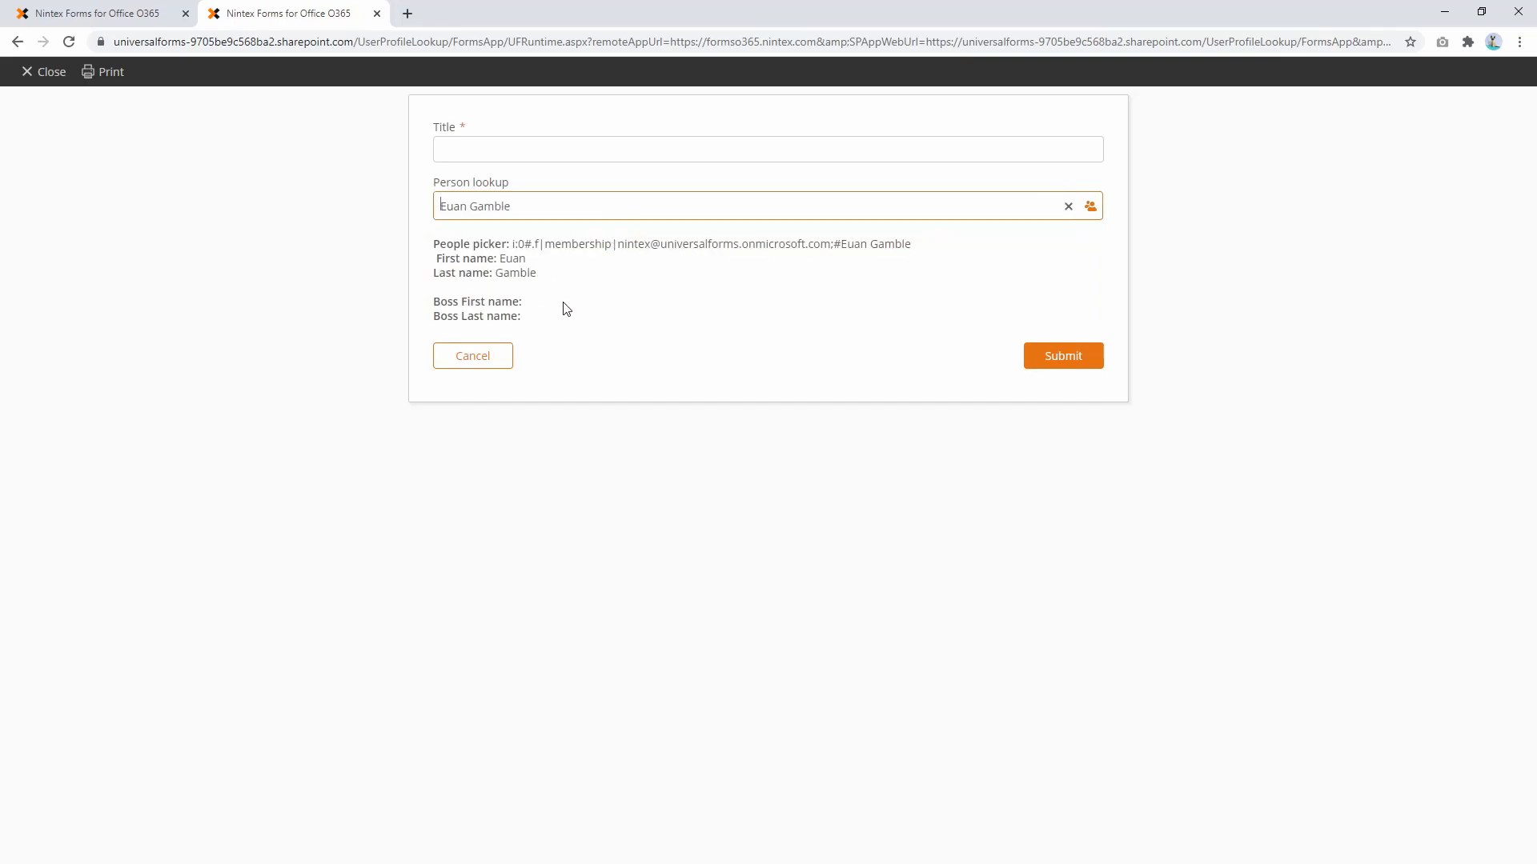
{"action": "double_click", "coordinate": [477, 301]}
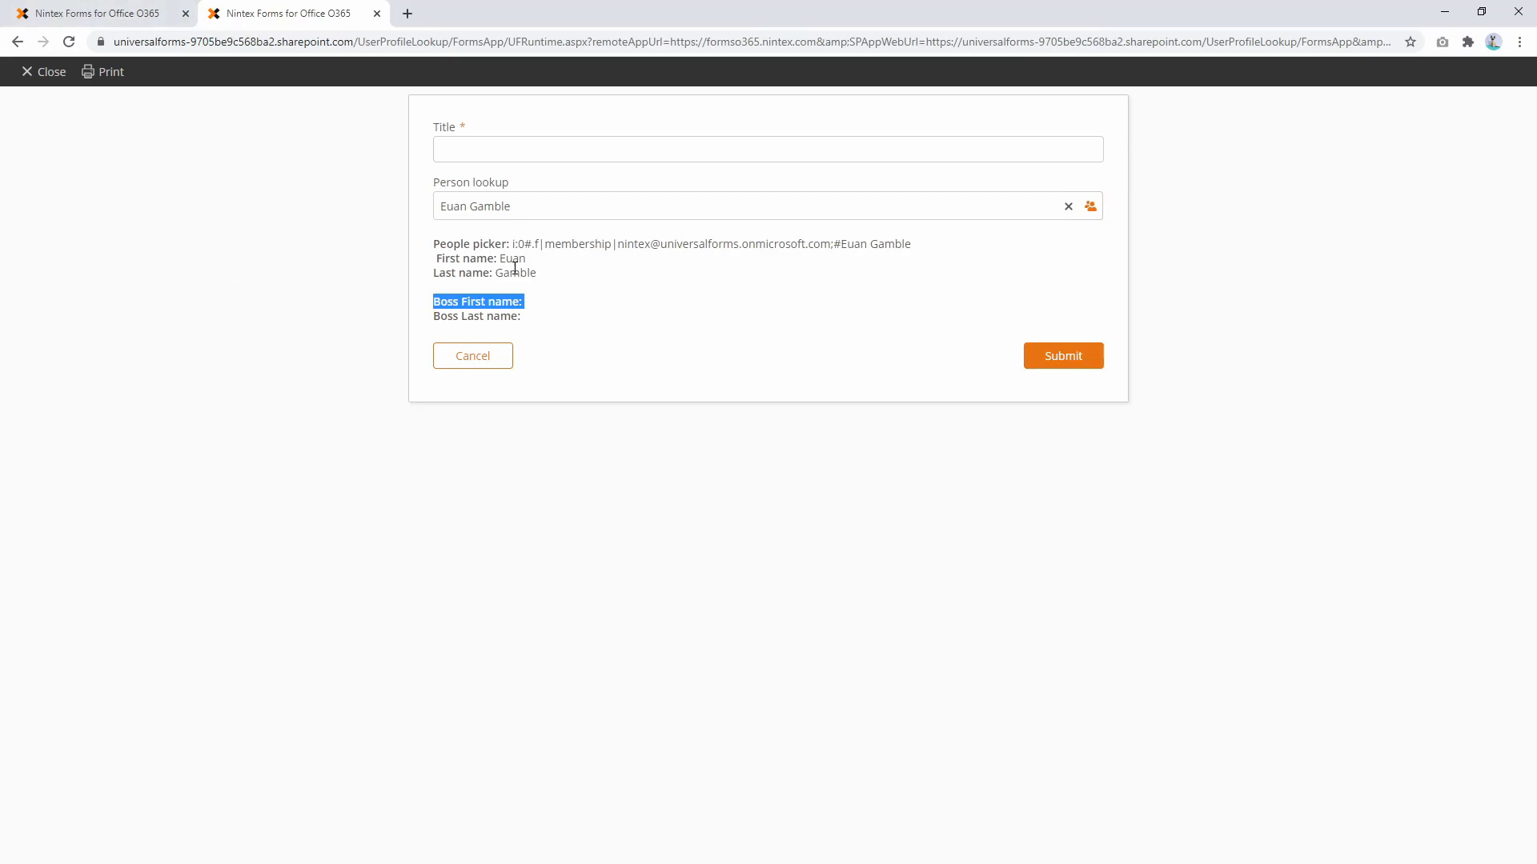
{"action": "mouse_move", "coordinate": [318, 10]}
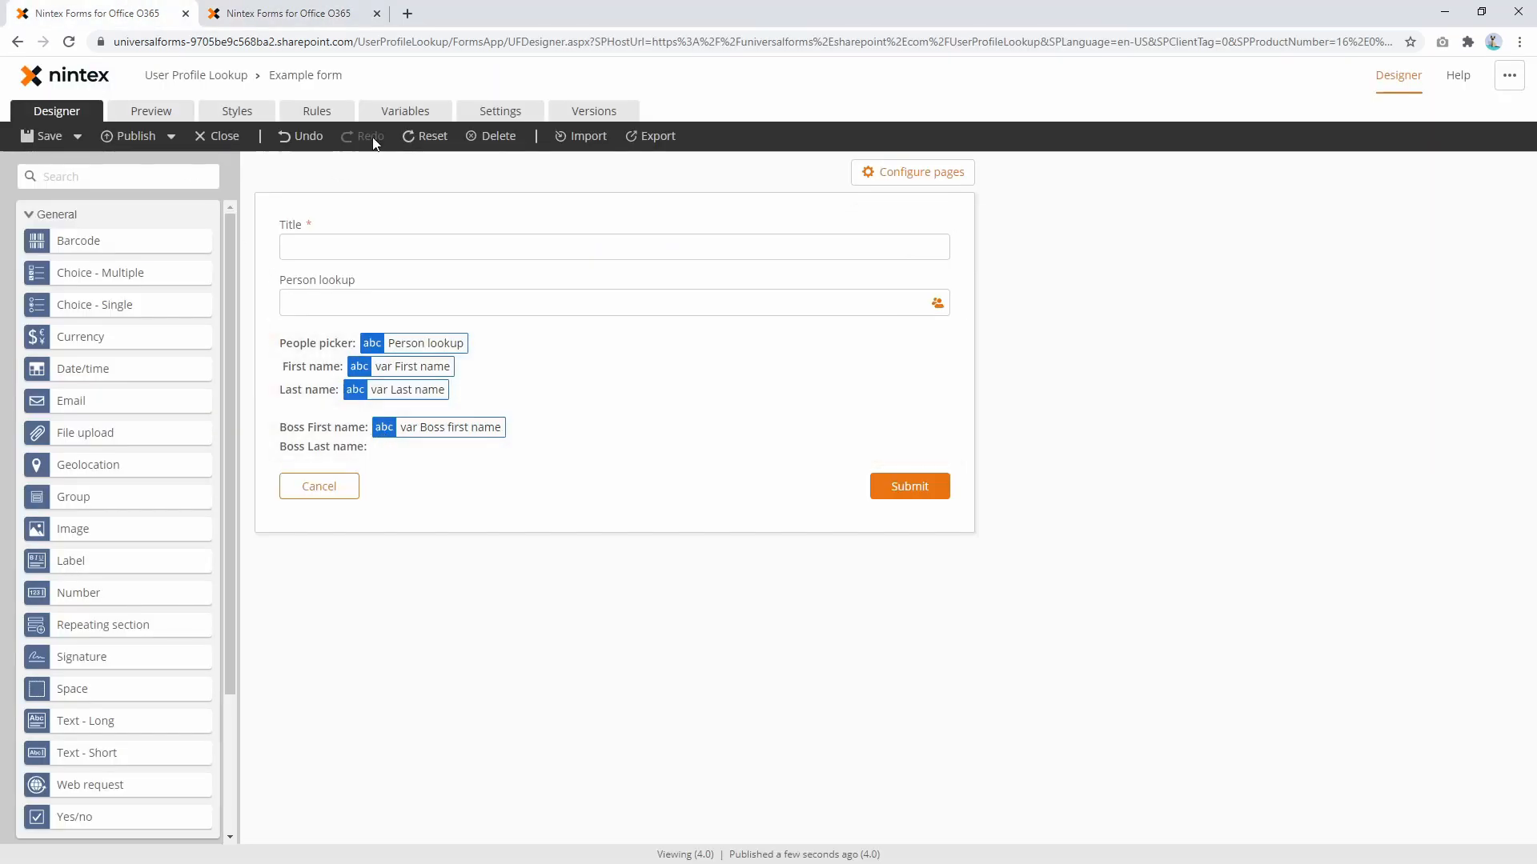
Fix the property typo 'FistName' to 'FirstName' in var Boss first name, publish, and retest in the live form.
{"action": "left_click", "coordinate": [404, 110]}
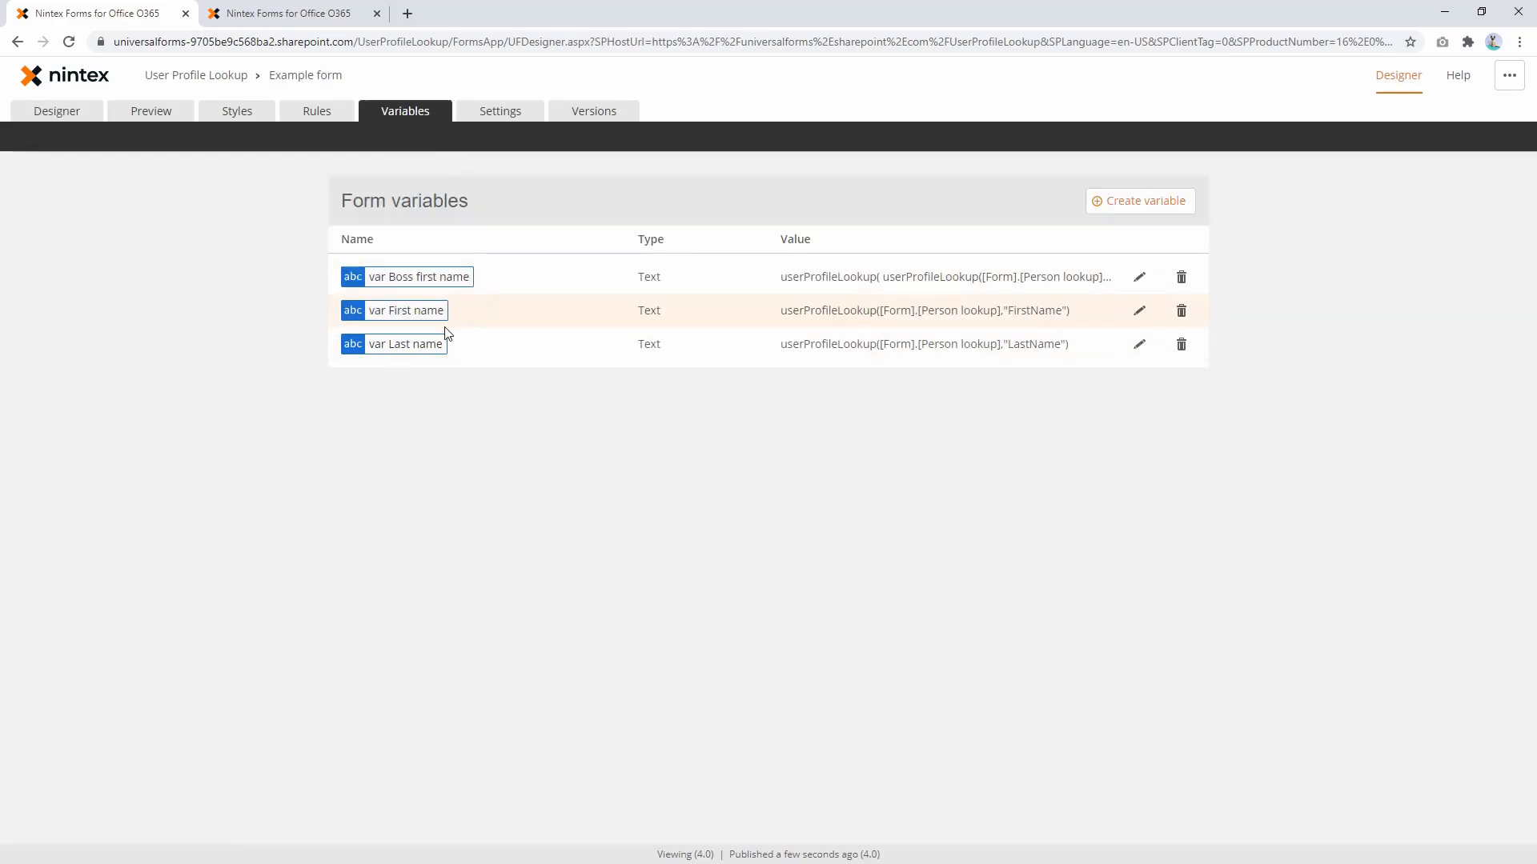
{"action": "left_click", "coordinate": [1138, 277]}
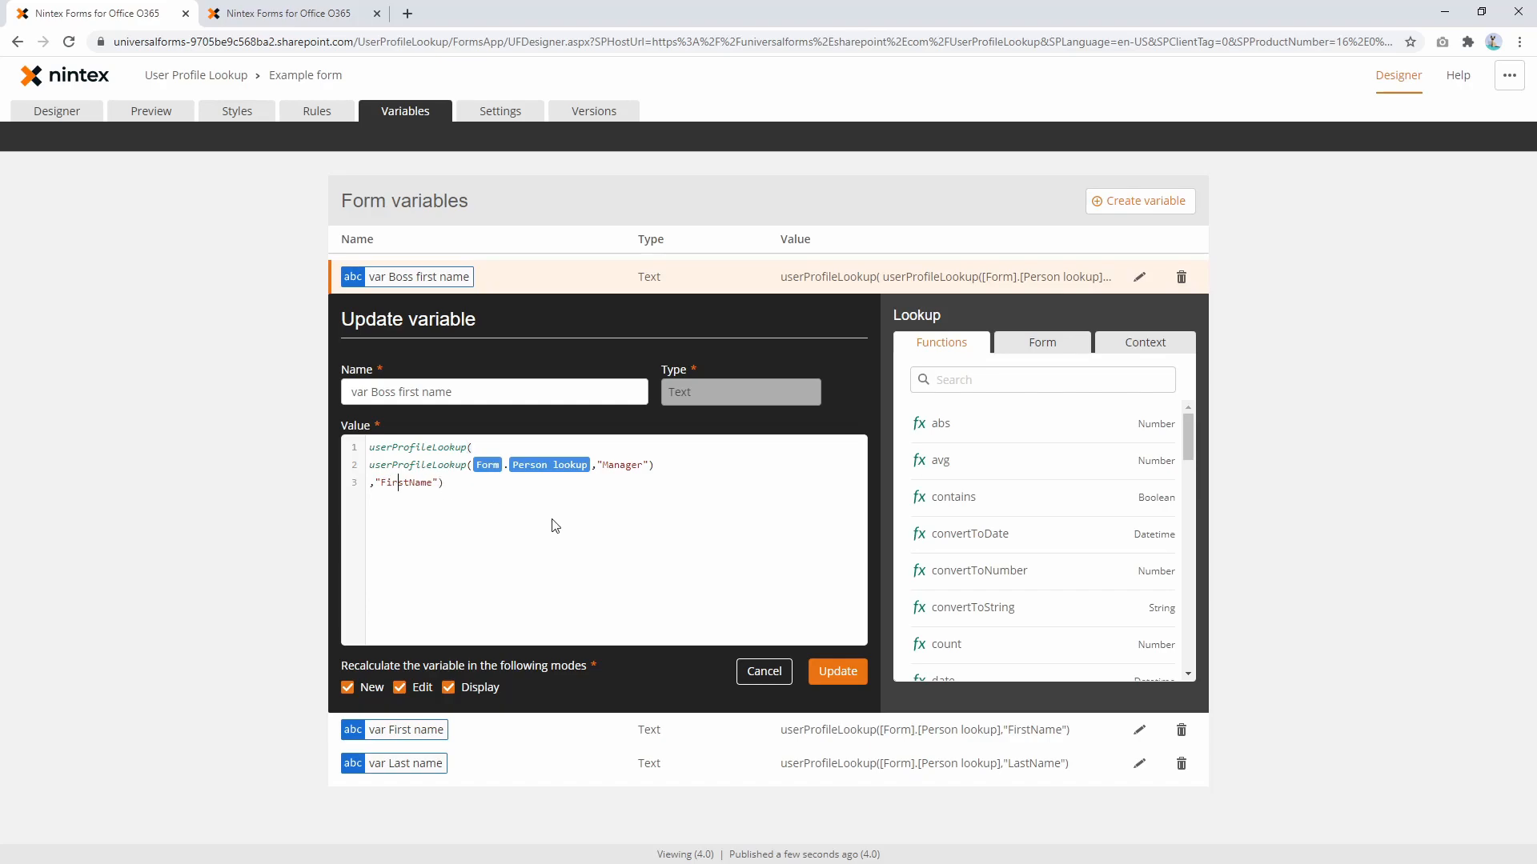
{"action": "mouse_move", "coordinate": [835, 671]}
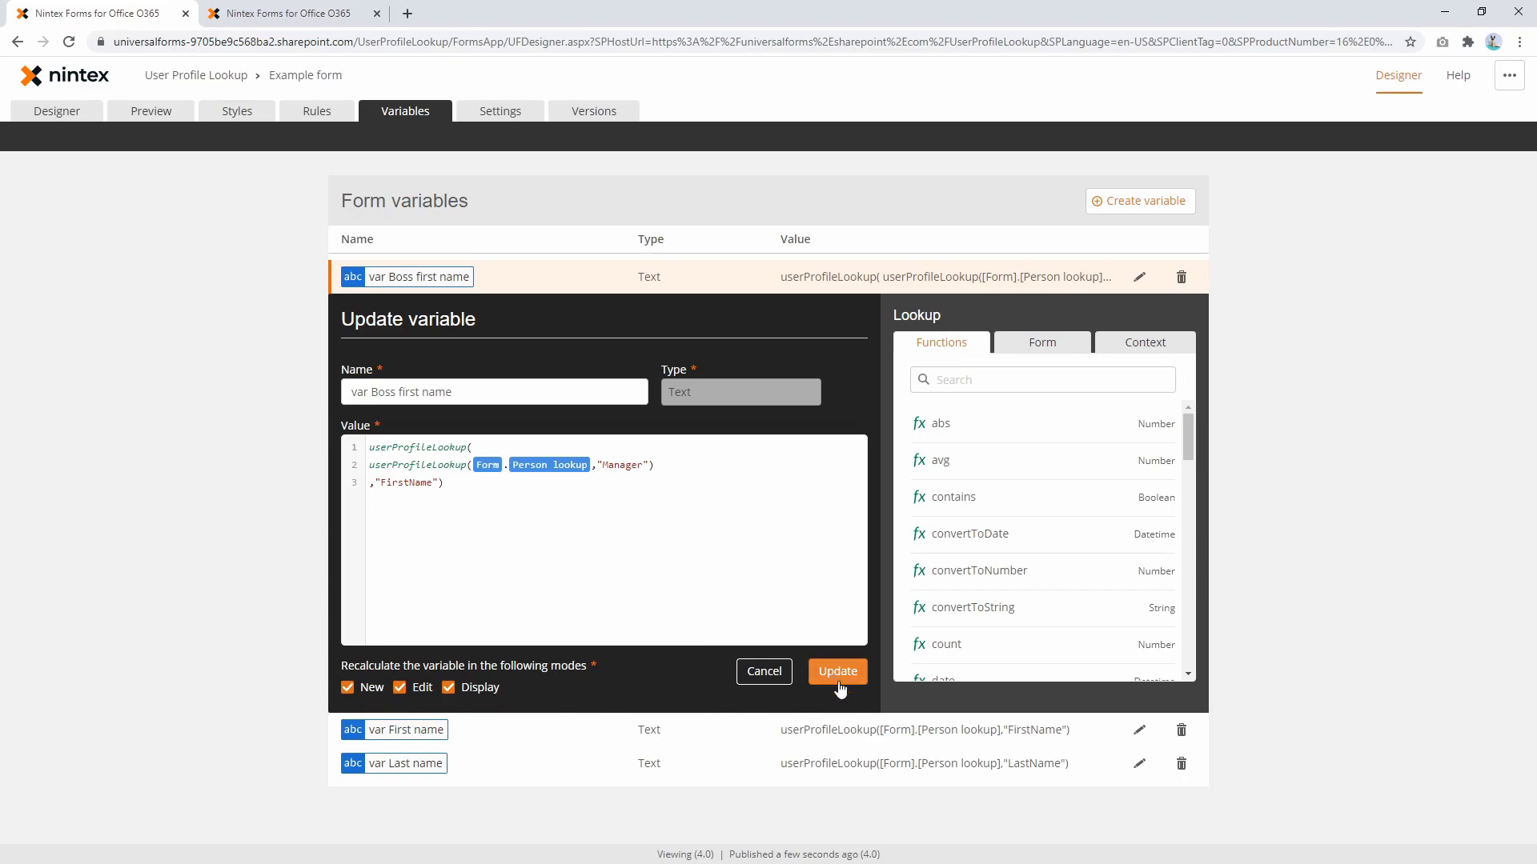
{"action": "left_click", "coordinate": [836, 670]}
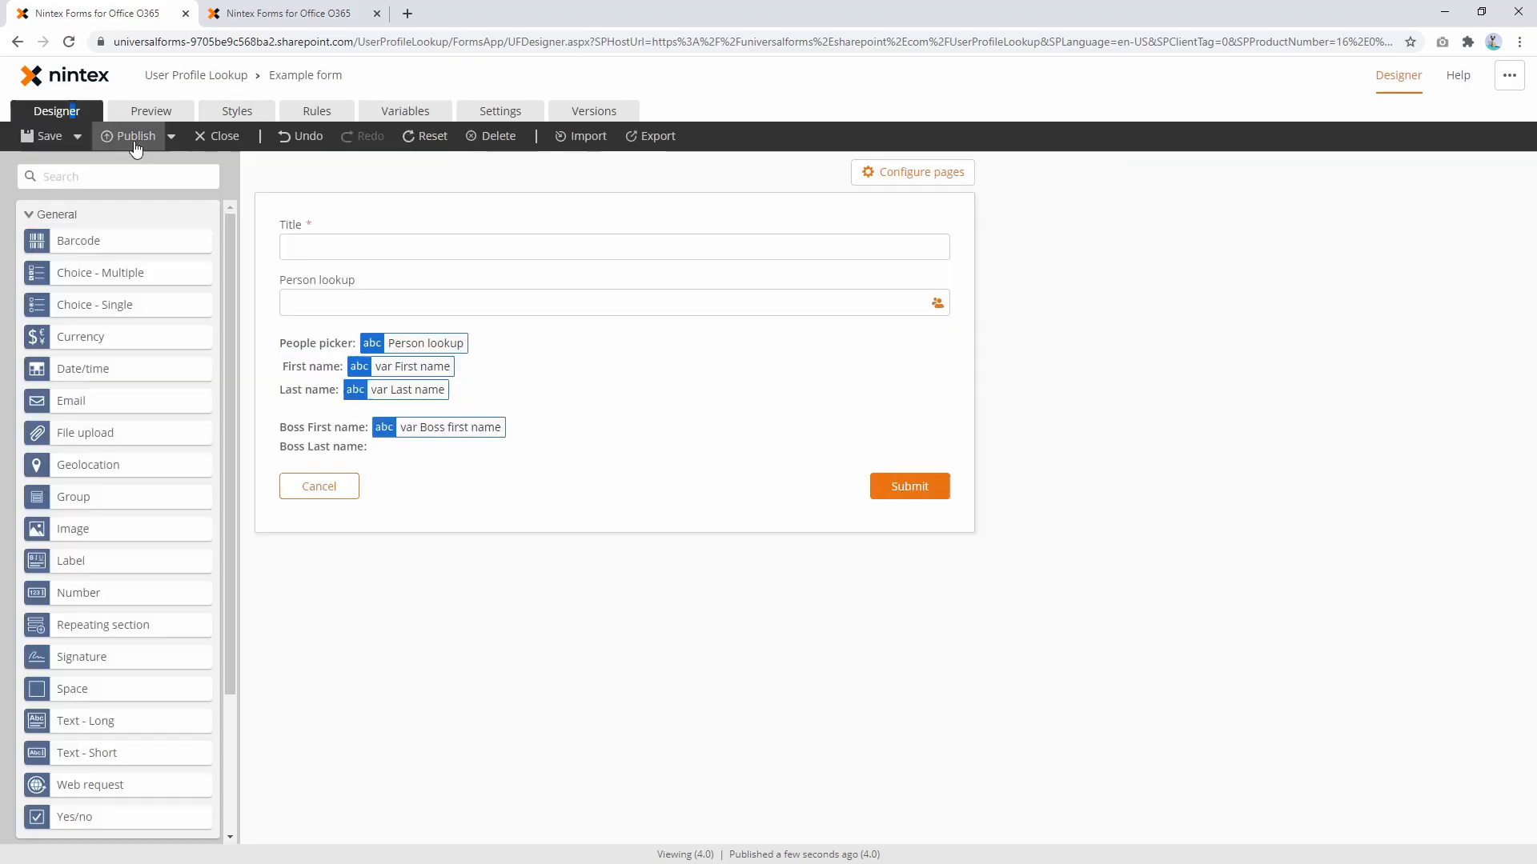
{"action": "left_click", "coordinate": [135, 135]}
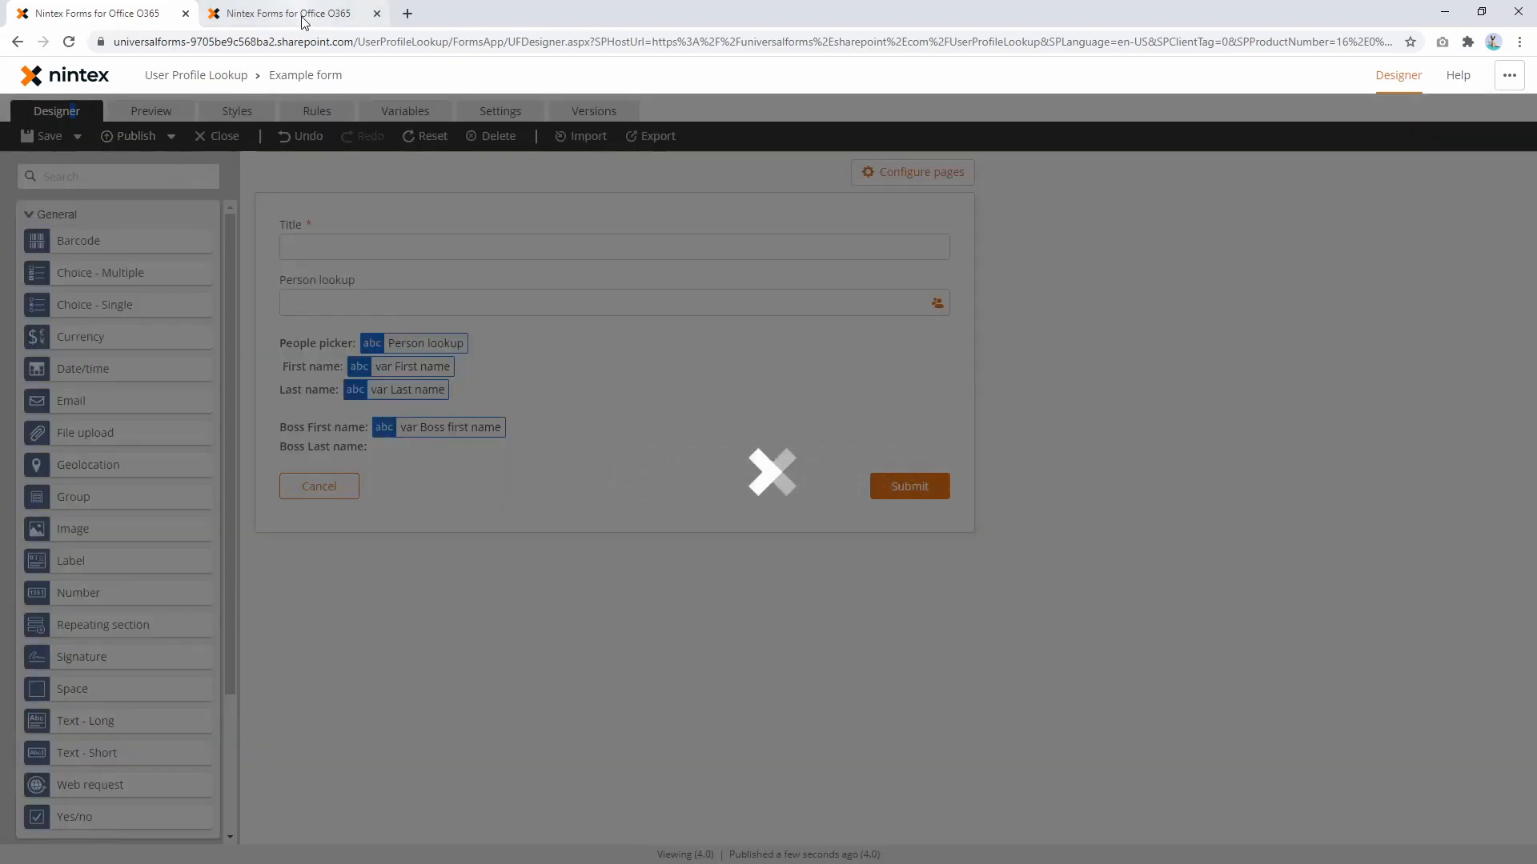
{"action": "left_click", "coordinate": [151, 110]}
{"action": "type", "text": "euan"}
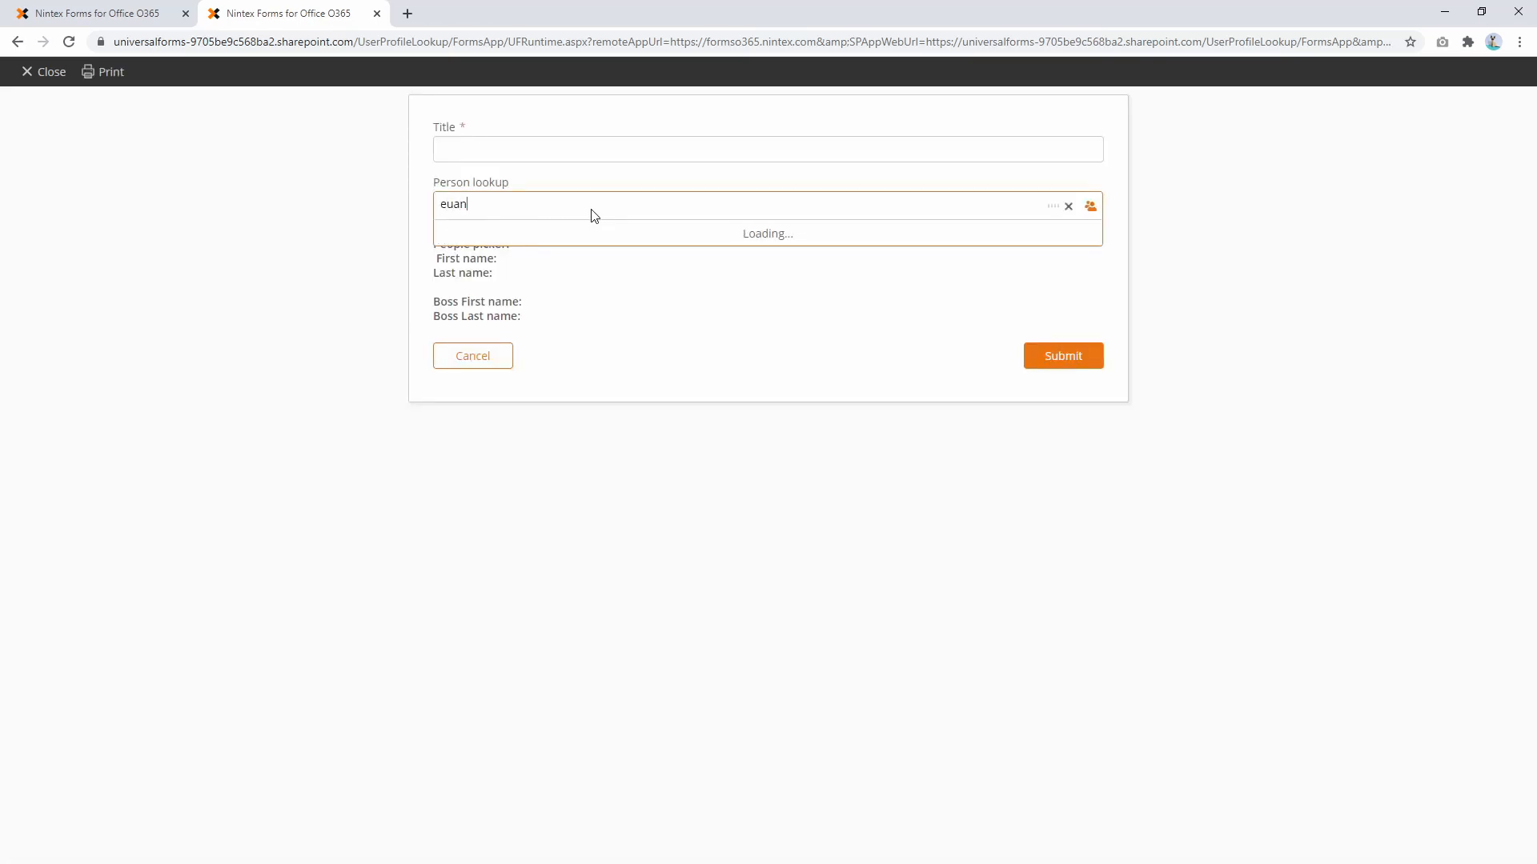
{"action": "left_click", "coordinate": [767, 233]}
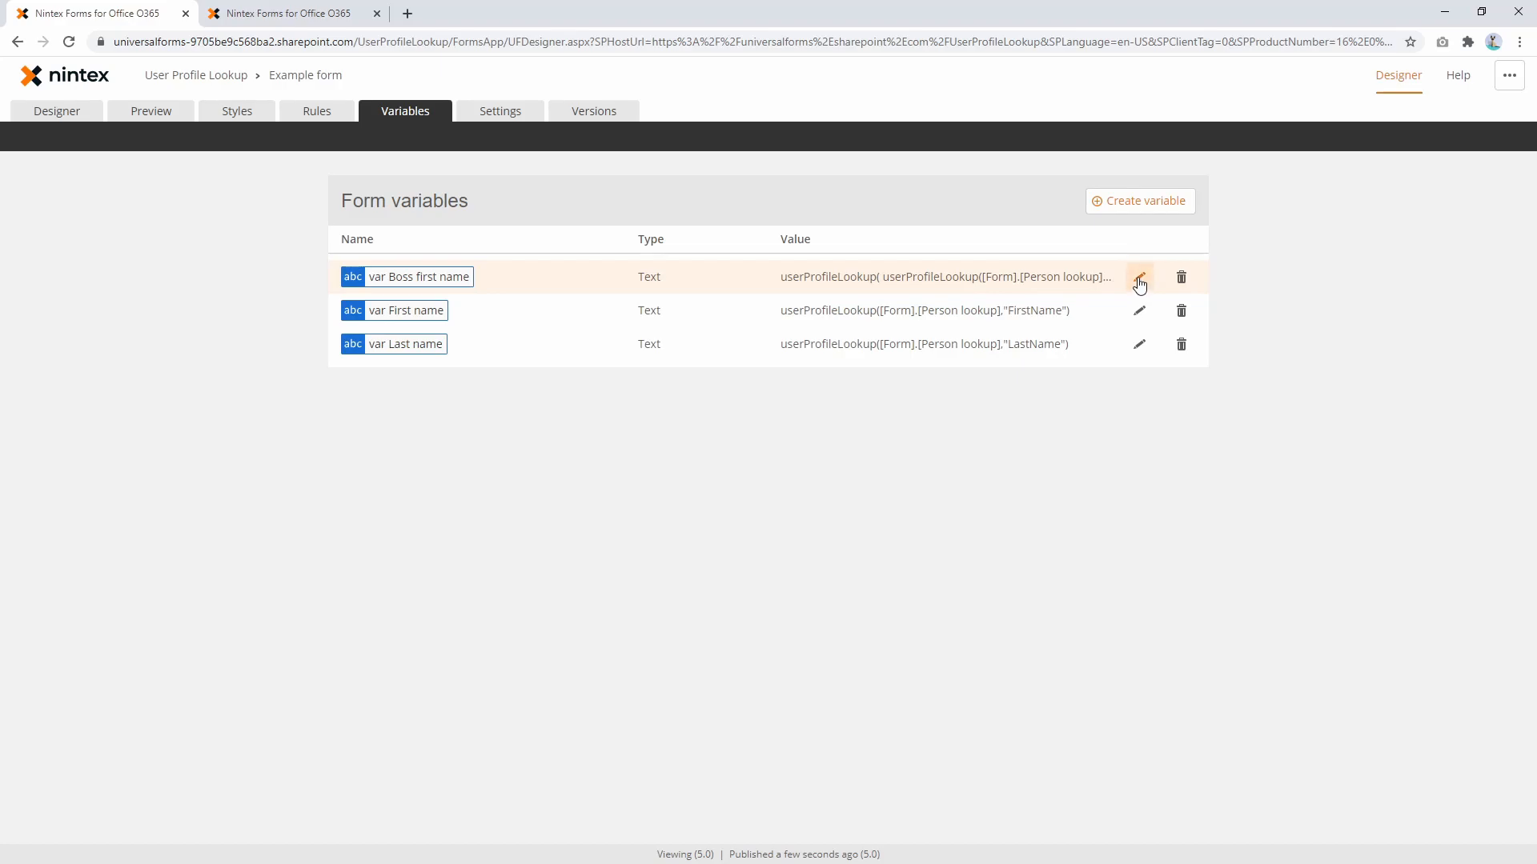
Create 'var Boss last name' as the nested manager lookup with the LastName property.
{"action": "left_click", "coordinate": [1138, 277]}
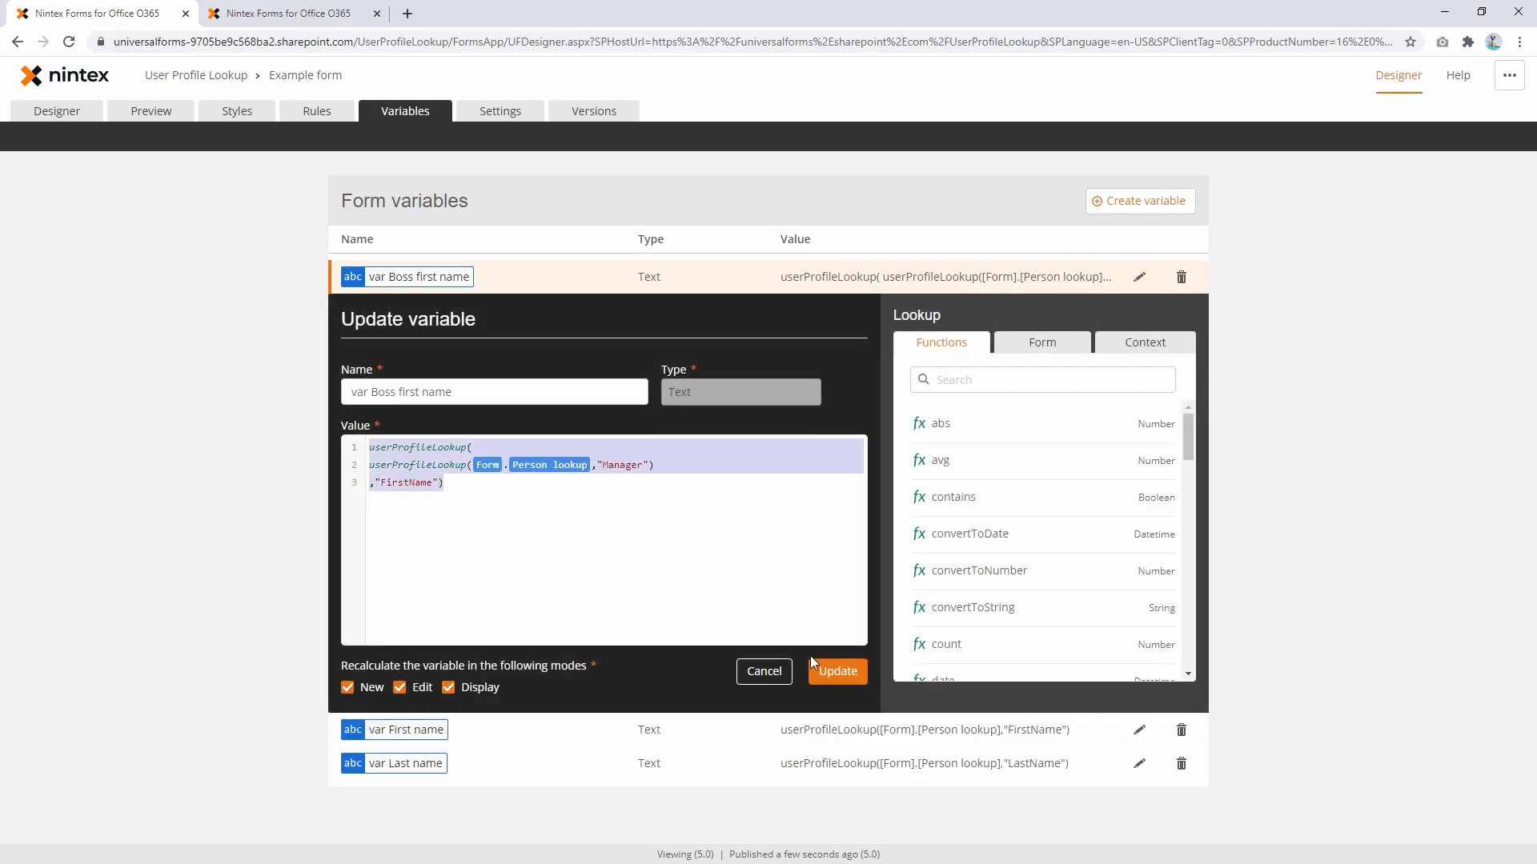
{"action": "left_click", "coordinate": [1138, 202]}
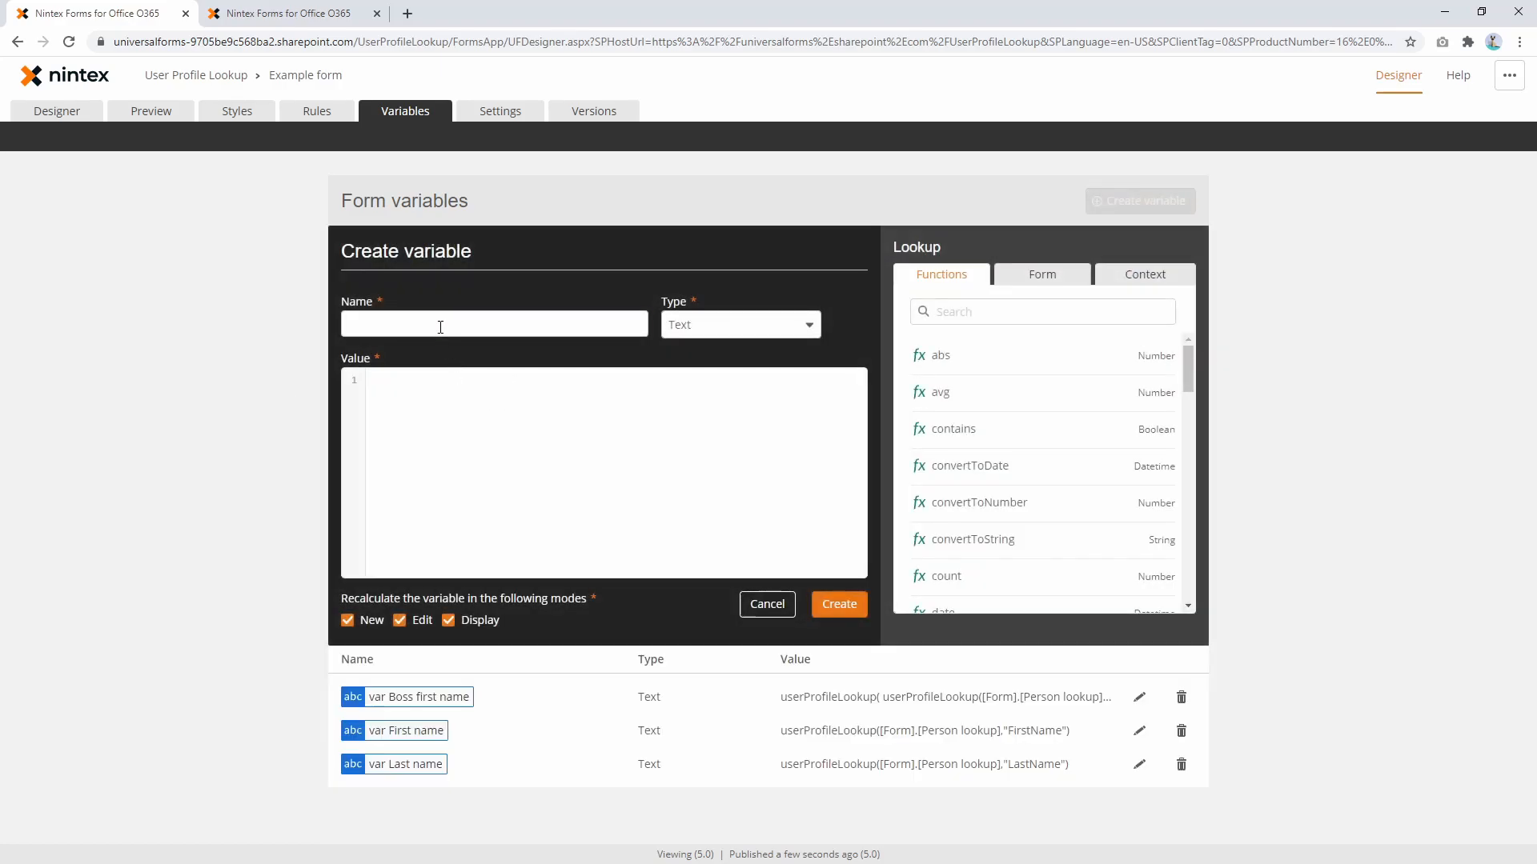
{"action": "type", "text": "var BN"}
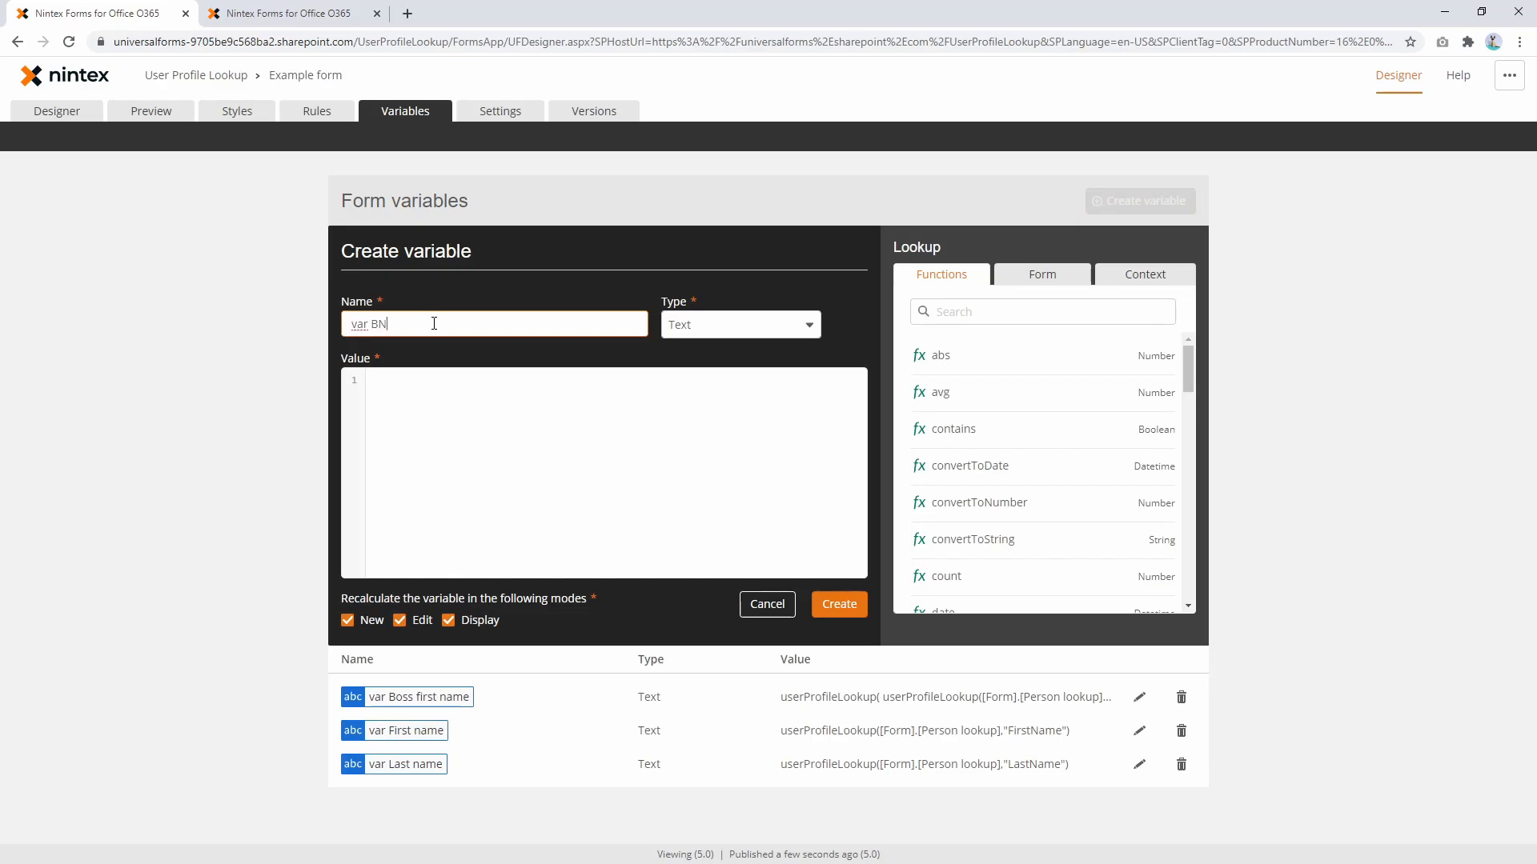
{"action": "type", "text": "Boss last name"}
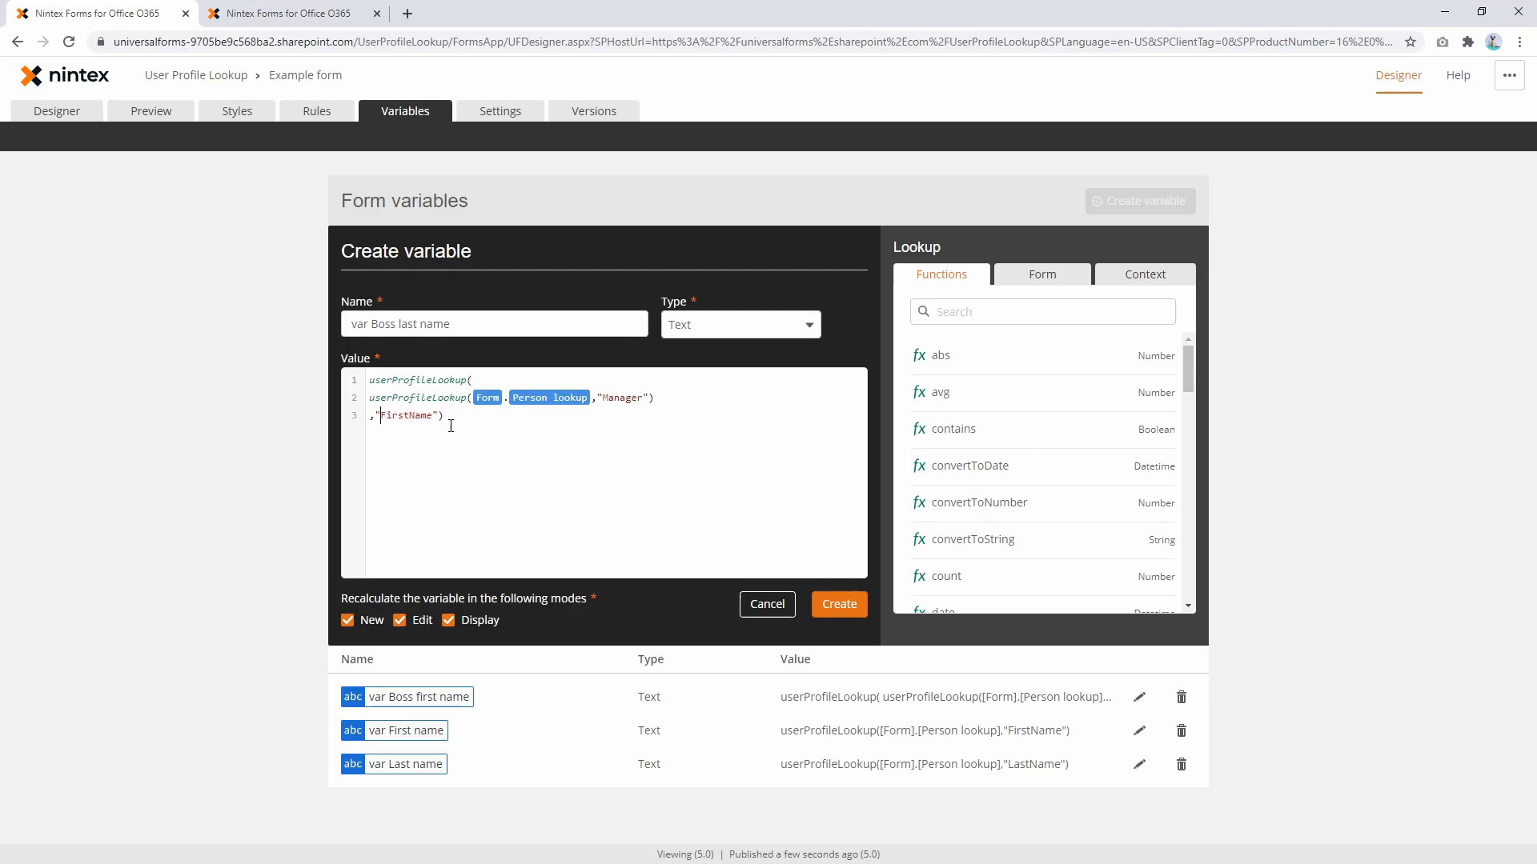
{"action": "type", "text": "LName"}
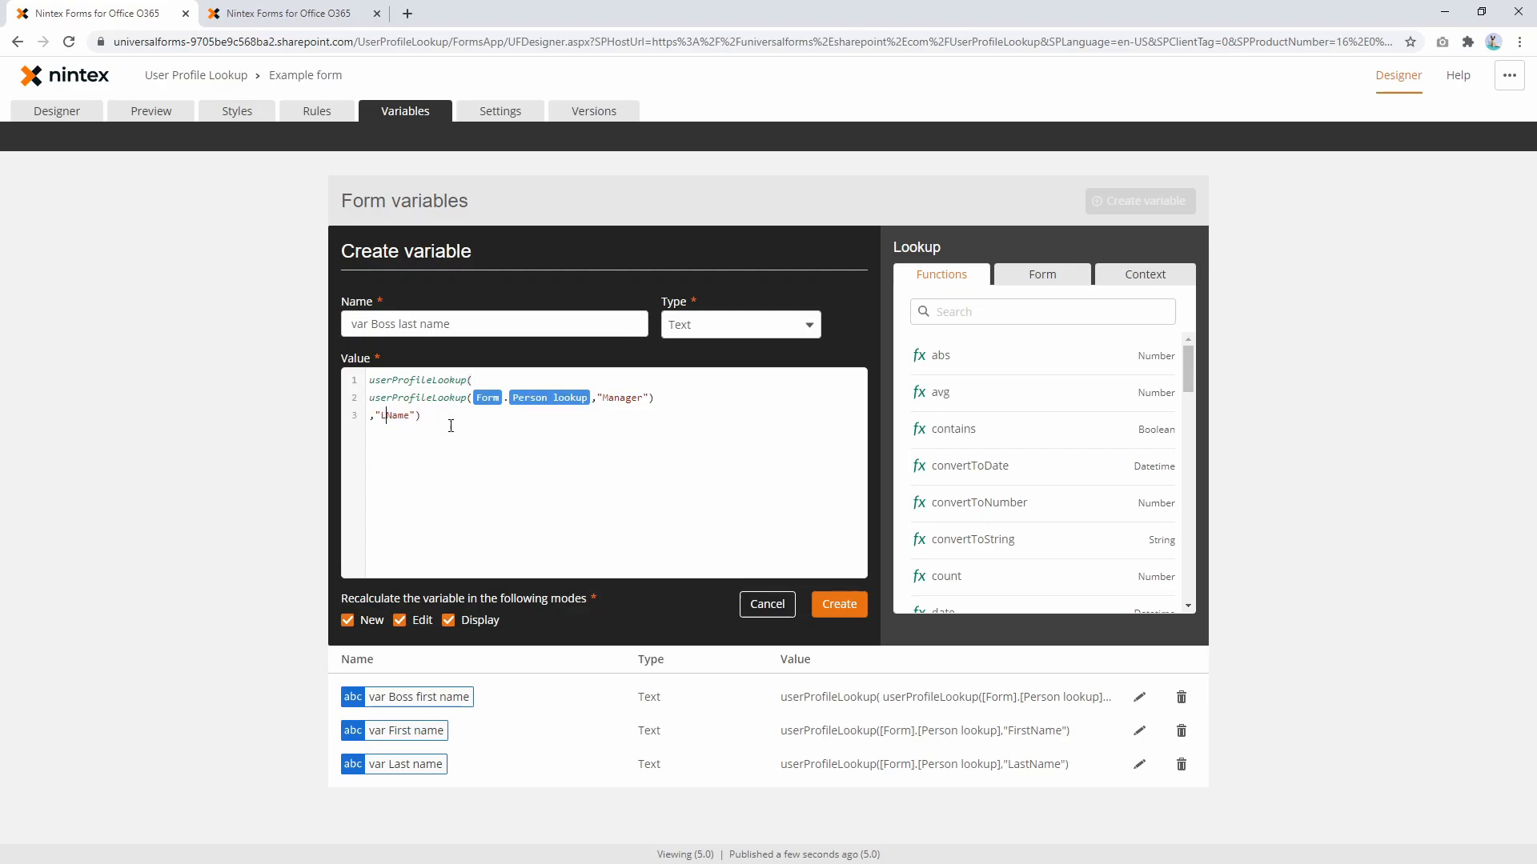
{"action": "left_click", "coordinate": [837, 605]}
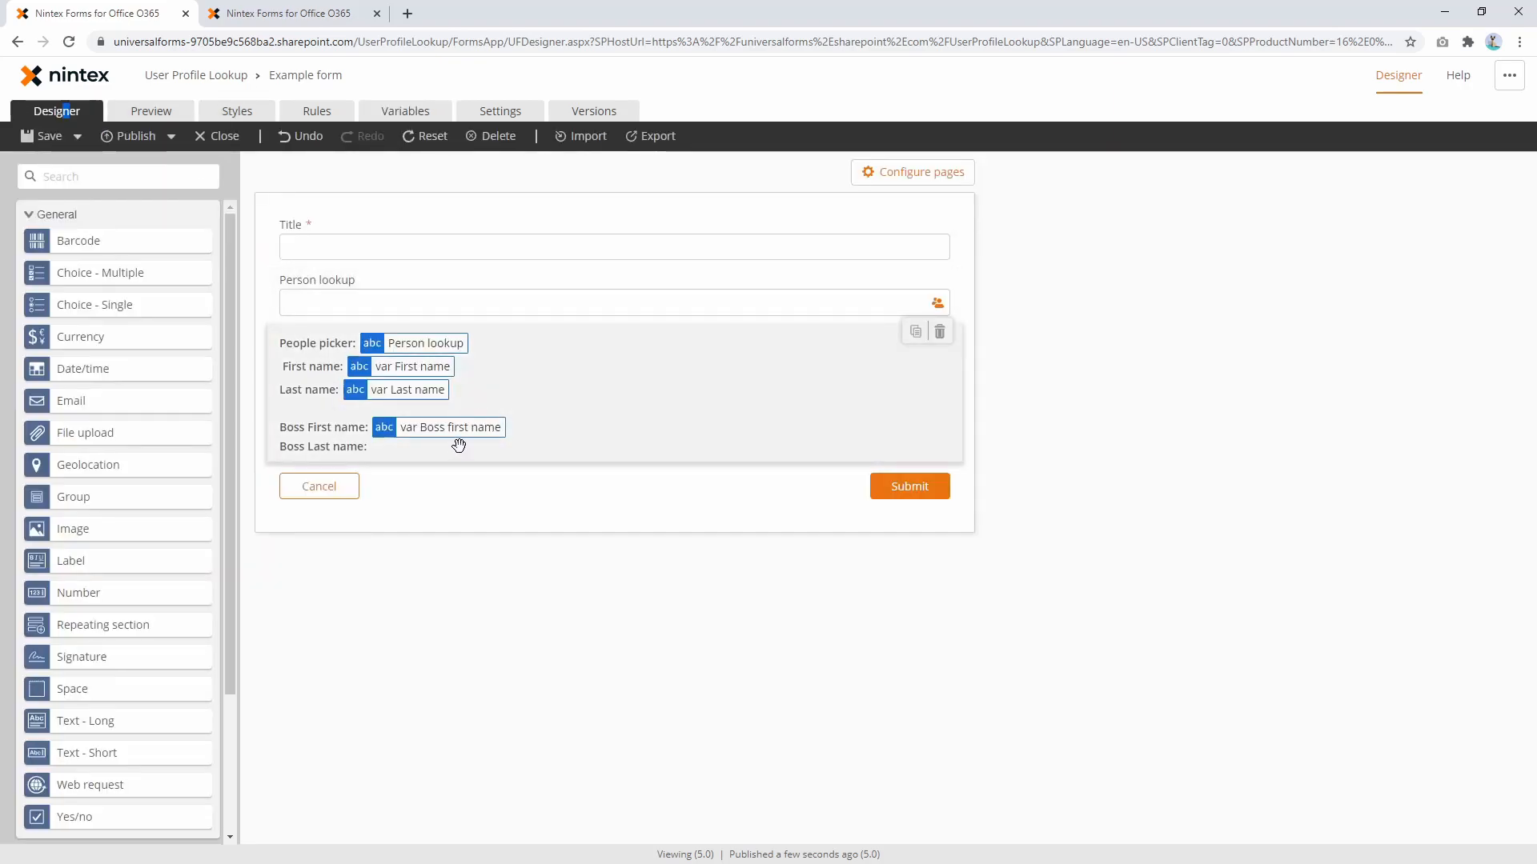
Insert var Boss last name after 'Boss Last name:' in the label text.
{"action": "left_click", "coordinate": [451, 425]}
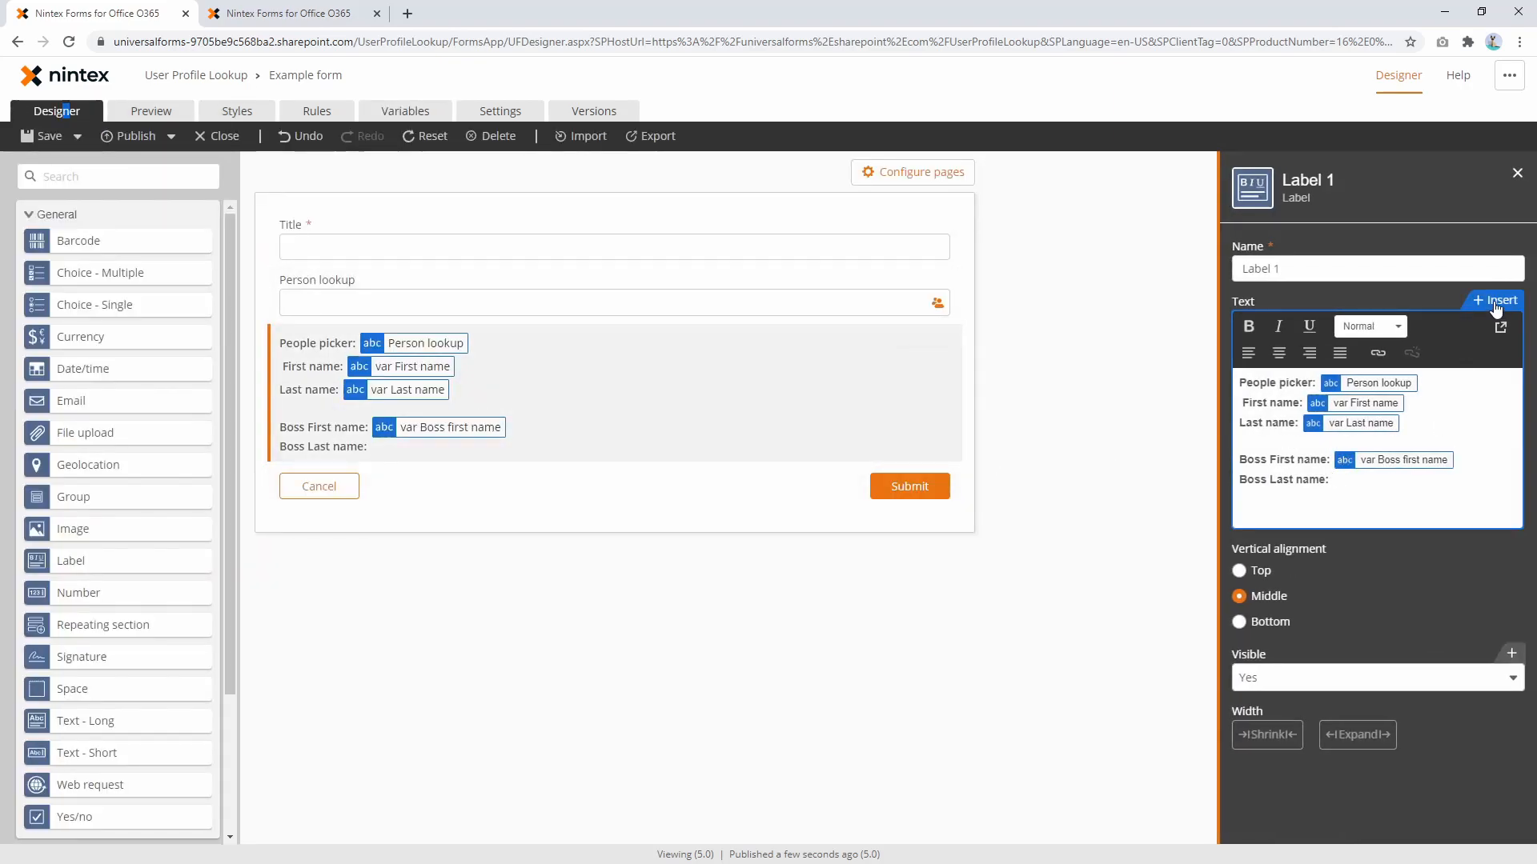
{"action": "left_click", "coordinate": [1493, 301]}
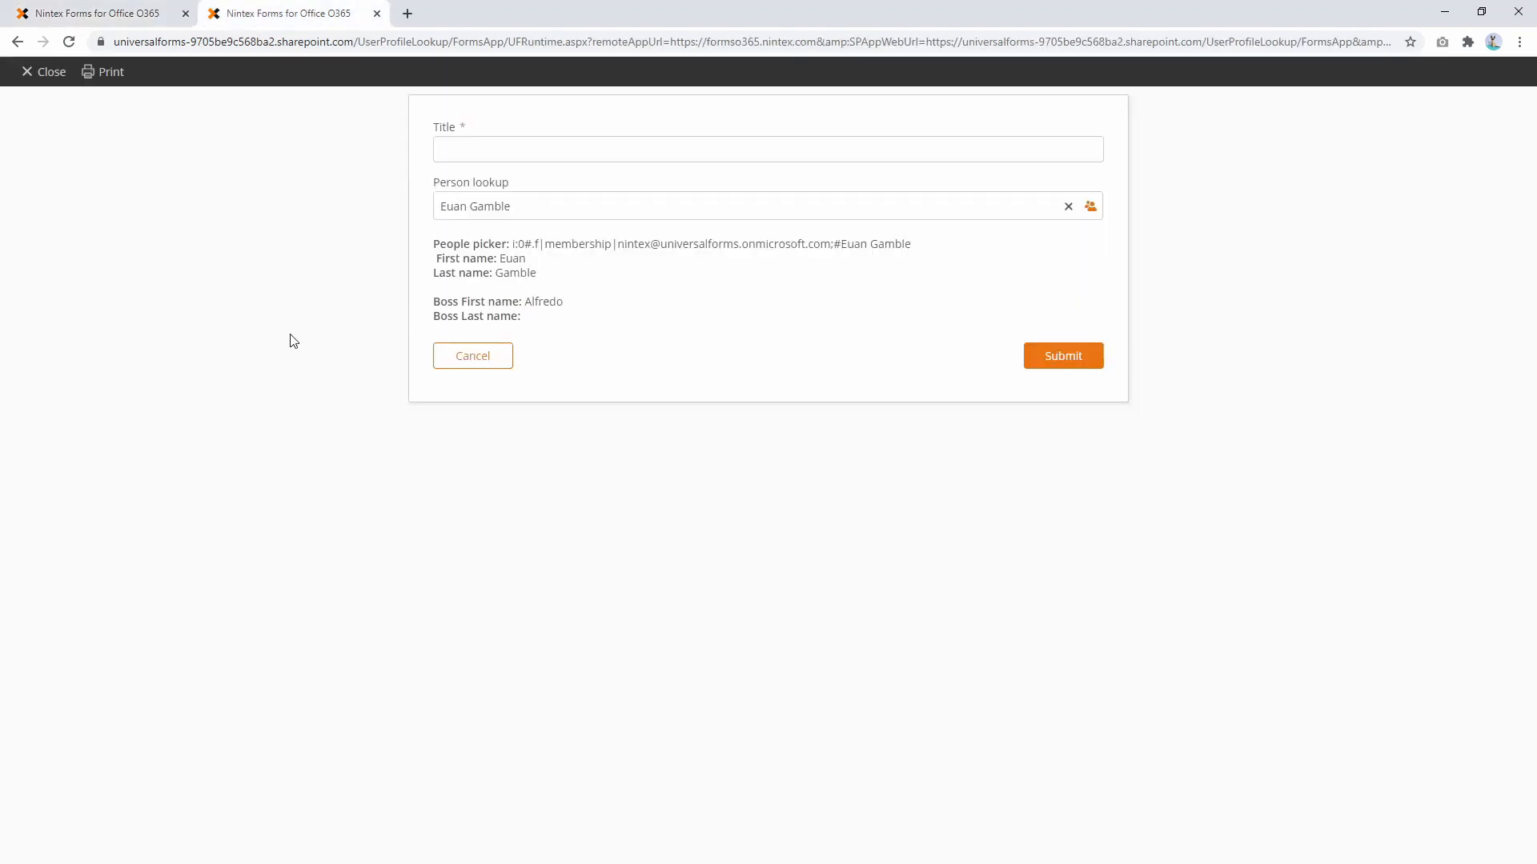
Retest the live form so all five lines fill, Boss First name Alfredo and Boss Last name Pacino.
{"action": "left_click", "coordinate": [1068, 207]}
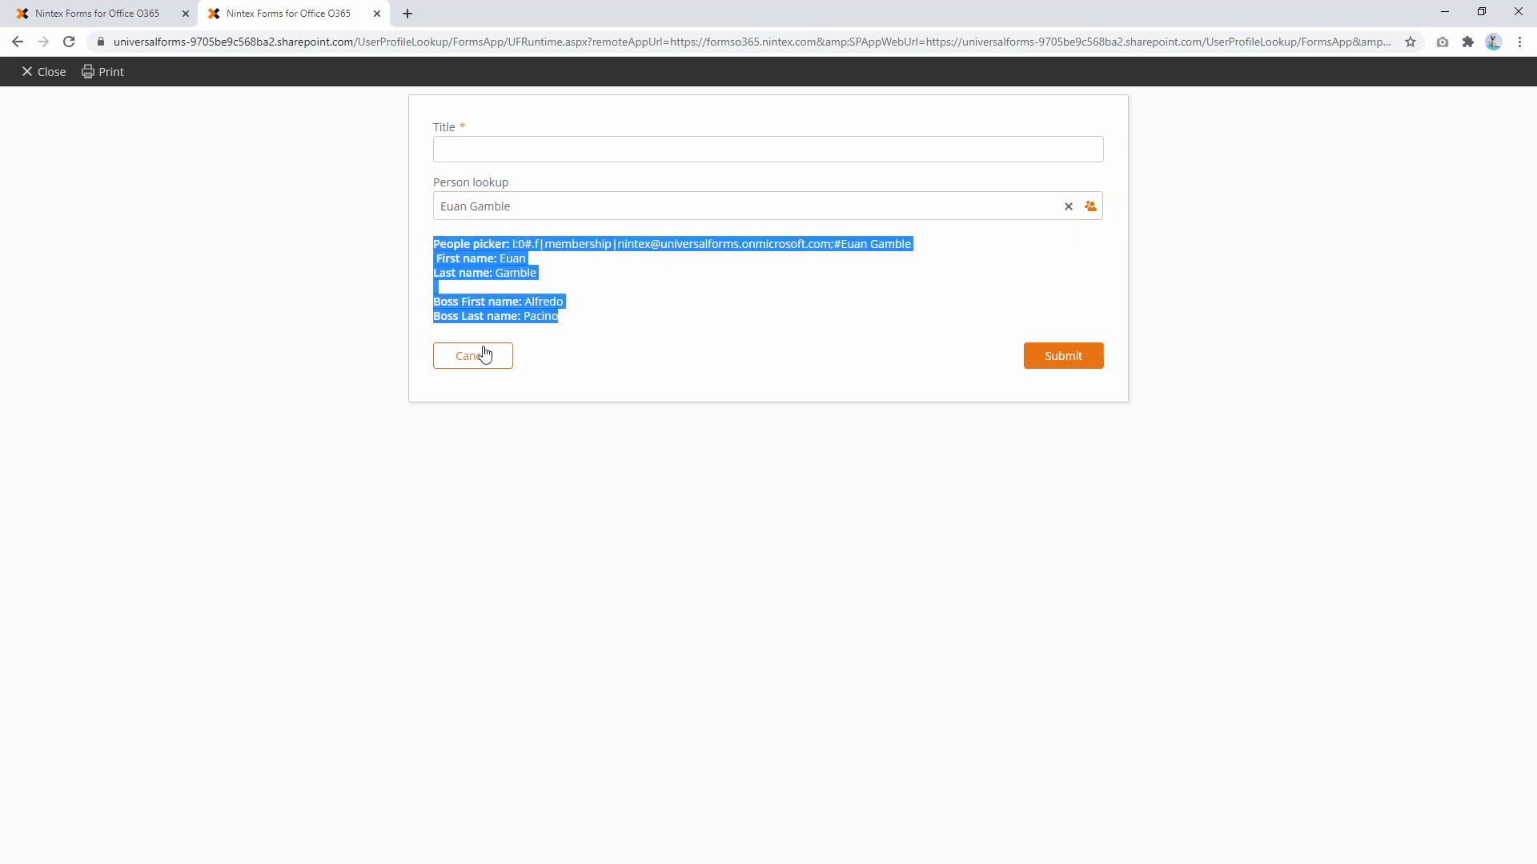
{"action": "mouse_move", "coordinate": [605, 272]}
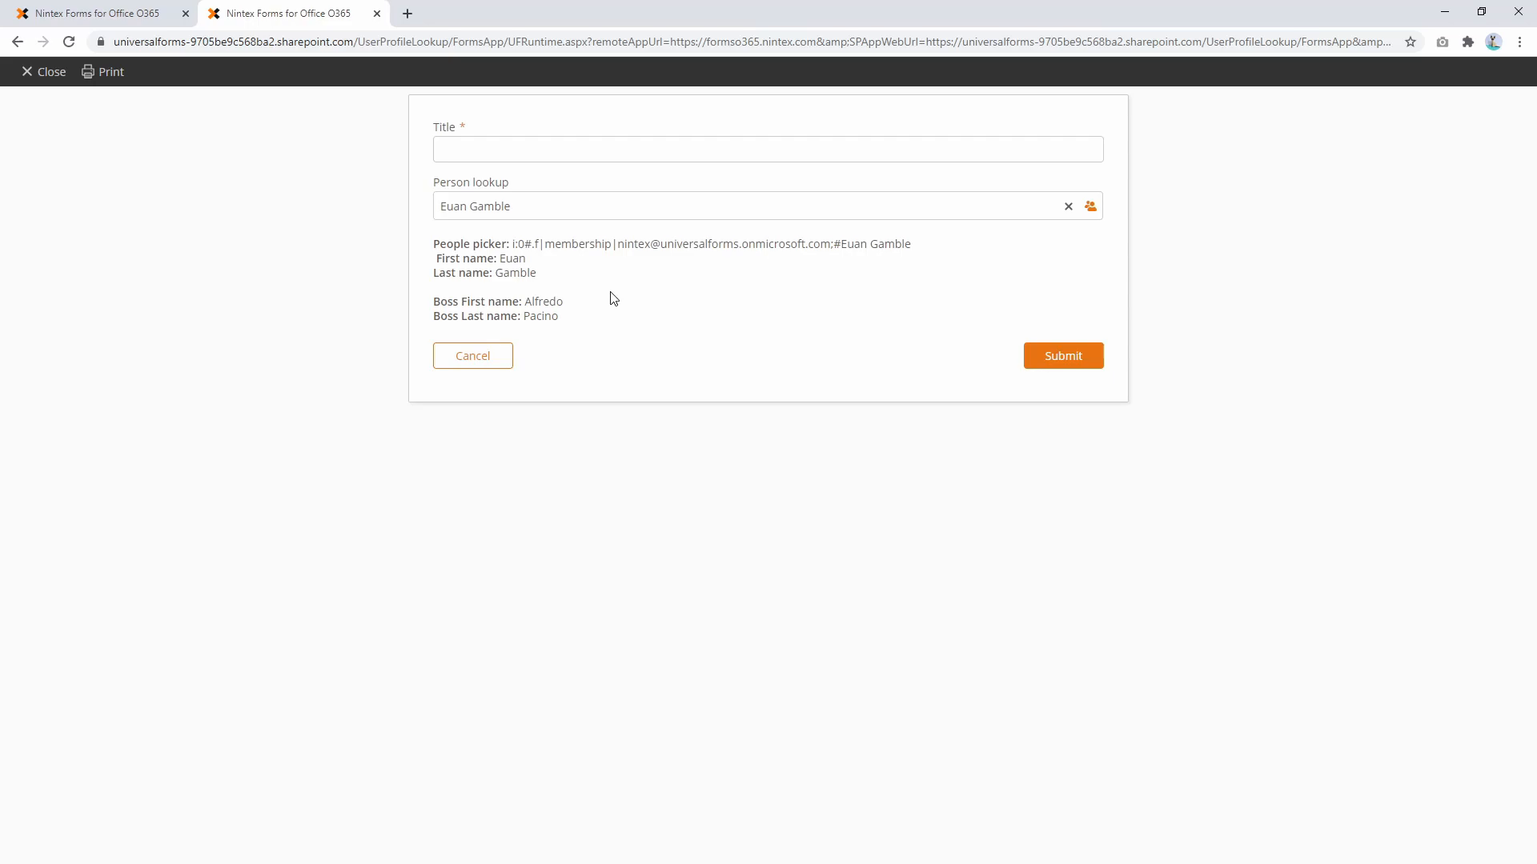
{"action": "mouse_move", "coordinate": [189, 101]}
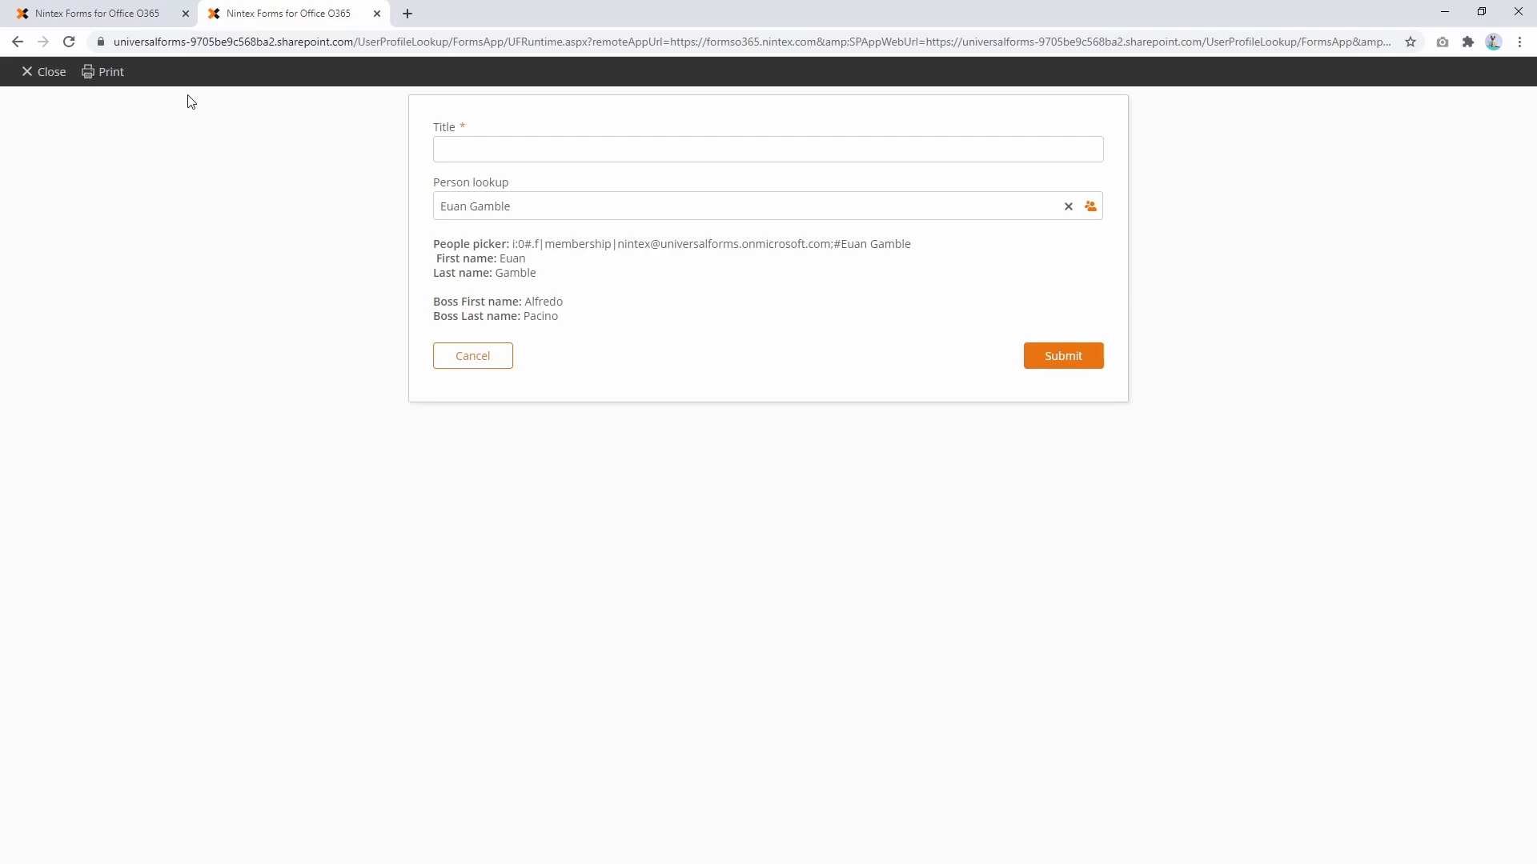